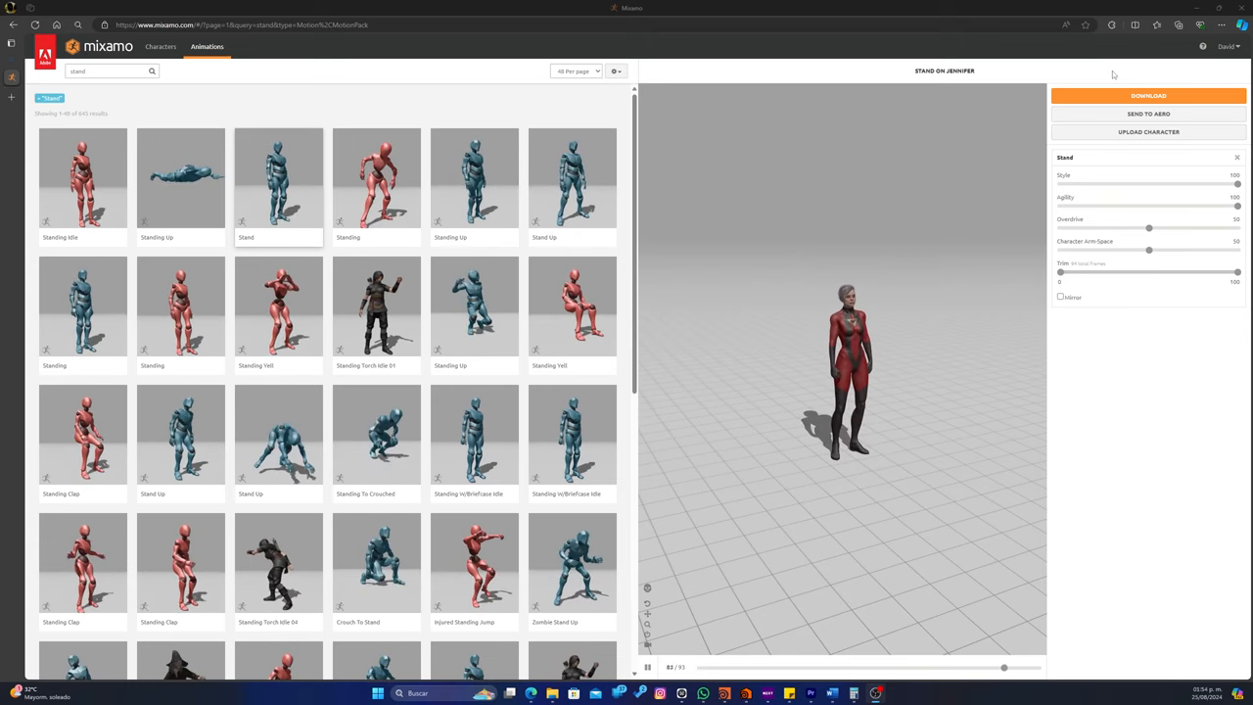
# Download the Standing Idle clip with the character's skin included
pyautogui.click(1147, 94)
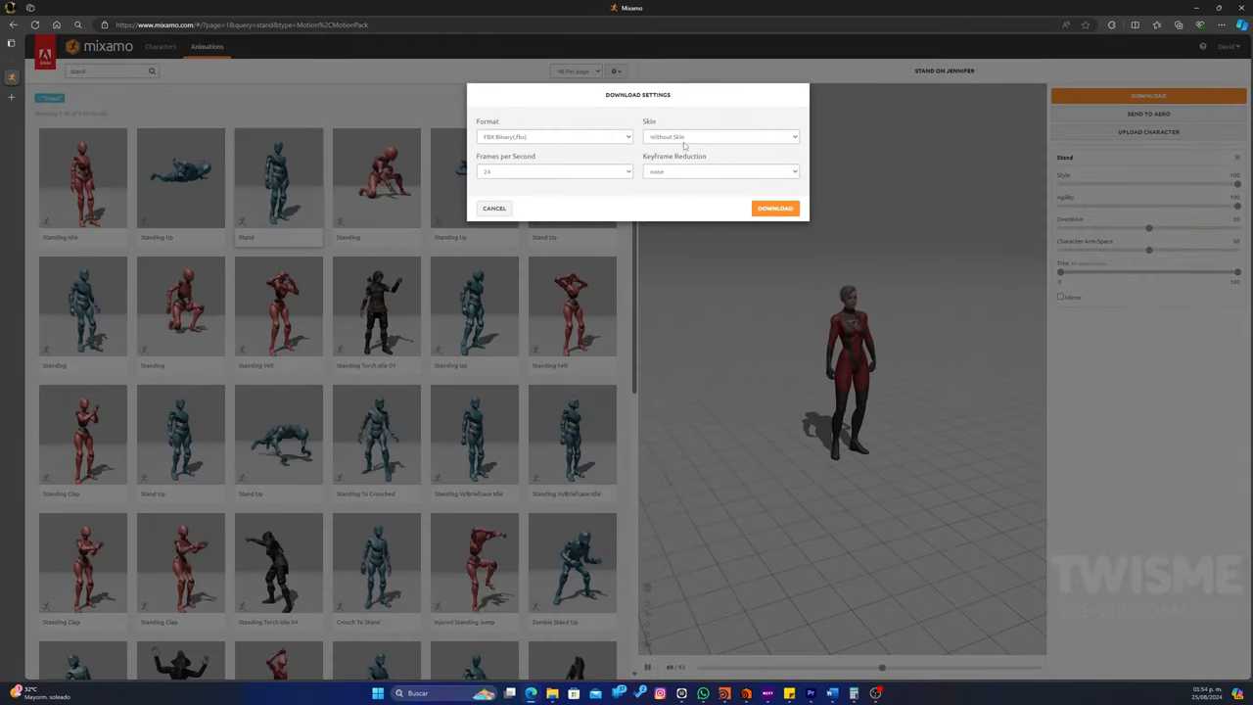
pyautogui.click(720, 137)
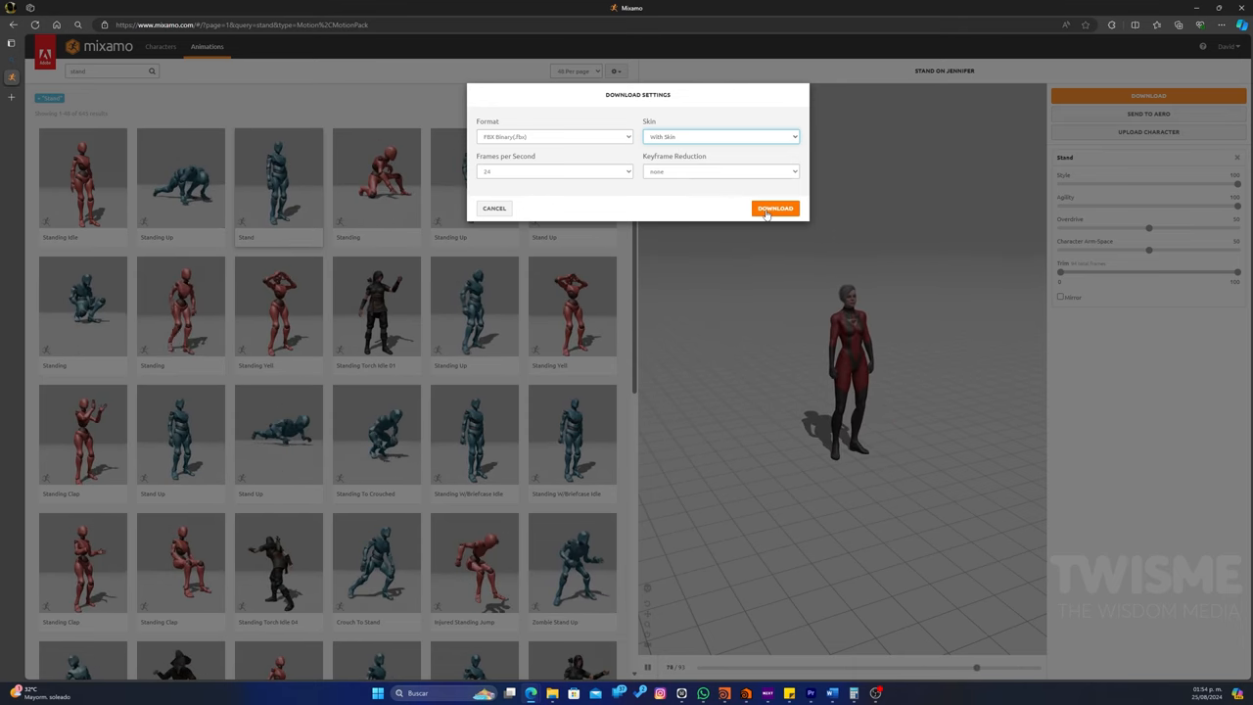
pyautogui.click(775, 207)
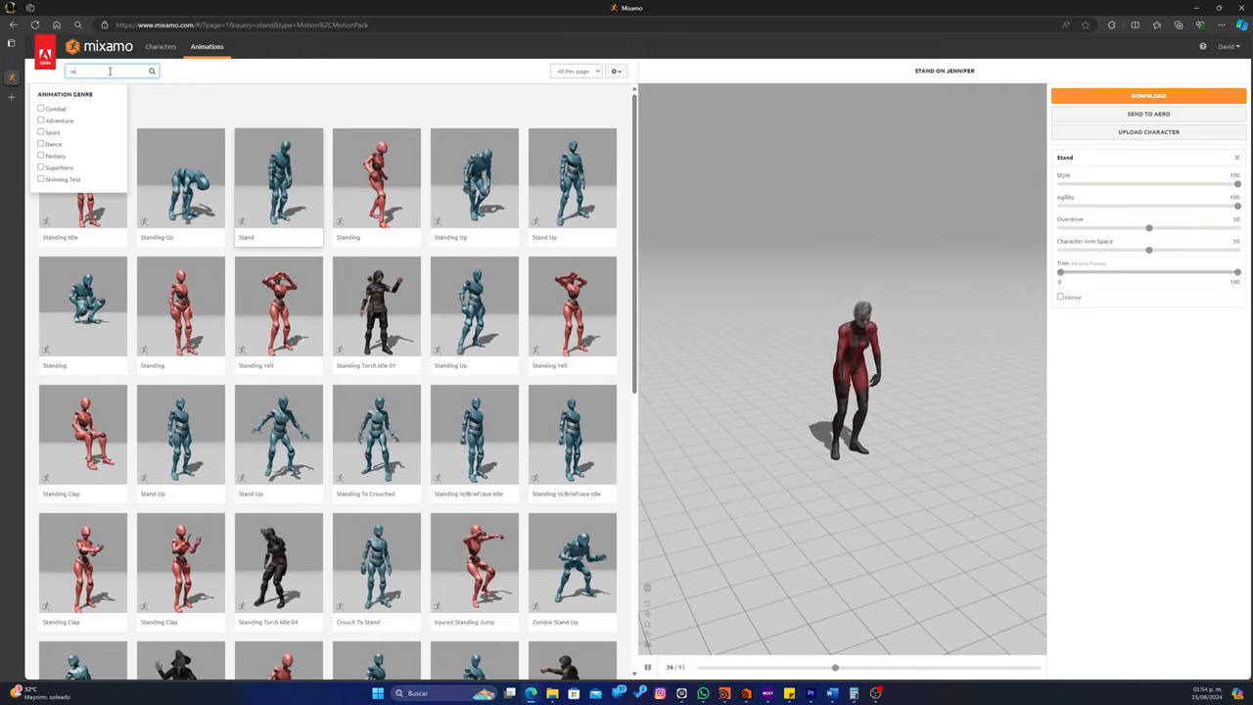
# Search 'walk' to preview Drnk Walk, then pick the Fast Run clip
pyautogui.write('walk')
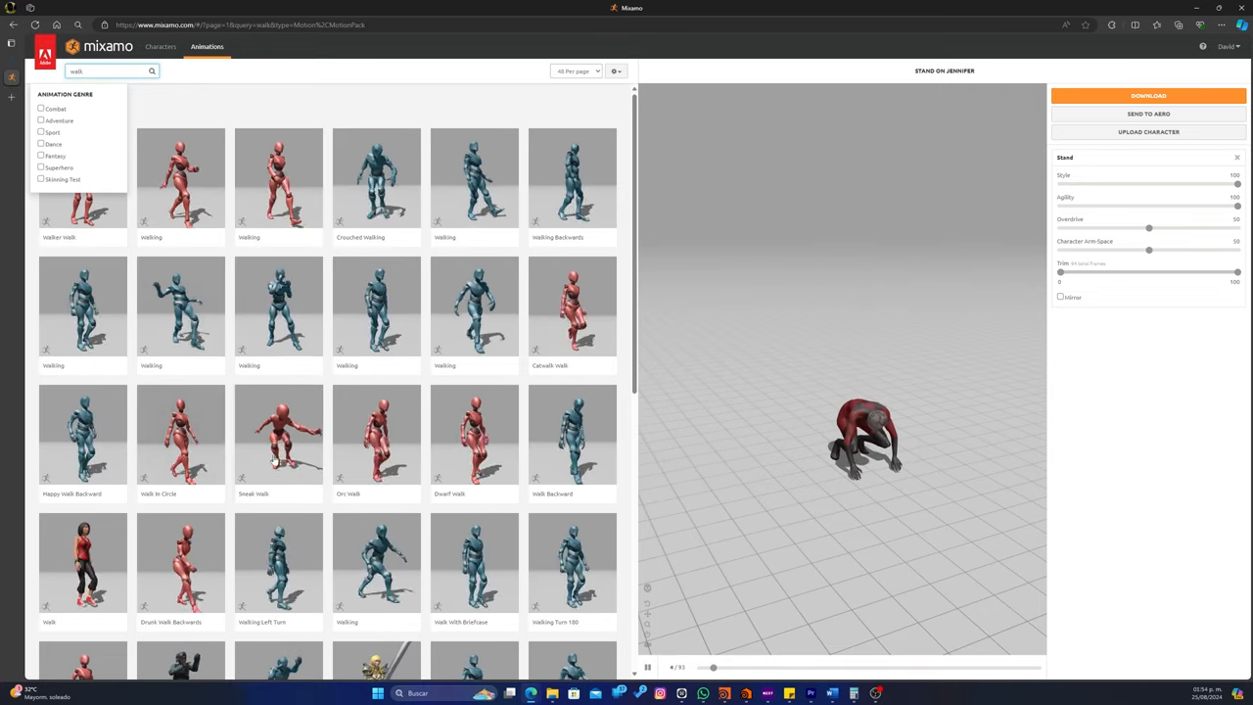
pyautogui.click(376, 435)
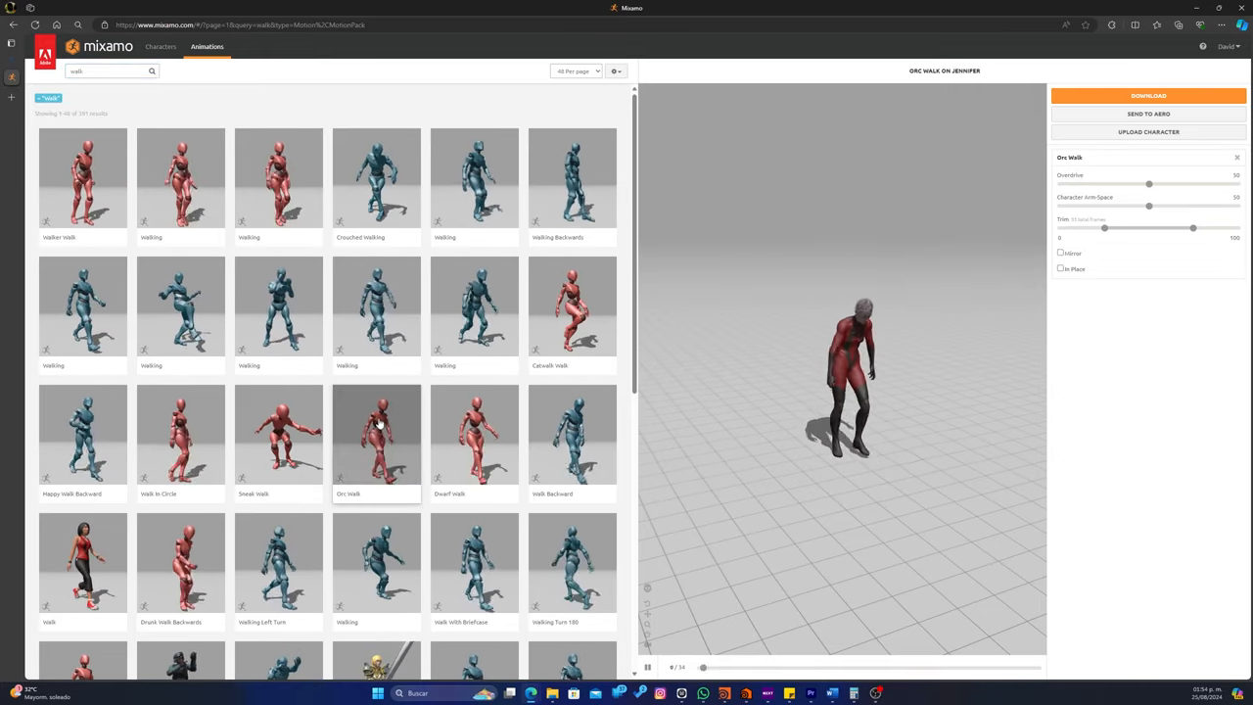
pyautogui.click(1147, 94)
pyautogui.write('run')
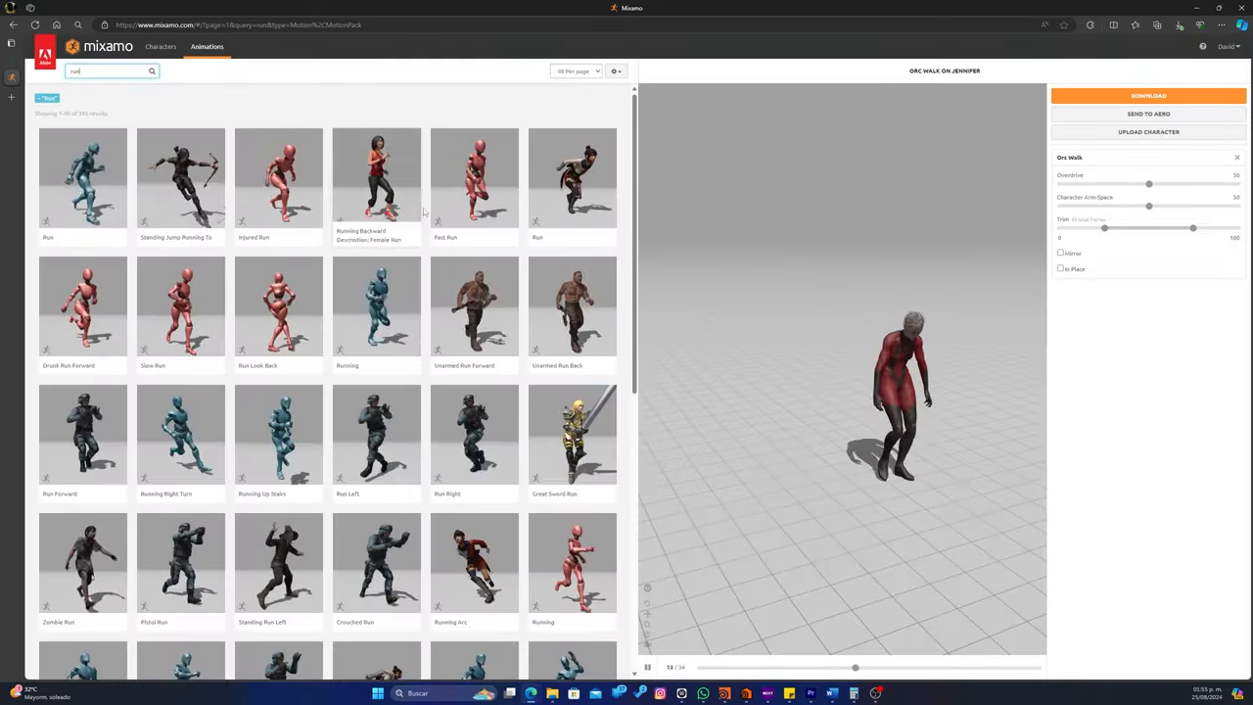
pyautogui.click(474, 176)
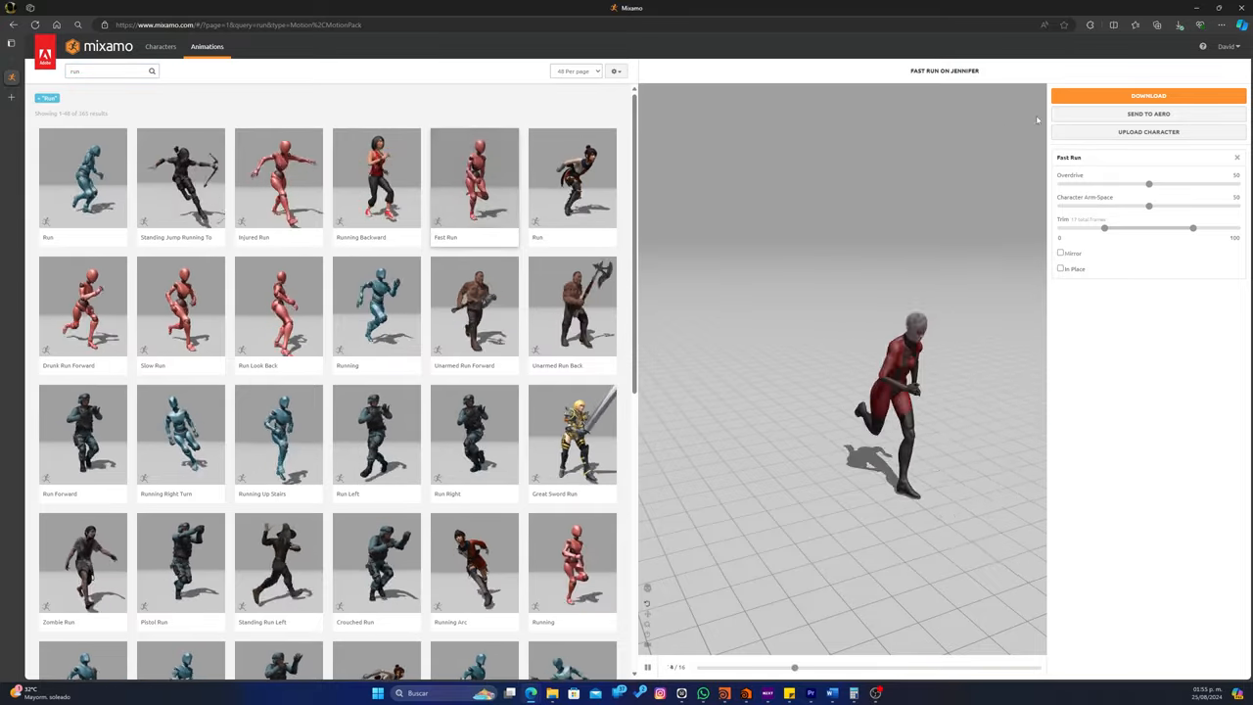
# Search the animation library for 'jump' clips
pyautogui.click(102, 71)
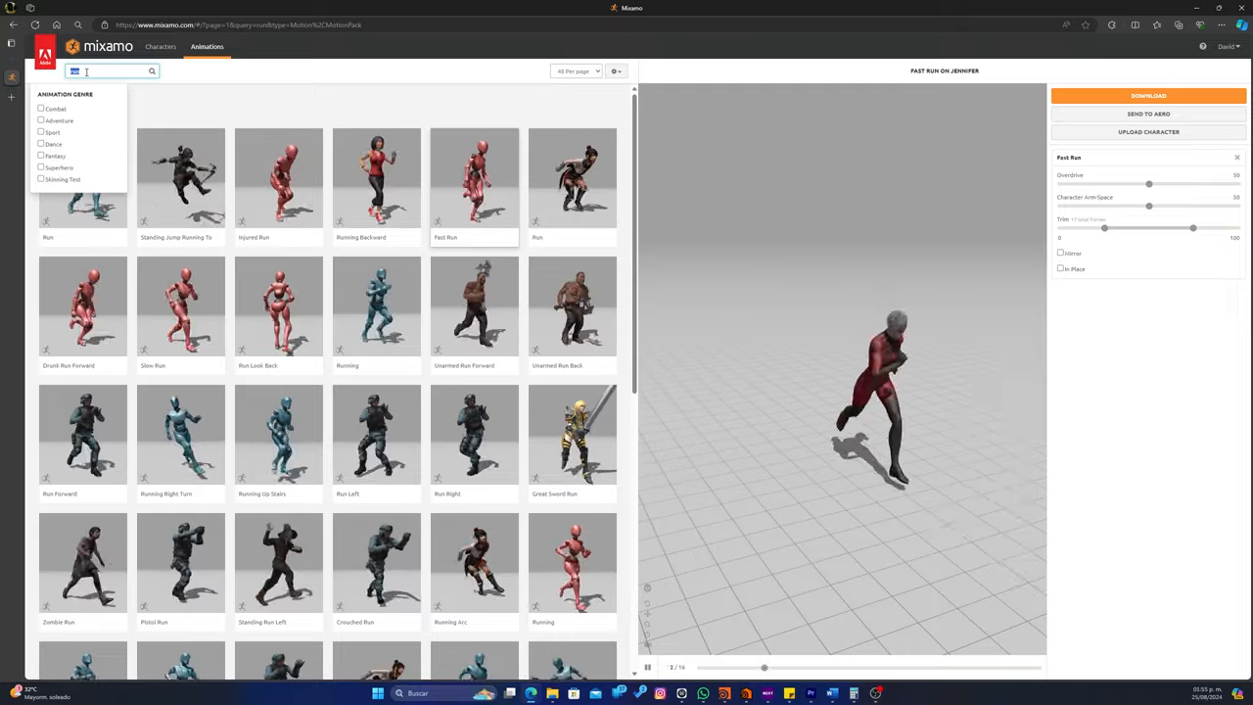
pyautogui.write('jump')
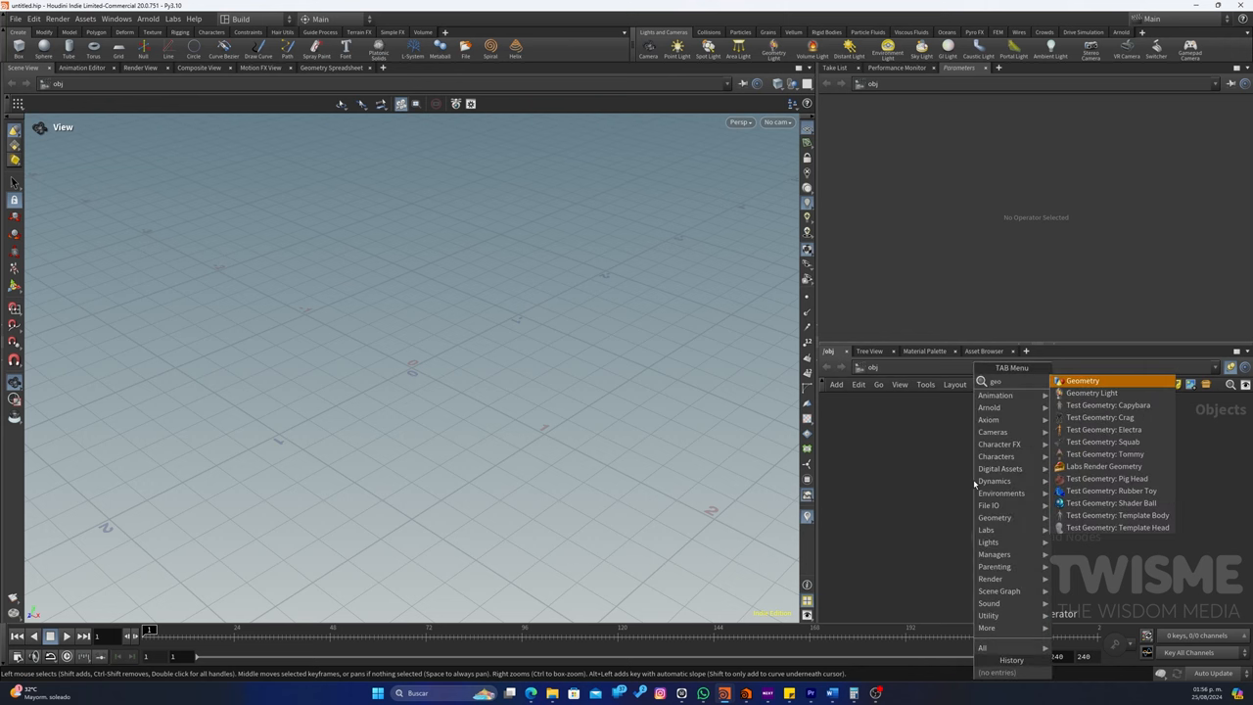
# Add a Geometry container named Character_animation and add an FBX Character Import inside it
pyautogui.click(1080, 380)
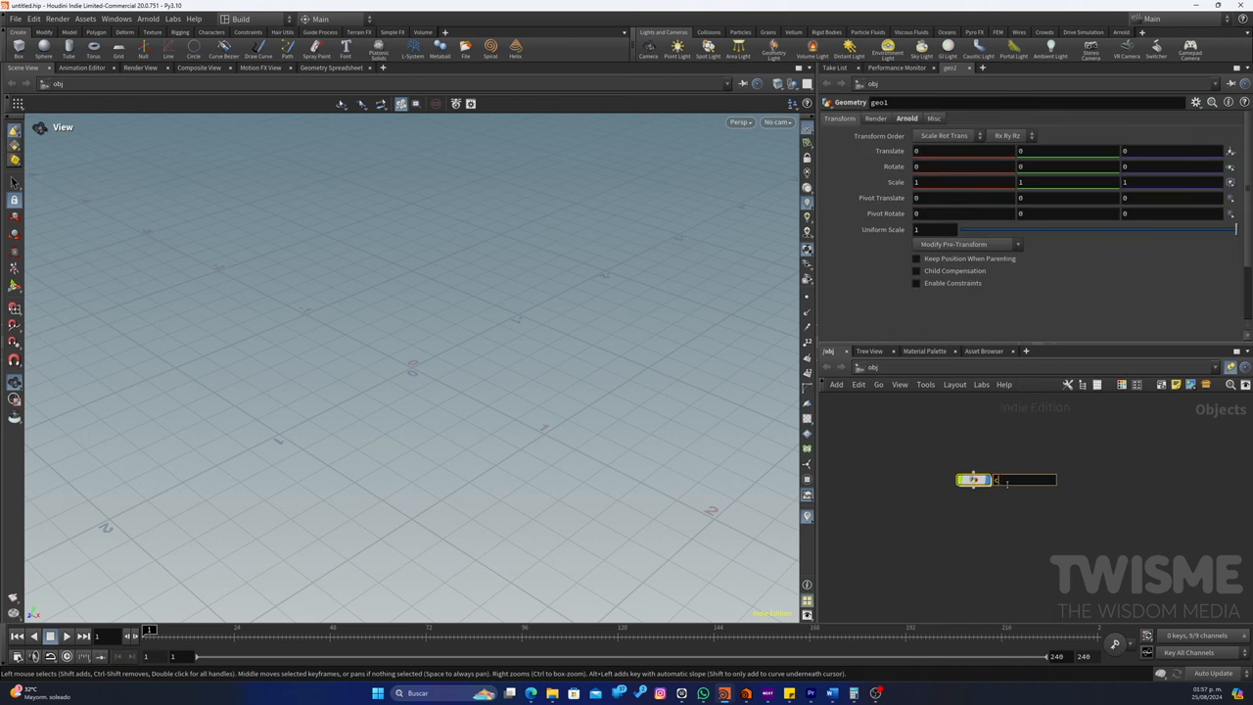
pyautogui.write('Character')
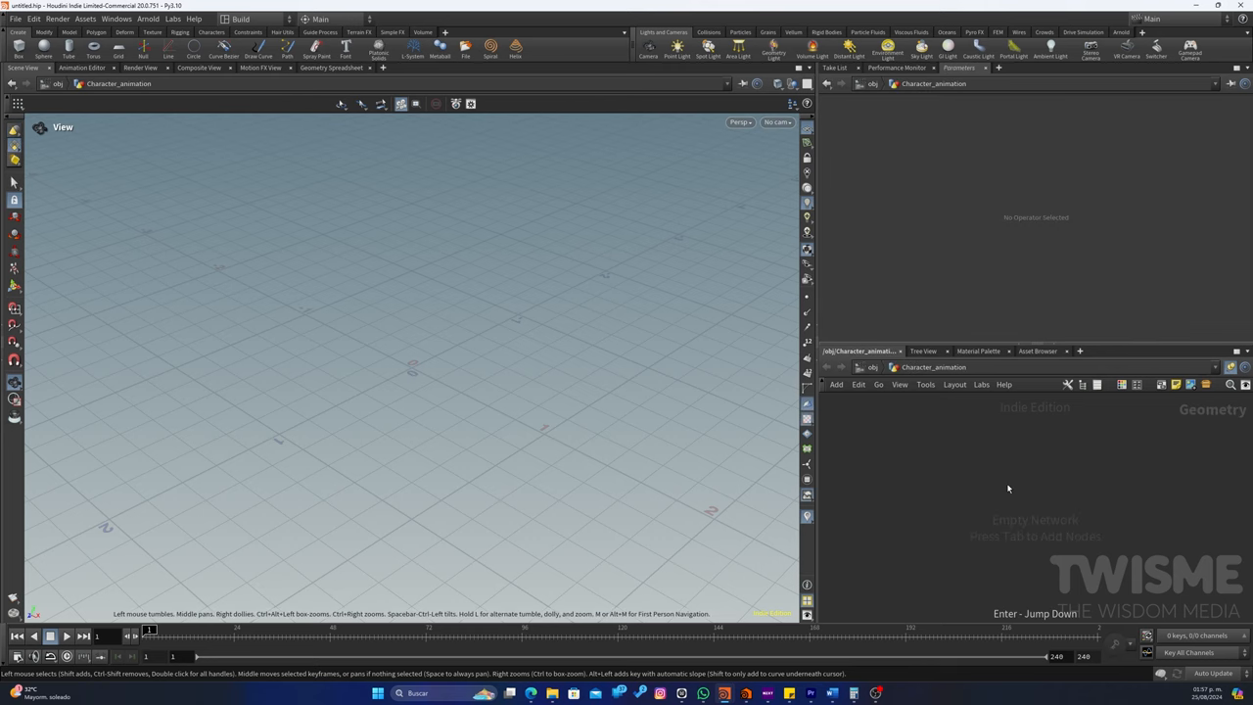
pyautogui.press('Tab')
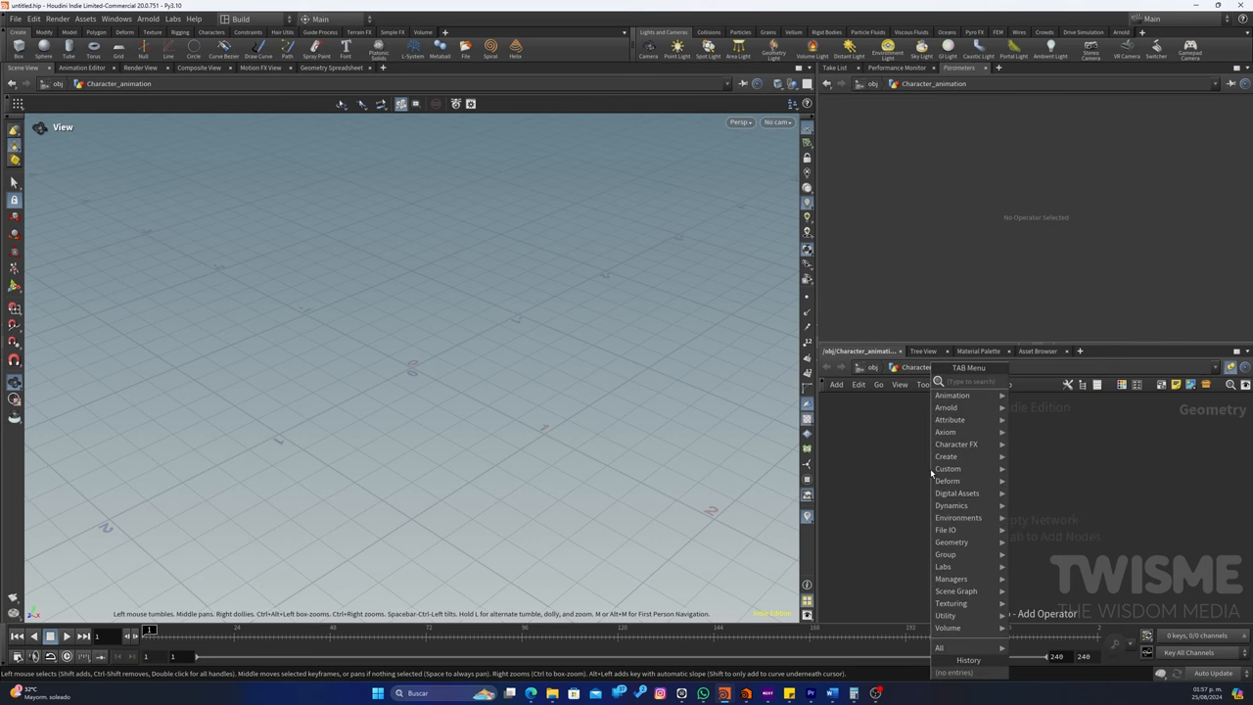
pyautogui.write('fbx')
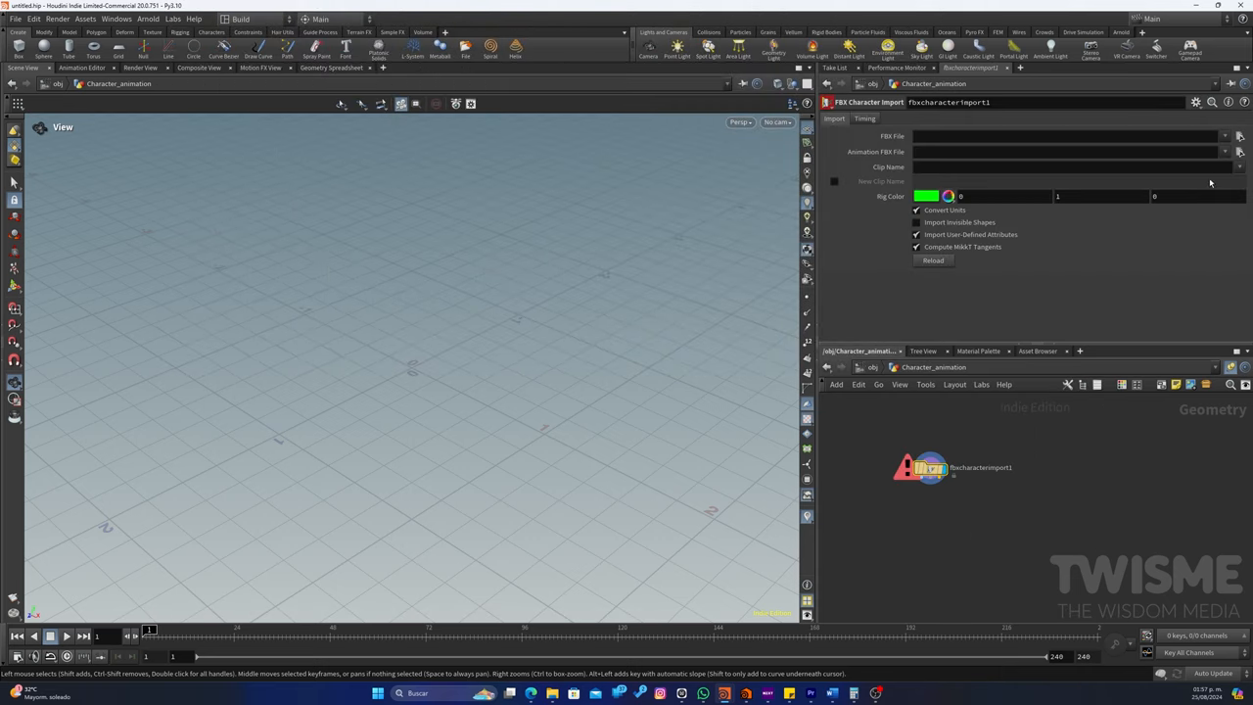
# Load Fast Run.fbx from the tutorial2 folder into the character import node
pyautogui.click(1237, 137)
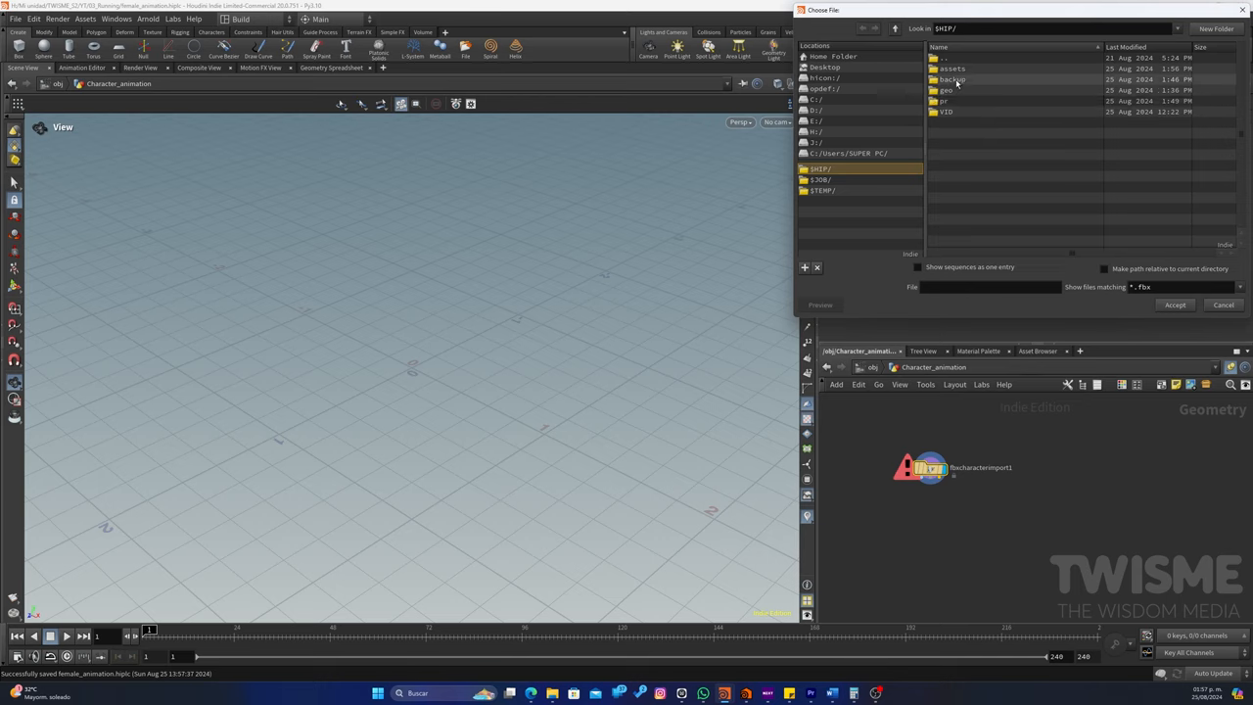
pyautogui.doubleClick(951, 79)
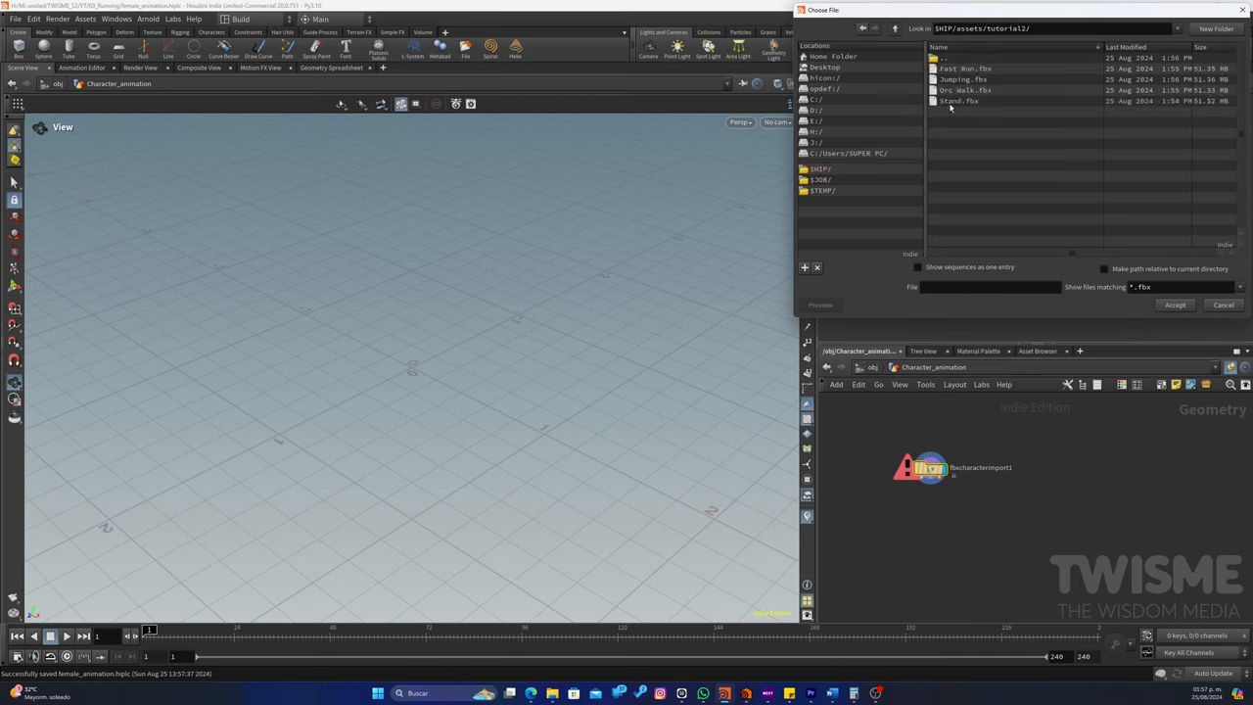
pyautogui.click(966, 69)
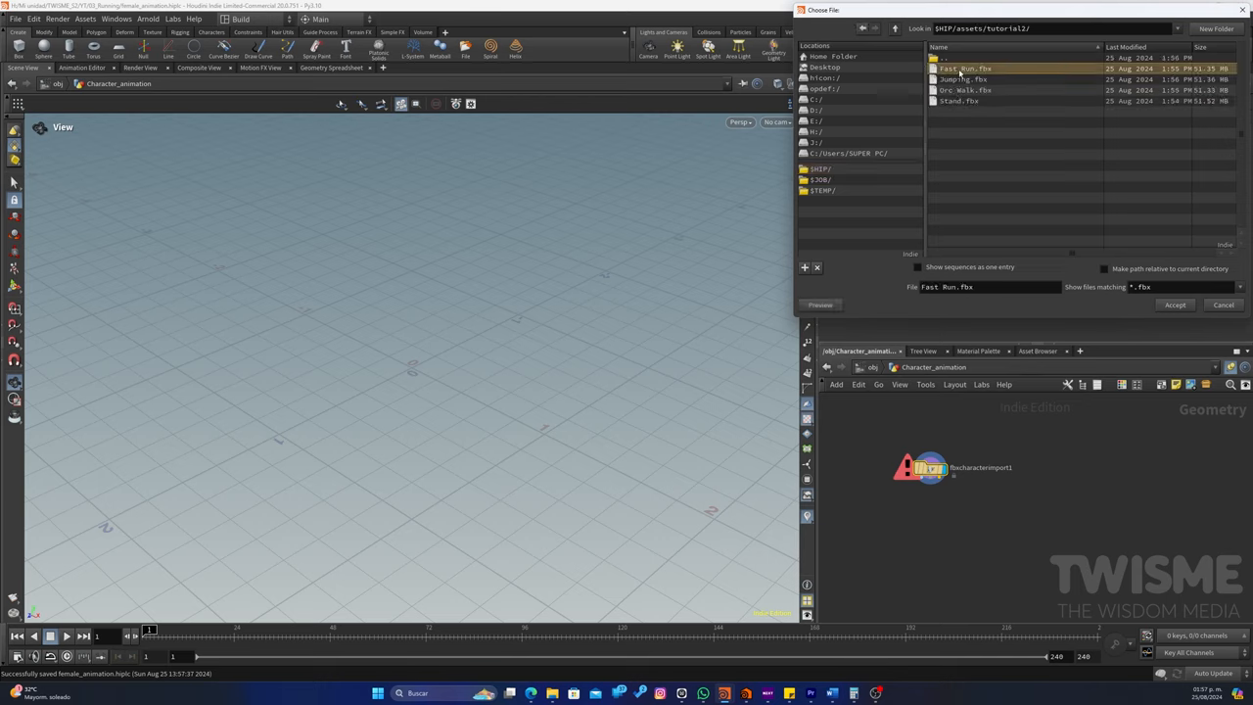
pyautogui.click(1174, 305)
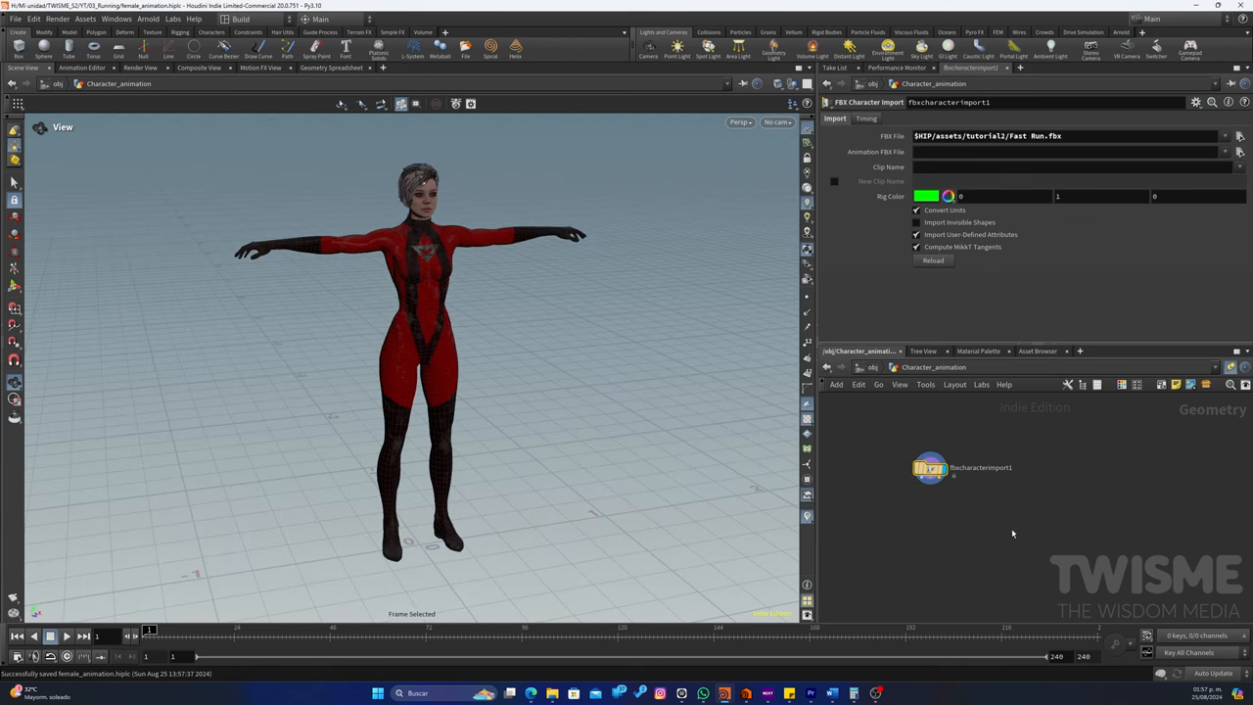
pyautogui.moveTo(929, 465); pyautogui.dragTo(860, 460)
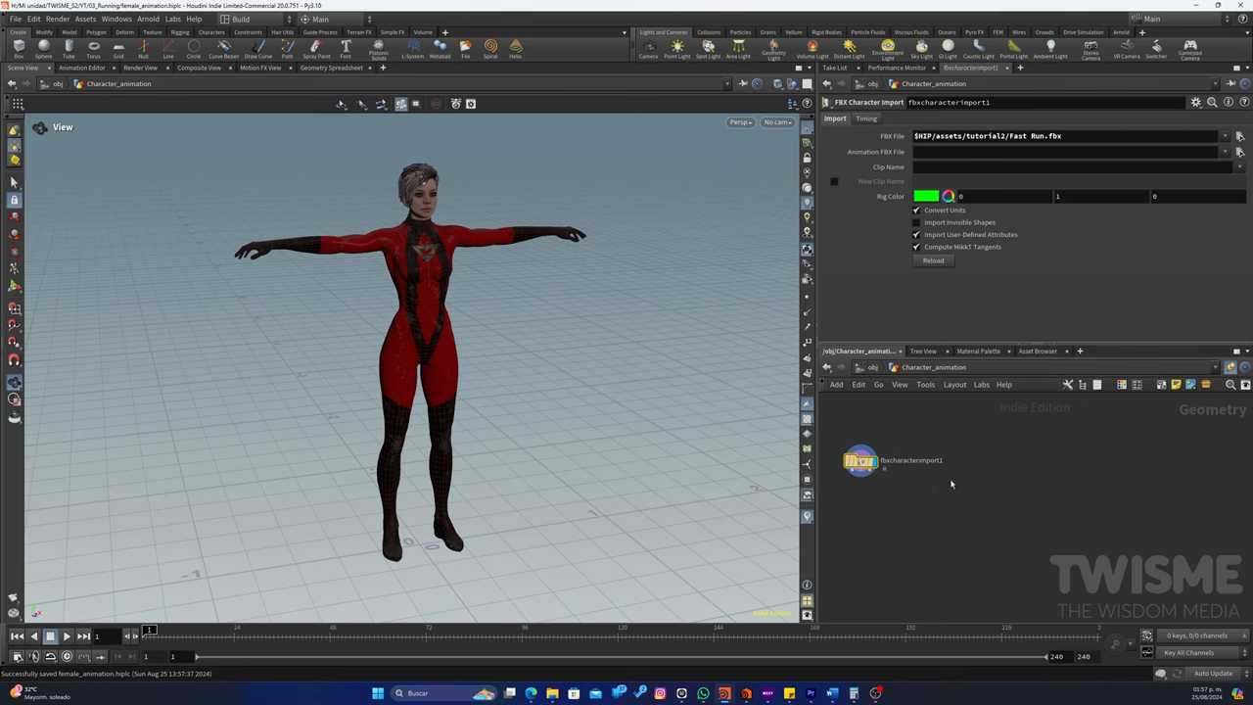
pyautogui.press('Tab')
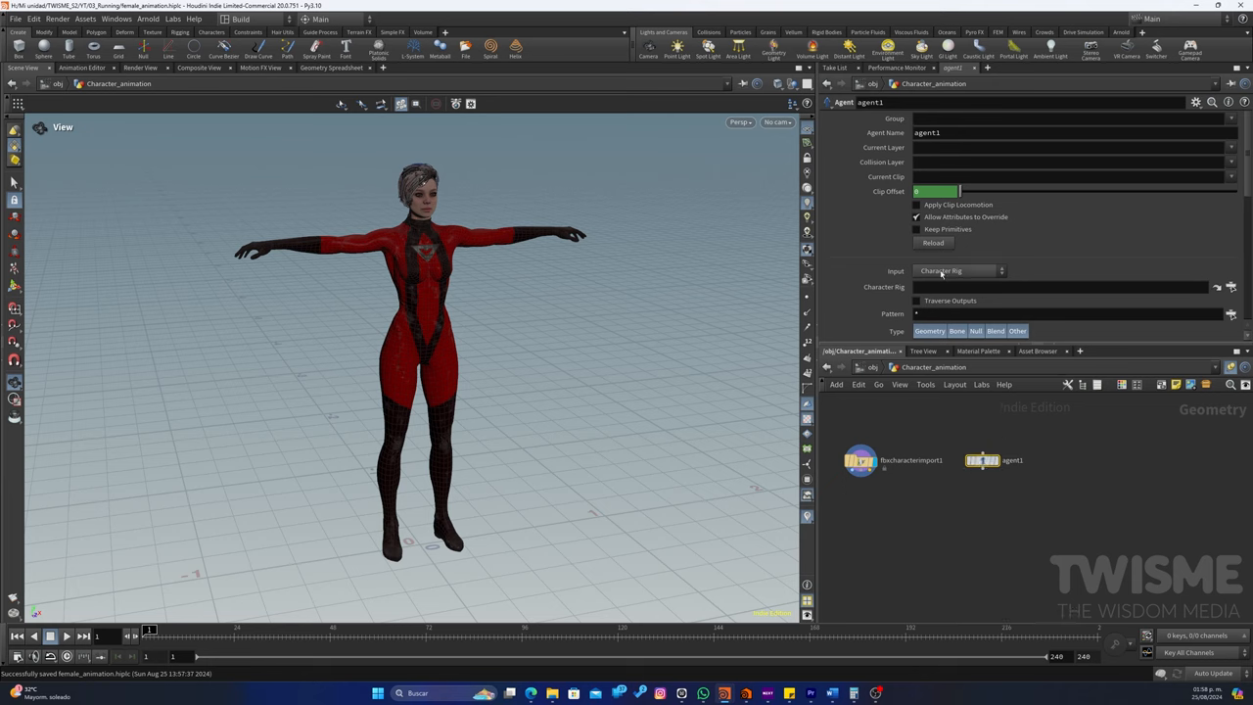
# Build the Agent from FBX input using Stand.fbx and label it with a Stand note
pyautogui.click(955, 270)
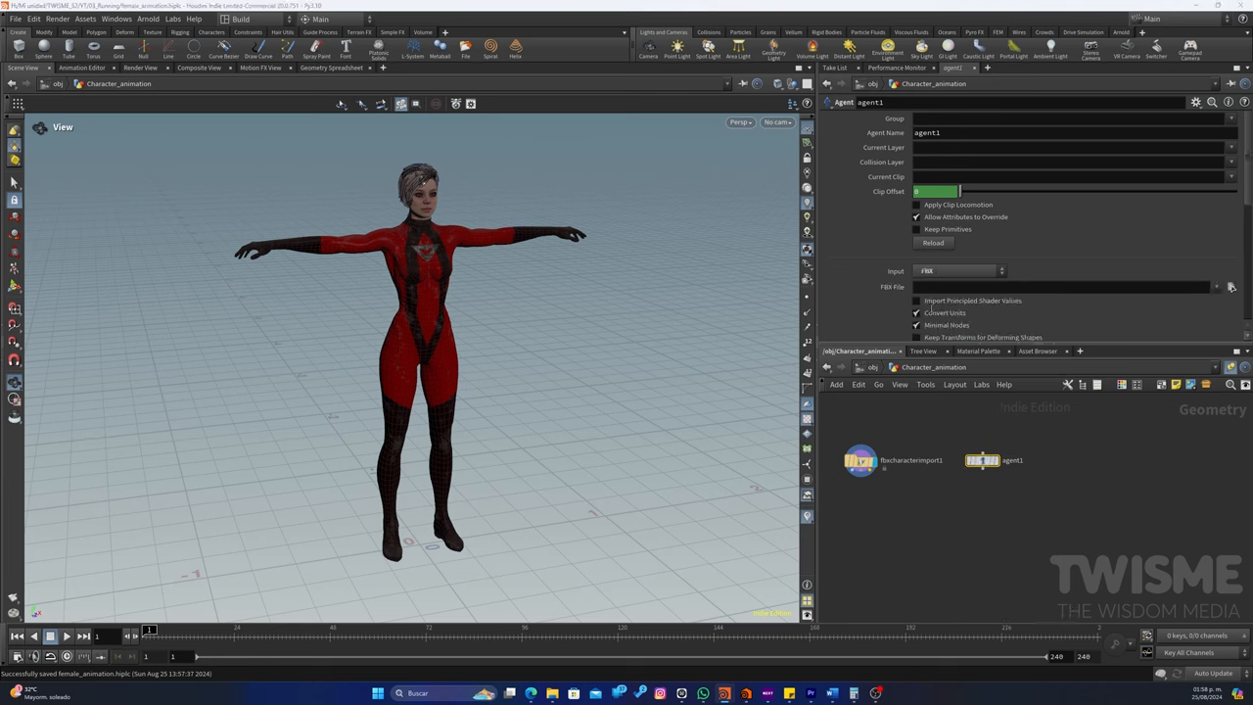
pyautogui.click(1231, 286)
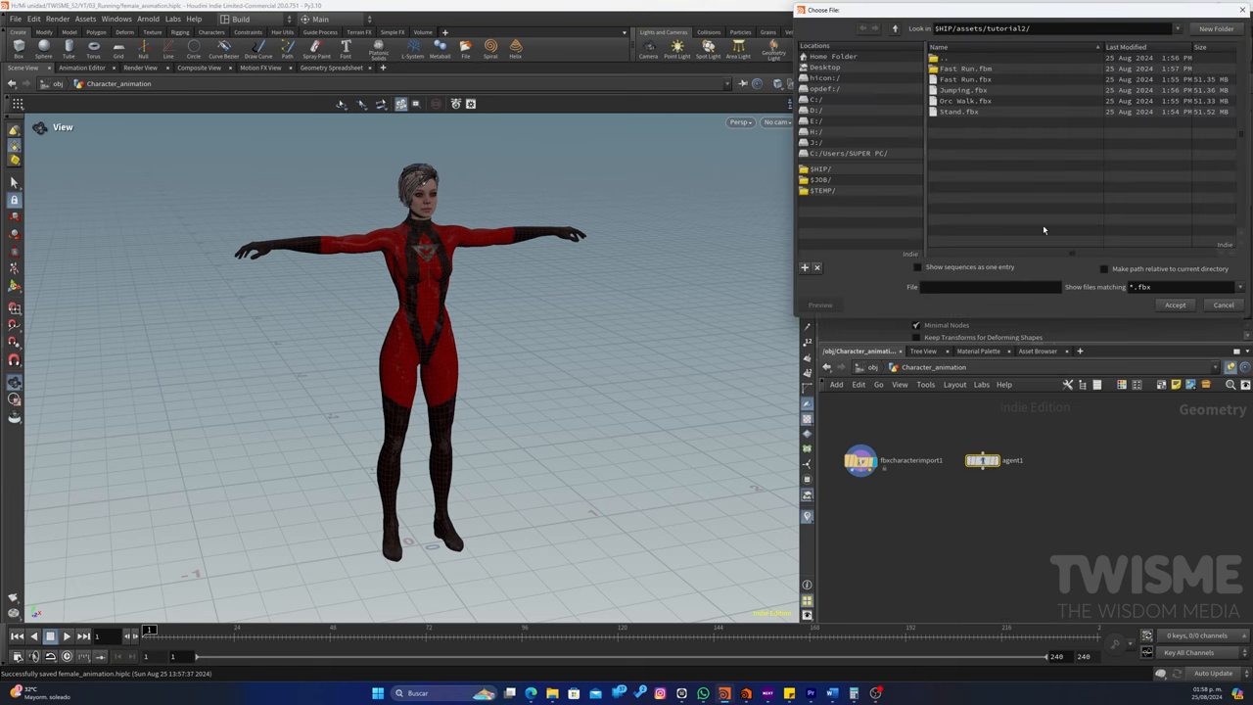
pyautogui.click(959, 110)
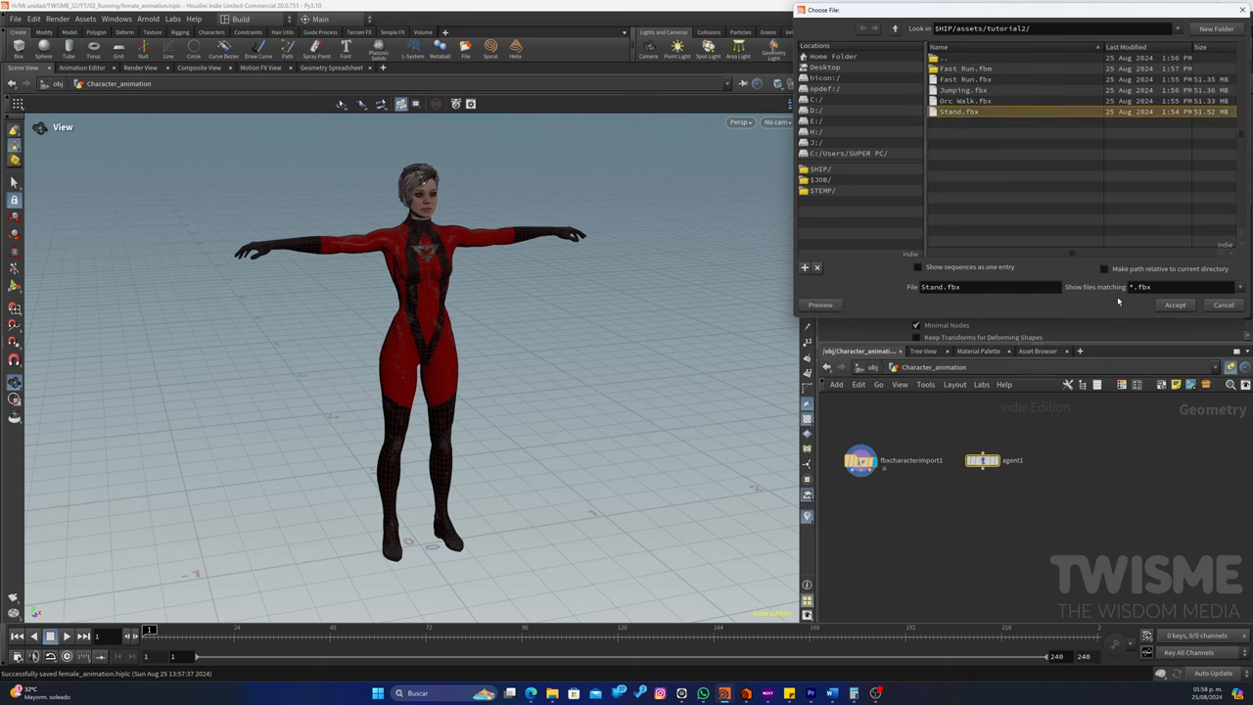
pyautogui.click(1175, 305)
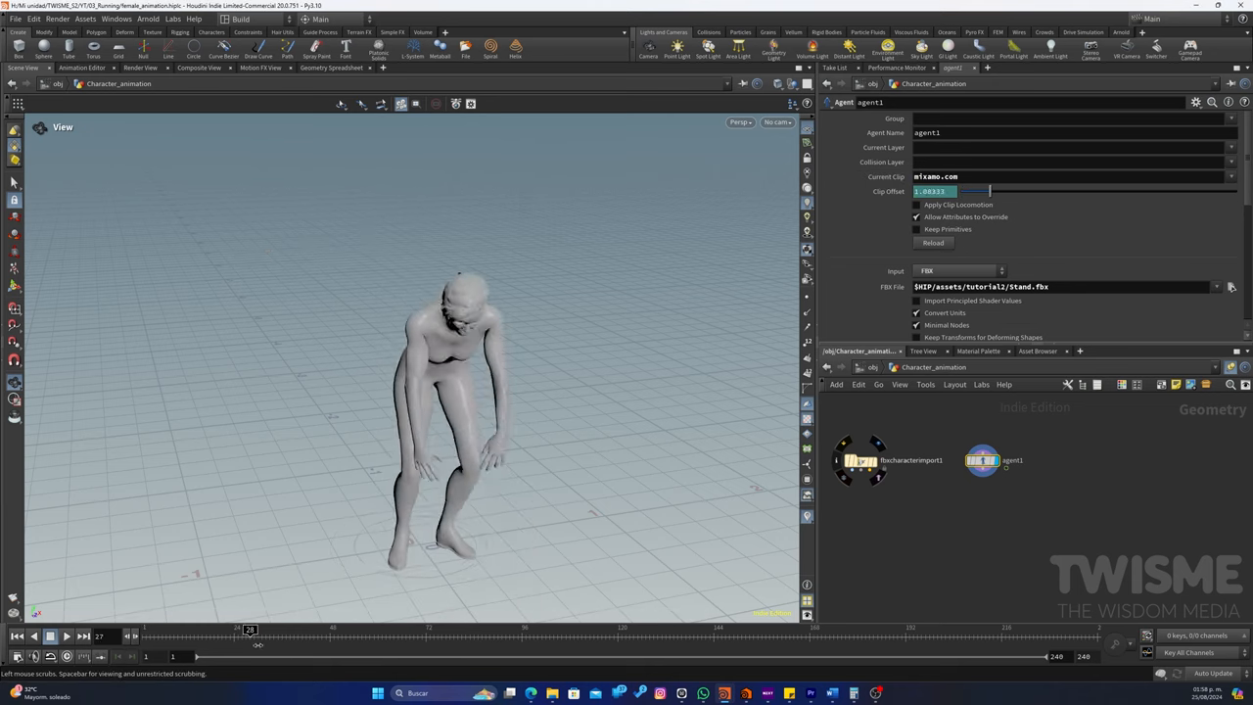
pyautogui.moveTo(251, 630); pyautogui.dragTo(477, 630)
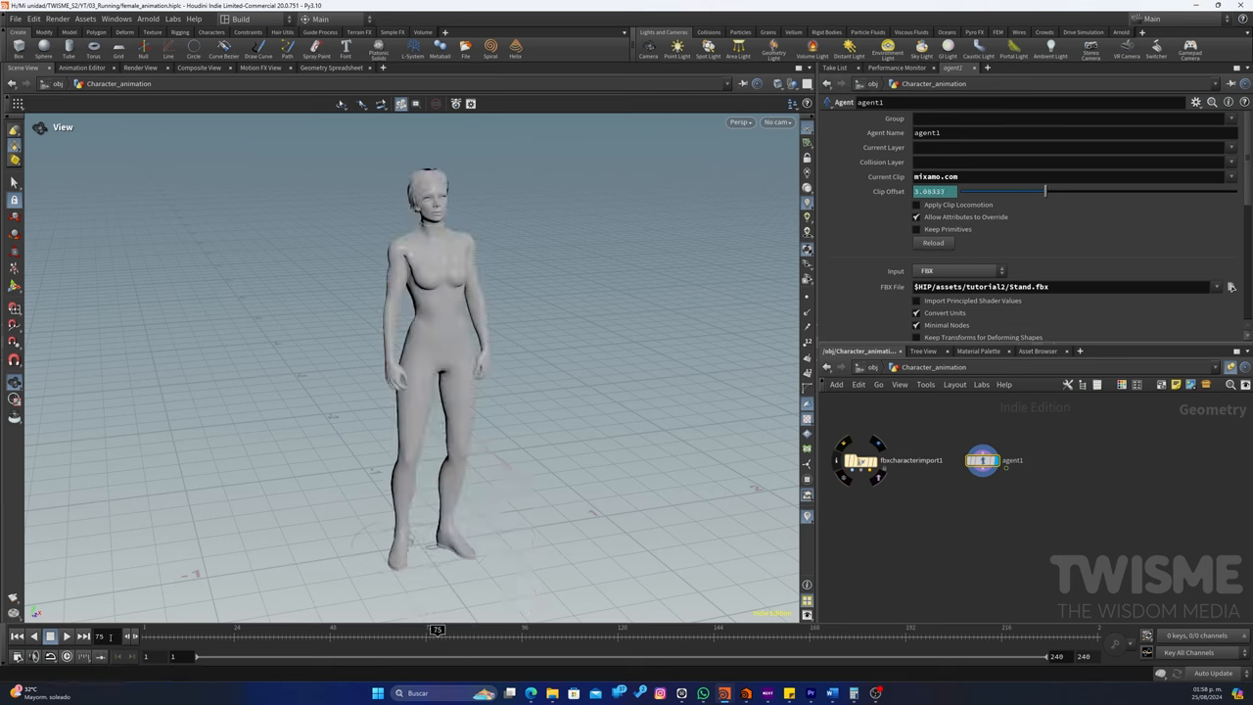
pyautogui.moveTo(497, 403)
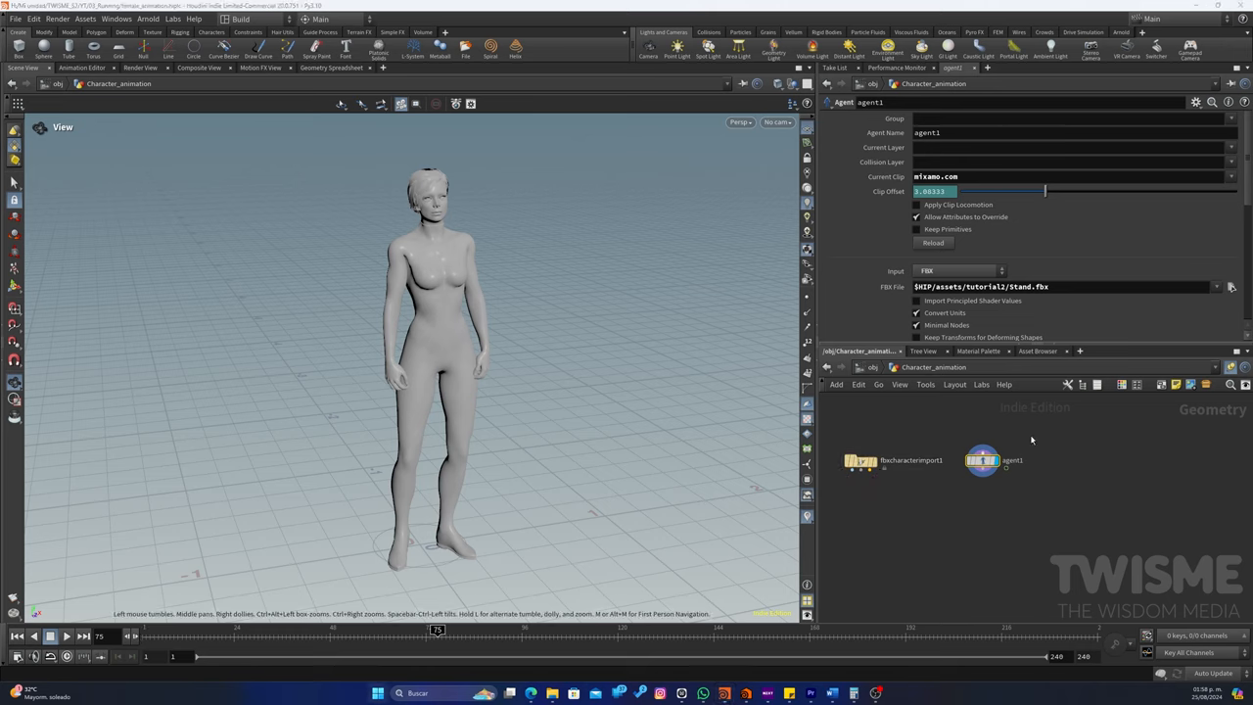
pyautogui.moveTo(1121, 411)
pyautogui.write('Stand')
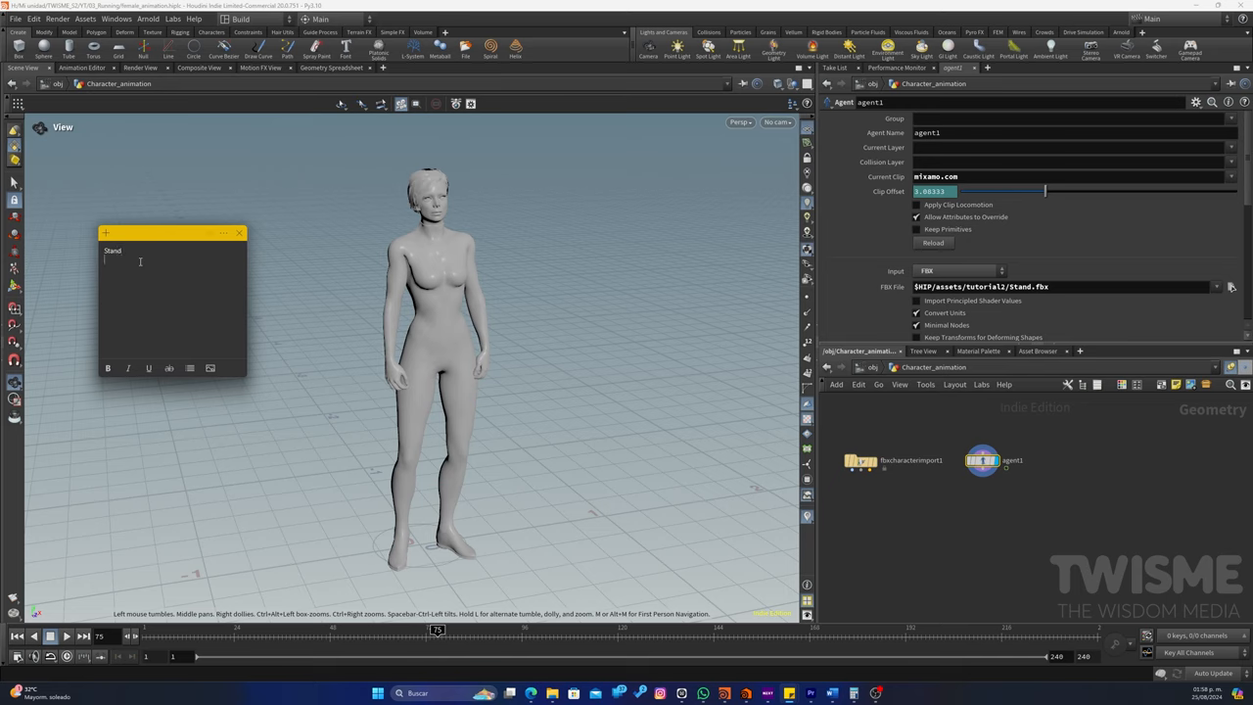
pyautogui.write('1')
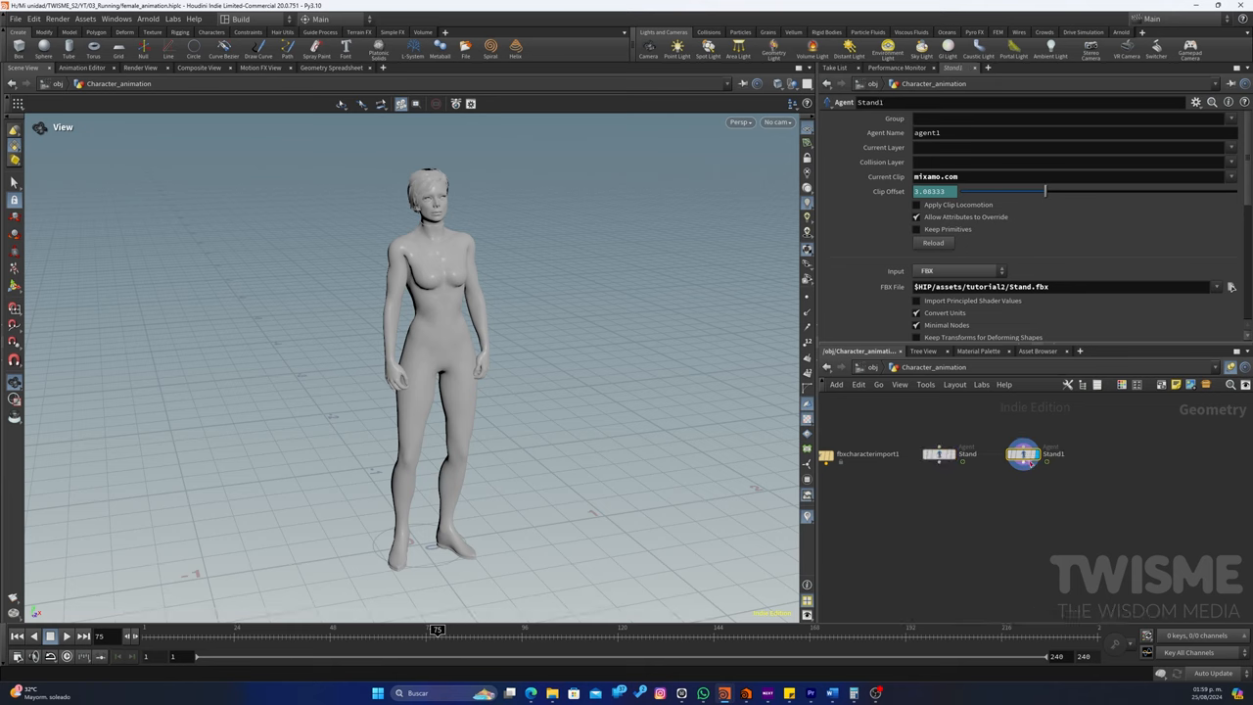
pyautogui.moveTo(1027, 462)
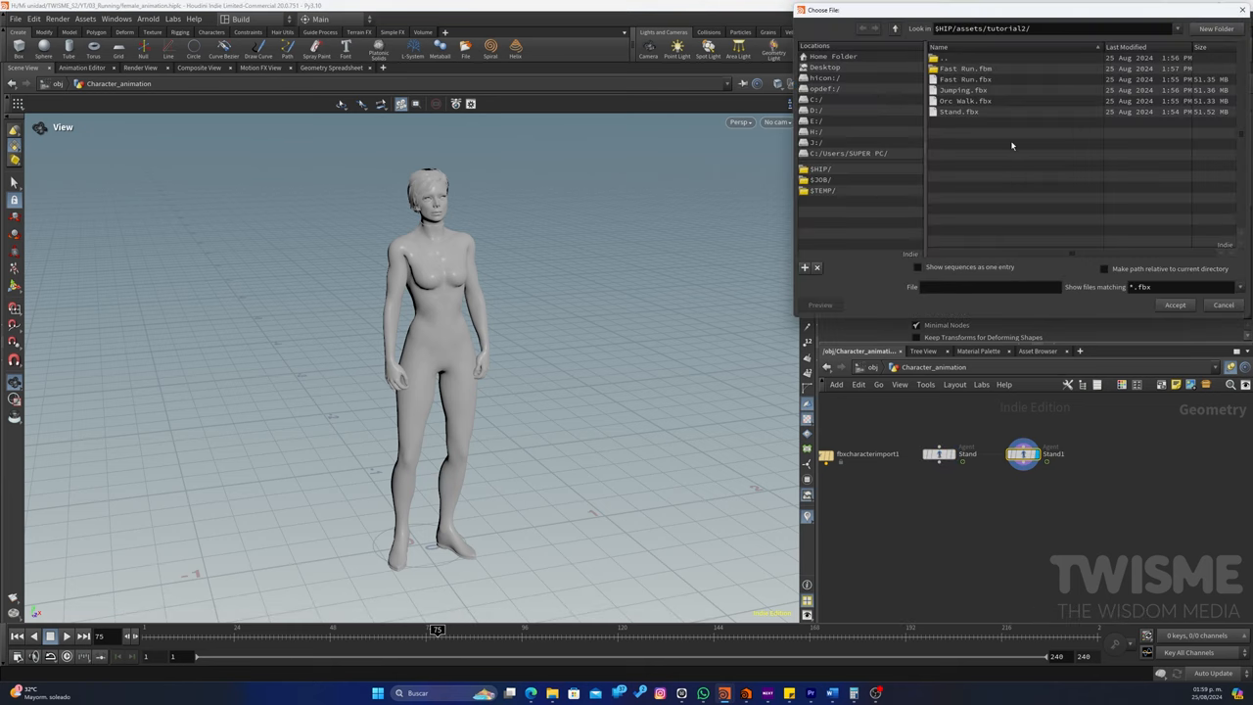
# Point the duplicated agent to Drnk Walk.fbx, preview the walk and rename the node
pyautogui.click(963, 102)
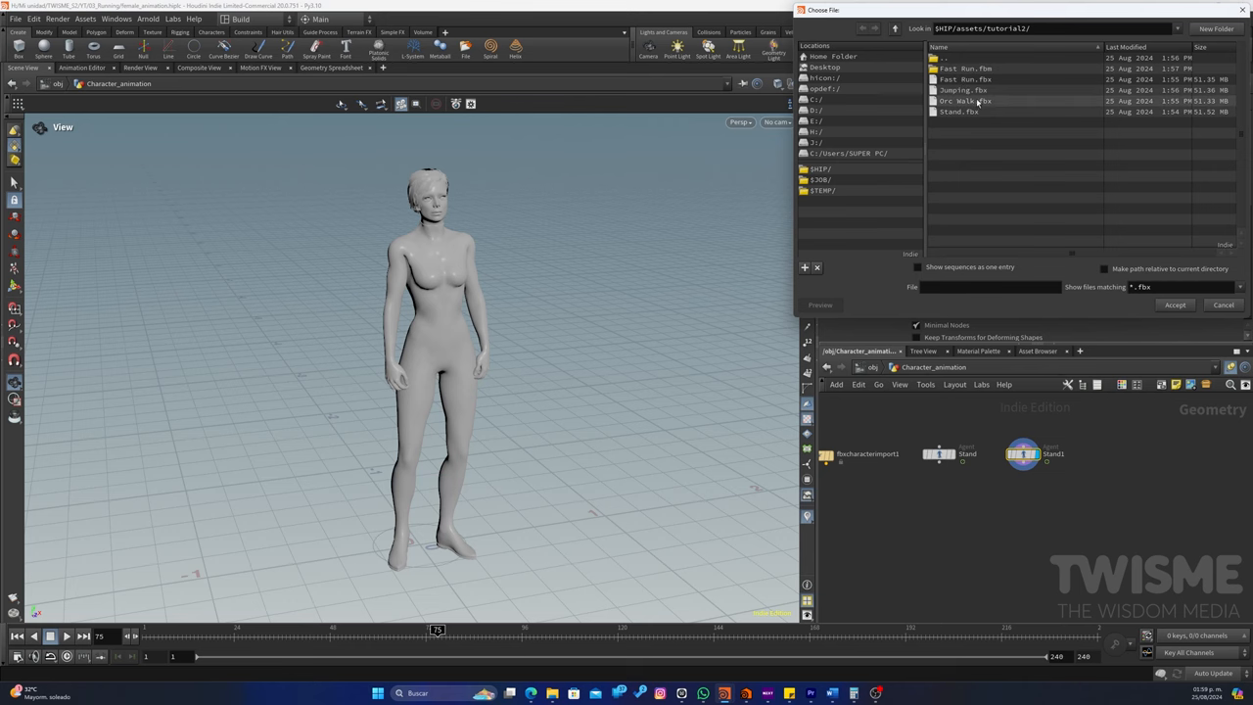
pyautogui.click(965, 102)
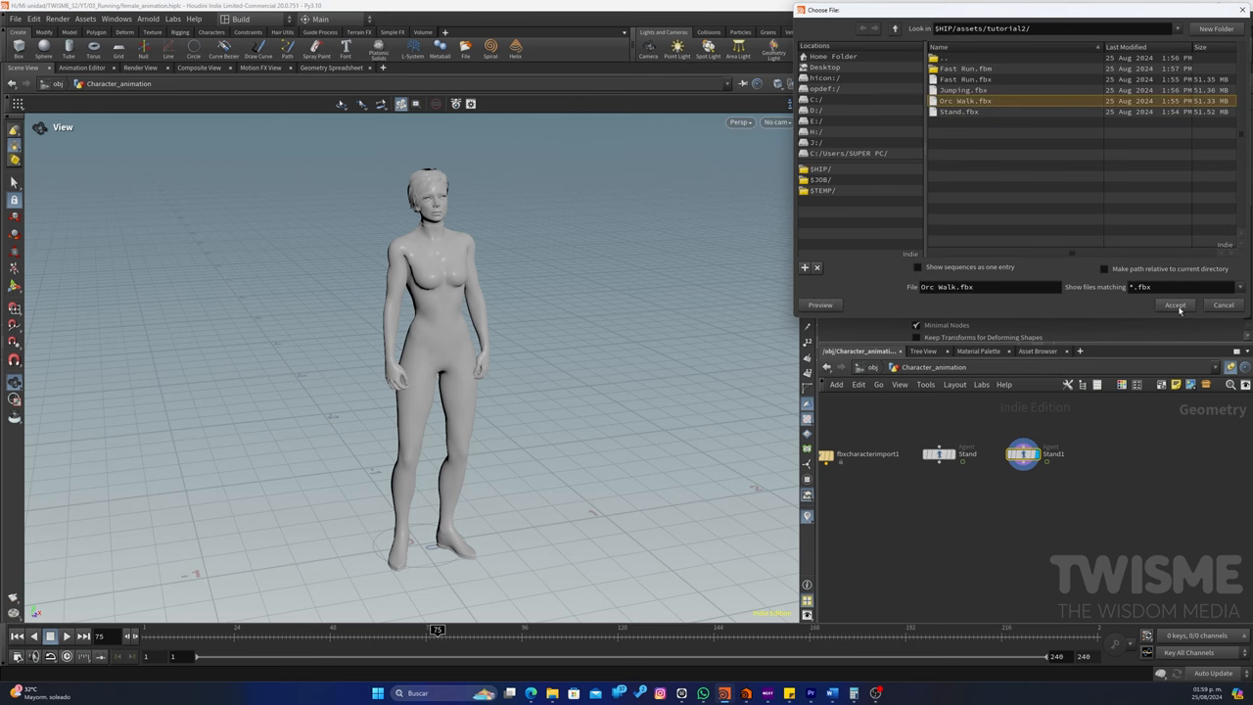
pyautogui.click(1174, 305)
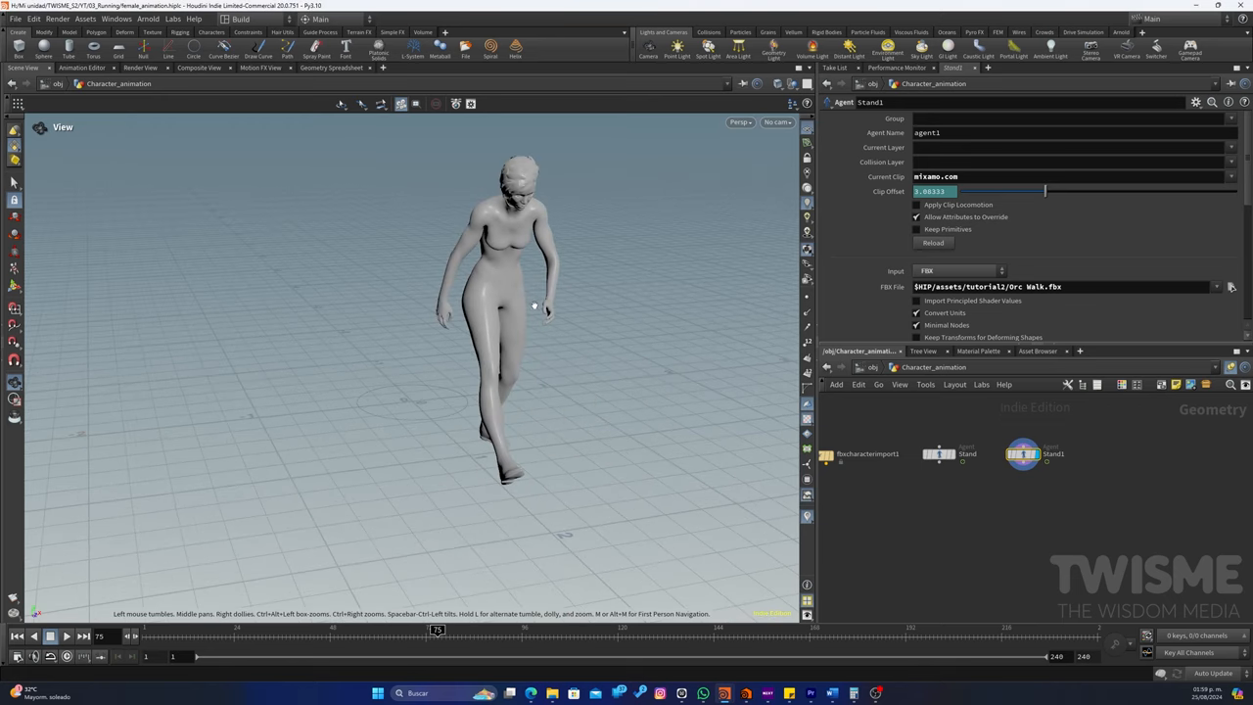
pyautogui.moveTo(435, 630); pyautogui.dragTo(184, 630)
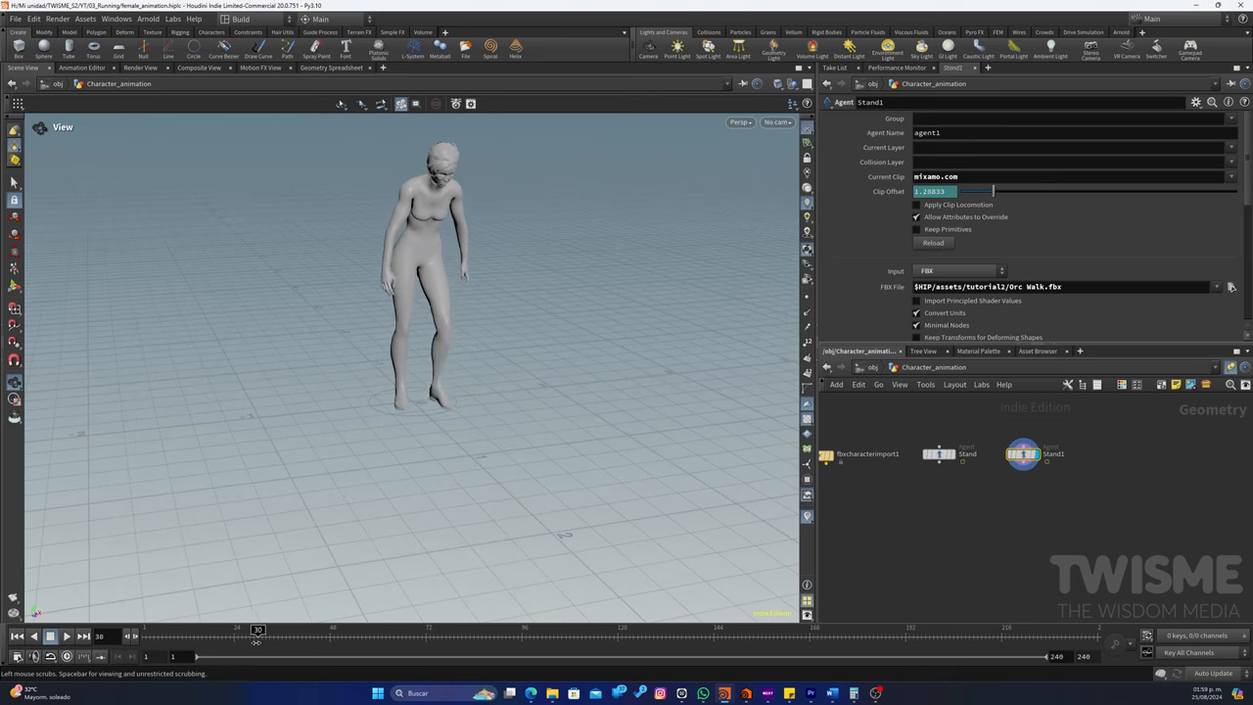
pyautogui.moveTo(258, 626); pyautogui.dragTo(251, 627)
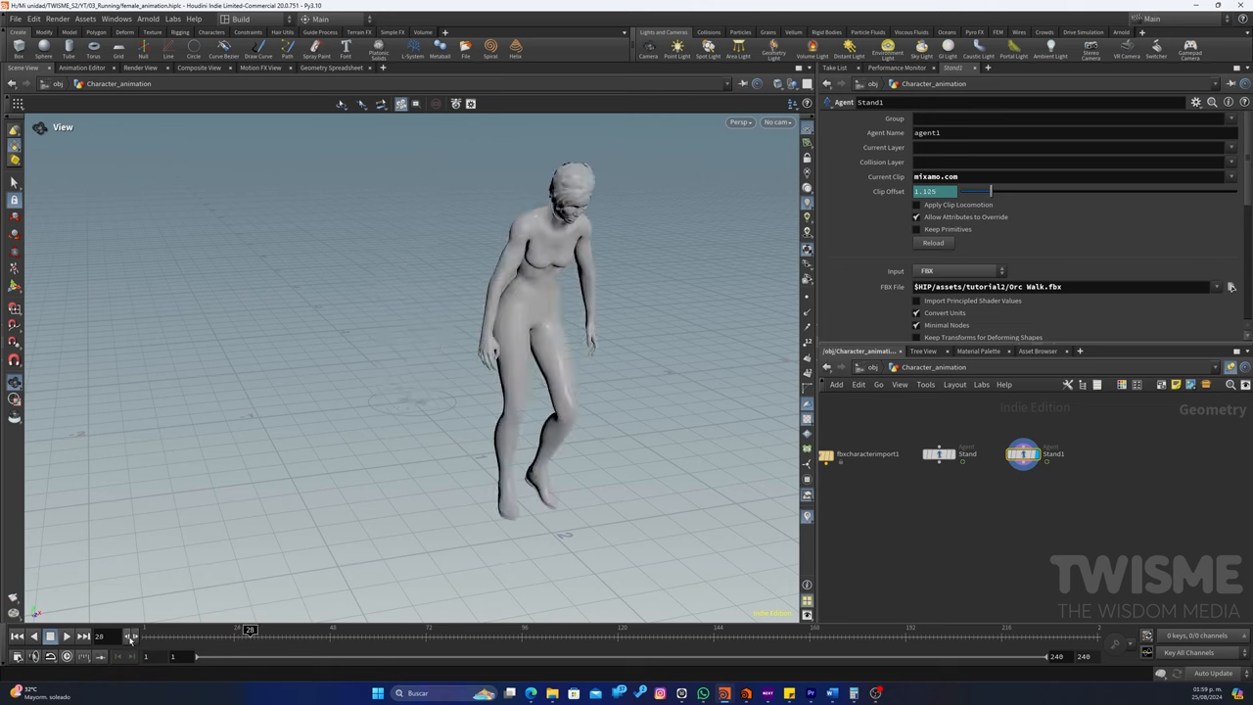
pyautogui.doubleClick(1053, 454)
pyautogui.write('Walk_A')
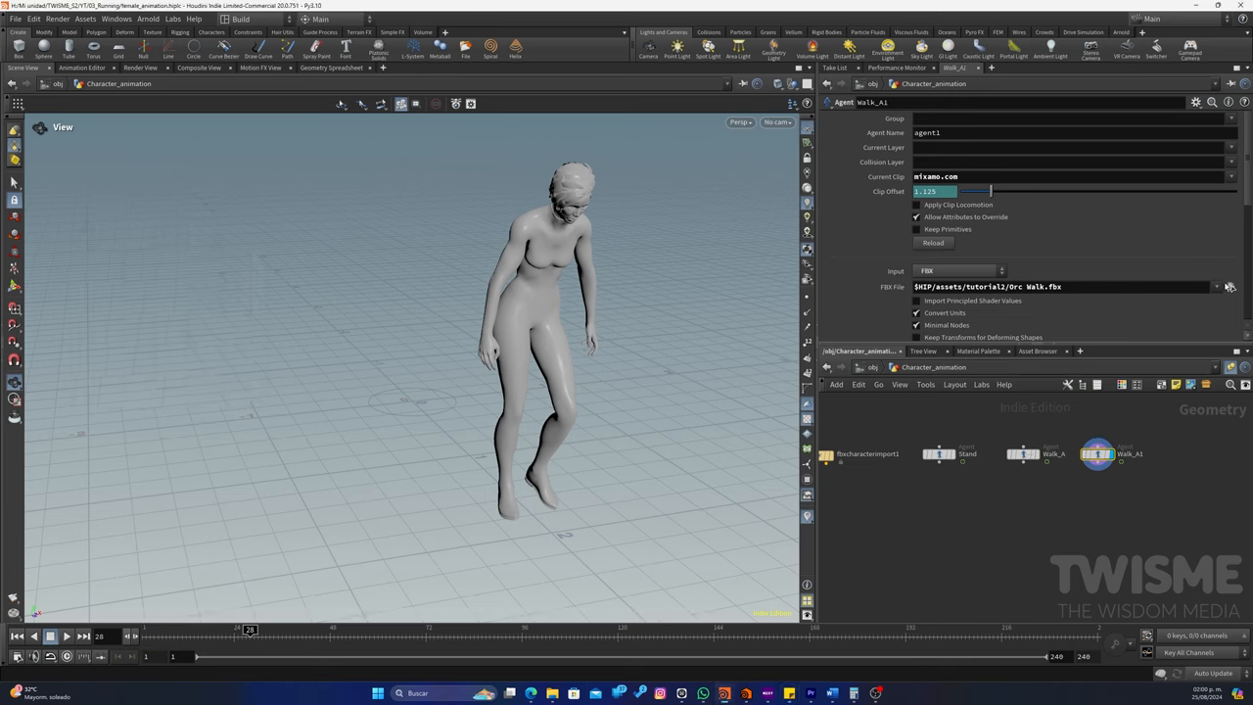
# Set up Fast_Run and Jump agent nodes loading the fast run and Jumping.fbx clips
pyautogui.click(1216, 286)
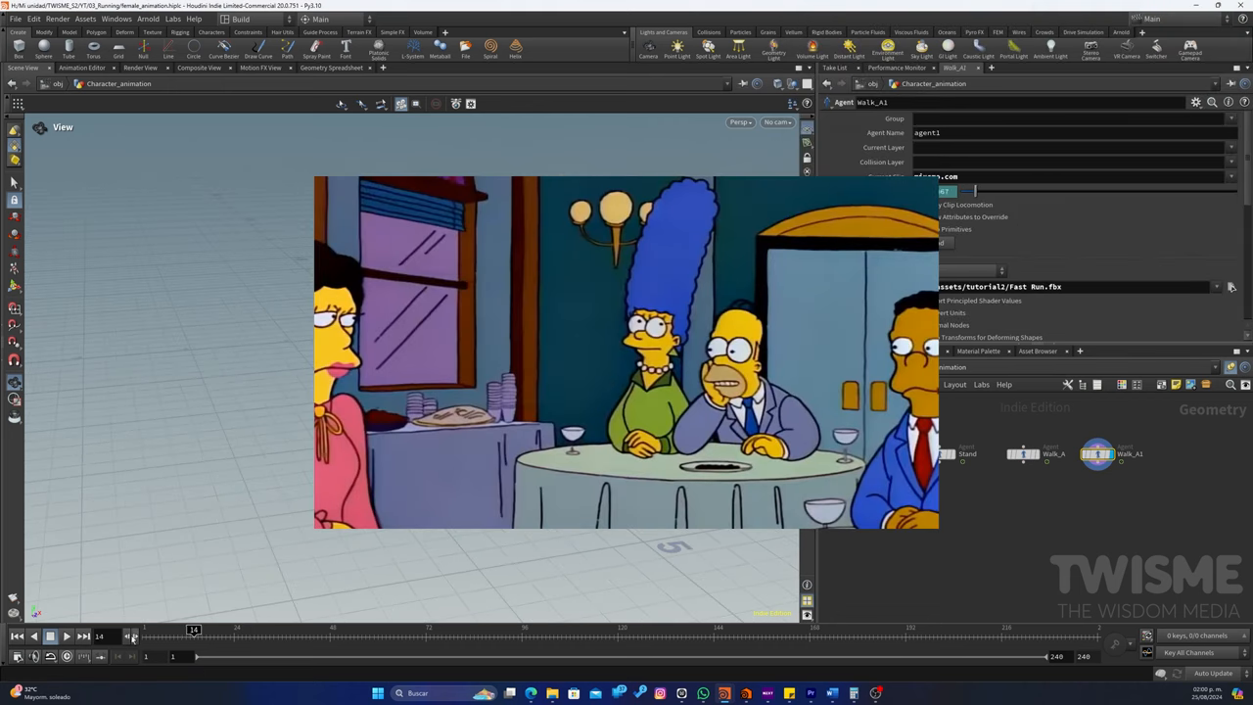
pyautogui.click(982, 454)
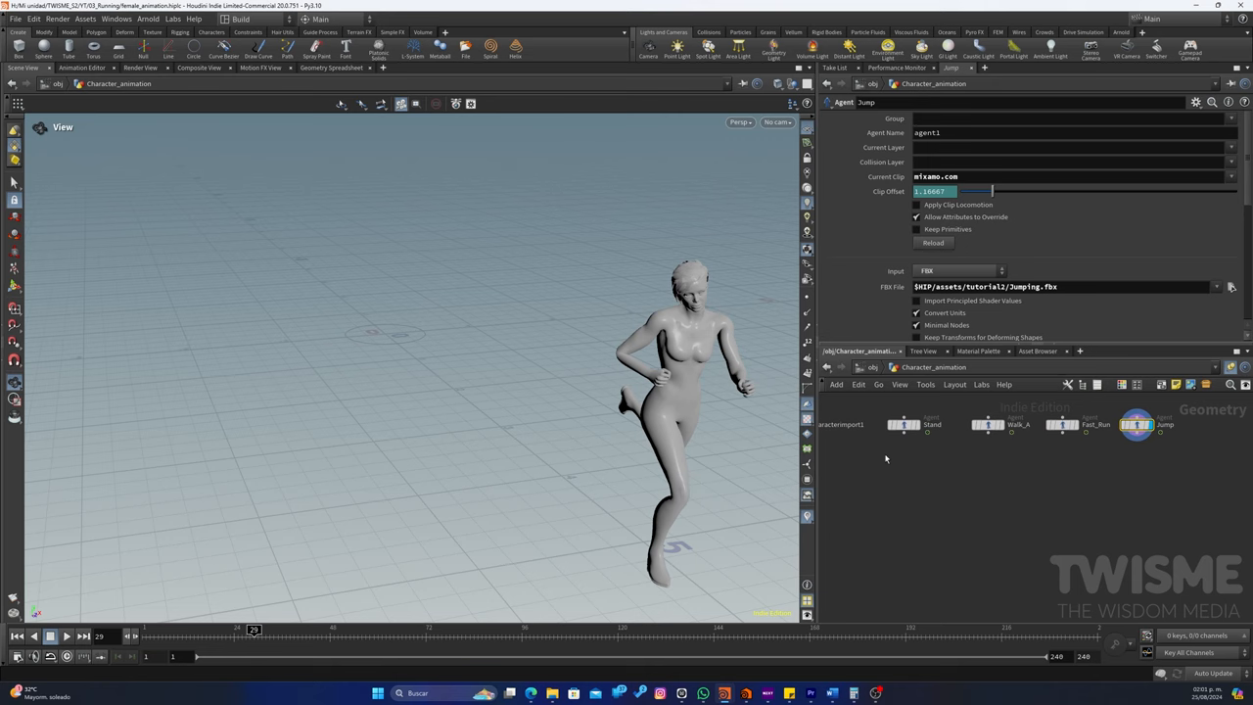
pyautogui.press('tab')
pyautogui.write('agen unp')
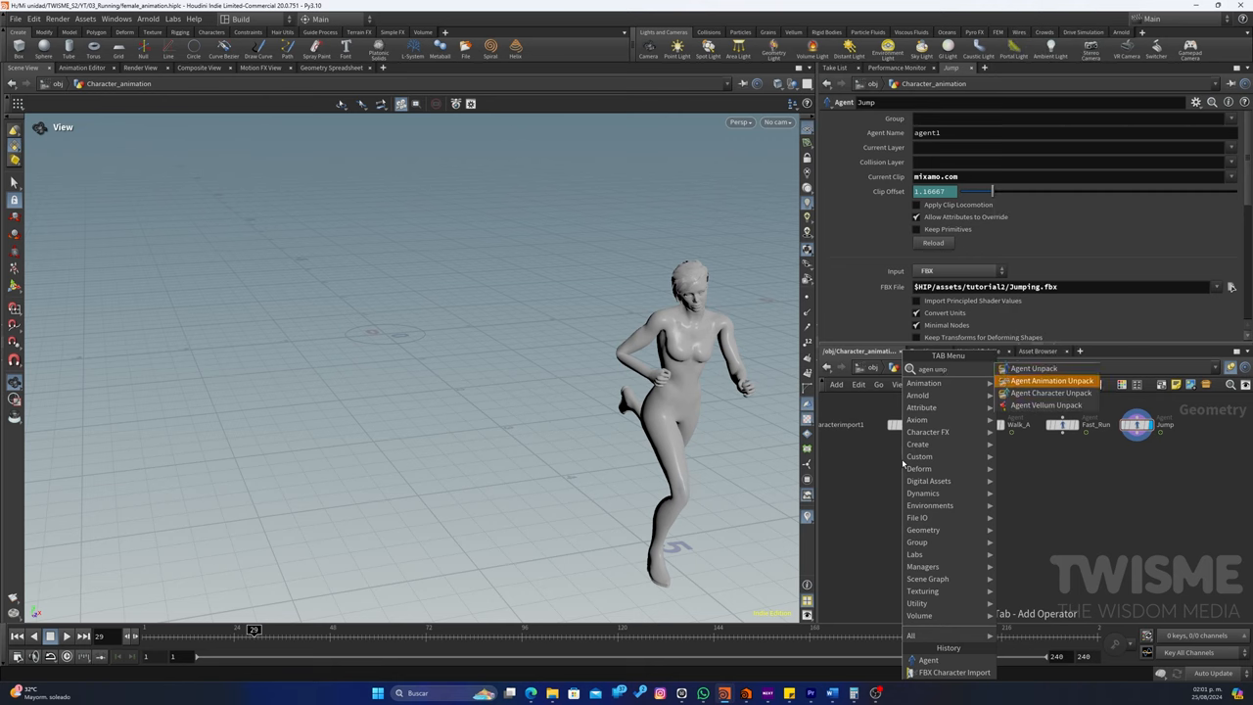
# Add an Agent Animation Unpack node under the Stand node
pyautogui.click(1053, 379)
pyautogui.write('retim')
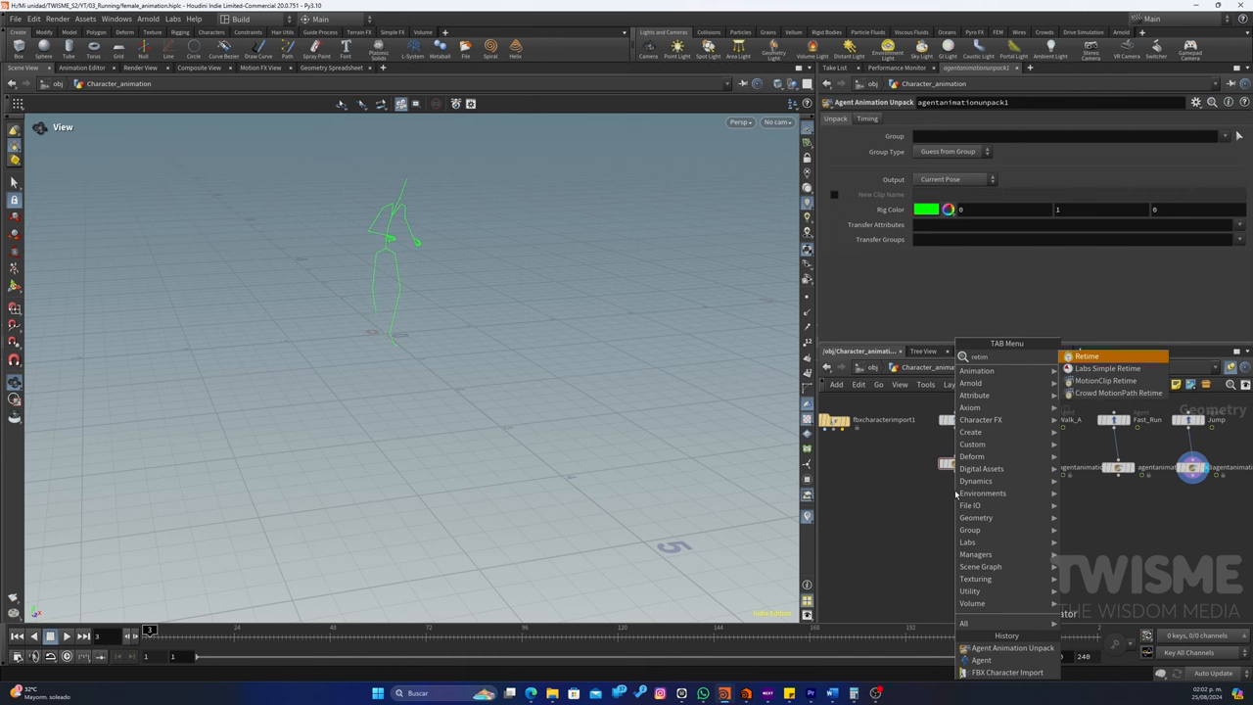
# Add a Retime node and switch it to Shift Range evaluation mode
pyautogui.click(1086, 356)
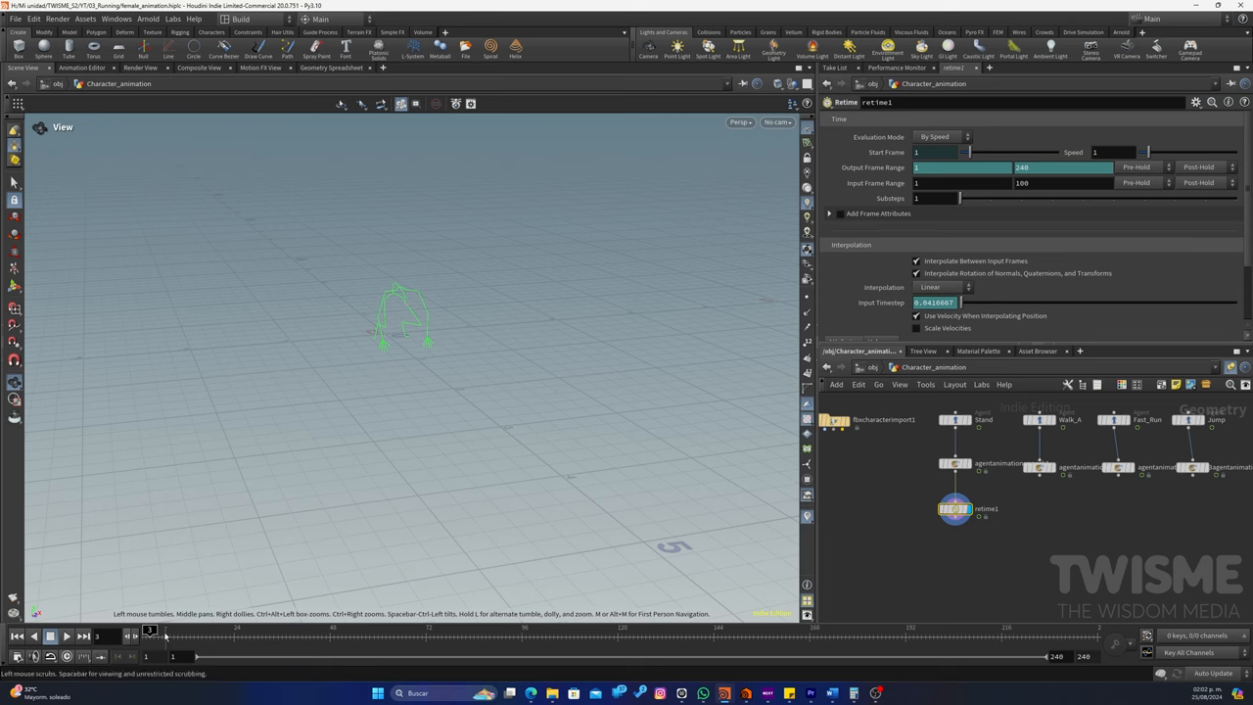
pyautogui.click(192, 631)
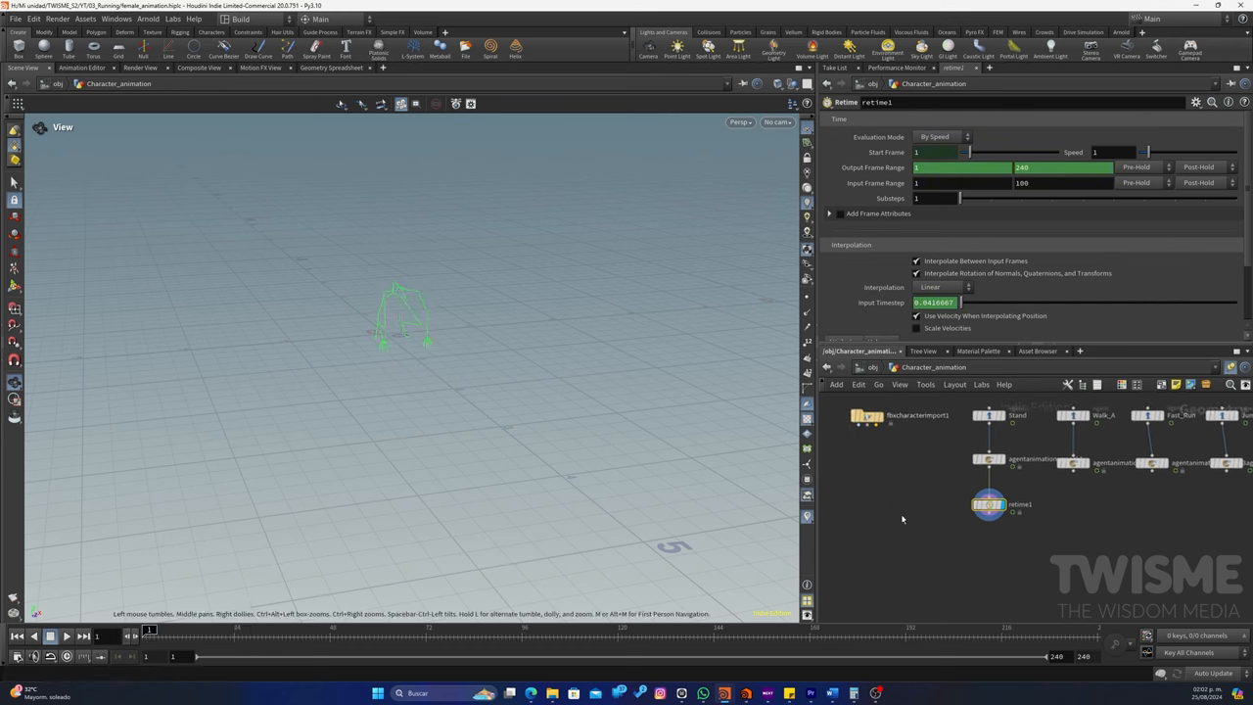
pyautogui.click(192, 642)
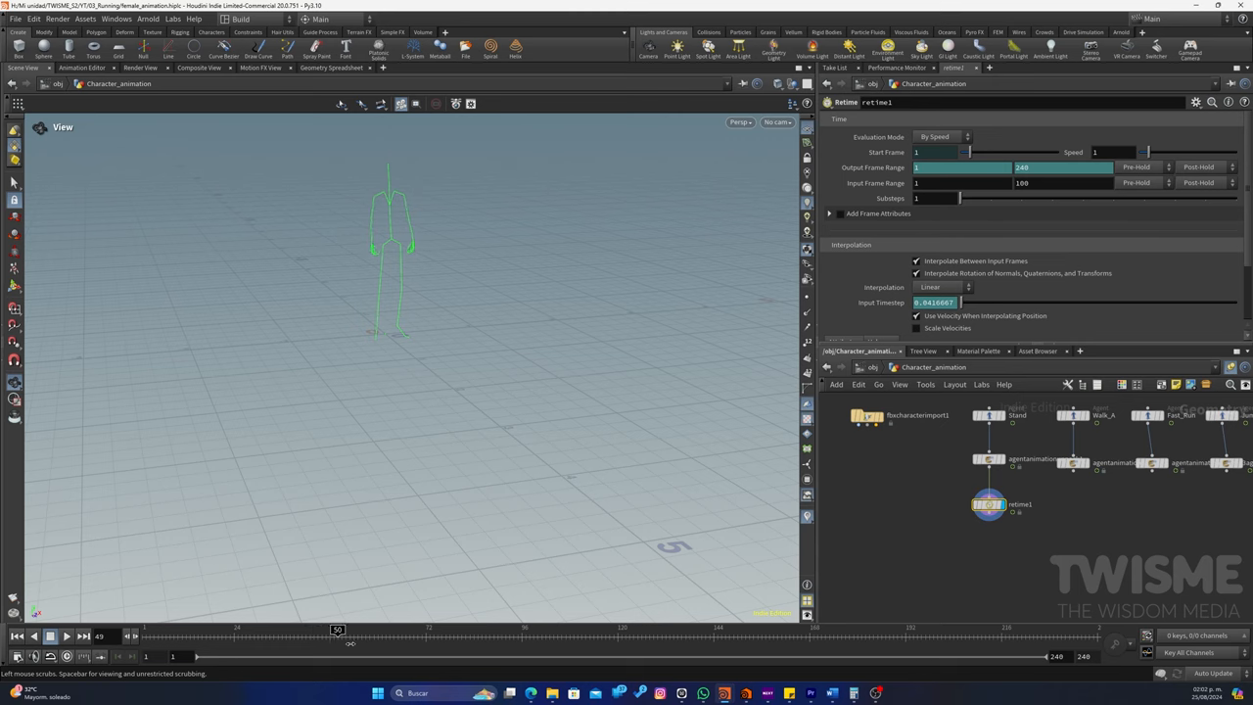
pyautogui.moveTo(1033, 468)
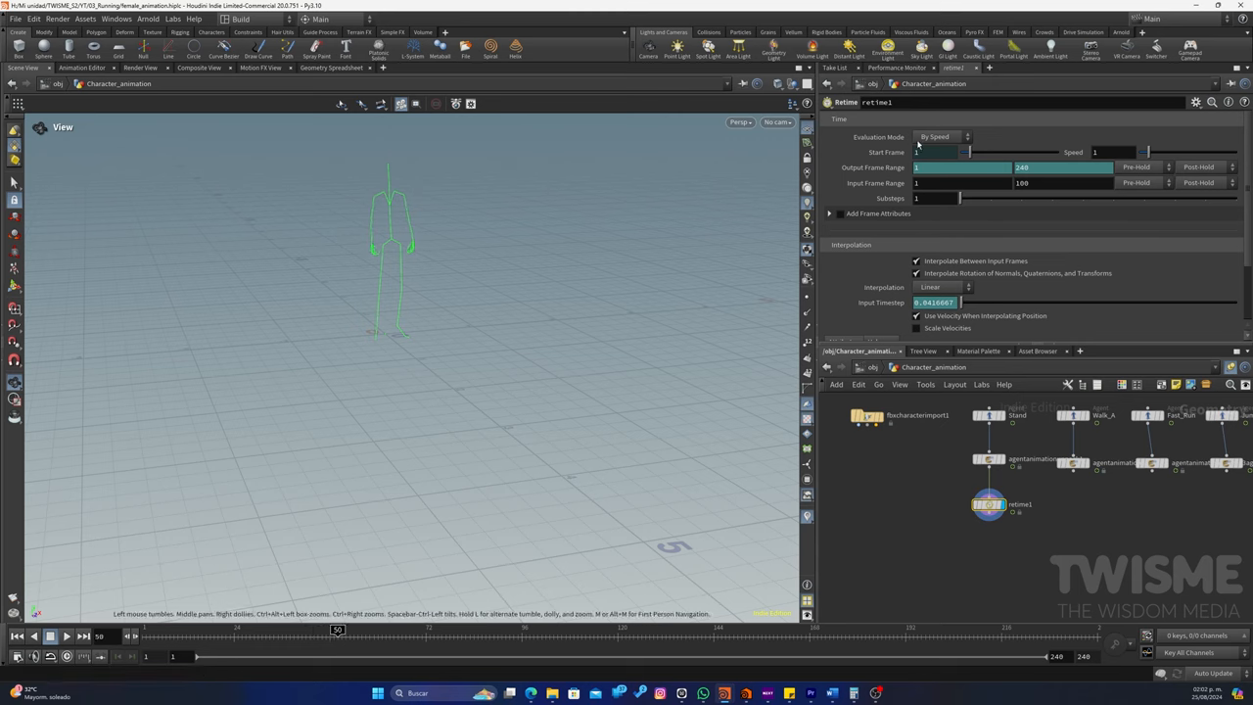
pyautogui.click(940, 137)
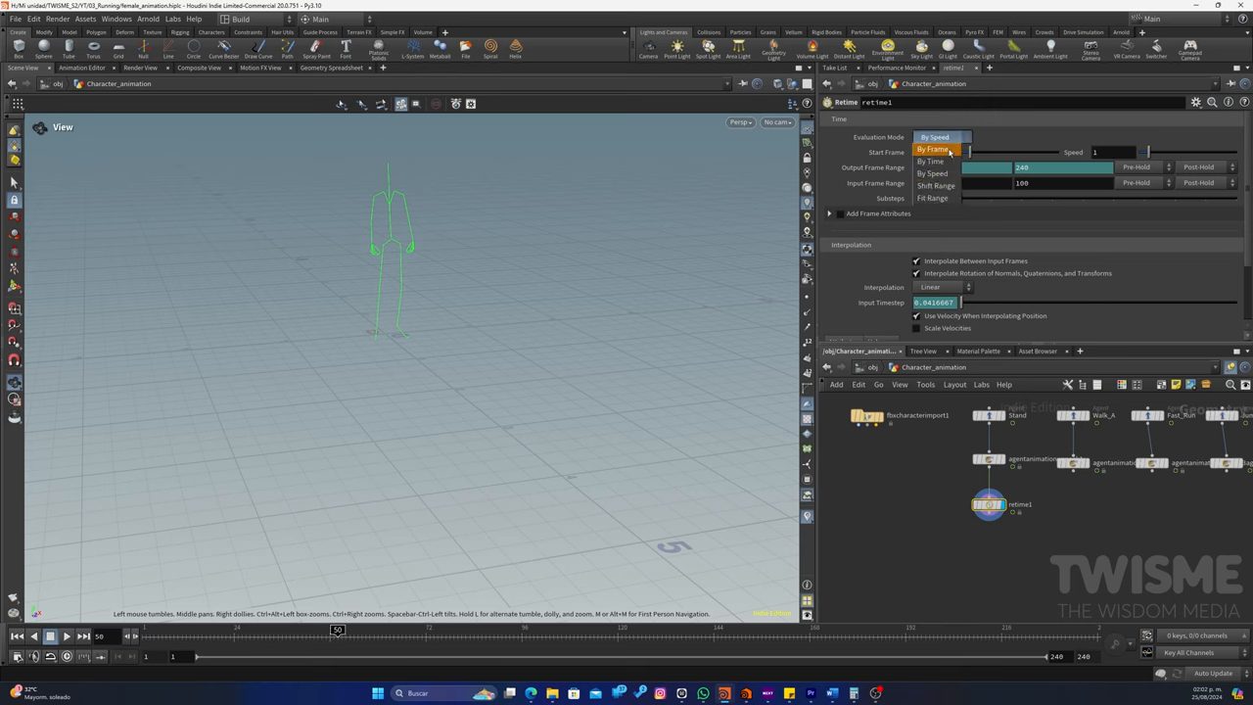
pyautogui.click(932, 184)
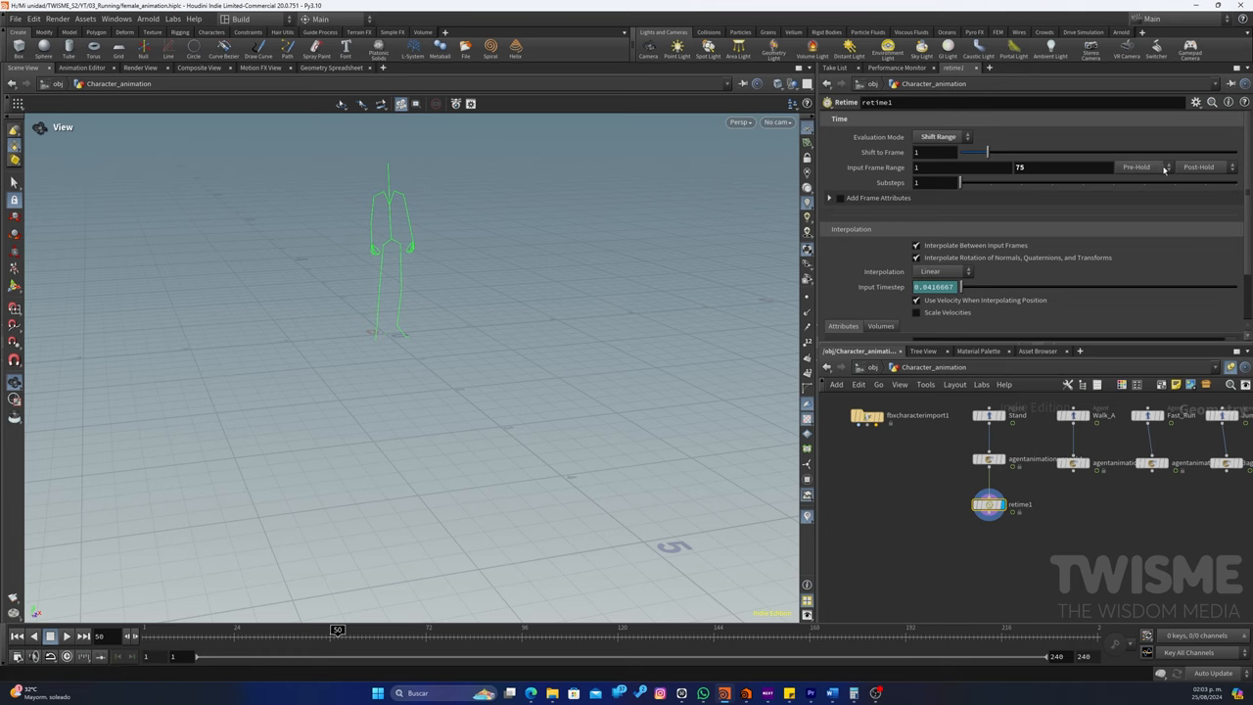
pyautogui.moveTo(1196, 174)
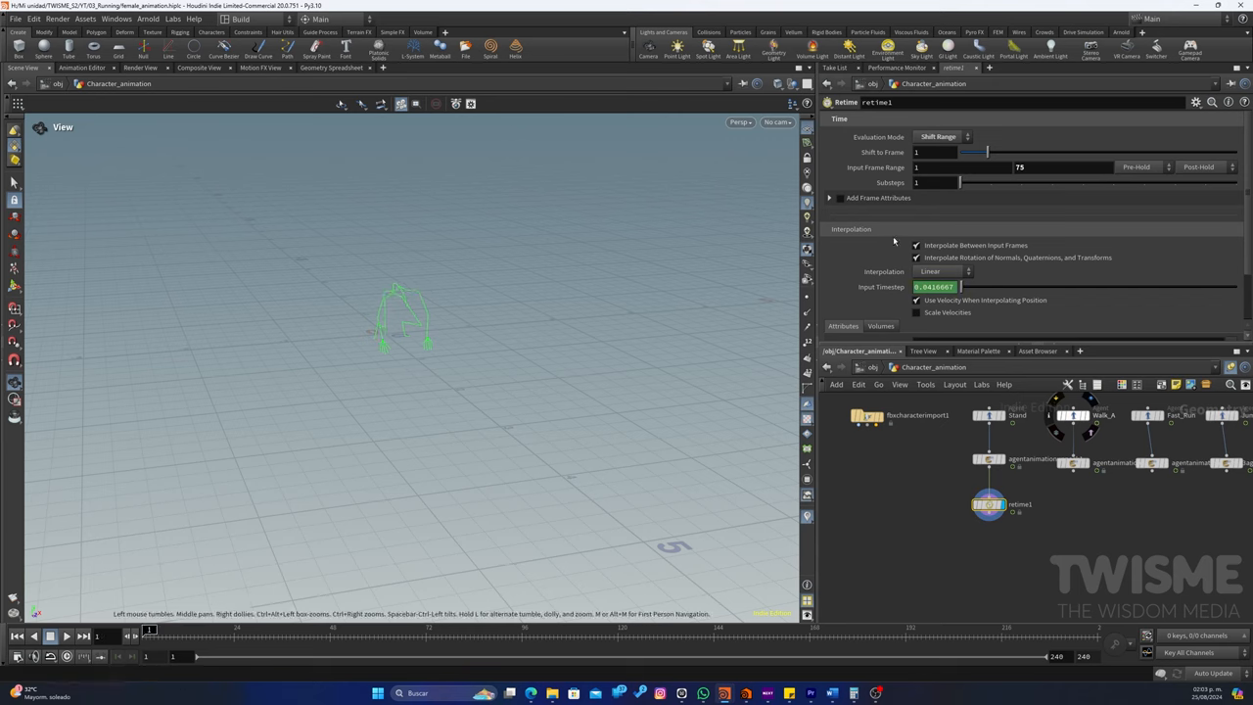
# Shift the clip by frame and preview the offset timing on the timeline
pyautogui.click(936, 153)
pyautogui.write('50')
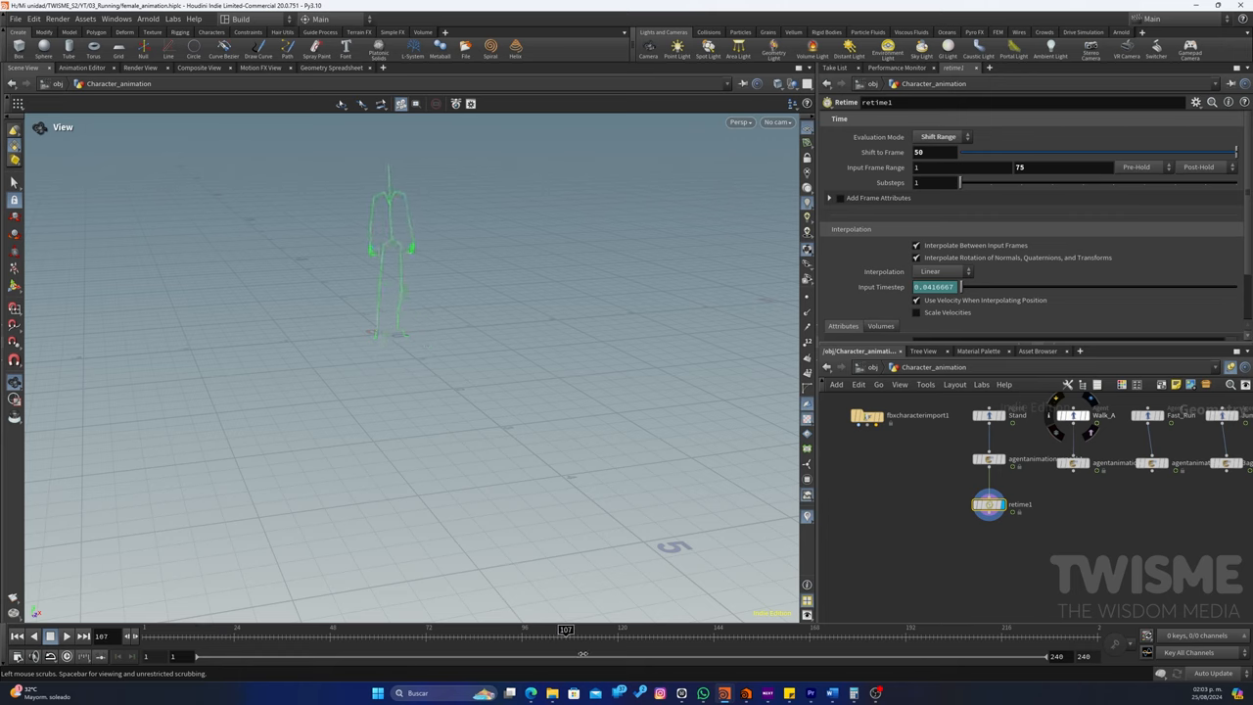
pyautogui.moveTo(564, 630); pyautogui.dragTo(340, 631)
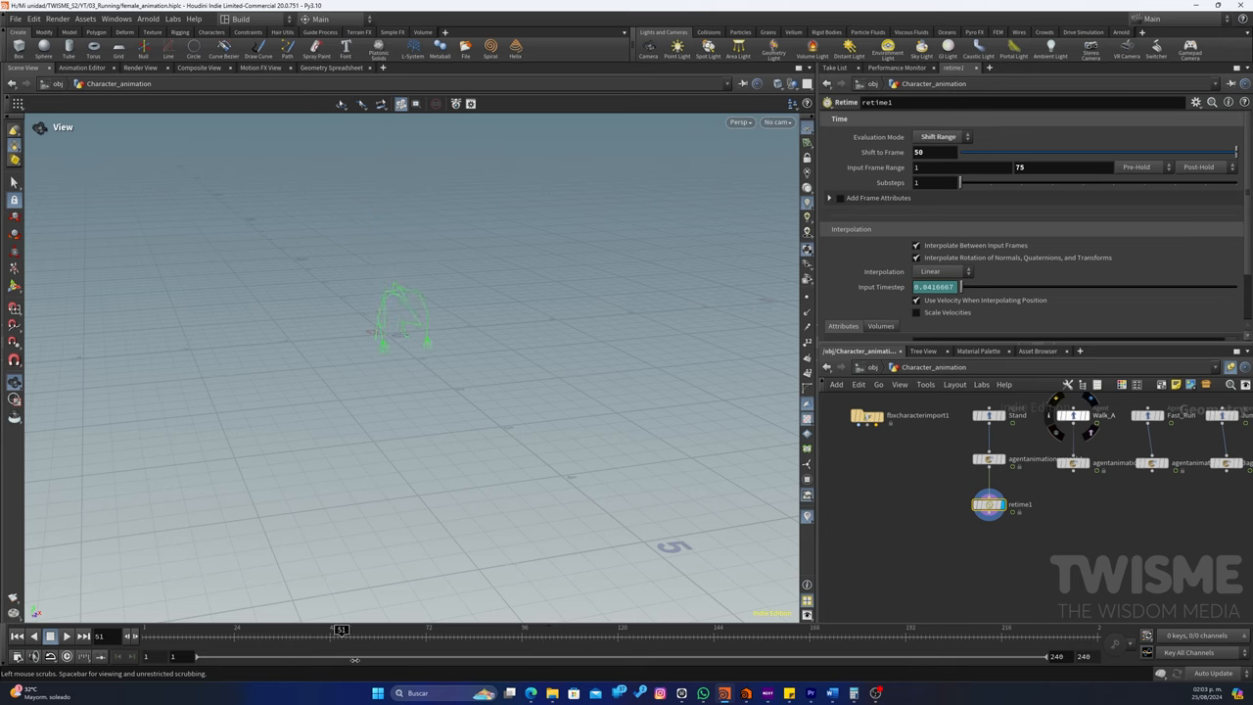
pyautogui.moveTo(341, 630); pyautogui.dragTo(413, 631)
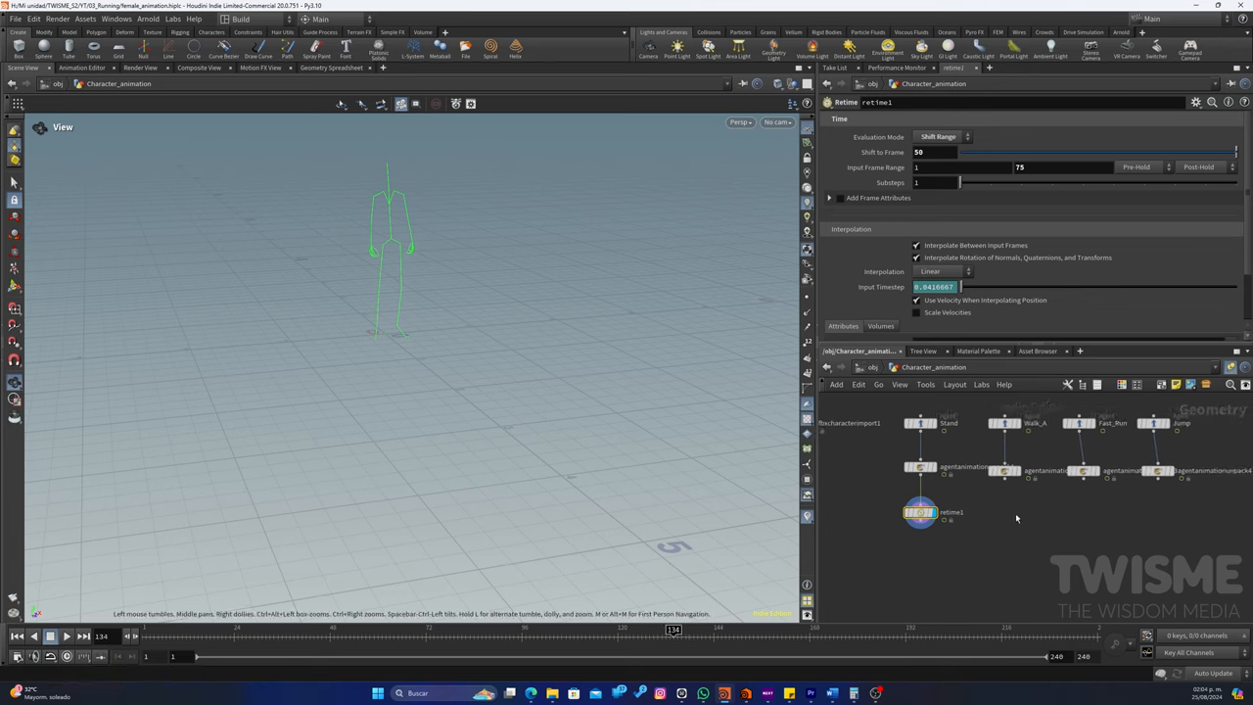
# Duplicate the Retime, shift its range to frame 124 with input frames 1–28
pyautogui.press('tab')
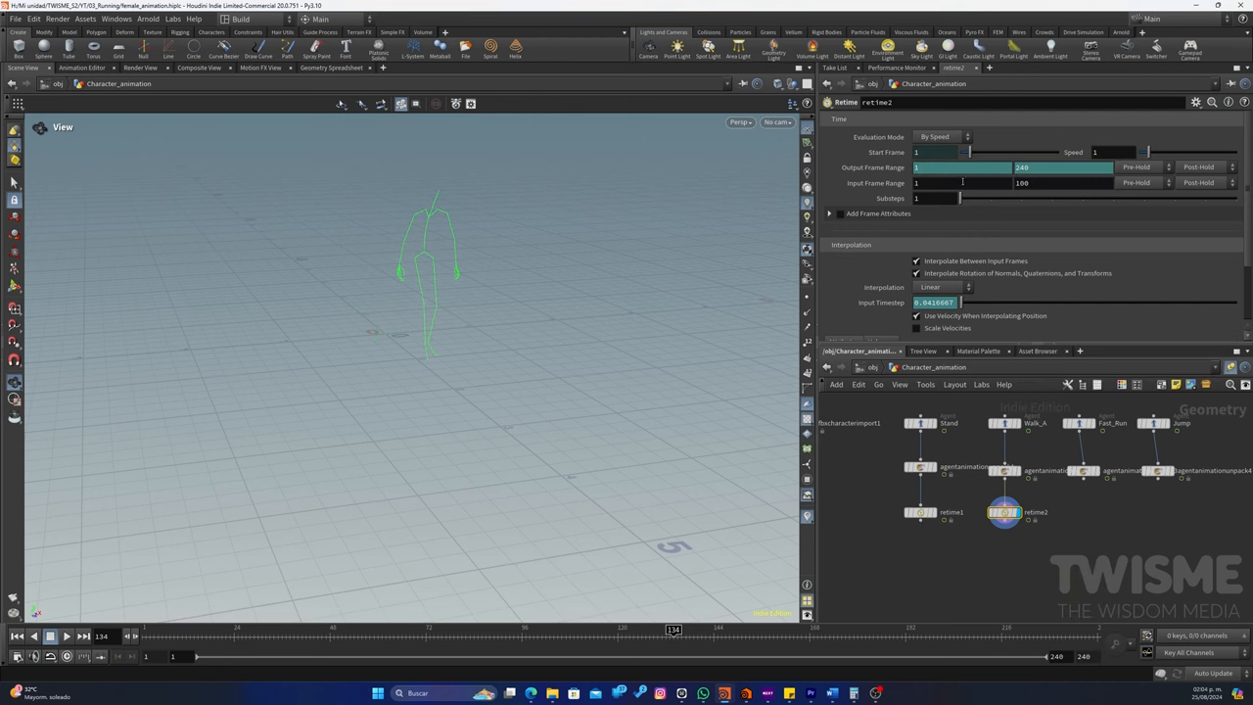
pyautogui.click(936, 137)
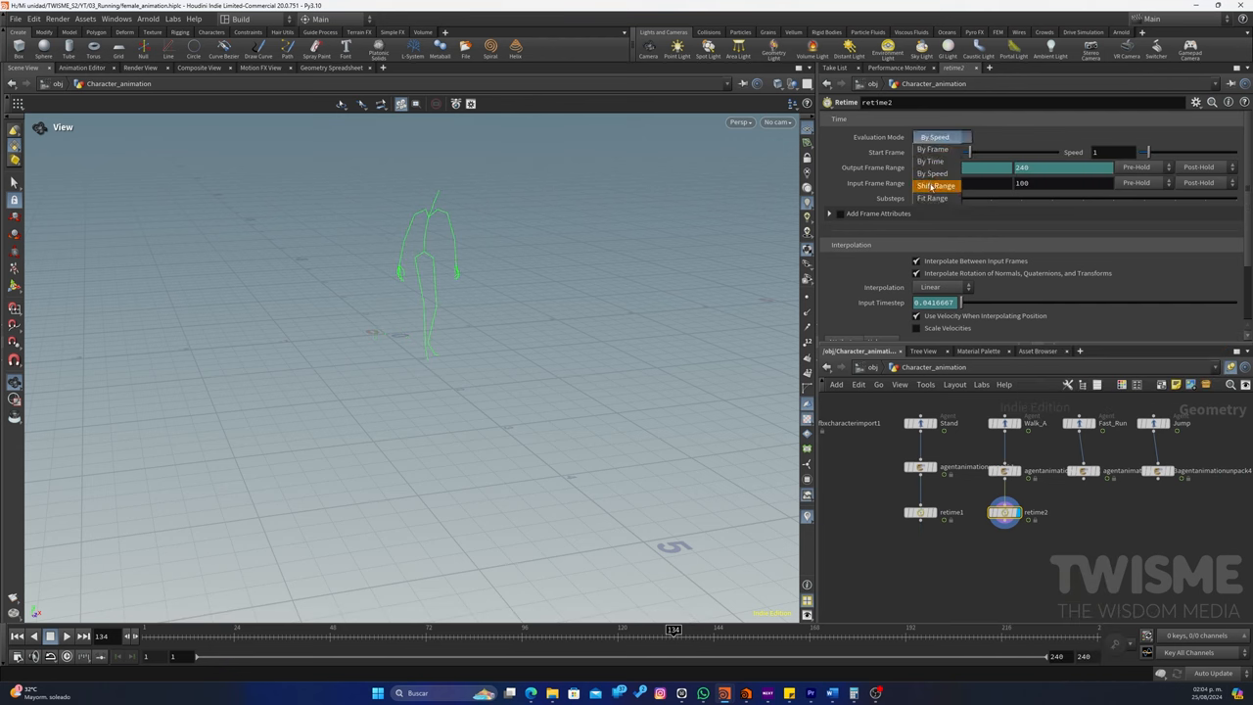
pyautogui.click(936, 184)
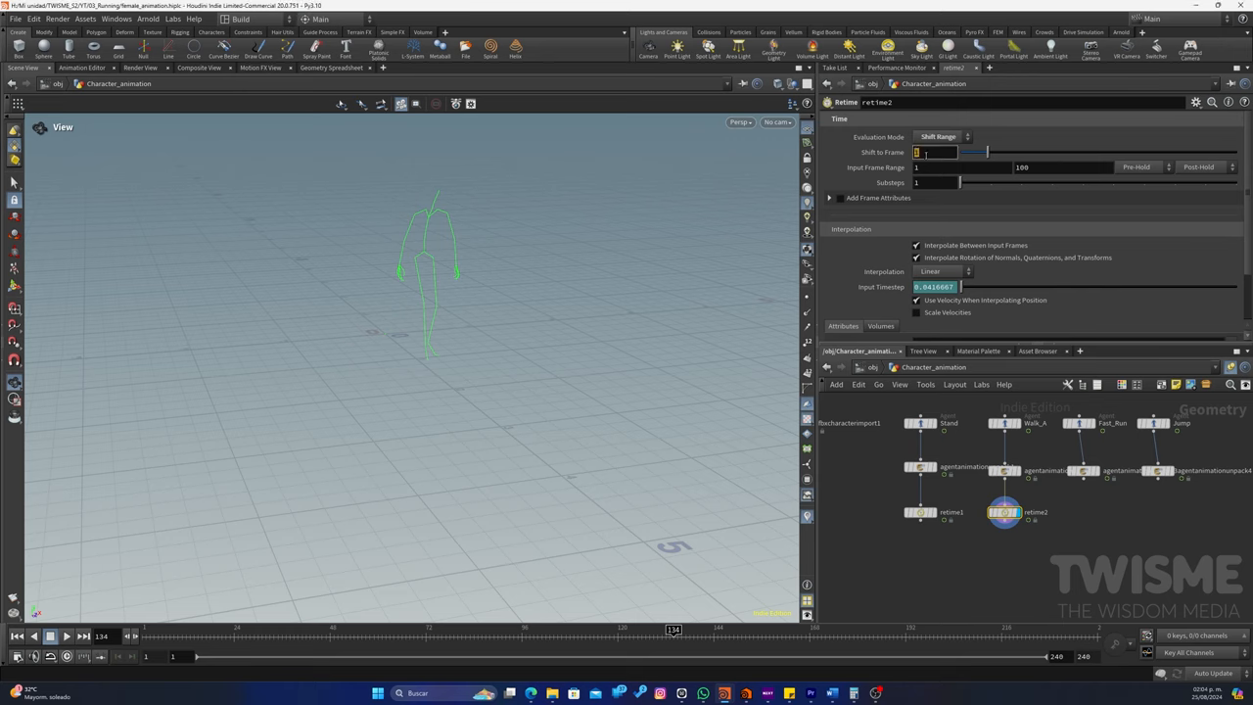
pyautogui.write('124')
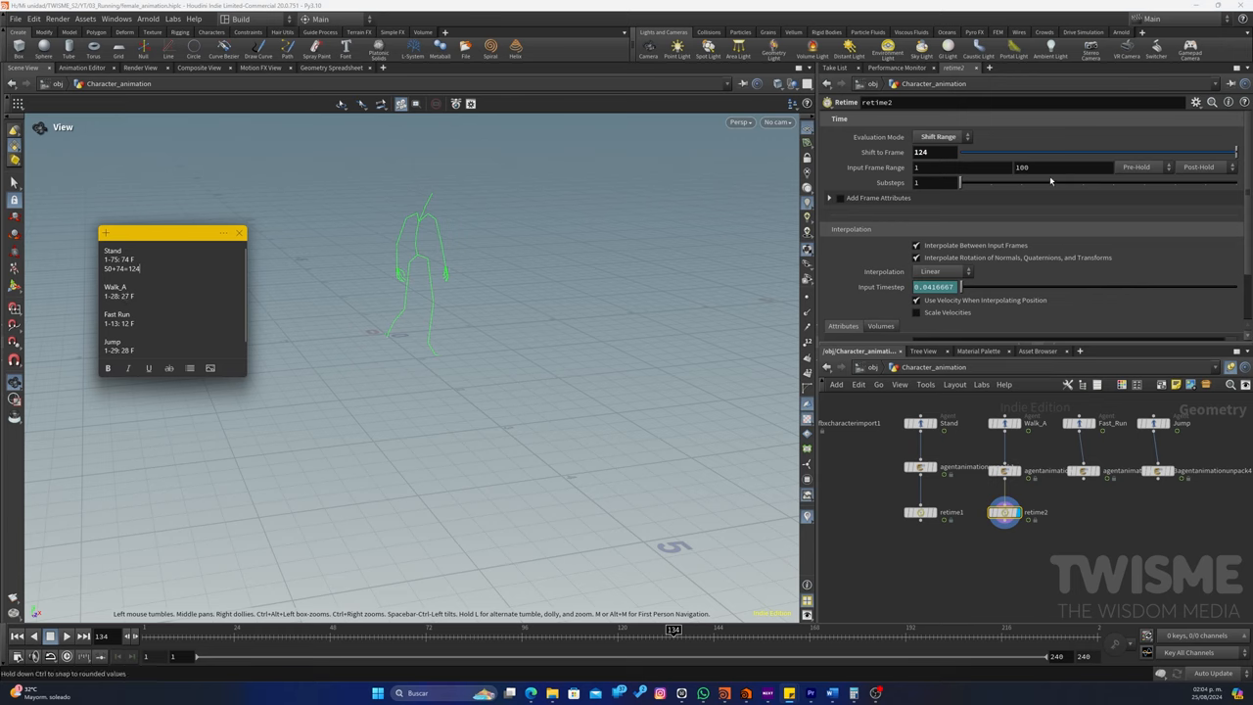
pyautogui.write('28')
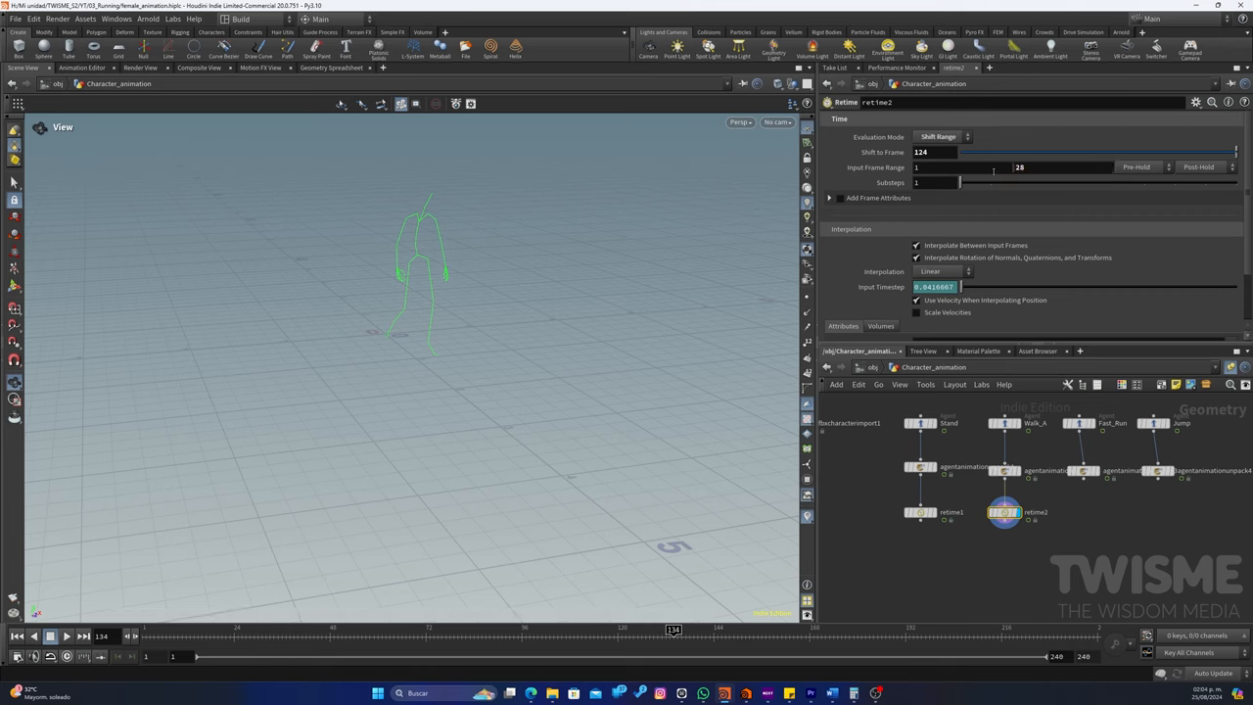
# Extend the clip past its last frame and preview the retimed result
pyautogui.click(1204, 167)
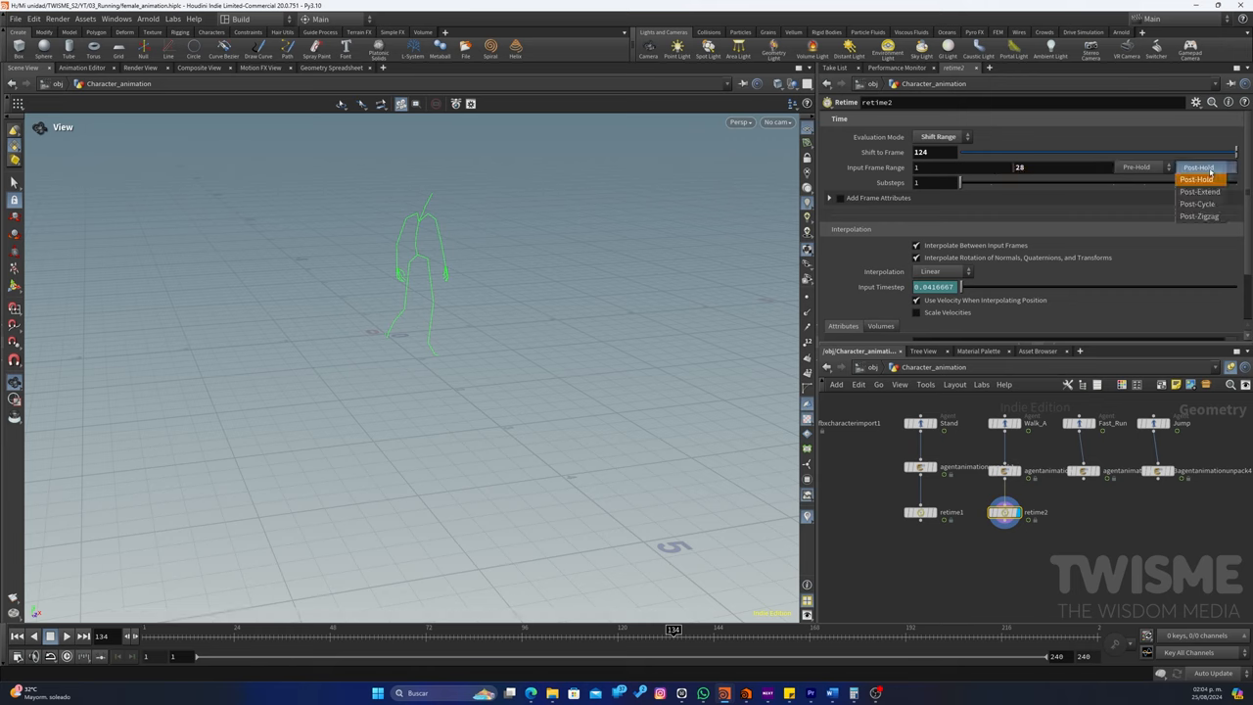
pyautogui.click(1198, 192)
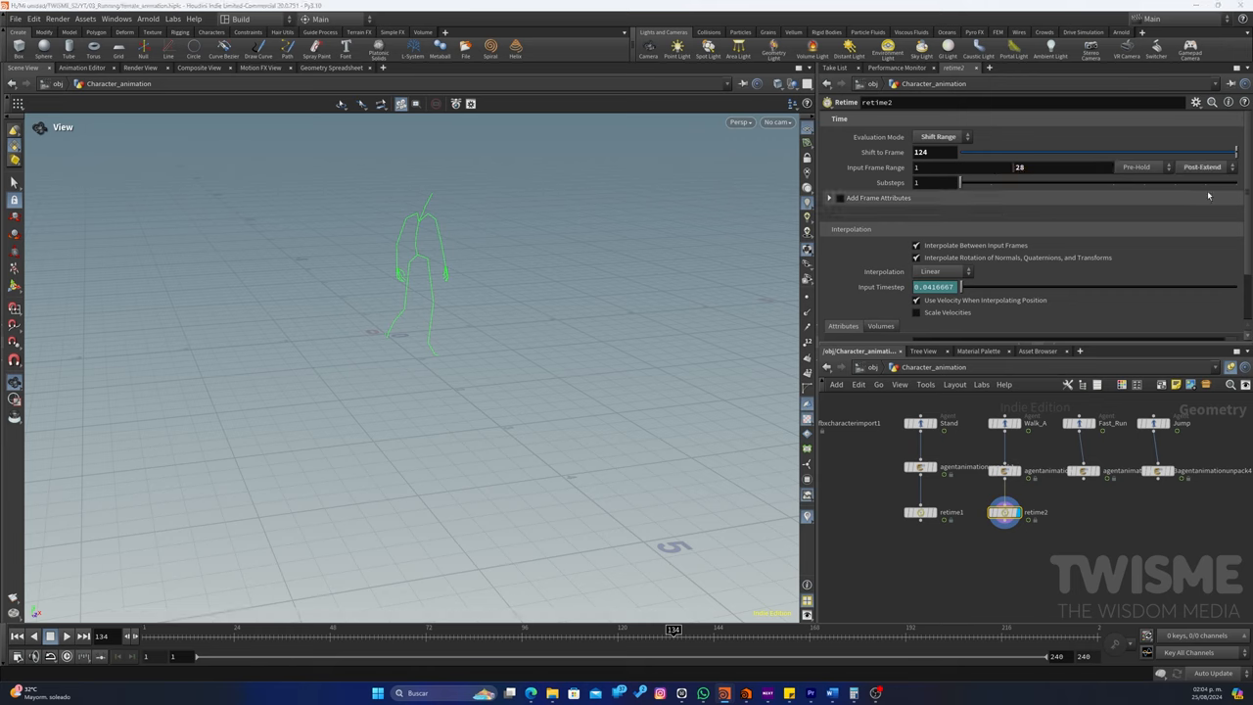
pyautogui.moveTo(673, 631); pyautogui.dragTo(685, 630)
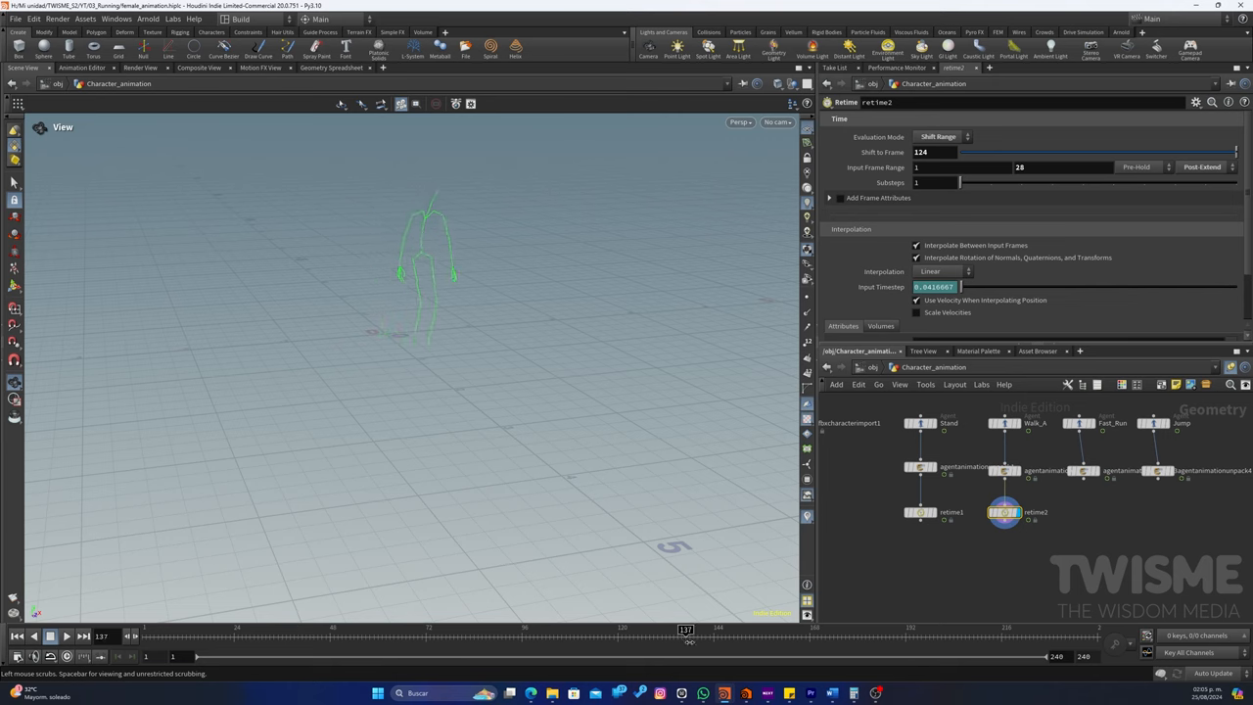
pyautogui.moveTo(685, 630); pyautogui.dragTo(1008, 630)
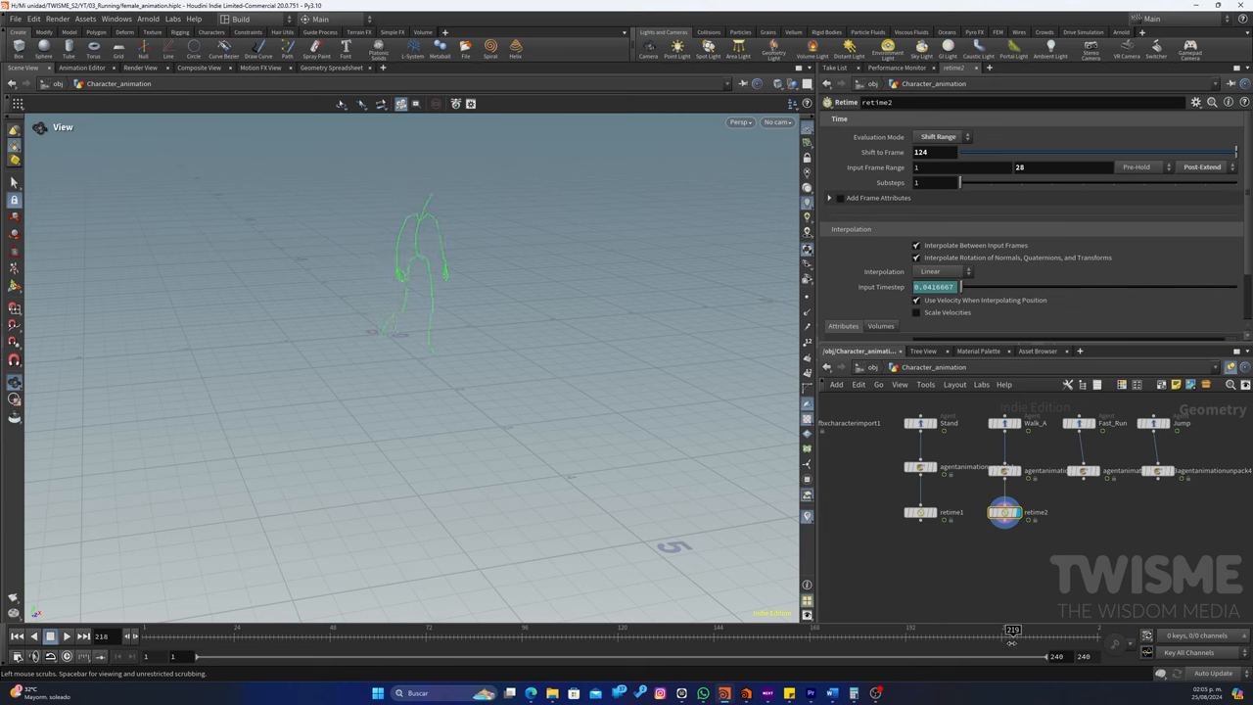
pyautogui.moveTo(1013, 631); pyautogui.dragTo(728, 630)
pyautogui.write('retim')
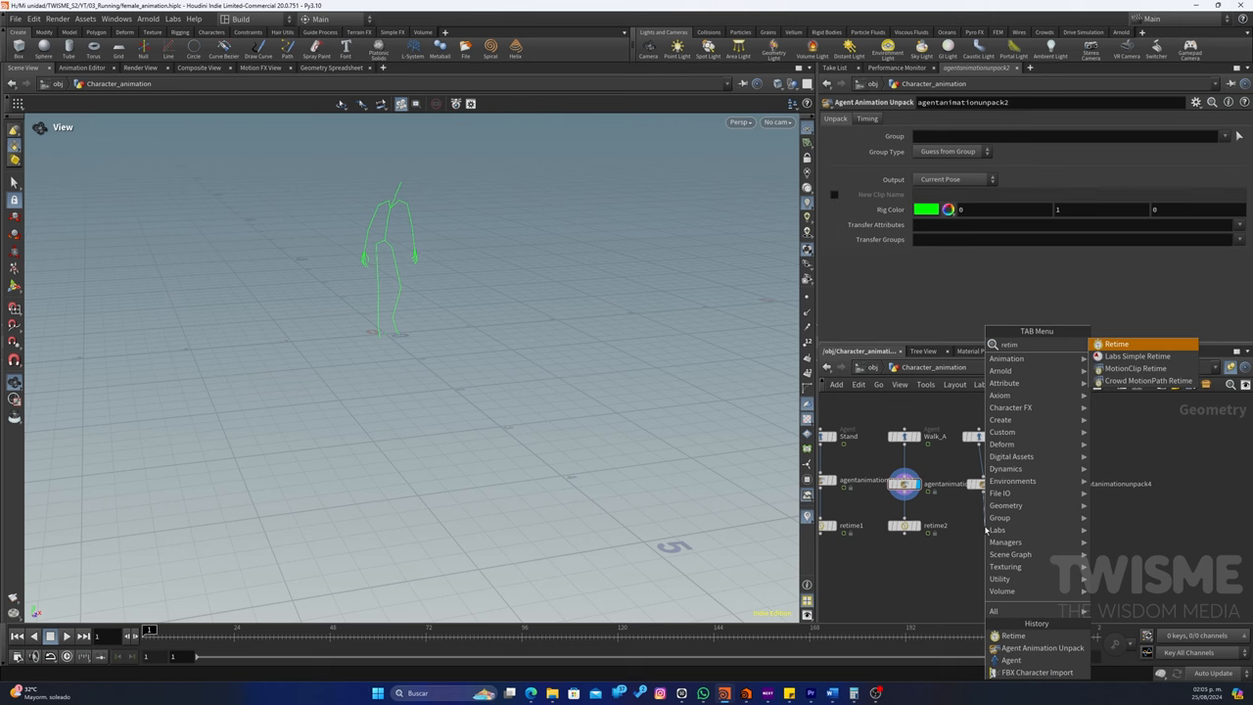
# Add a third Retime node and set its evaluation mode to Shift Range
pyautogui.click(1116, 344)
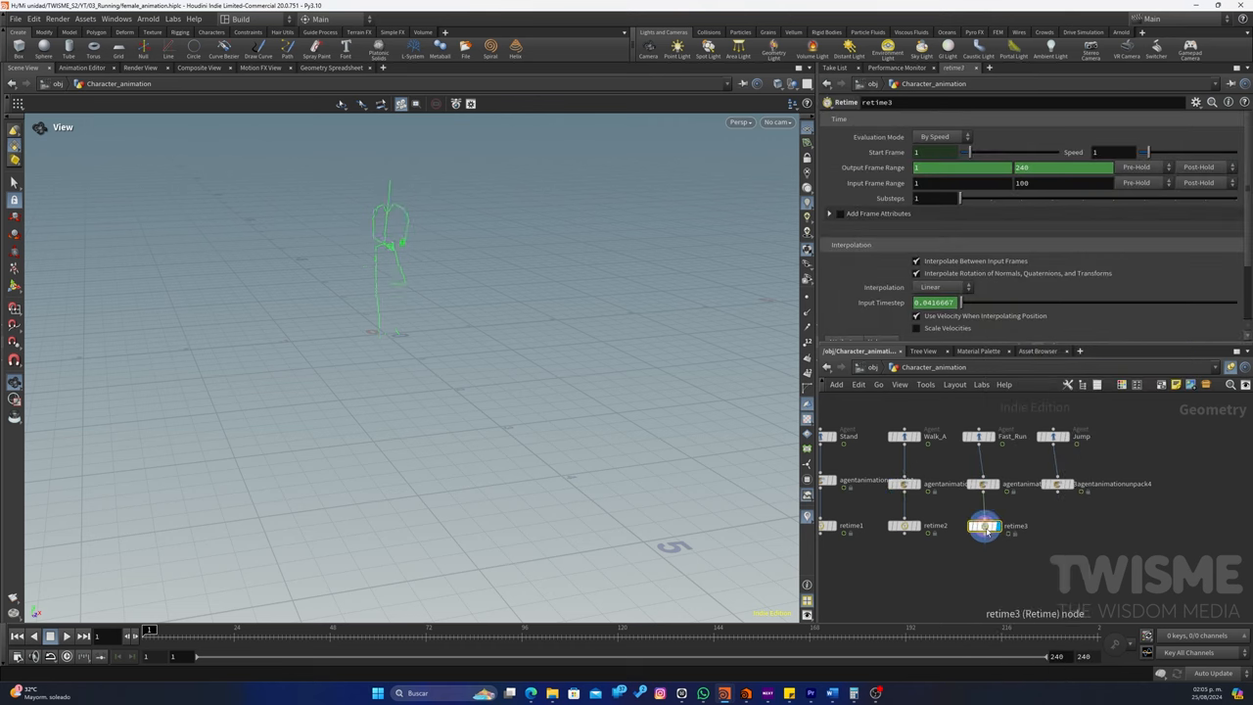
pyautogui.click(940, 137)
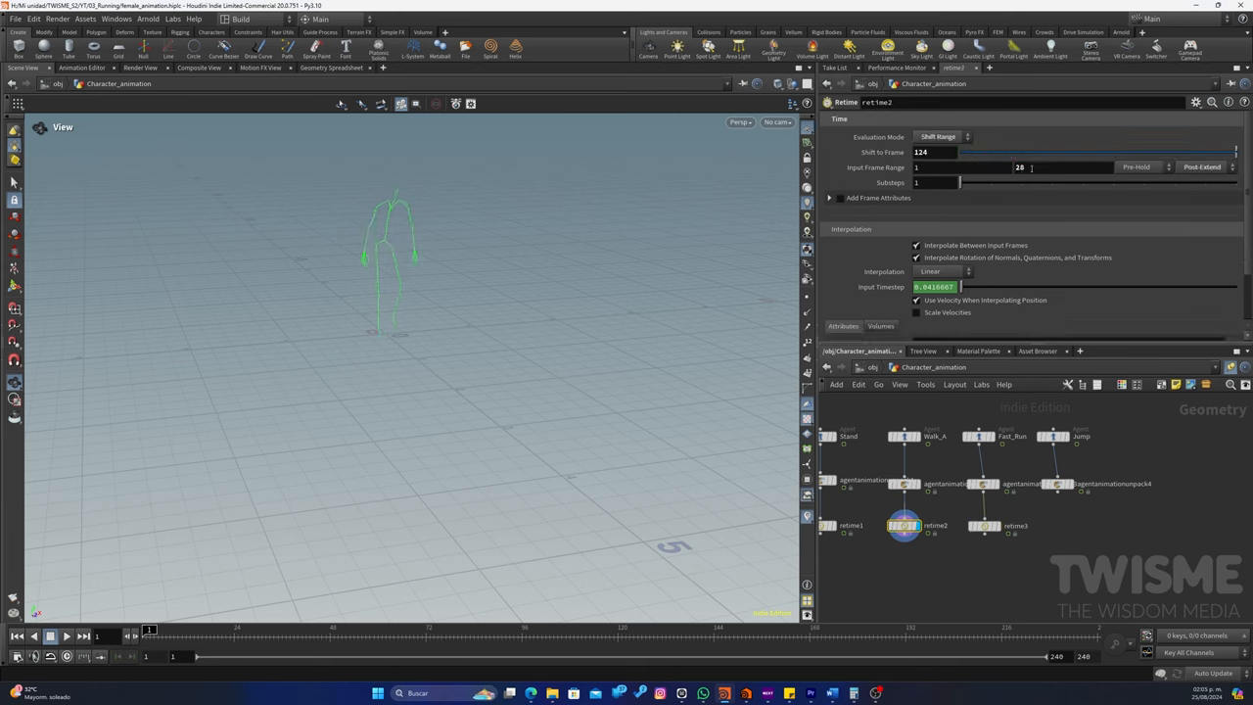
pyautogui.click(857, 636)
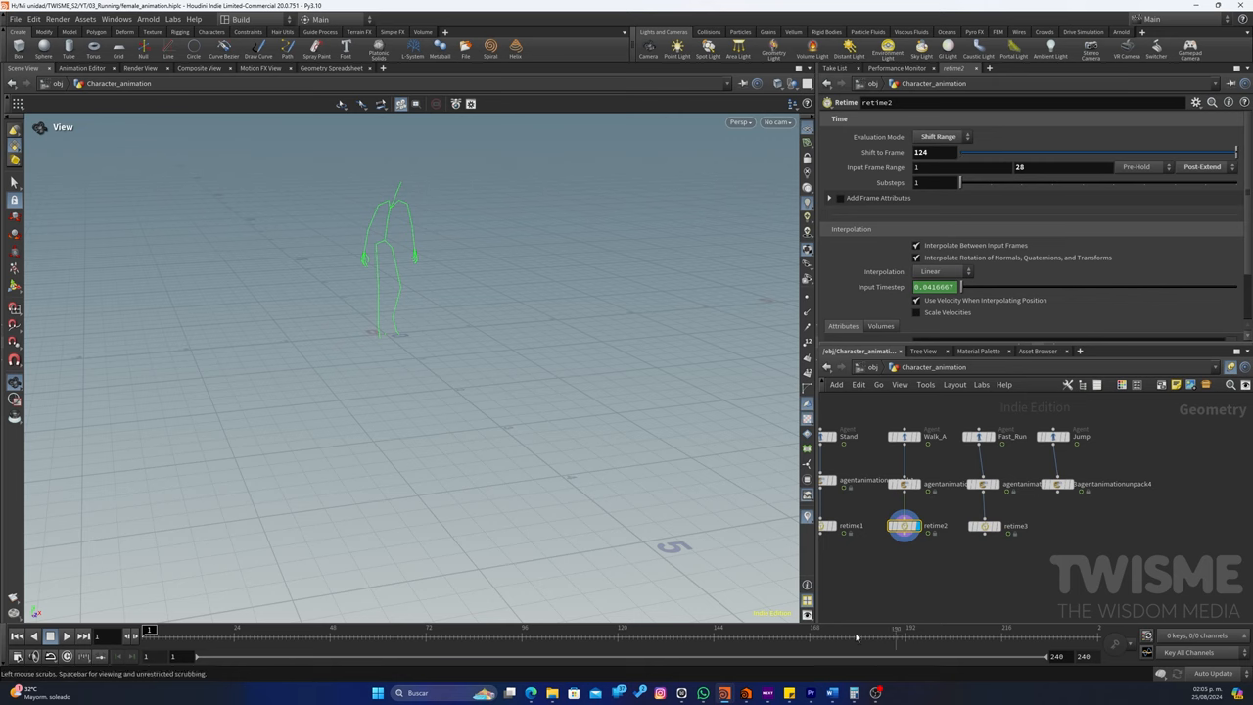
pyautogui.moveTo(556, 642)
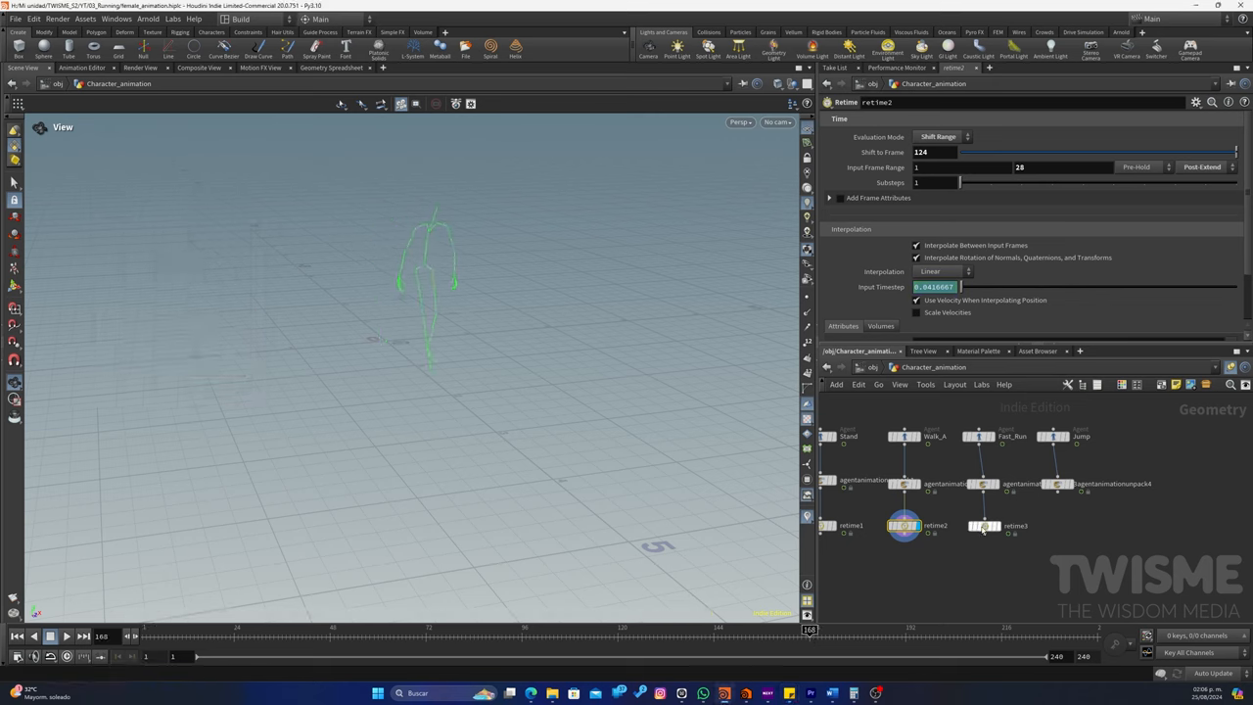
# Set the third Retime to extend past the clip's last frame, checking against the frame-range note and scrubbing the timeline
pyautogui.click(982, 524)
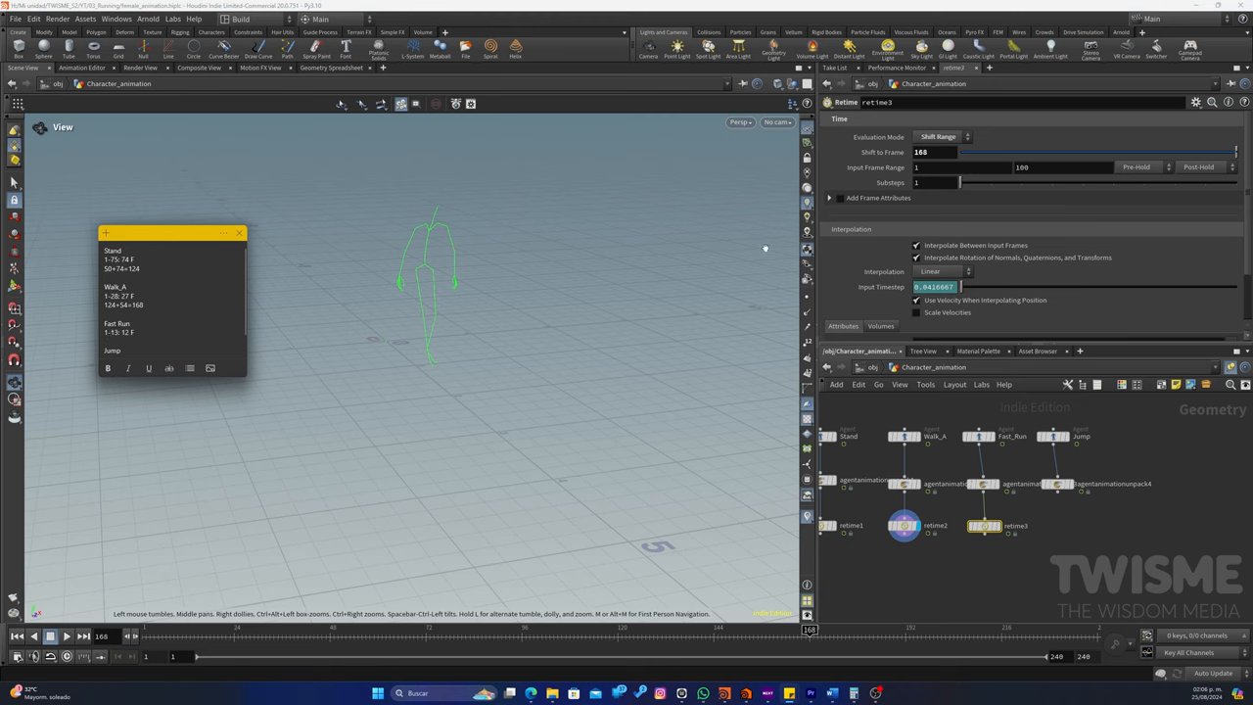
pyautogui.click(1061, 166)
pyautogui.write('13')
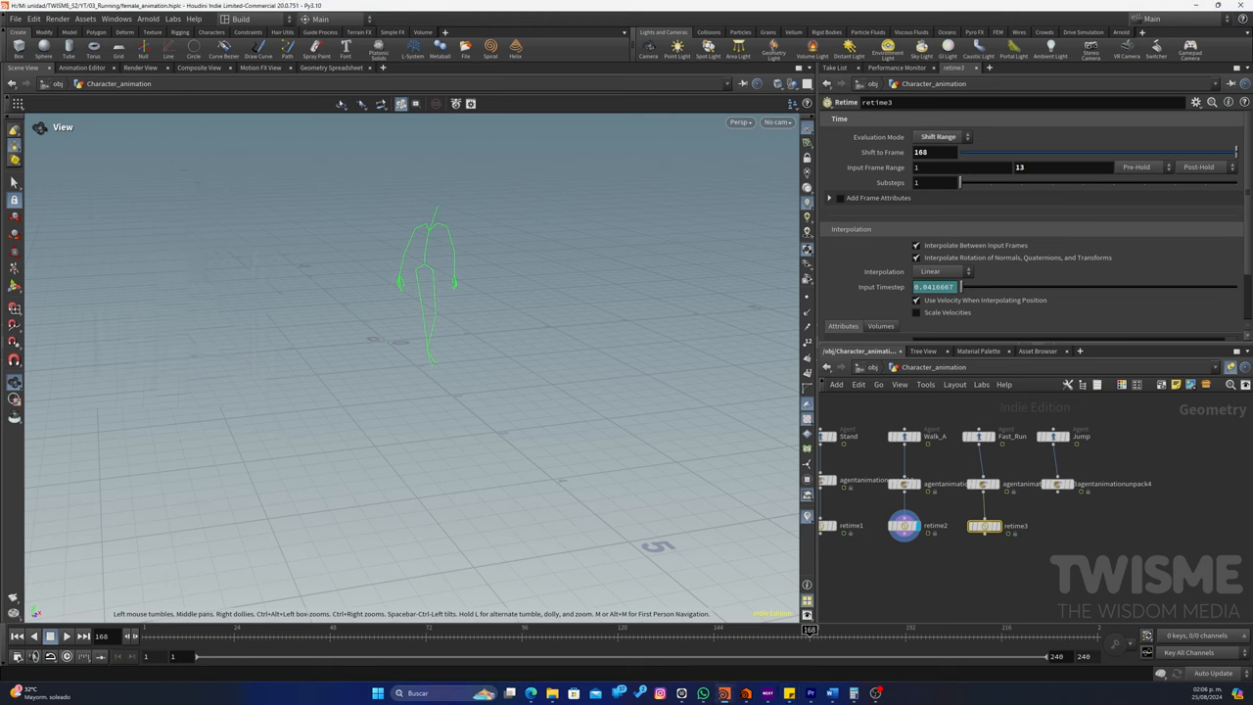
pyautogui.click(1198, 167)
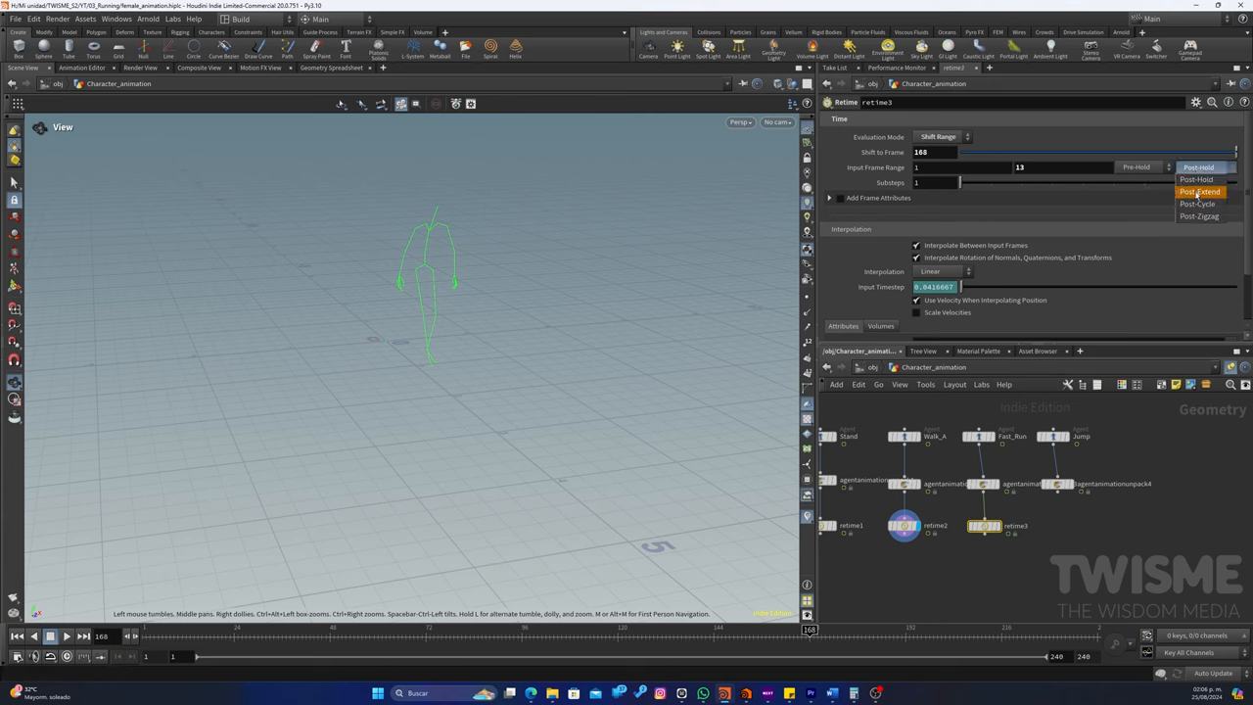
pyautogui.click(1198, 191)
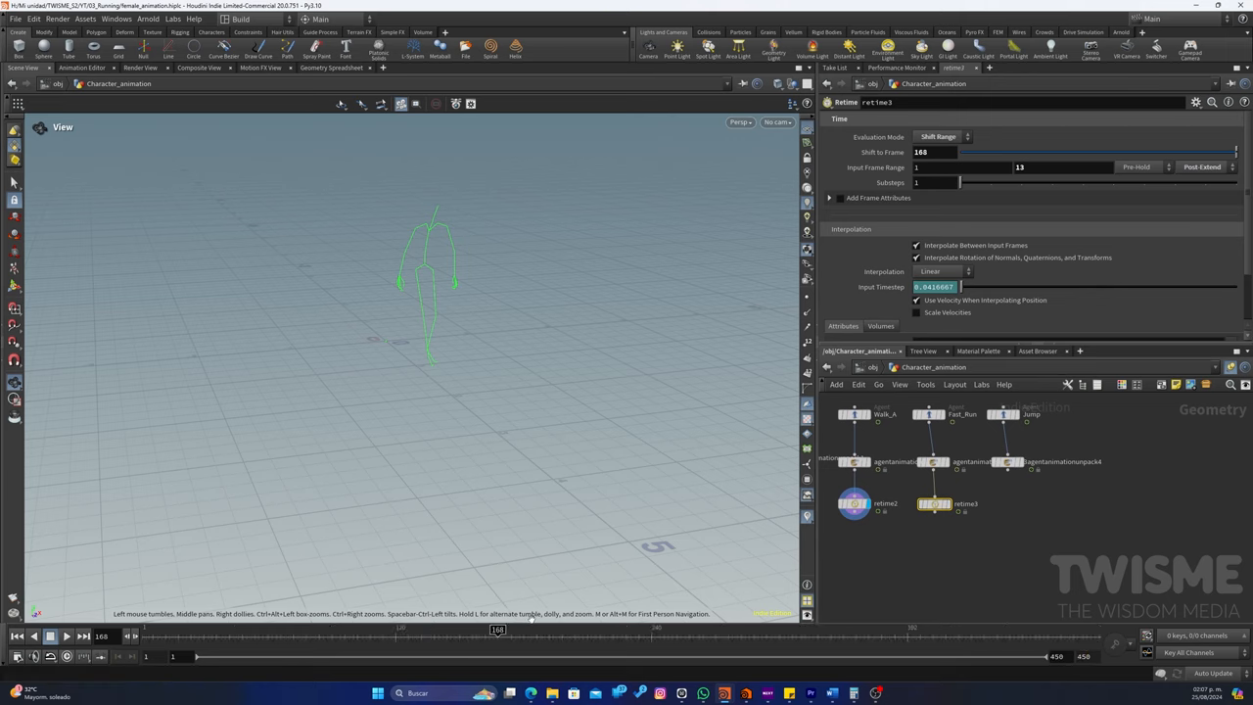
pyautogui.moveTo(497, 630); pyautogui.dragTo(543, 630)
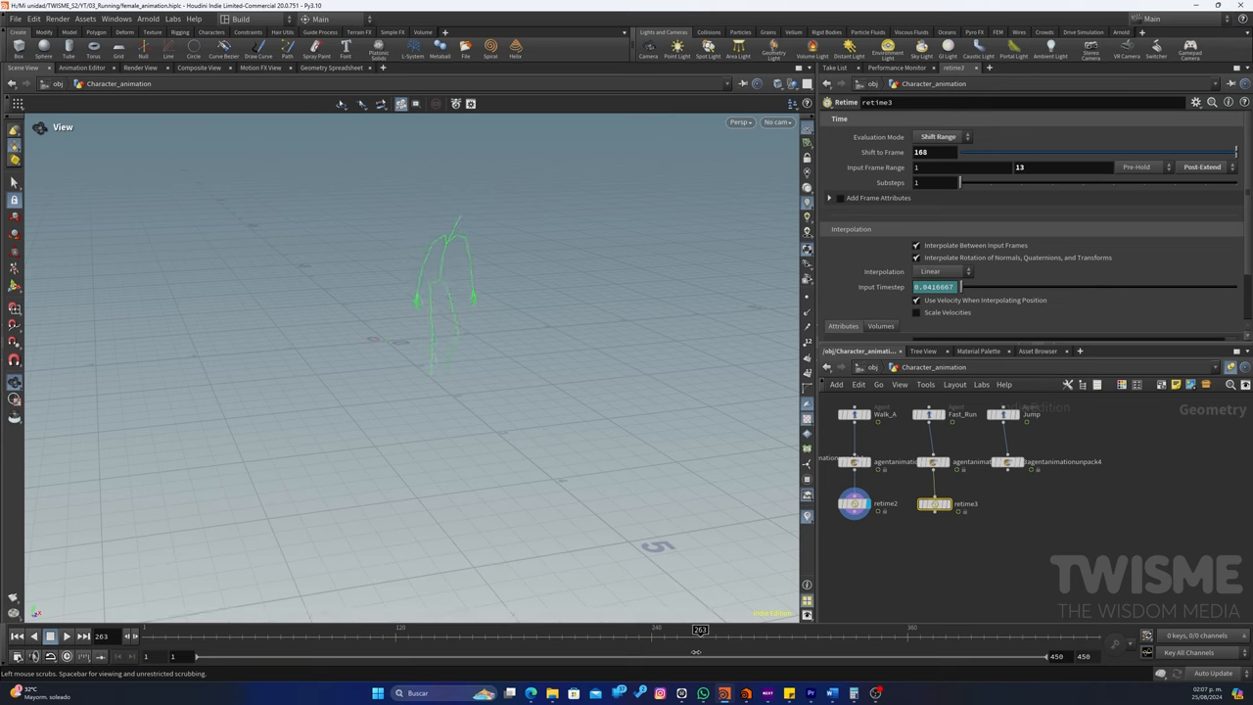
pyautogui.moveTo(701, 630); pyautogui.dragTo(536, 630)
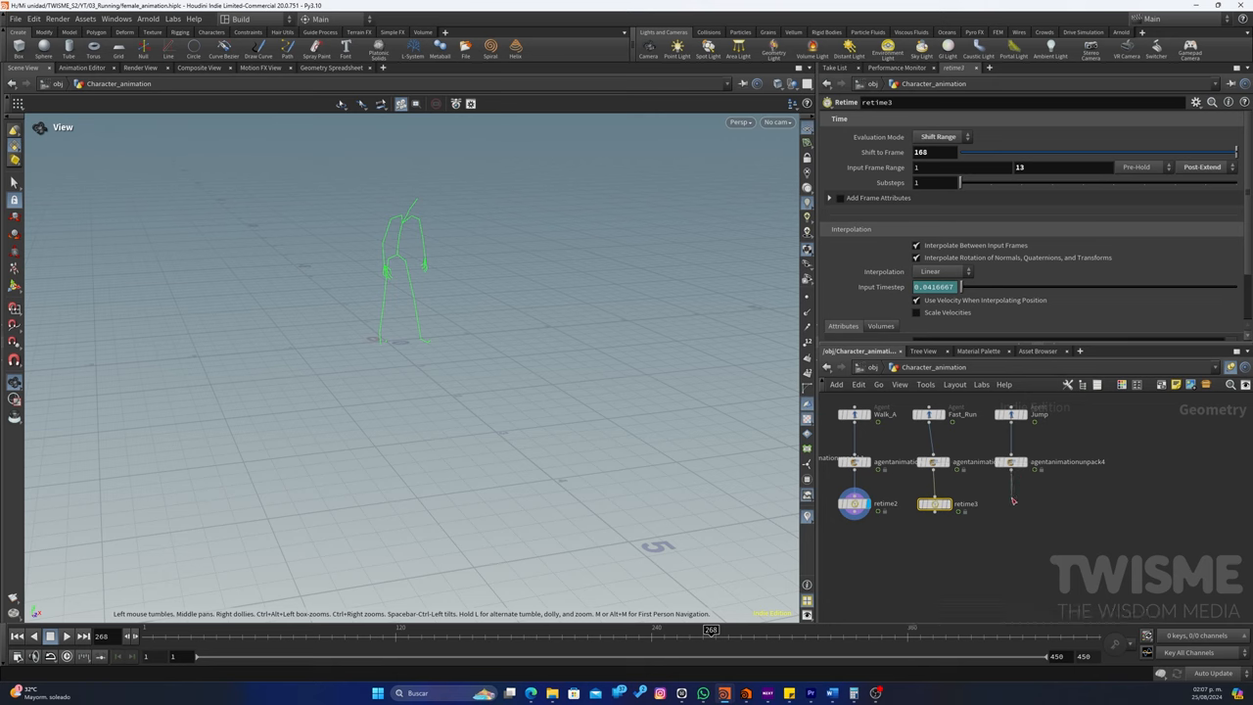
# Add a Retime for the jump clip in Shift Range mode, starting at frame 268 over input frames 1–29
pyautogui.press('tab')
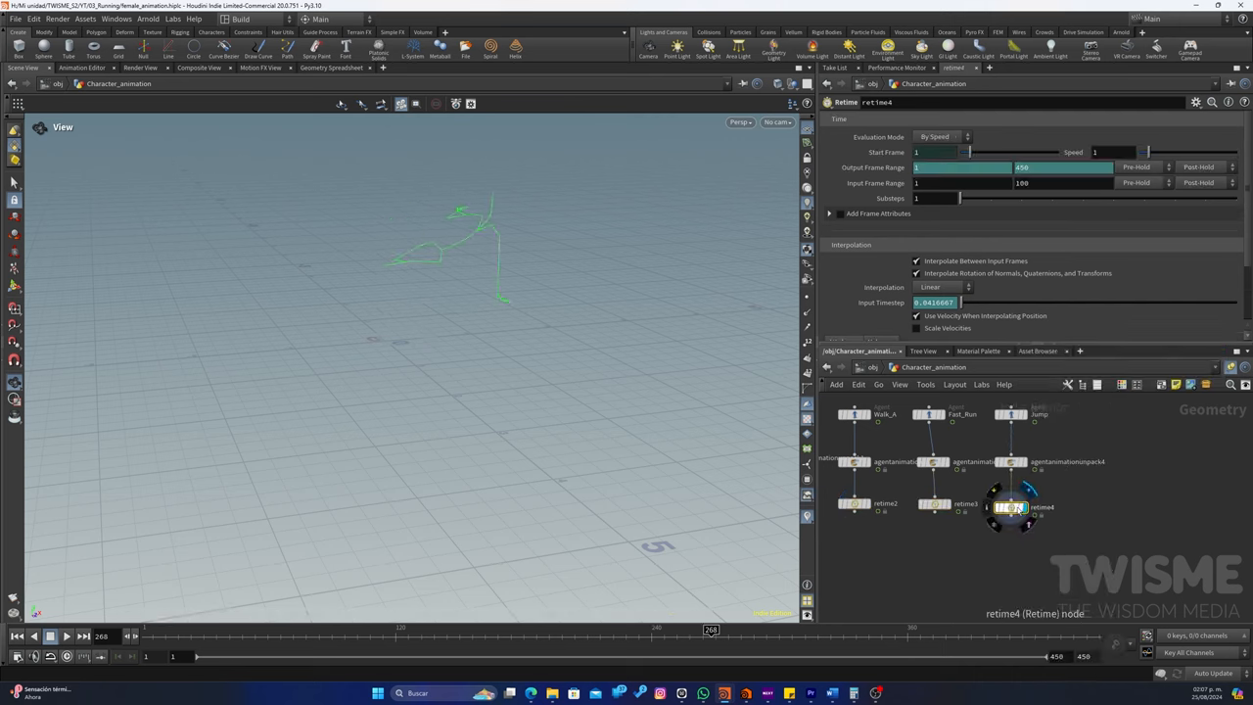
pyautogui.click(937, 137)
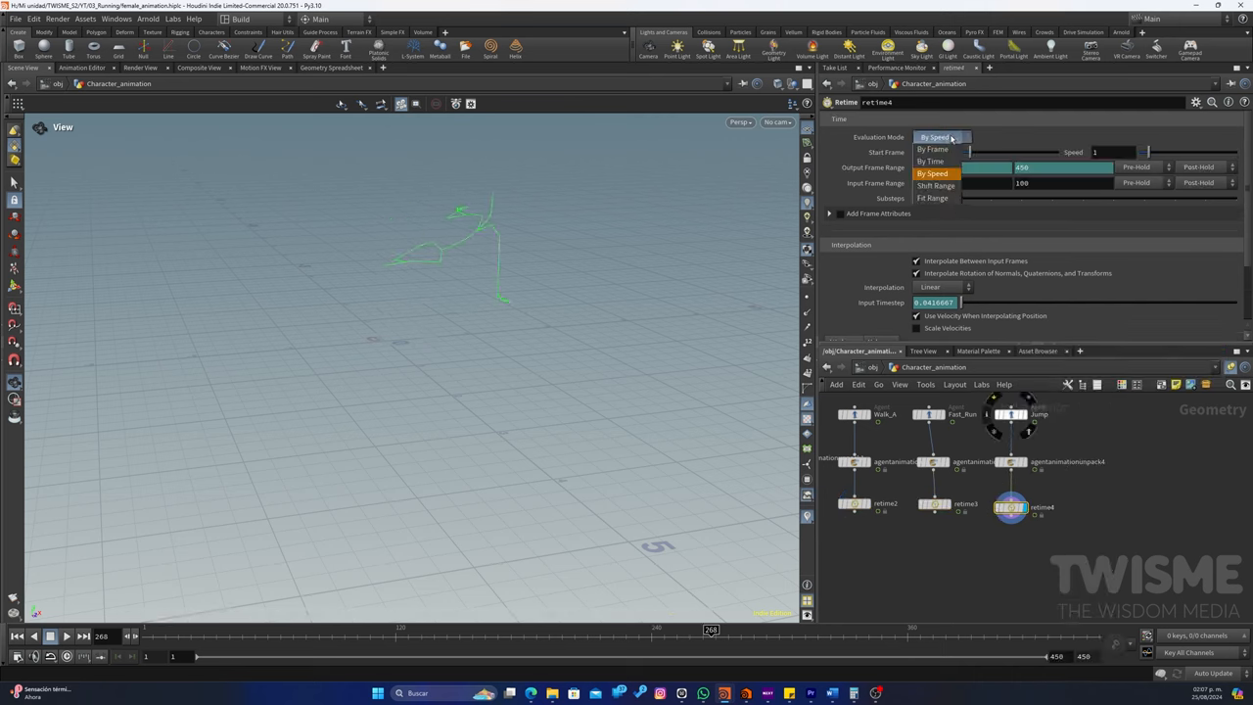
pyautogui.click(935, 184)
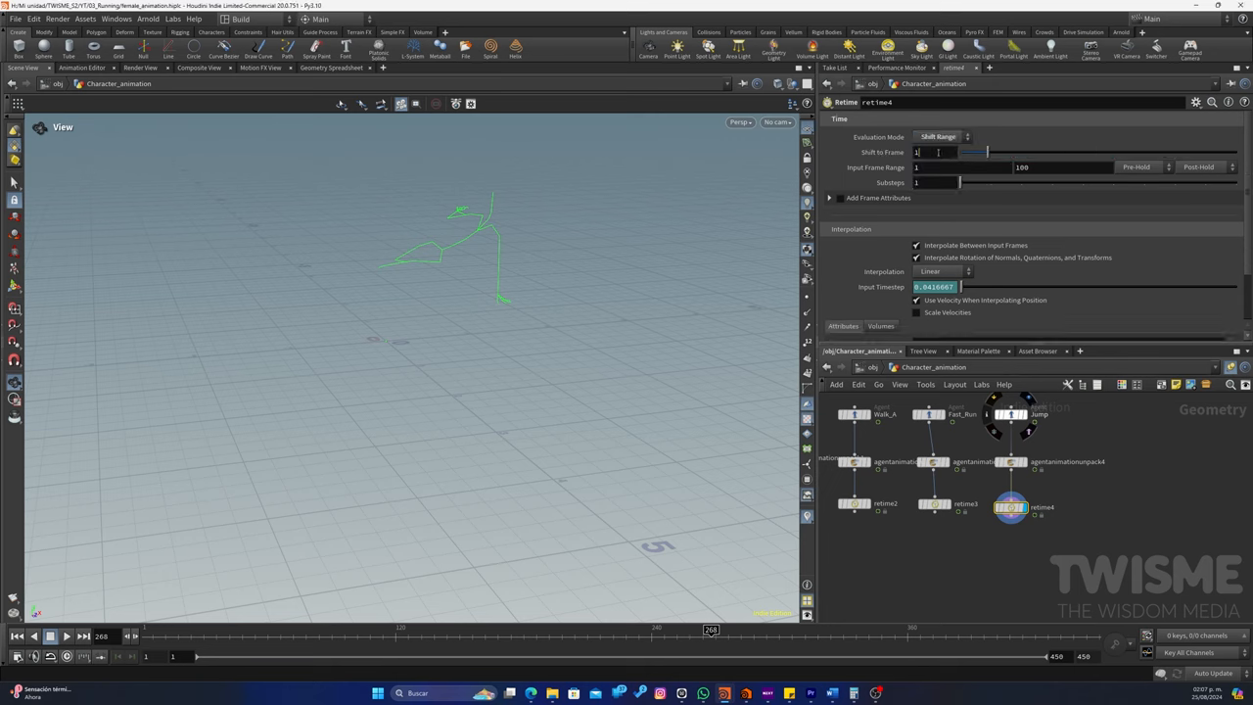
pyautogui.write('268')
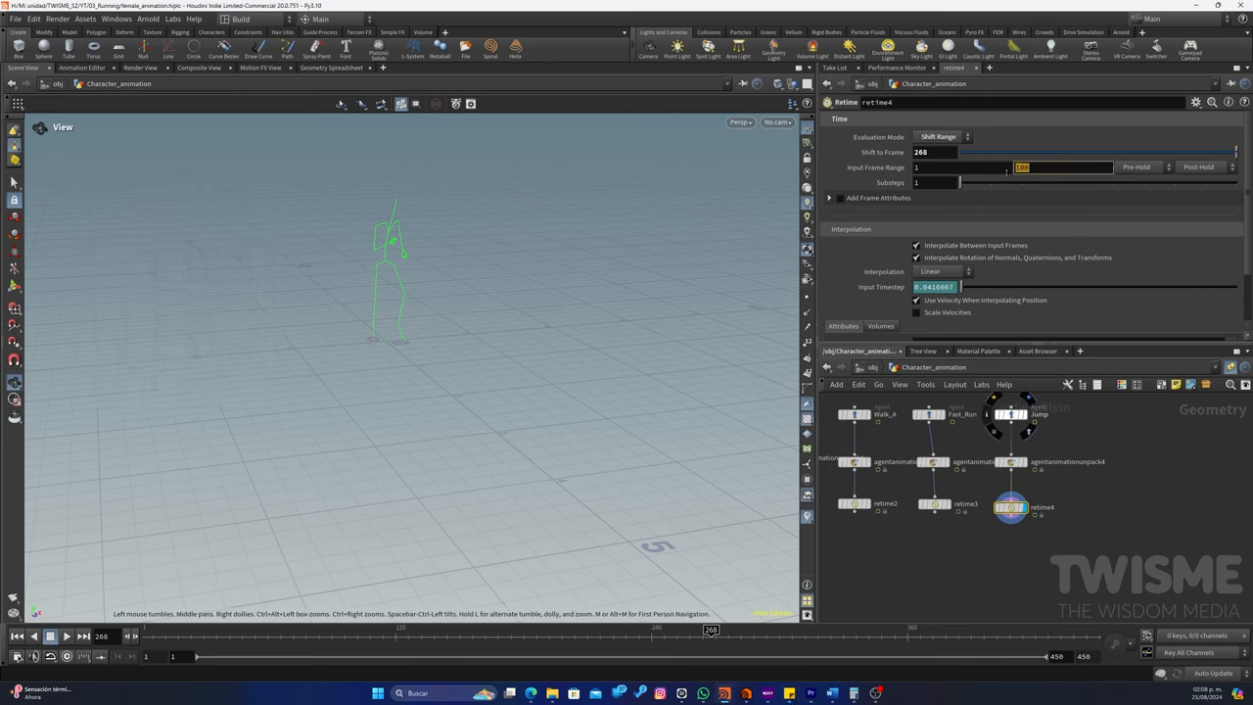
pyautogui.write('29')
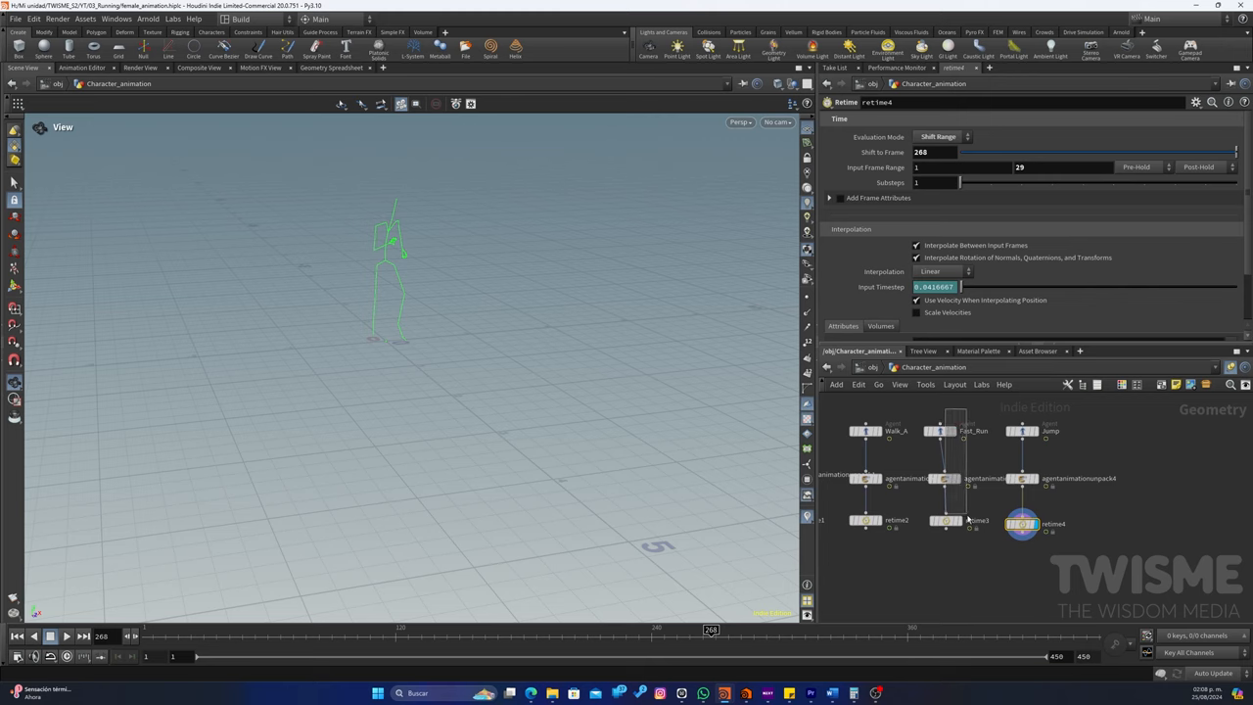
# Set the second Fast Run clip's Retime to start at frame 297
pyautogui.click(943, 521)
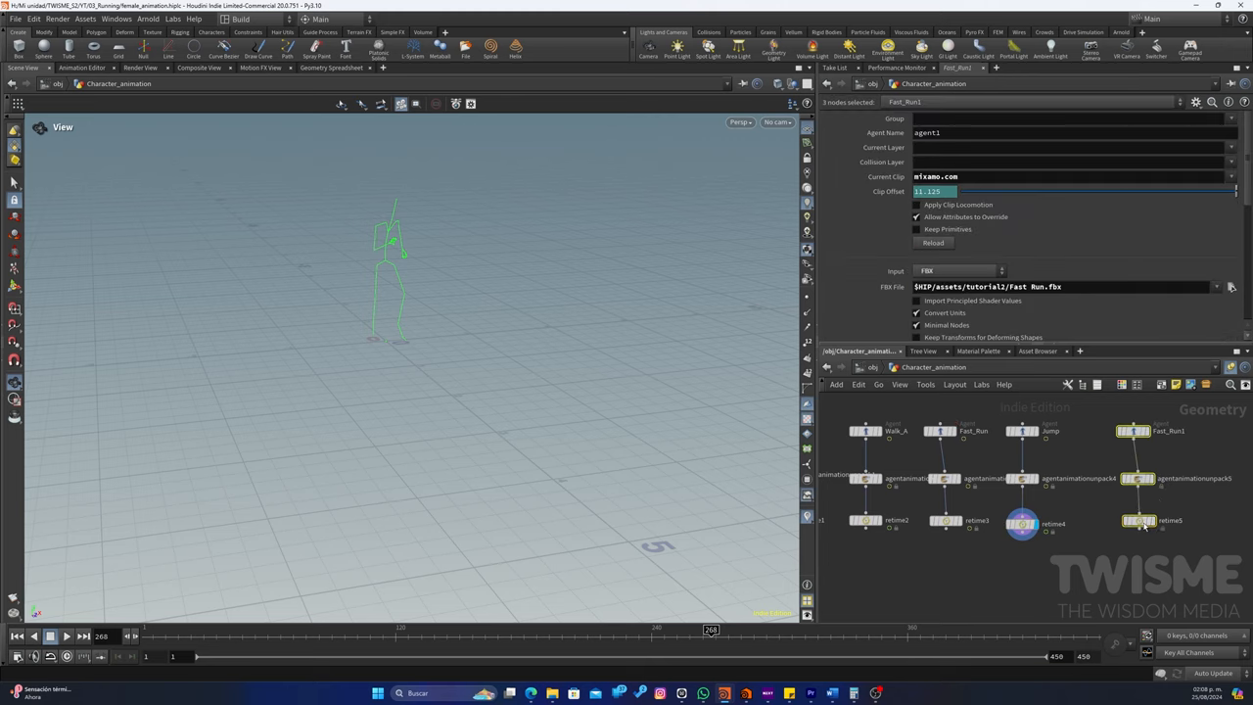
pyautogui.click(1139, 521)
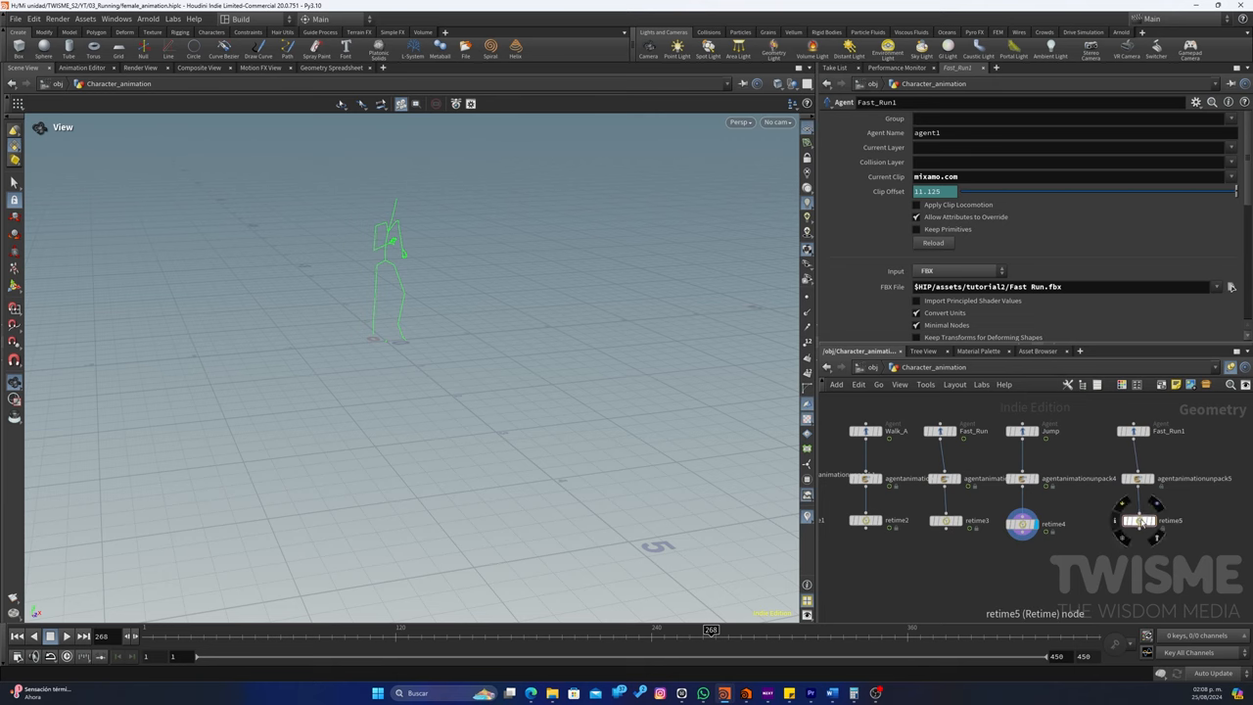
pyautogui.click(1021, 521)
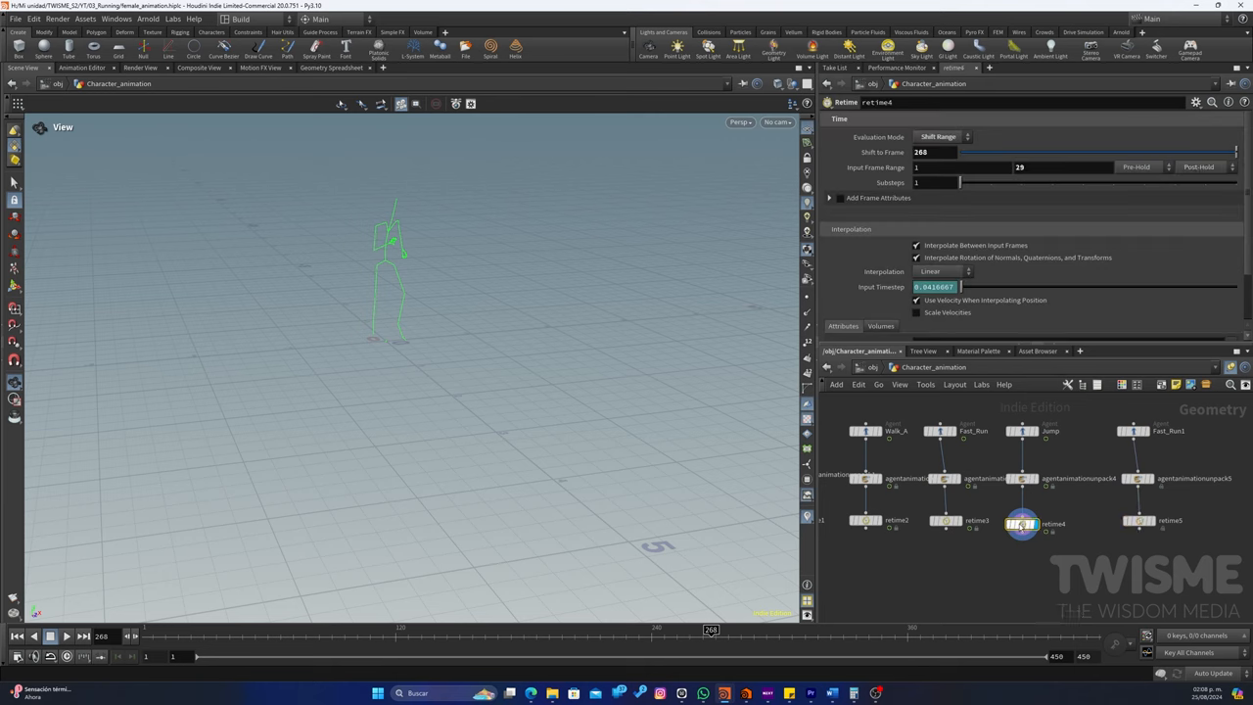
pyautogui.moveTo(1022, 431)
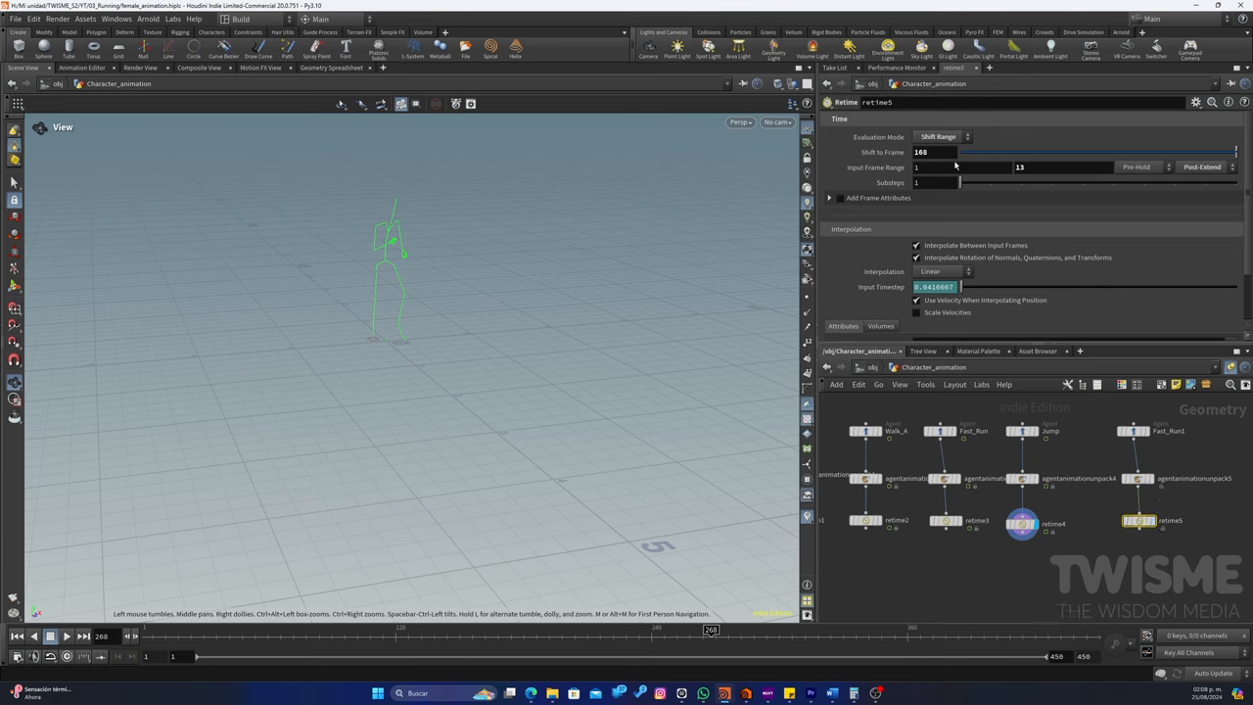
pyautogui.click(935, 153)
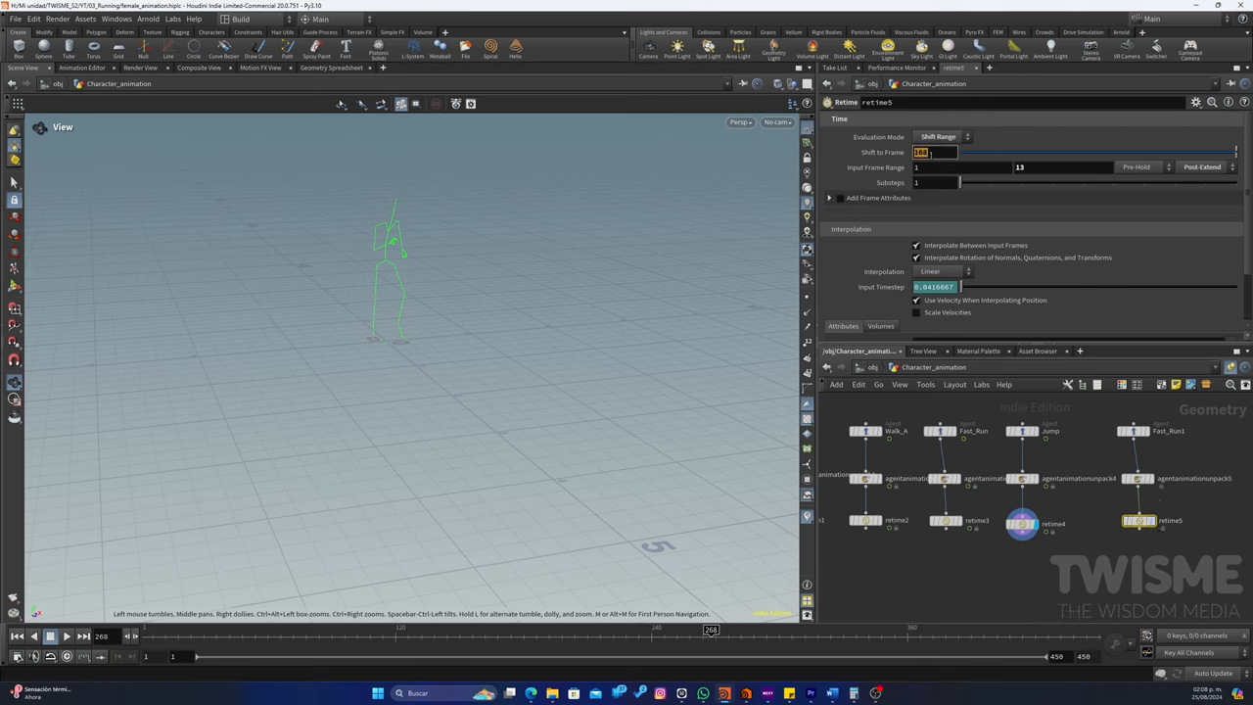
pyautogui.write('297')
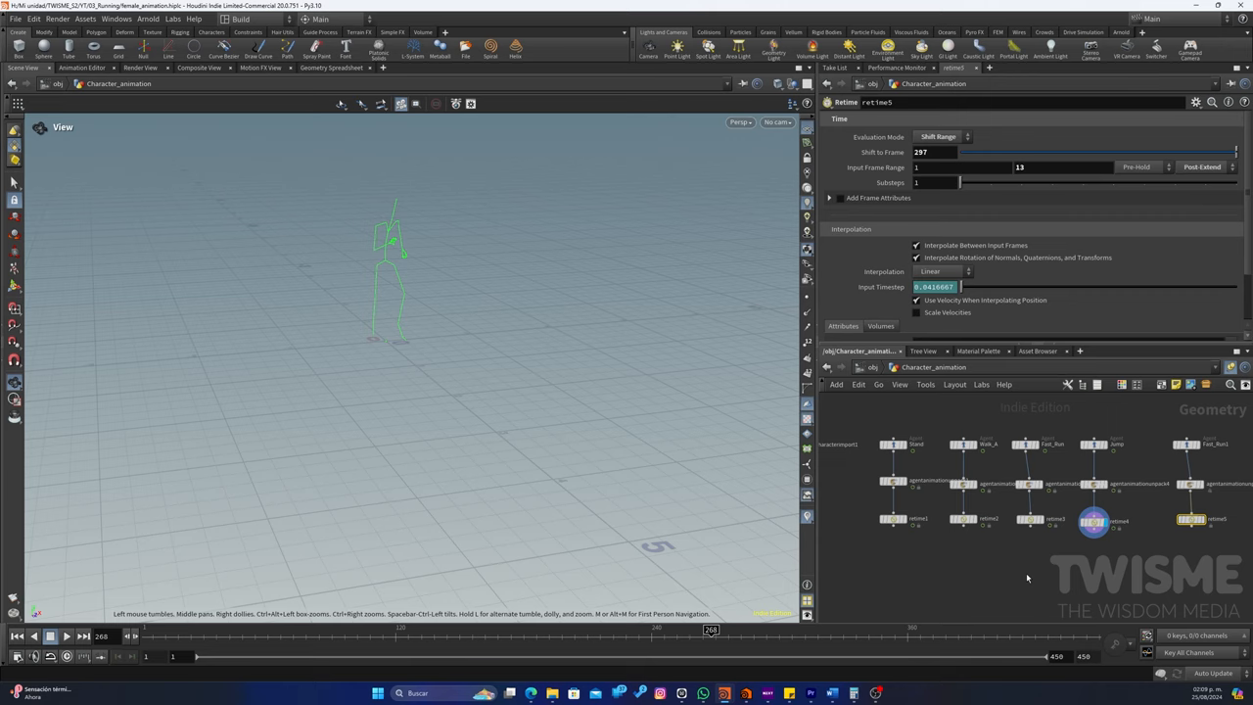
pyautogui.click(1186, 446)
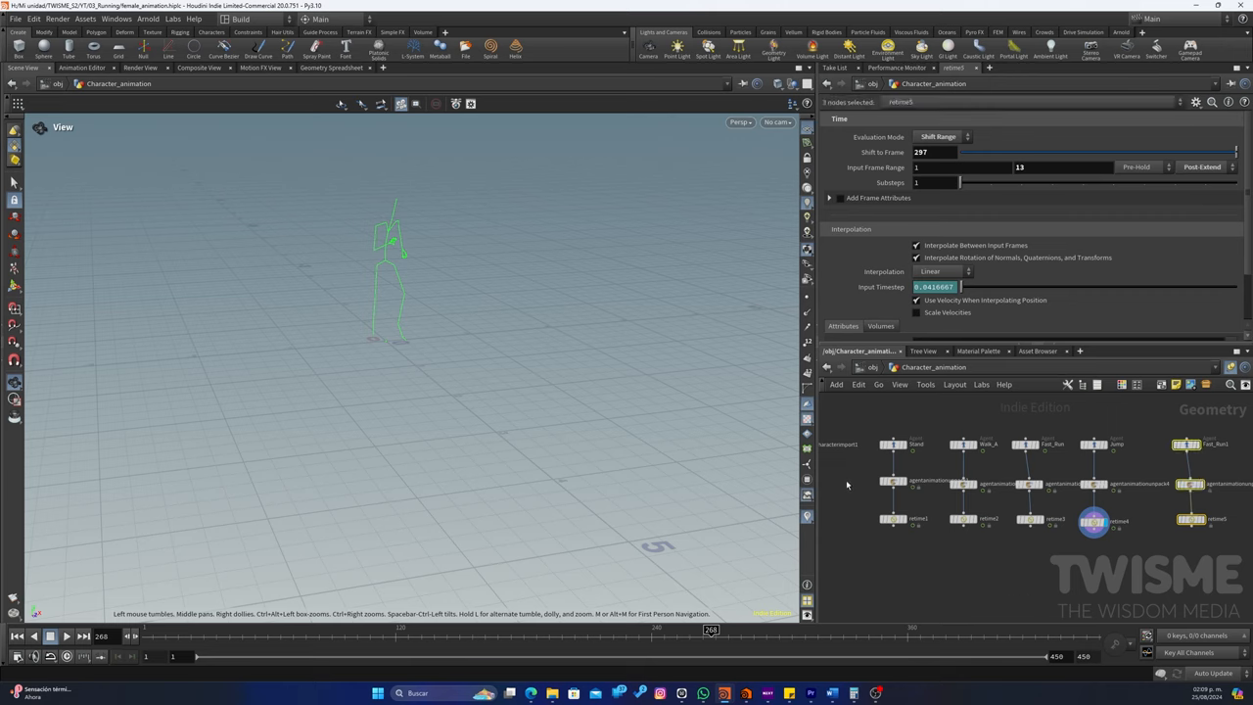
pyautogui.moveTo(892, 392)
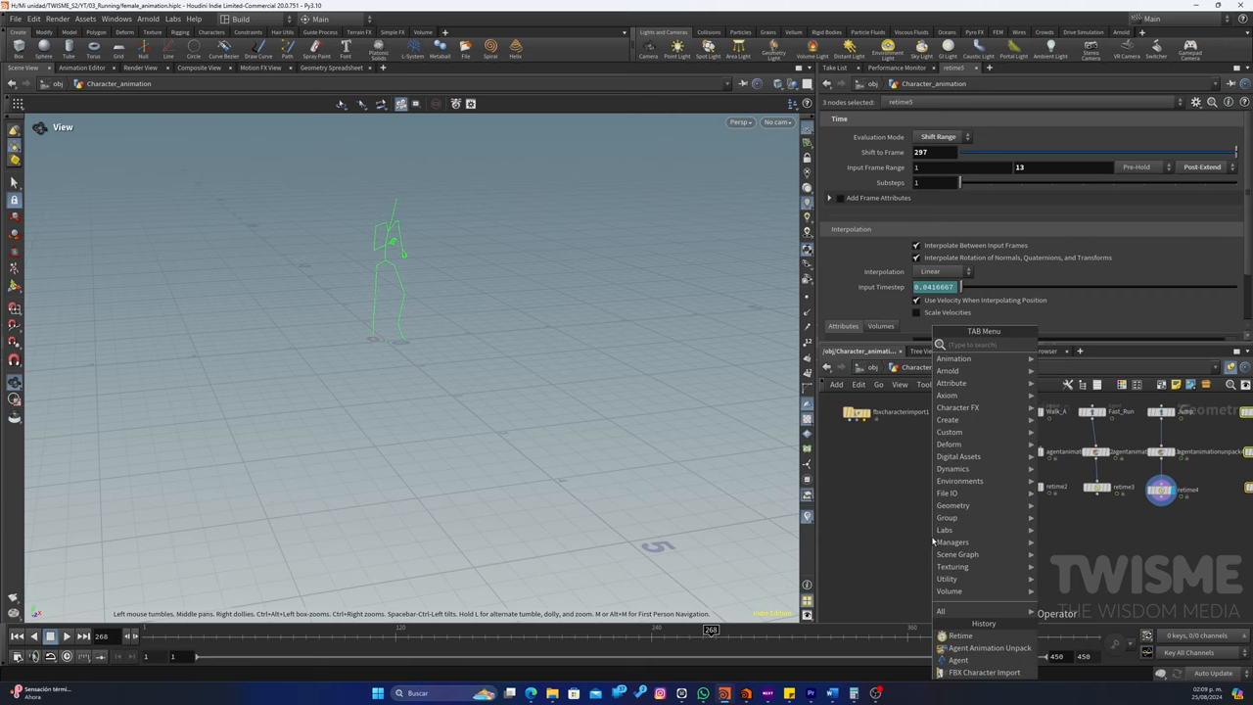
# Add a Skeleton Blend fed by all the retimed clip chains and expand its Input Operations list
pyautogui.write('ske')
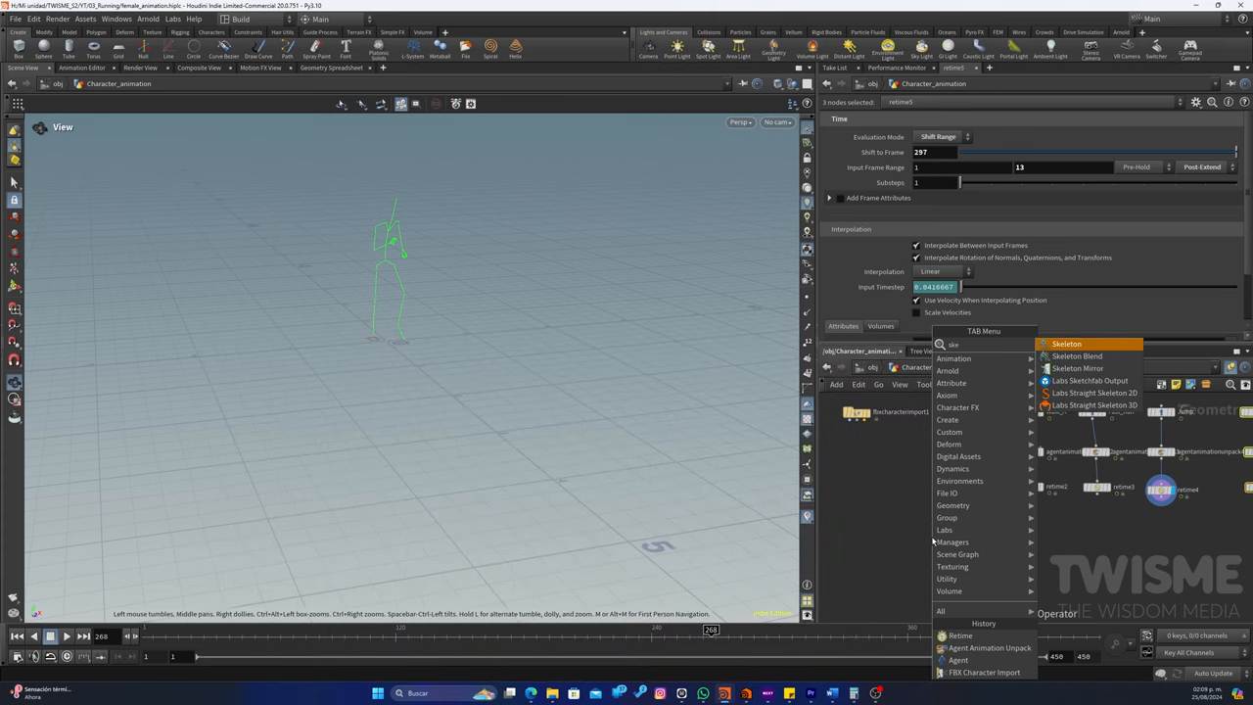
pyautogui.click(1076, 357)
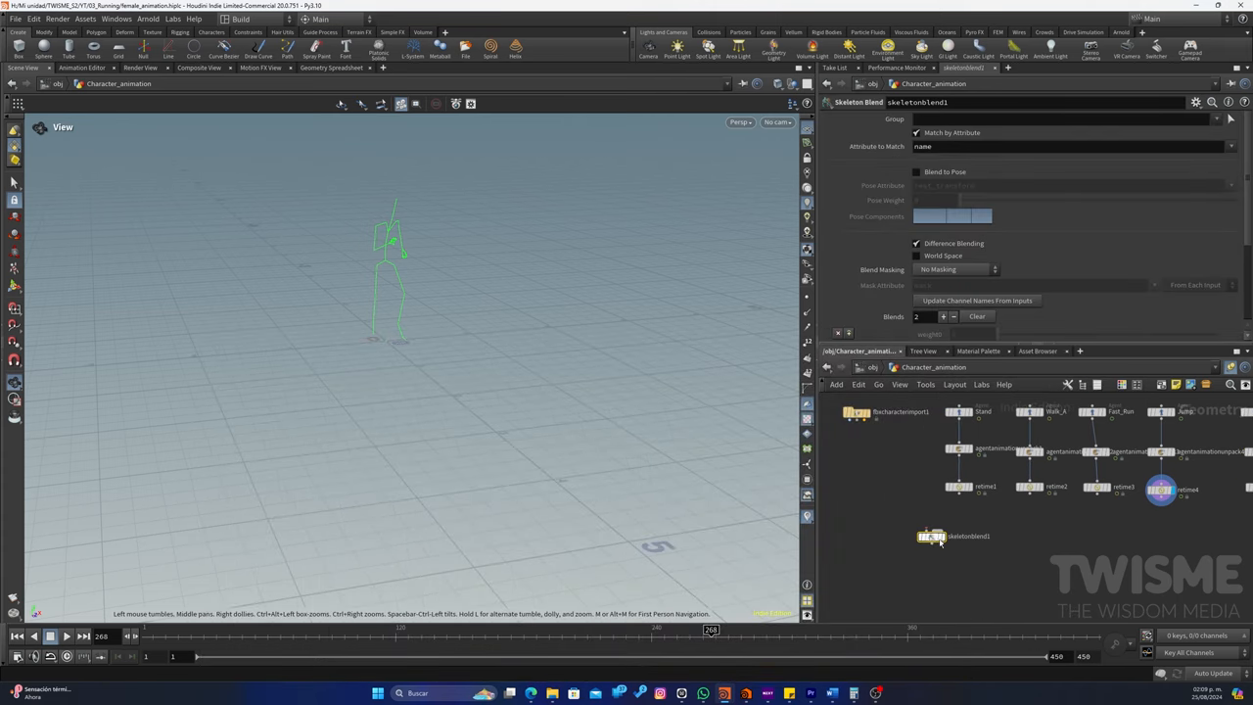
pyautogui.moveTo(857, 413)
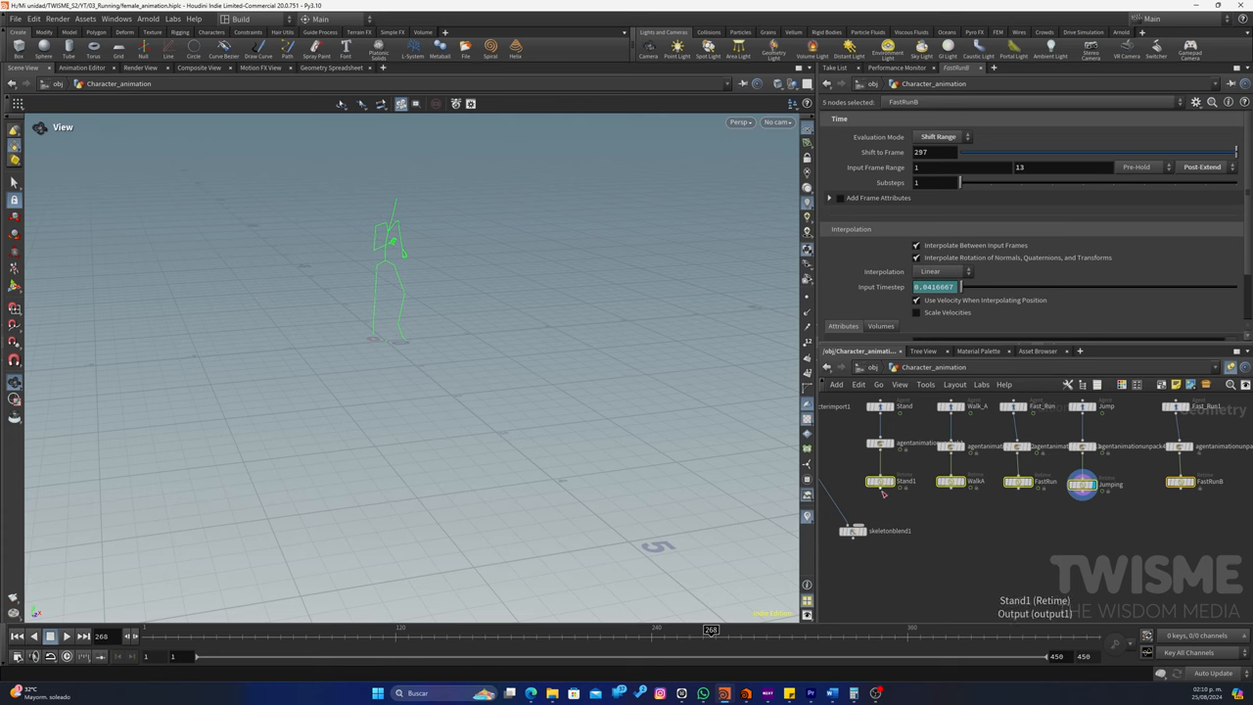
pyautogui.click(851, 528)
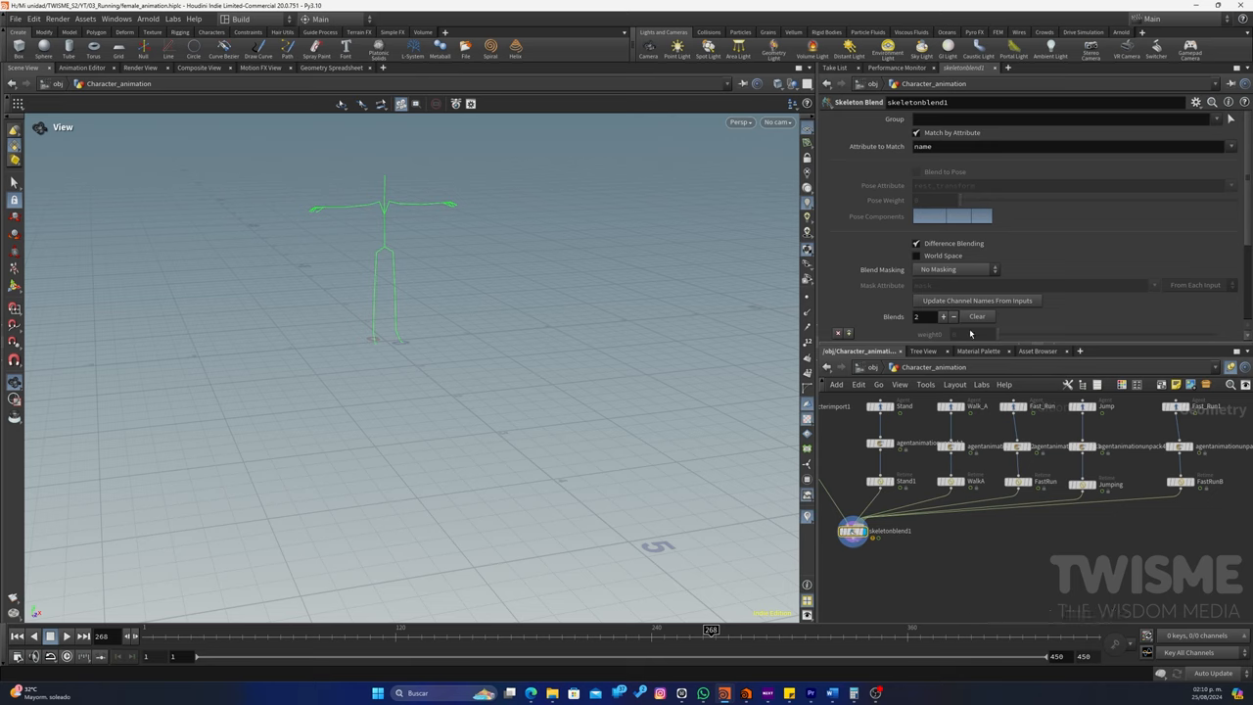
pyautogui.click(977, 315)
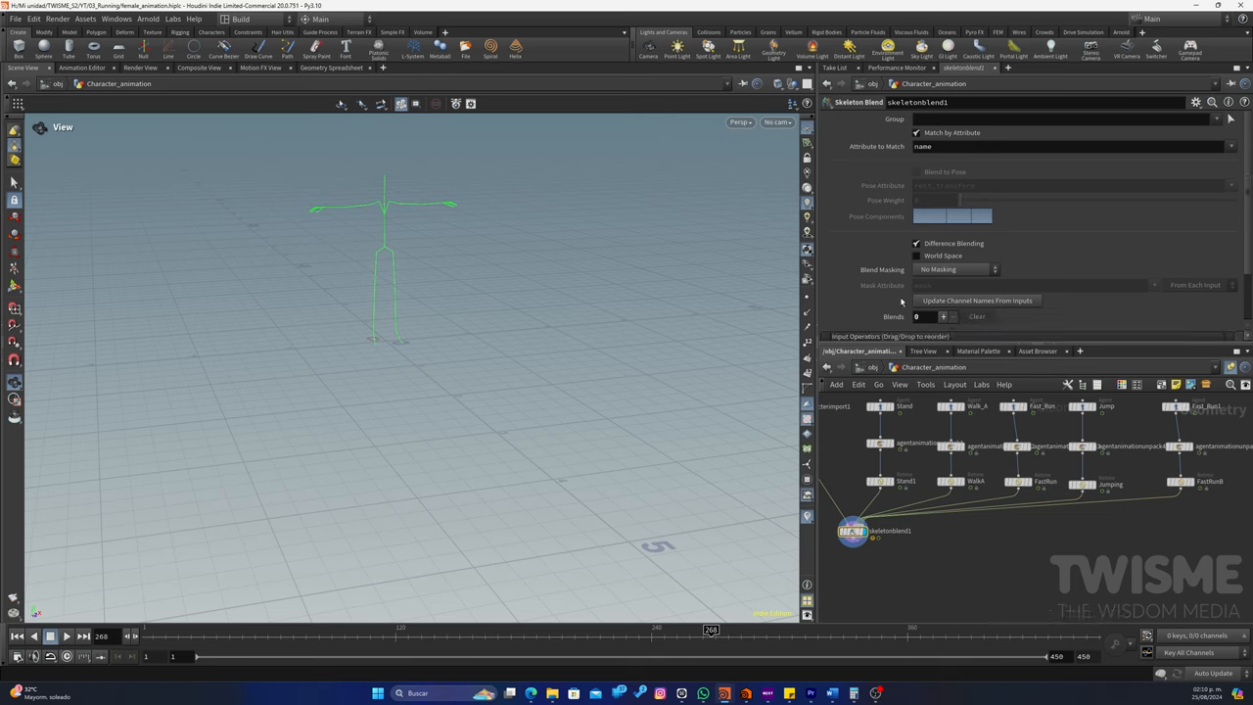
pyautogui.click(943, 317)
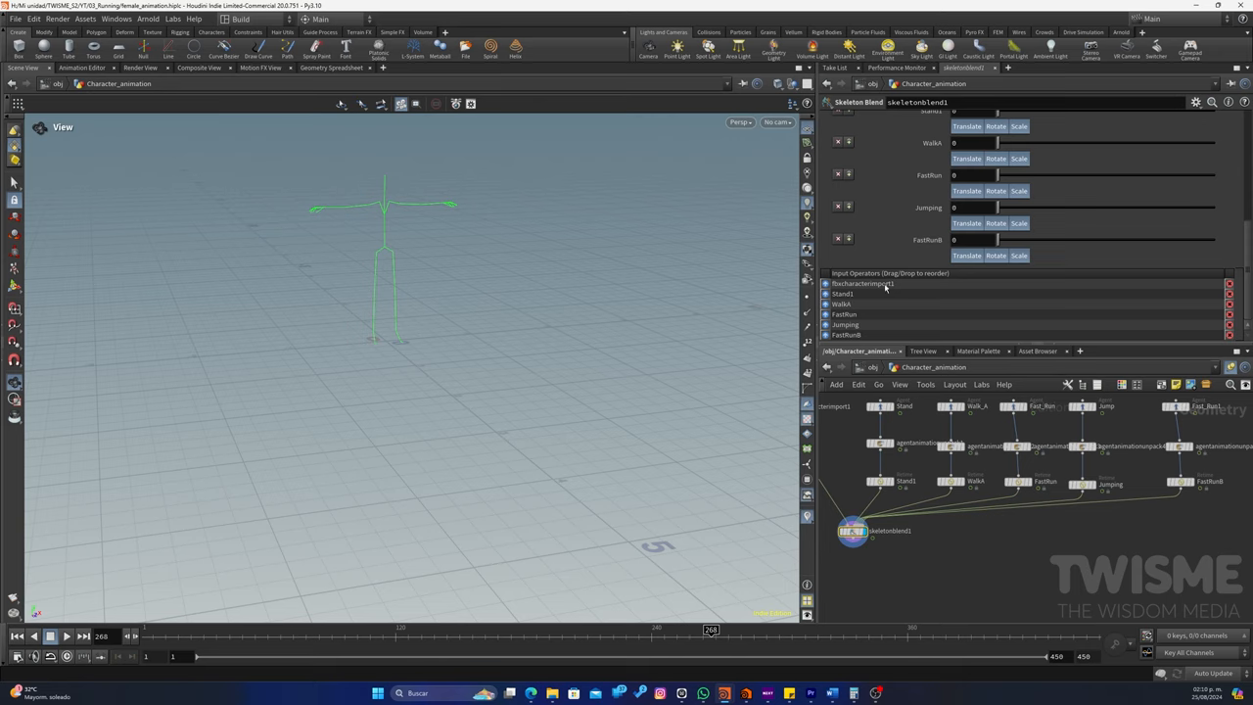
pyautogui.moveTo(865, 293)
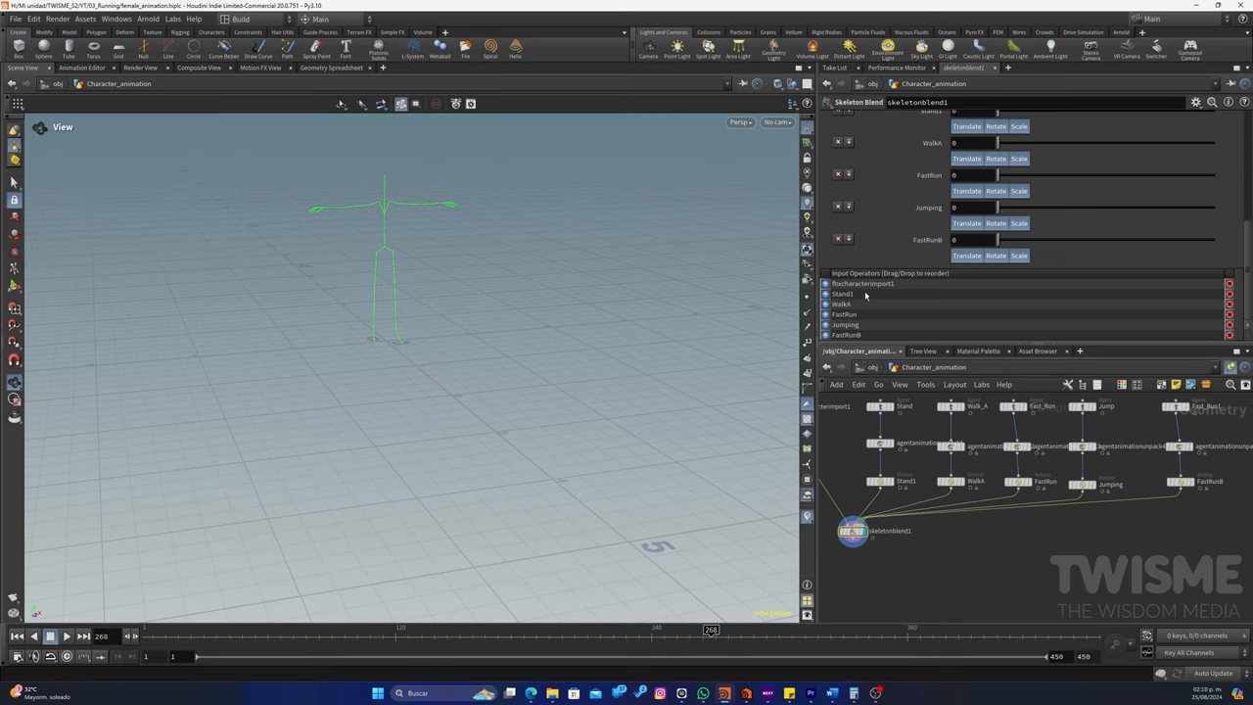
pyautogui.moveTo(845, 305)
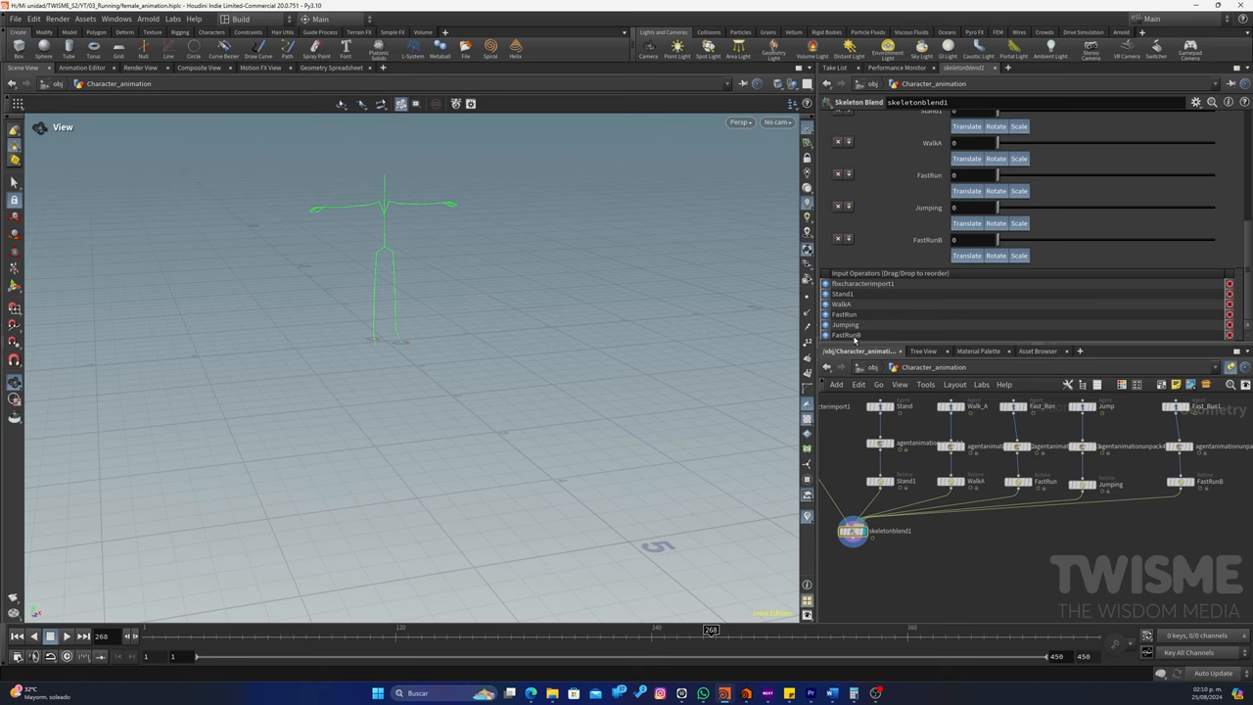
pyautogui.moveTo(967, 560)
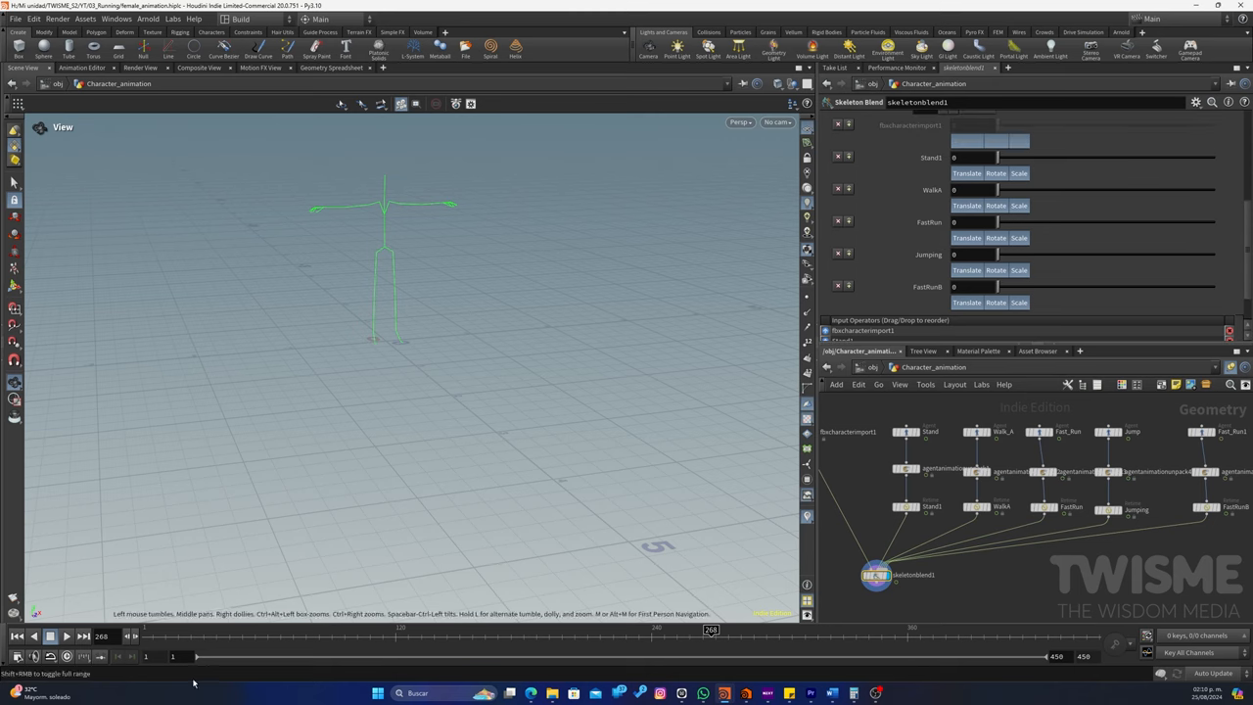
# Key the Stand clip weight high at the start and lower at a later frame
pyautogui.moveTo(713, 630); pyautogui.dragTo(253, 631)
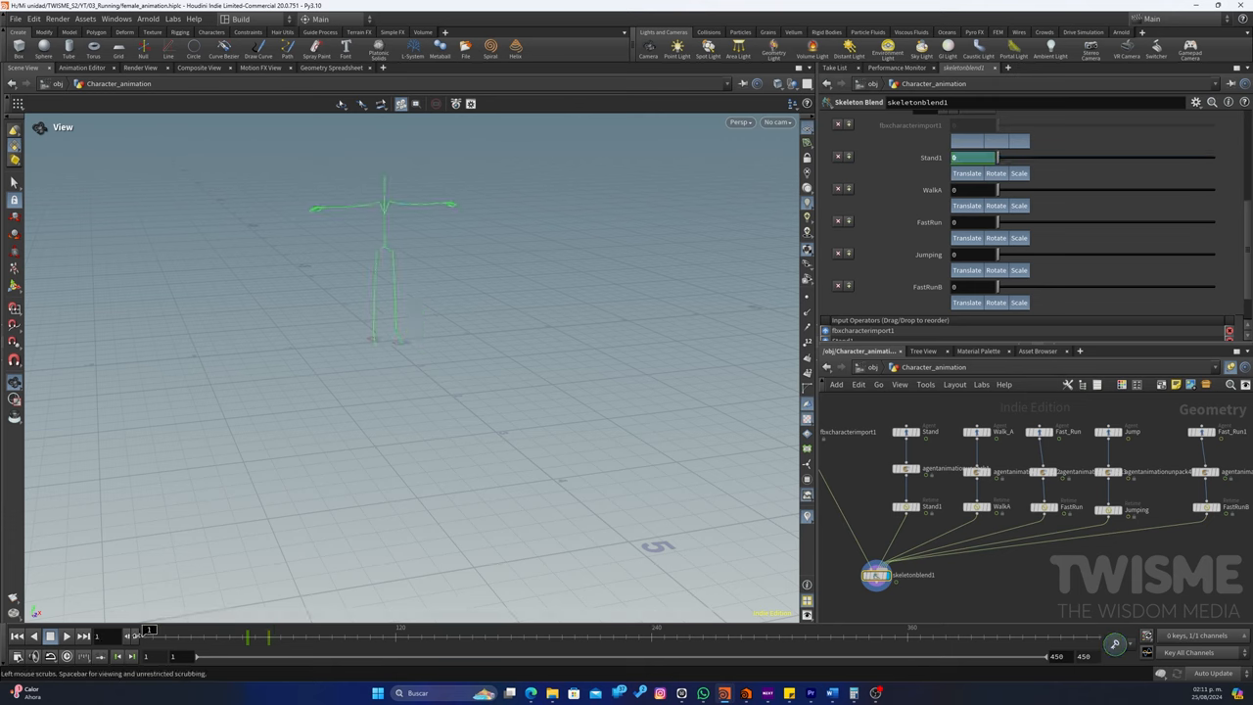
pyautogui.moveTo(148, 639); pyautogui.dragTo(243, 638)
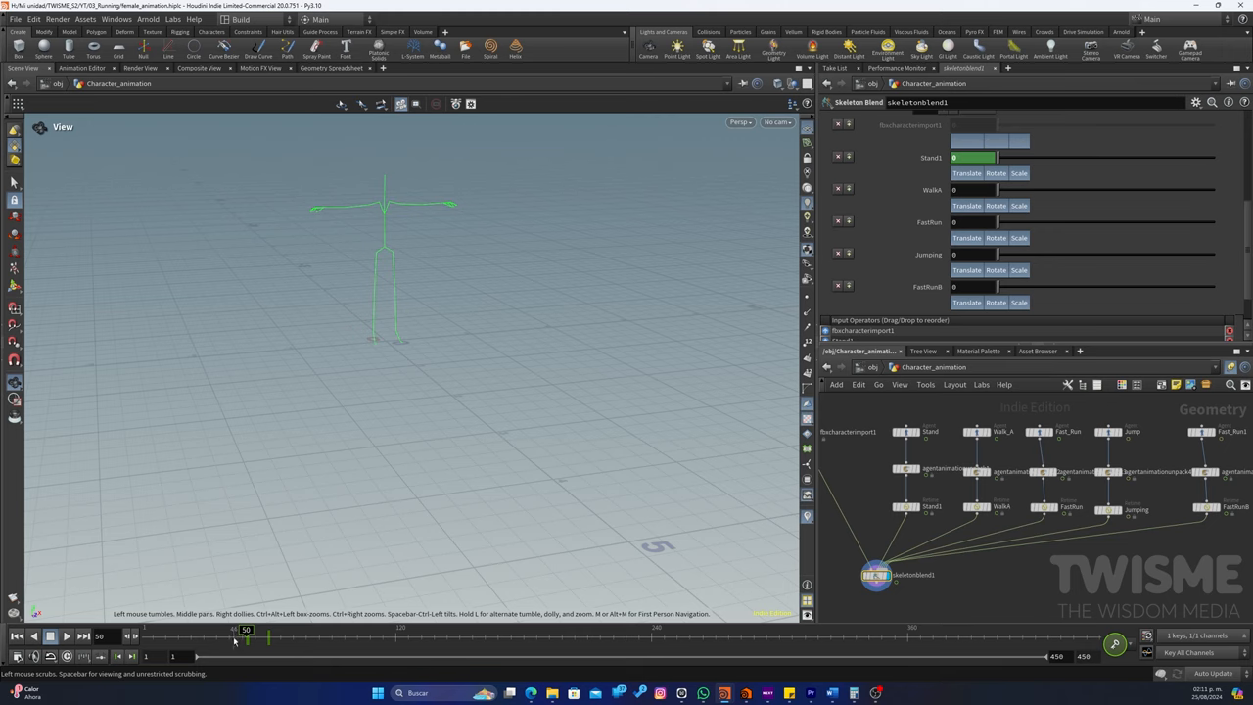
pyautogui.moveTo(246, 636); pyautogui.dragTo(251, 636)
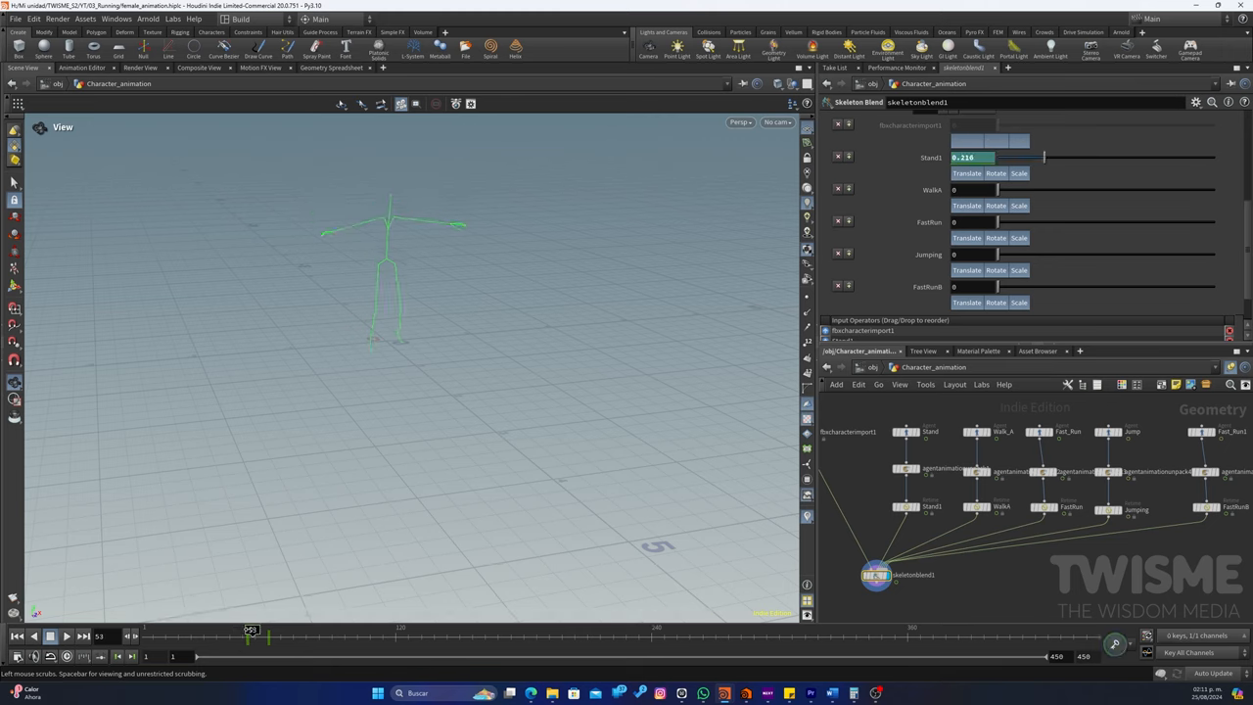
pyautogui.moveTo(250, 636); pyautogui.dragTo(243, 636)
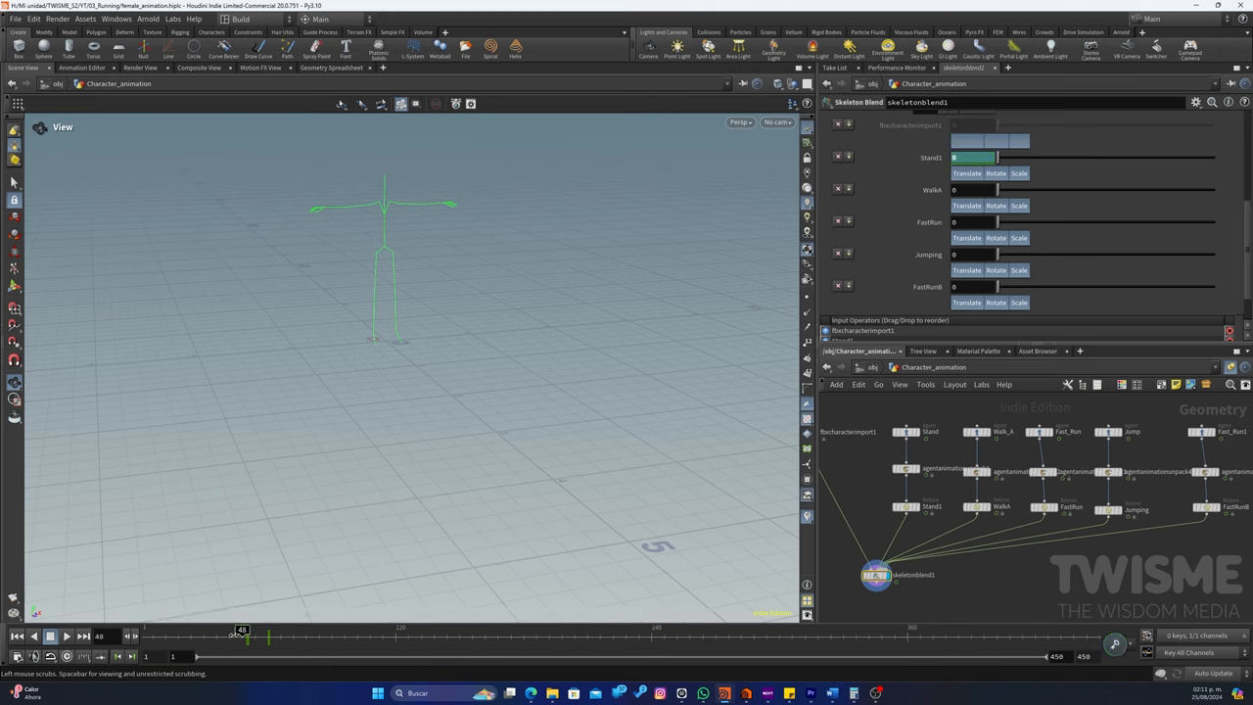
pyautogui.moveTo(242, 639); pyautogui.dragTo(286, 638)
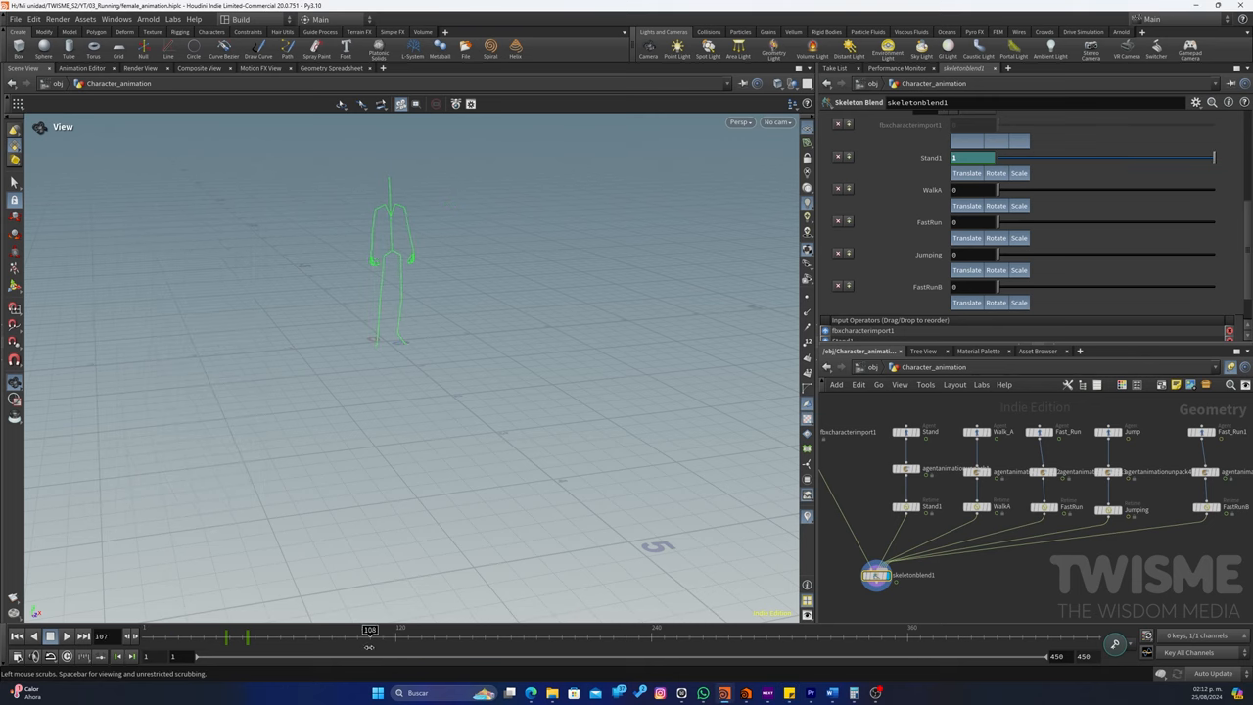
pyautogui.moveTo(370, 636); pyautogui.dragTo(407, 636)
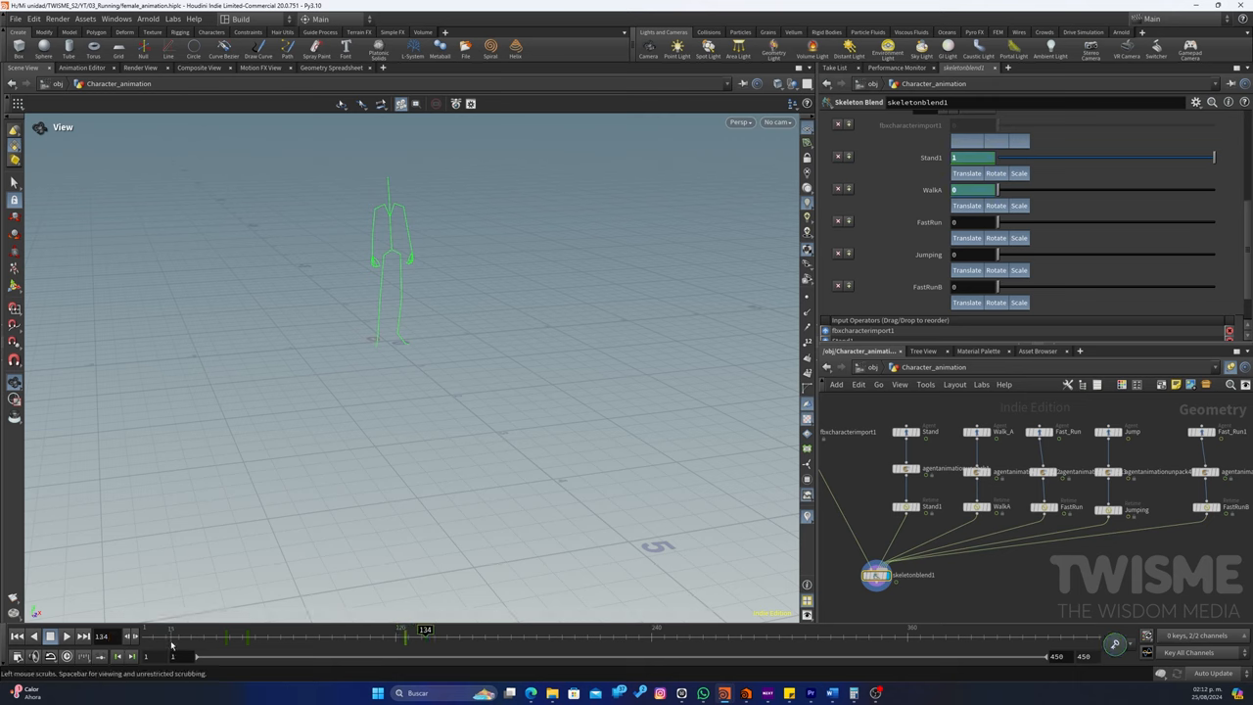
# Key the Walk clip weight up to full strength and scrub the timeline to preview the stand-to-walk blend
pyautogui.moveTo(996, 189); pyautogui.dragTo(1047, 190)
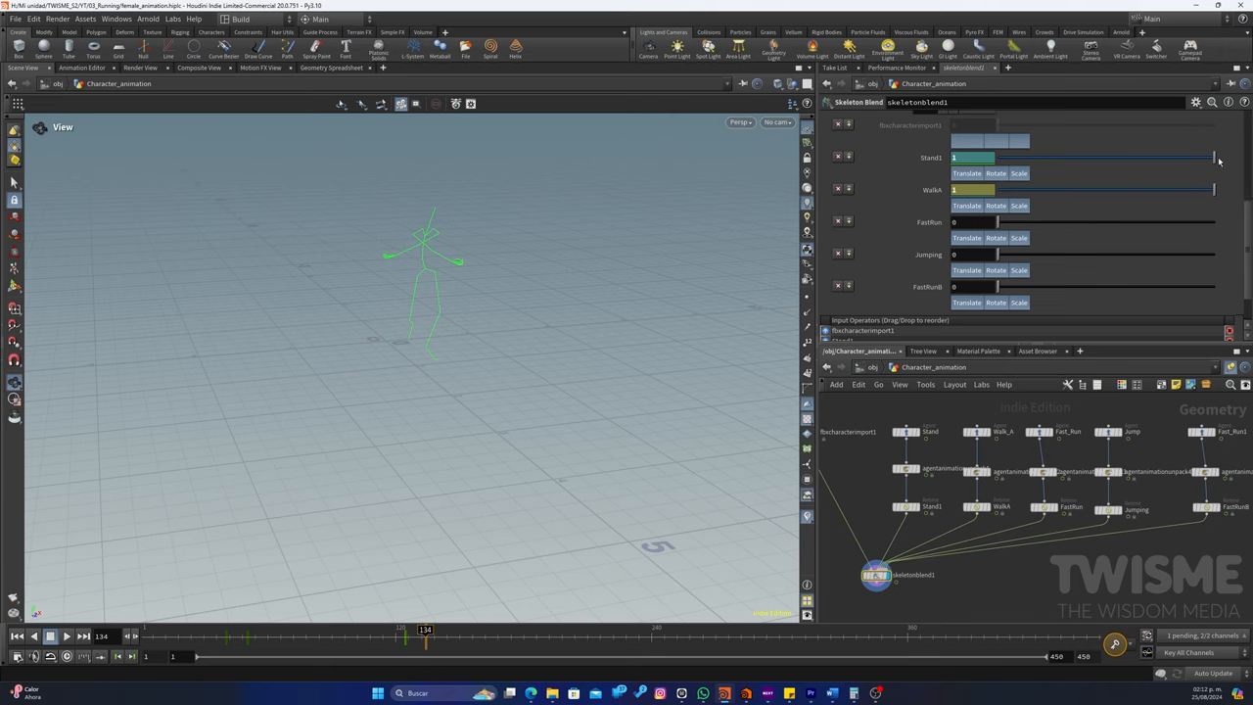
pyautogui.moveTo(1213, 157); pyautogui.dragTo(955, 156)
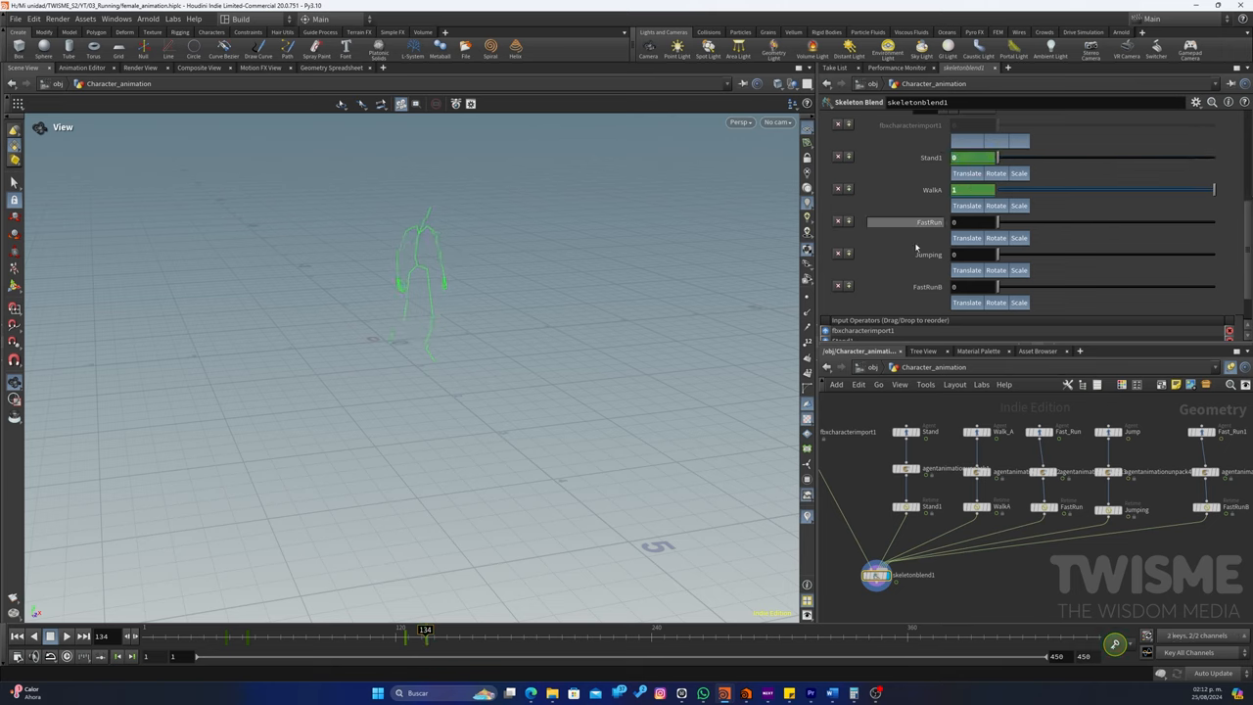
pyautogui.moveTo(425, 638); pyautogui.dragTo(399, 638)
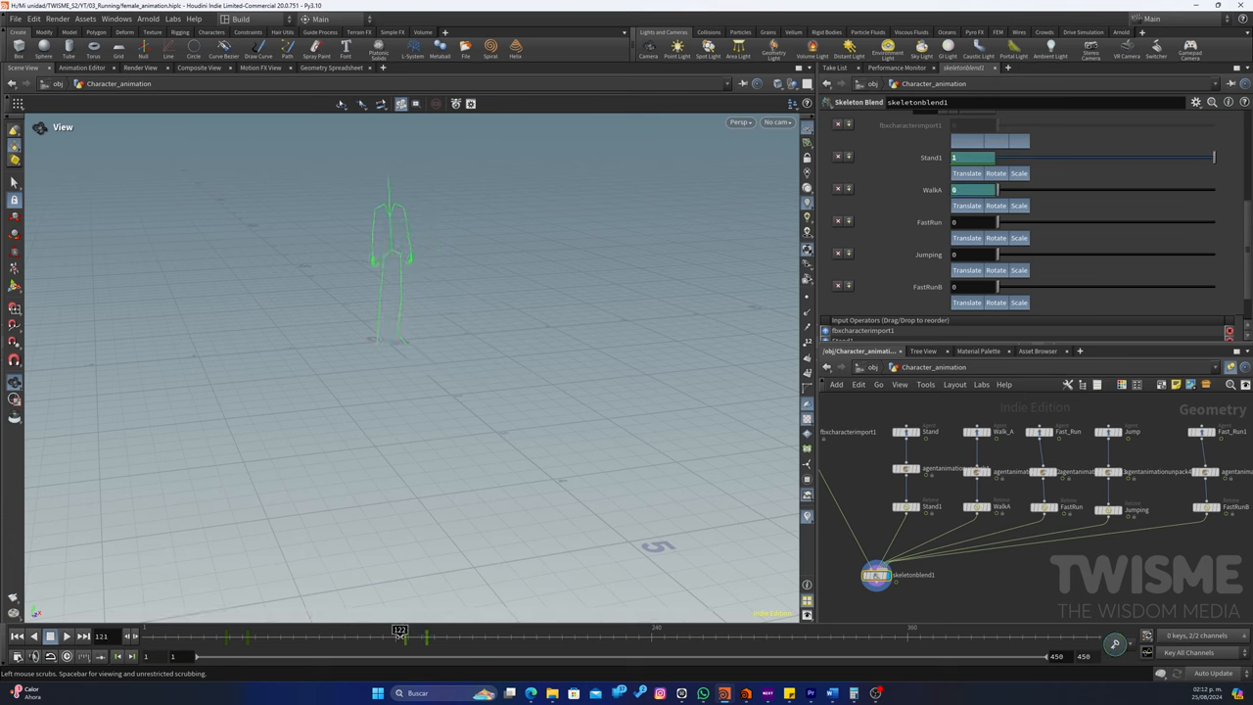
pyautogui.moveTo(399, 634); pyautogui.dragTo(509, 635)
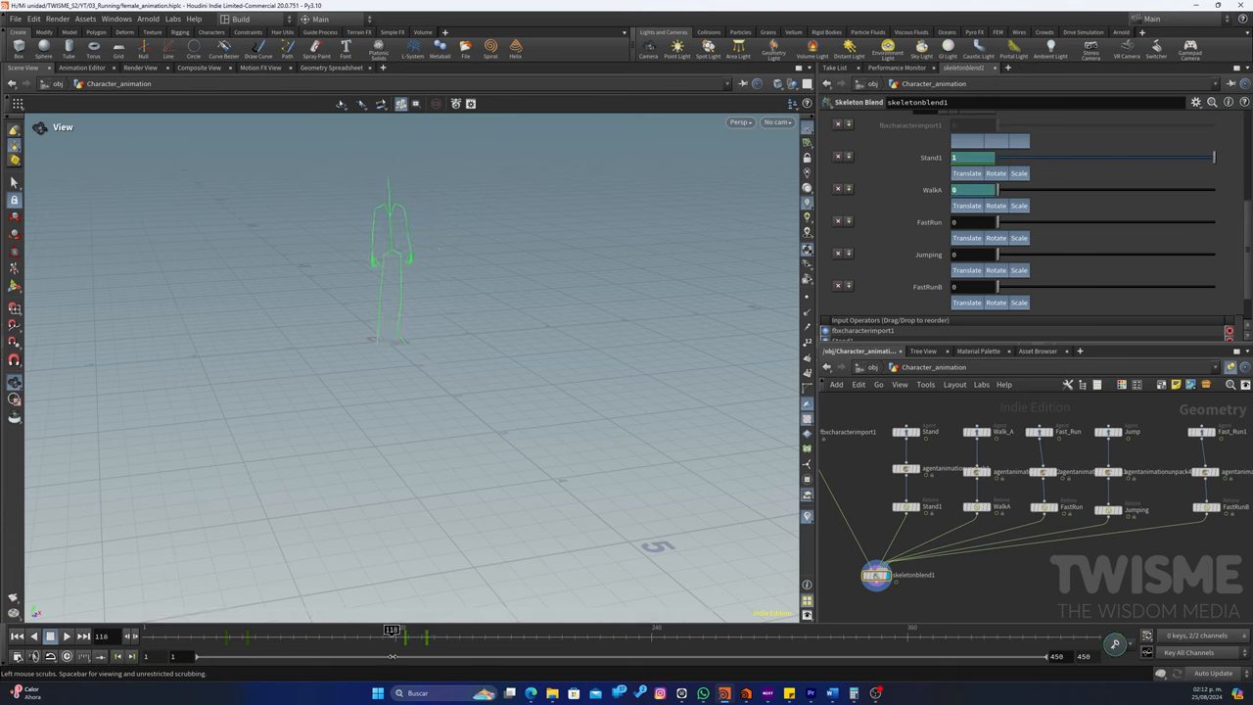
pyautogui.moveTo(392, 636); pyautogui.dragTo(362, 636)
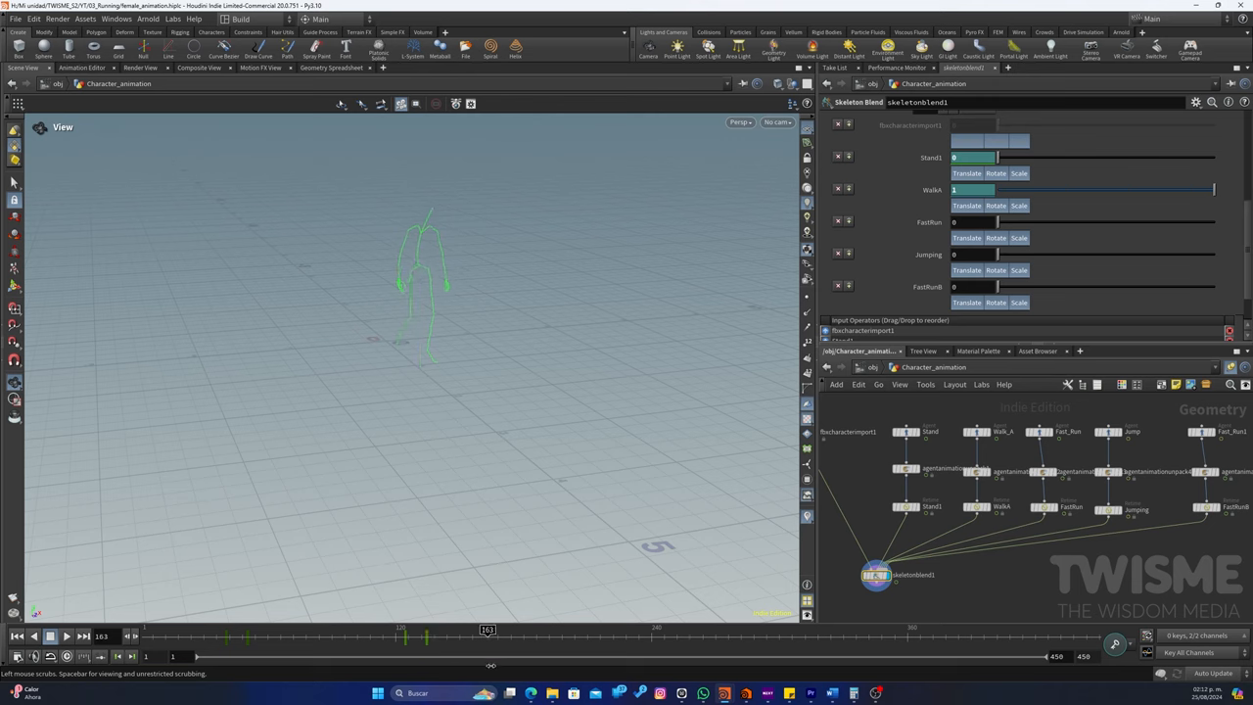
pyautogui.moveTo(488, 629); pyautogui.dragTo(458, 628)
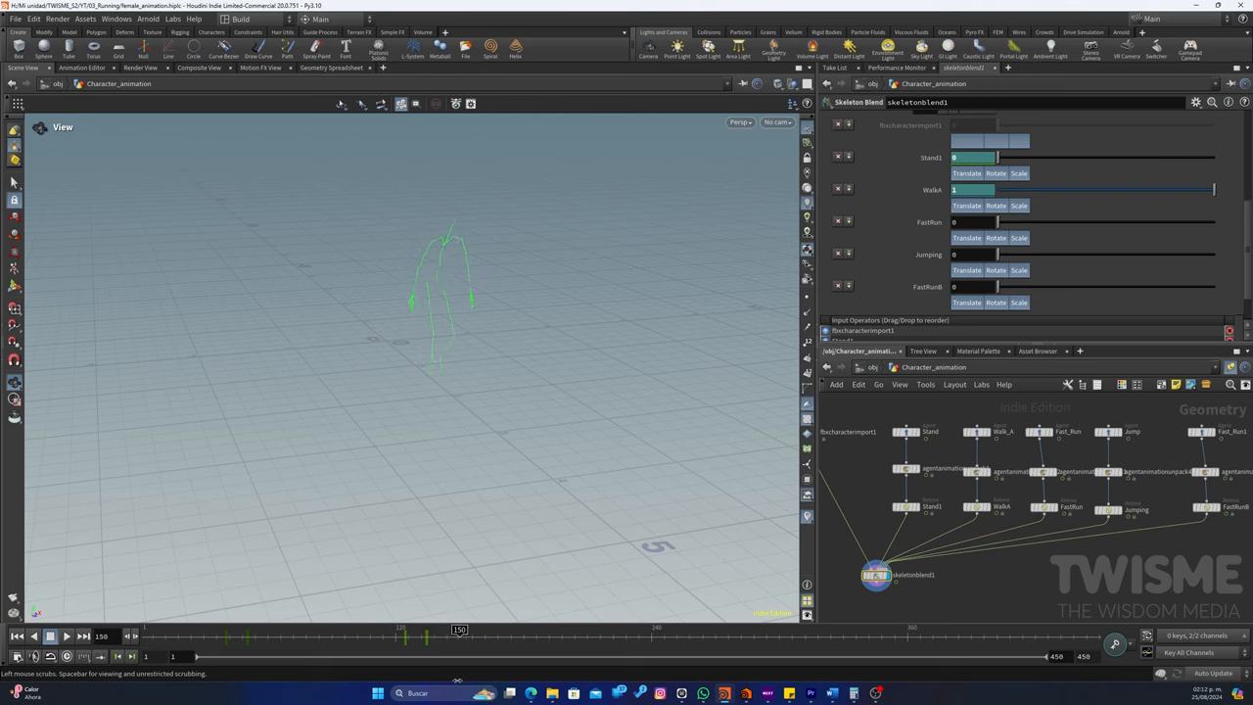
pyautogui.moveTo(458, 630); pyautogui.dragTo(426, 630)
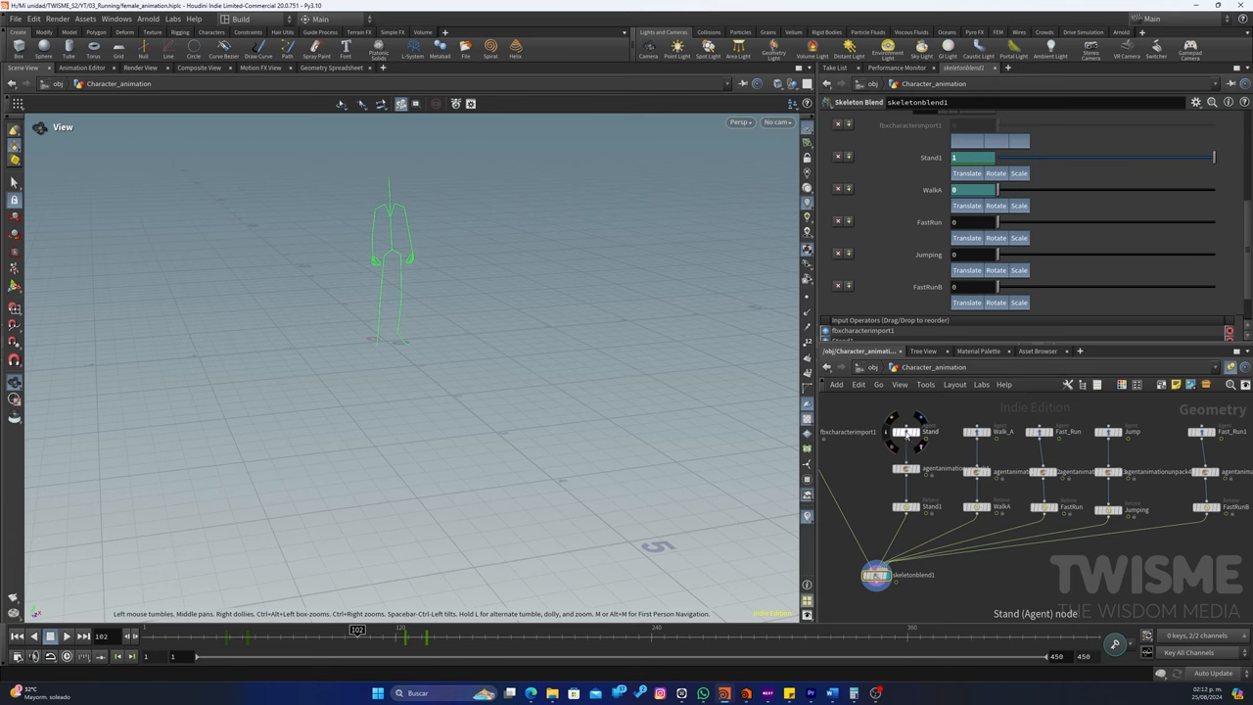
# Make the Stand agent clip animate in place with mixamorig:Hips as its locomotion node
pyautogui.click(904, 432)
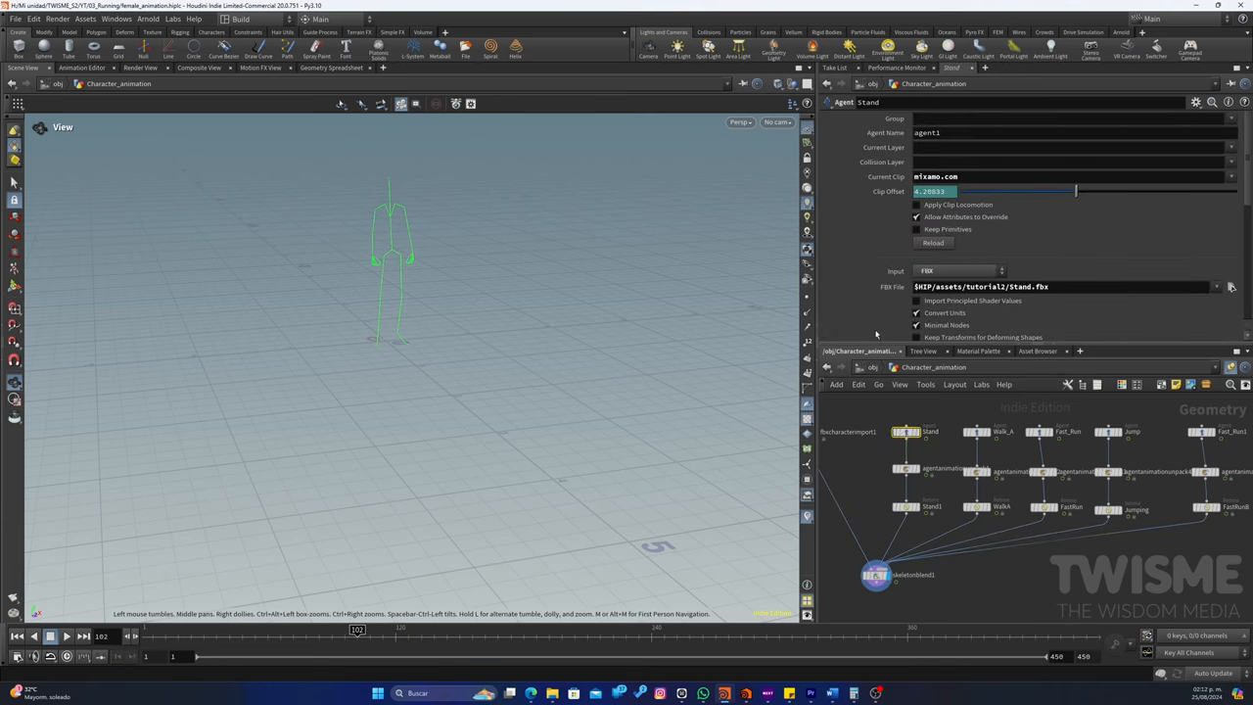
pyautogui.moveTo(916, 207)
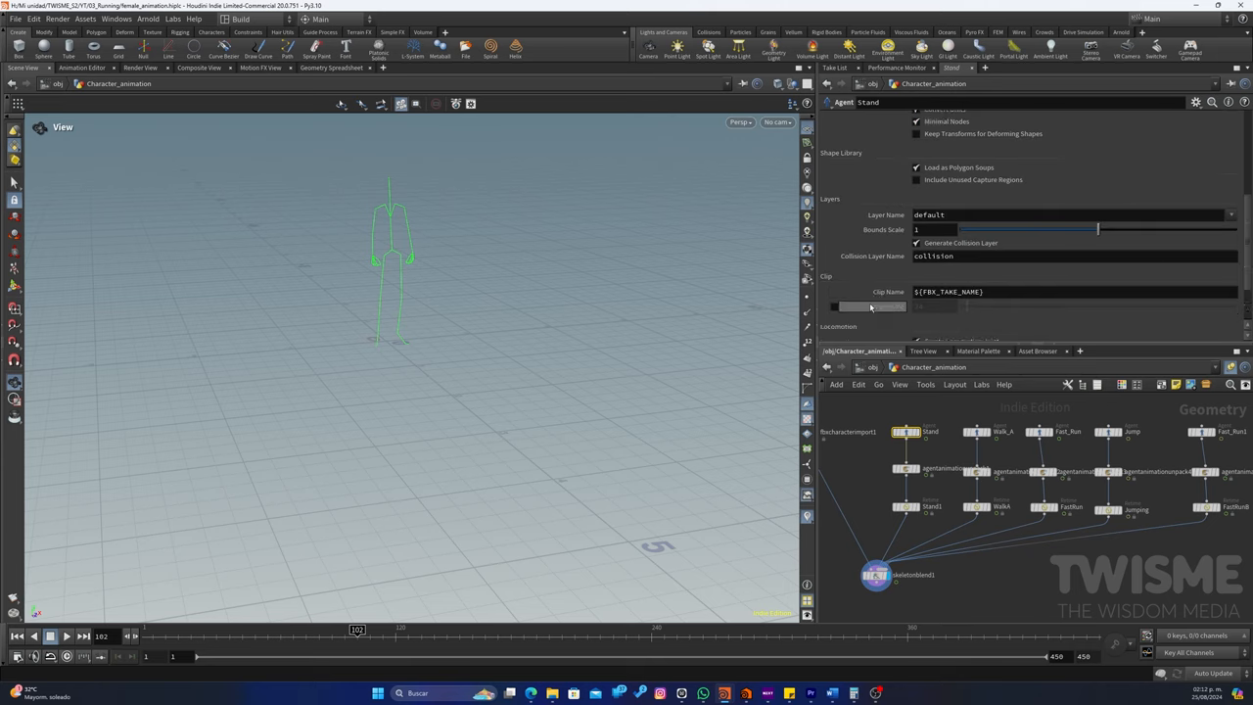
pyautogui.scroll(-3)
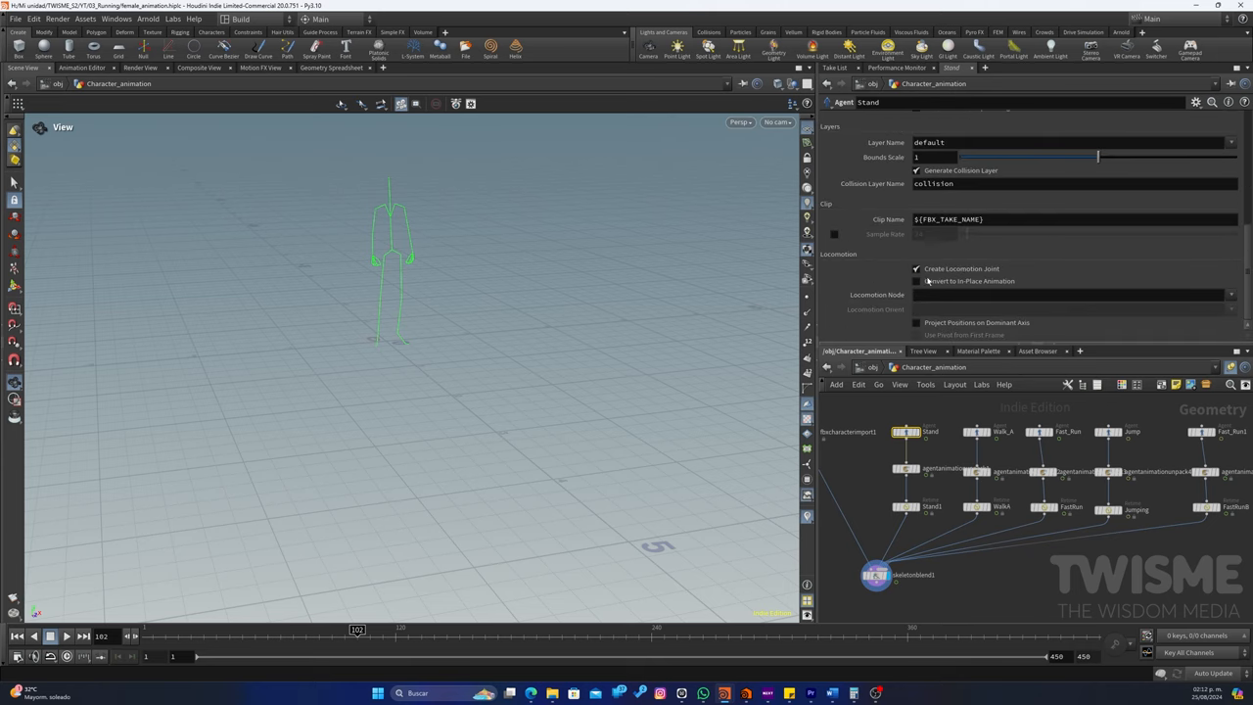
pyautogui.click(916, 282)
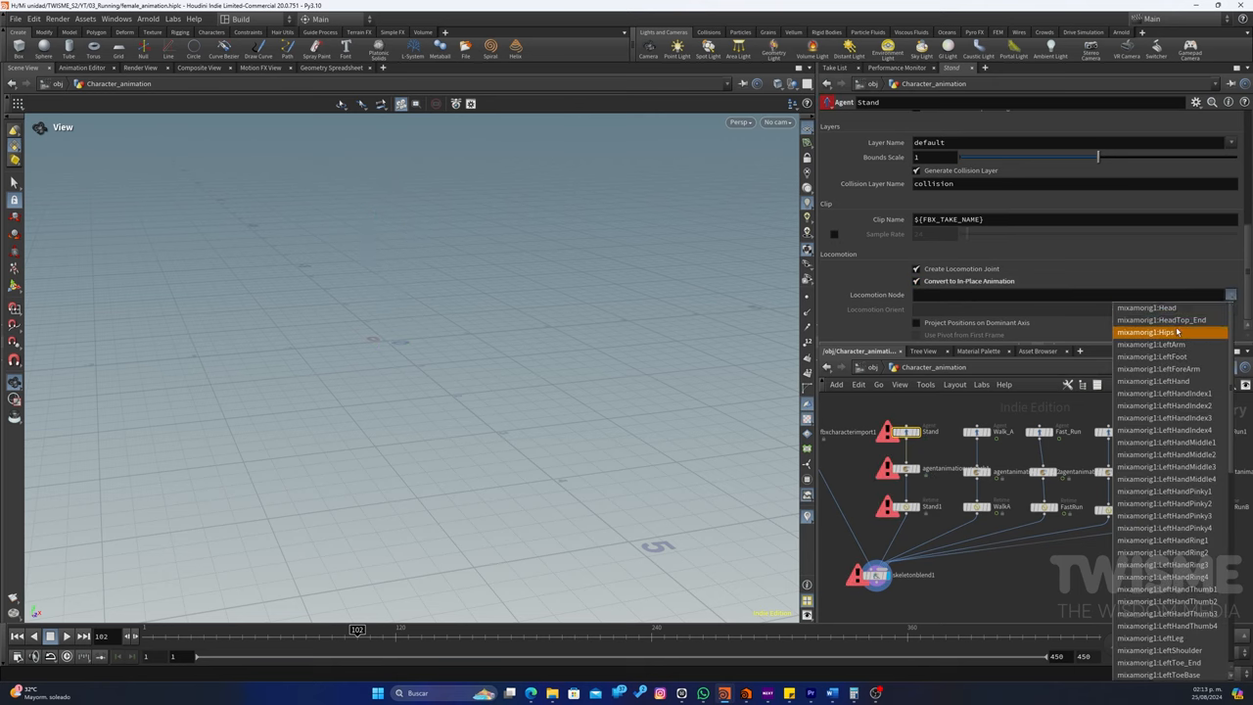
pyautogui.click(1145, 330)
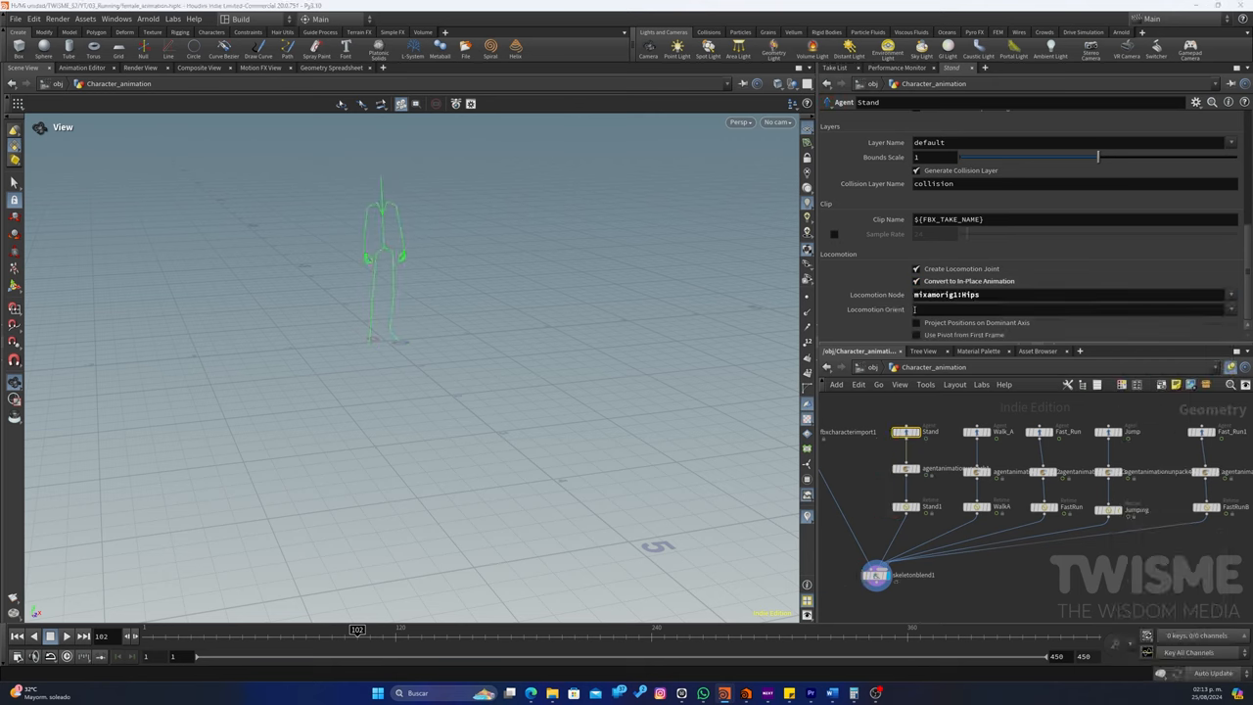
# Make the Walk_A clip animate in place too, glance at the Jump clip, and return to the blend weights
pyautogui.click(974, 432)
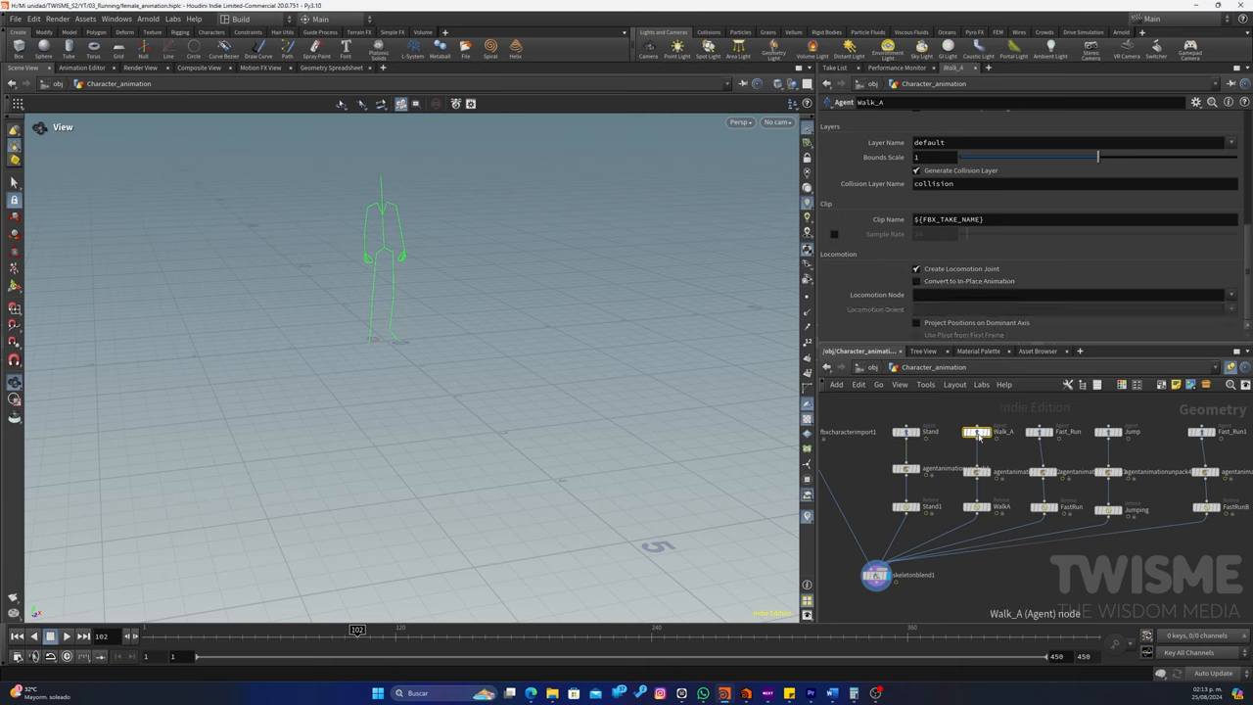
pyautogui.click(916, 282)
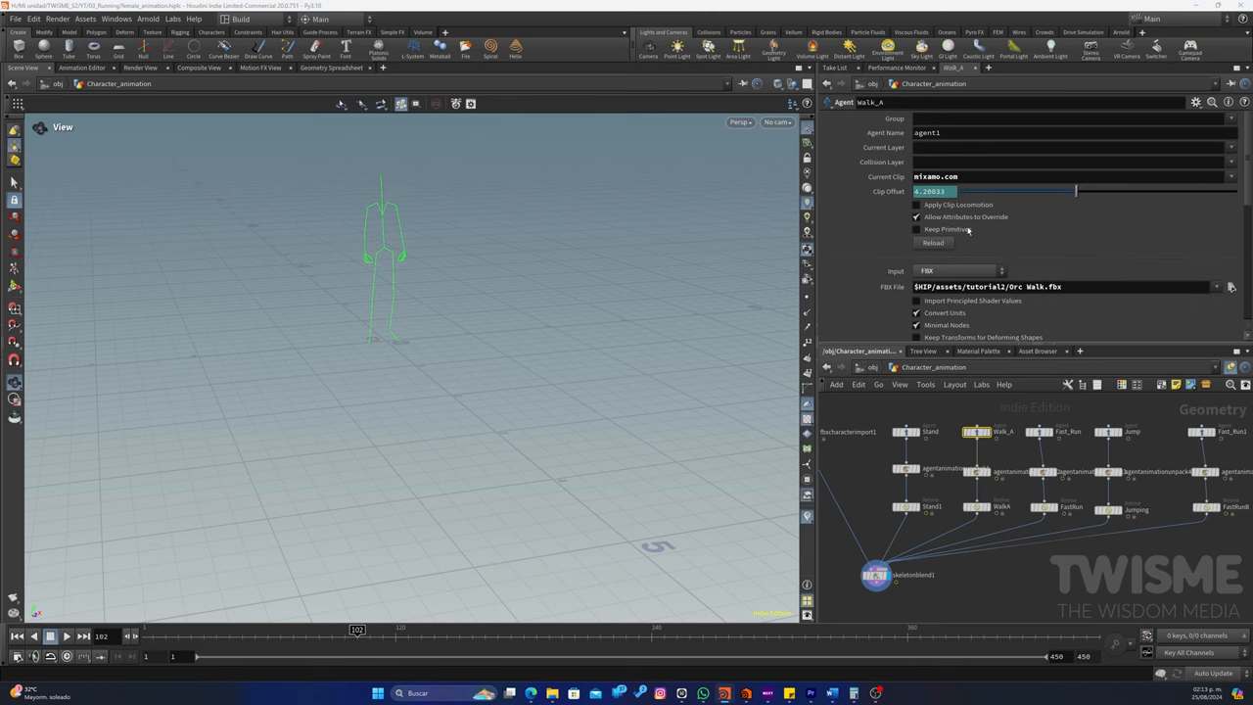
pyautogui.click(916, 205)
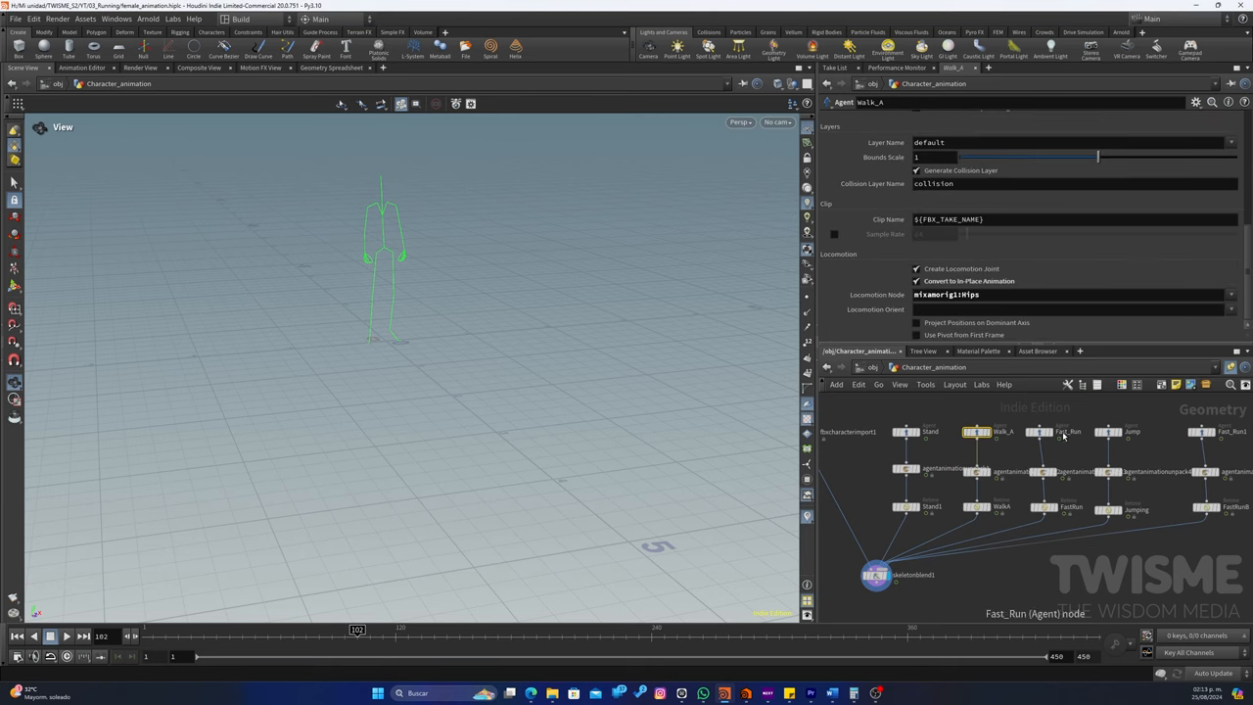
pyautogui.click(1041, 432)
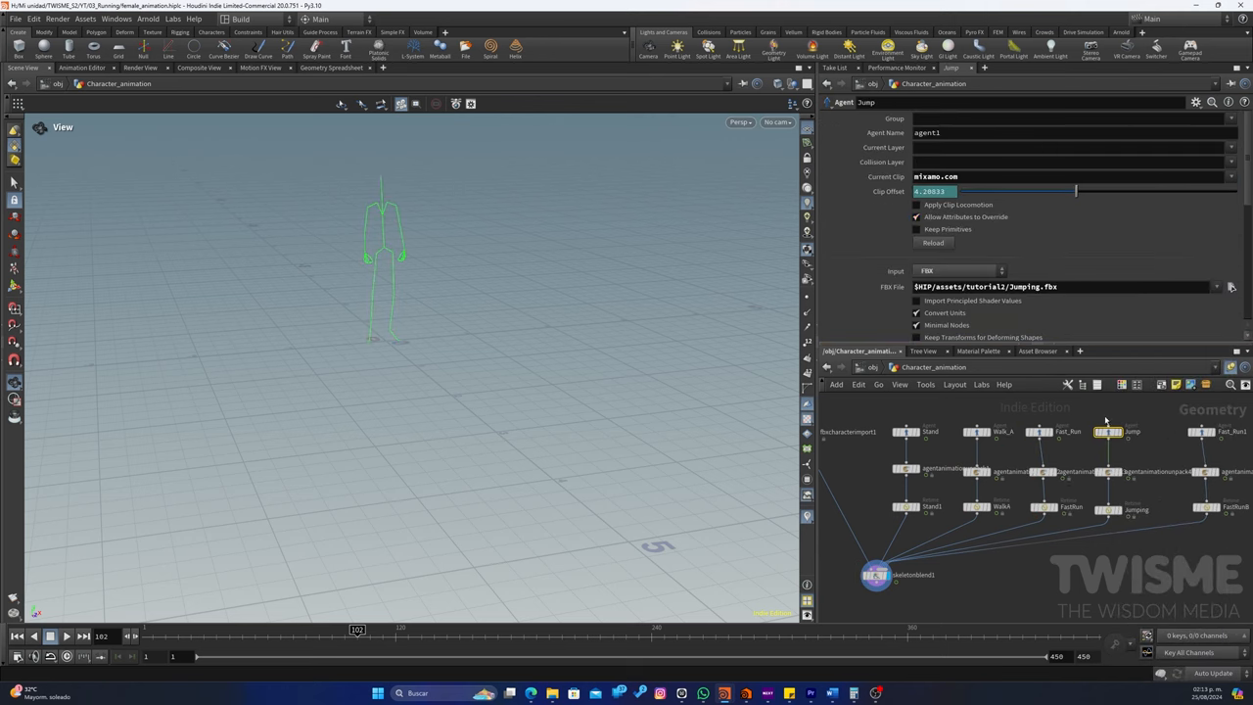
pyautogui.click(877, 575)
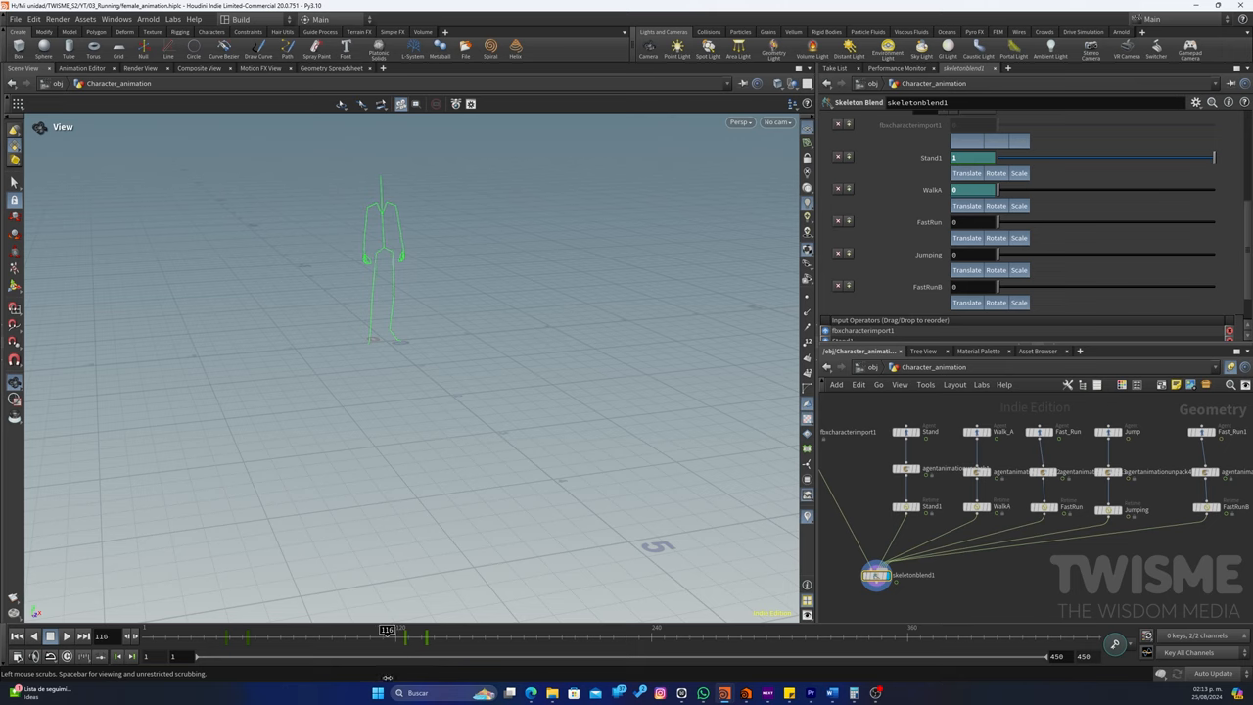
pyautogui.moveTo(388, 637); pyautogui.dragTo(404, 636)
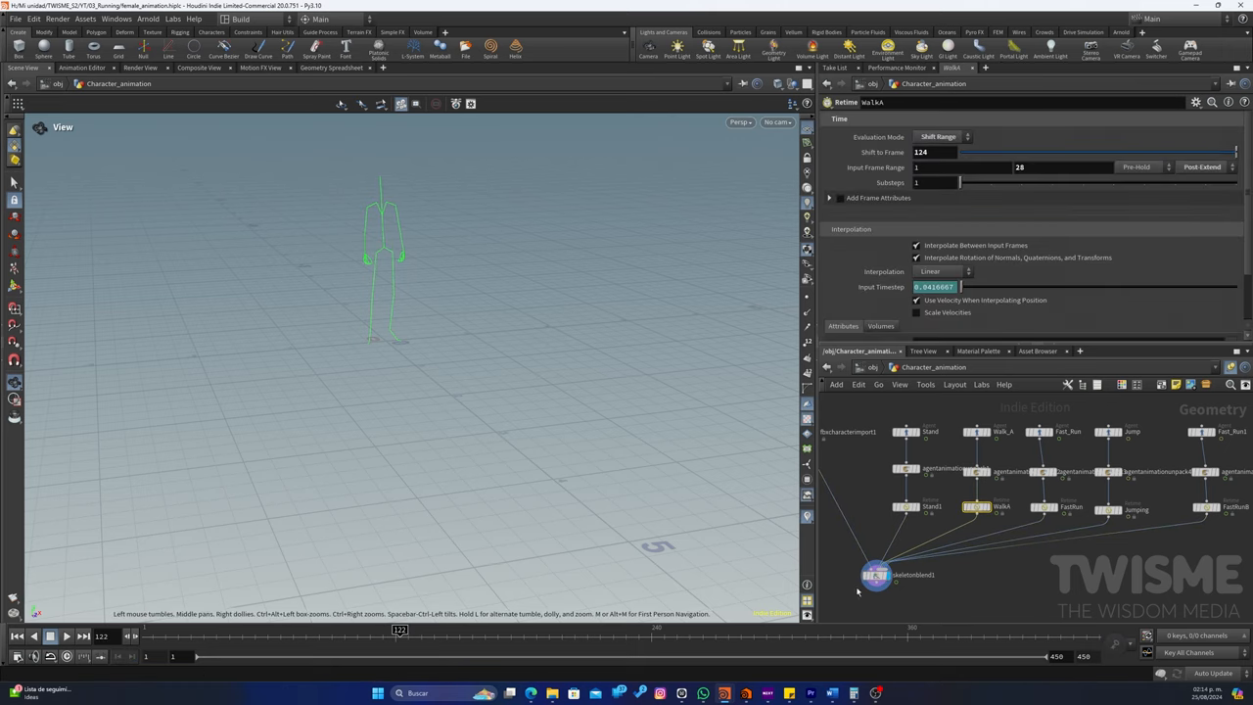
# Delete the existing blend-weight keyframes from the timeline
pyautogui.click(873, 575)
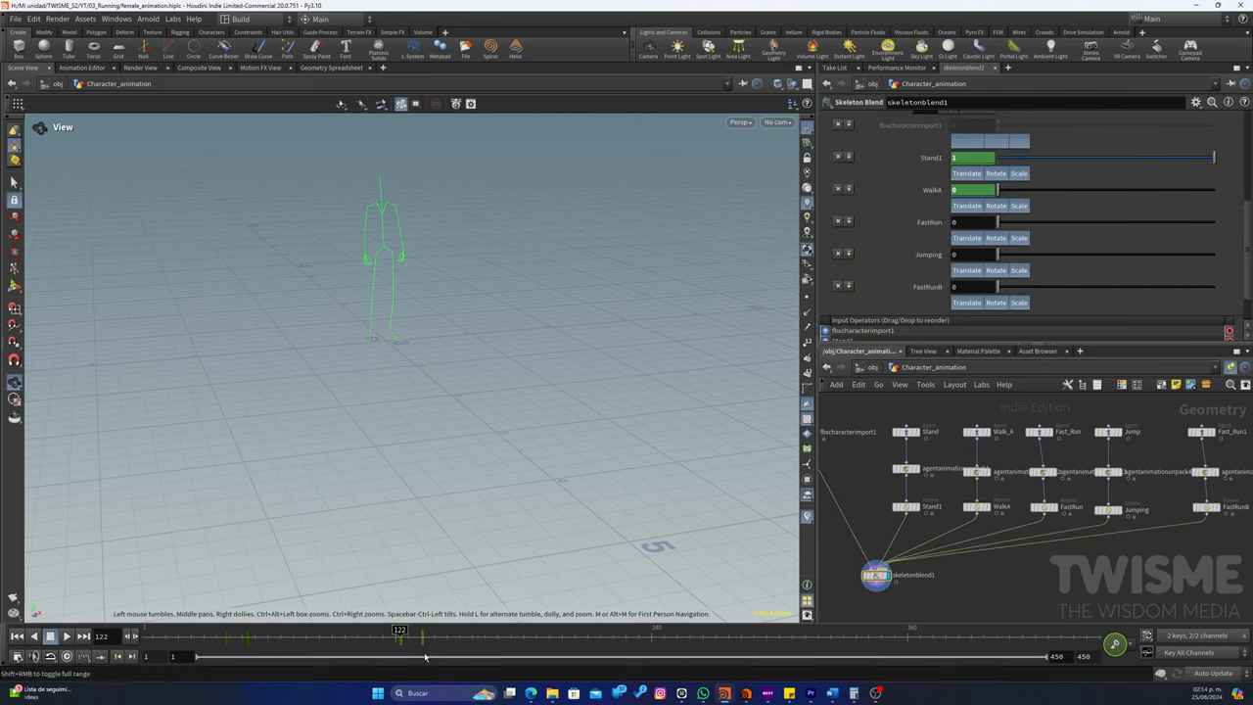
pyautogui.rightClick(399, 636)
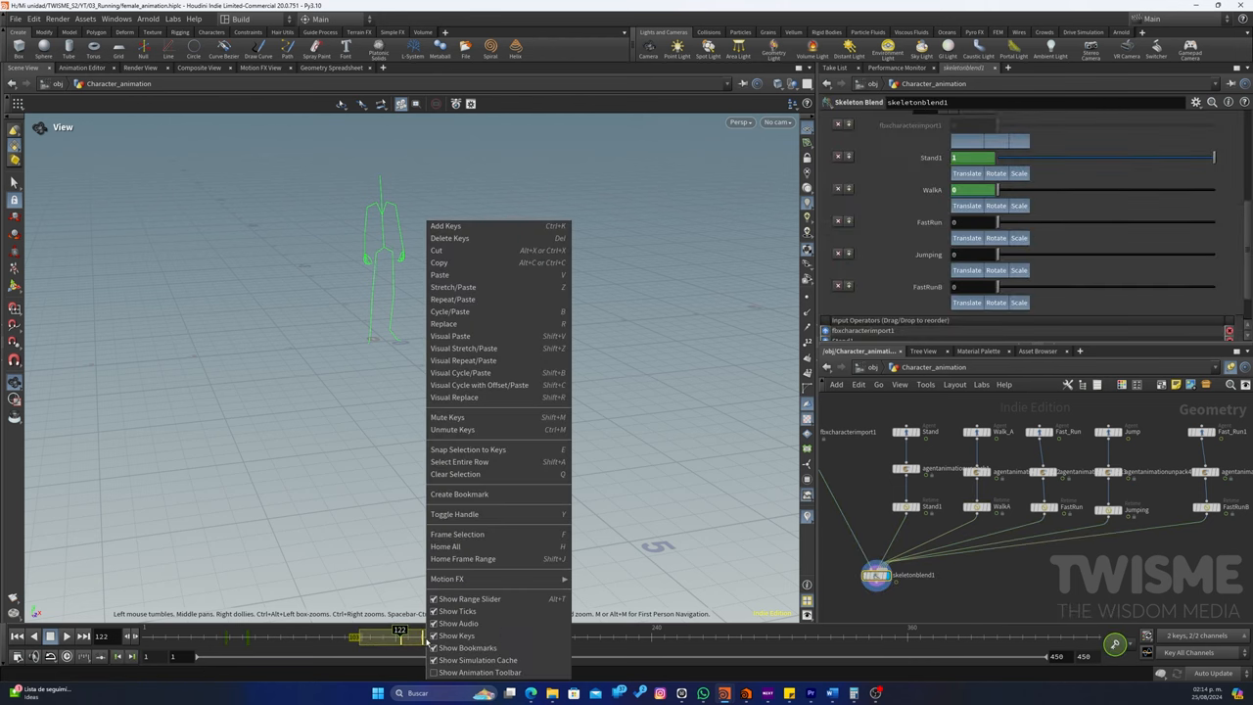
pyautogui.moveTo(470, 238)
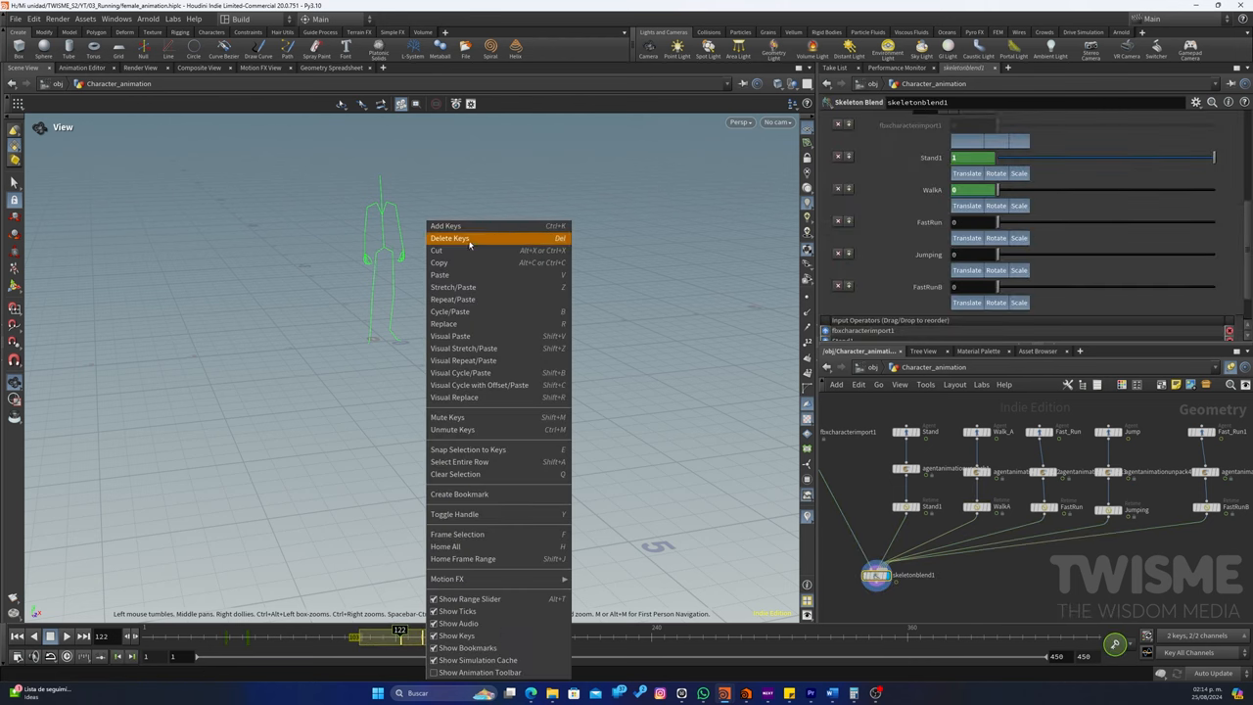
pyautogui.click(450, 239)
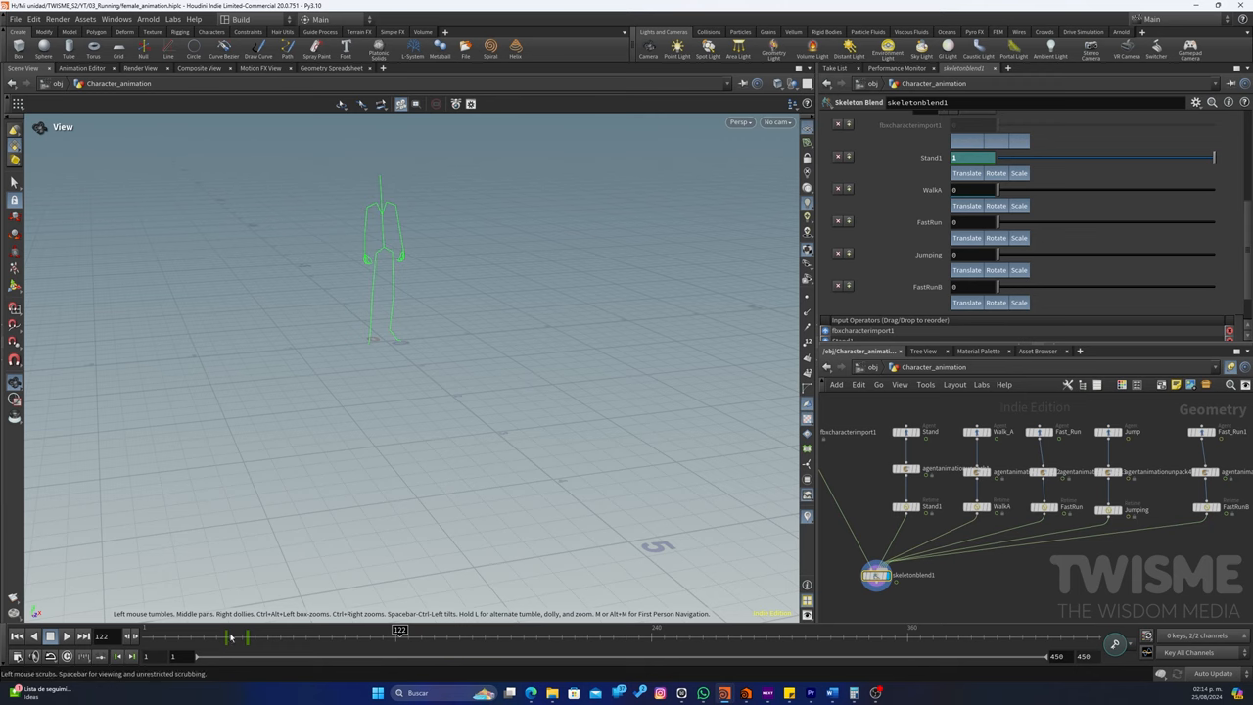
# Re-key the Stand weight and then the Walk weight (about 0.814) at new frames
pyautogui.moveTo(245, 638); pyautogui.dragTo(266, 638)
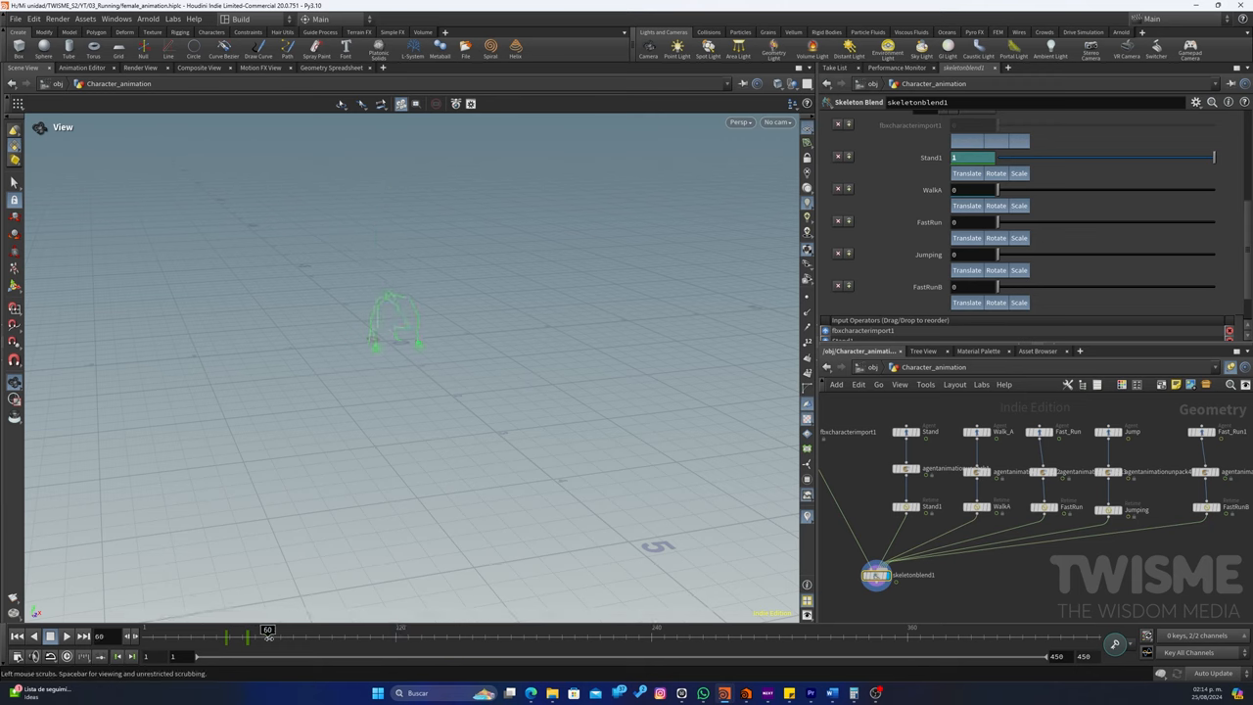
pyautogui.moveTo(267, 638); pyautogui.dragTo(372, 638)
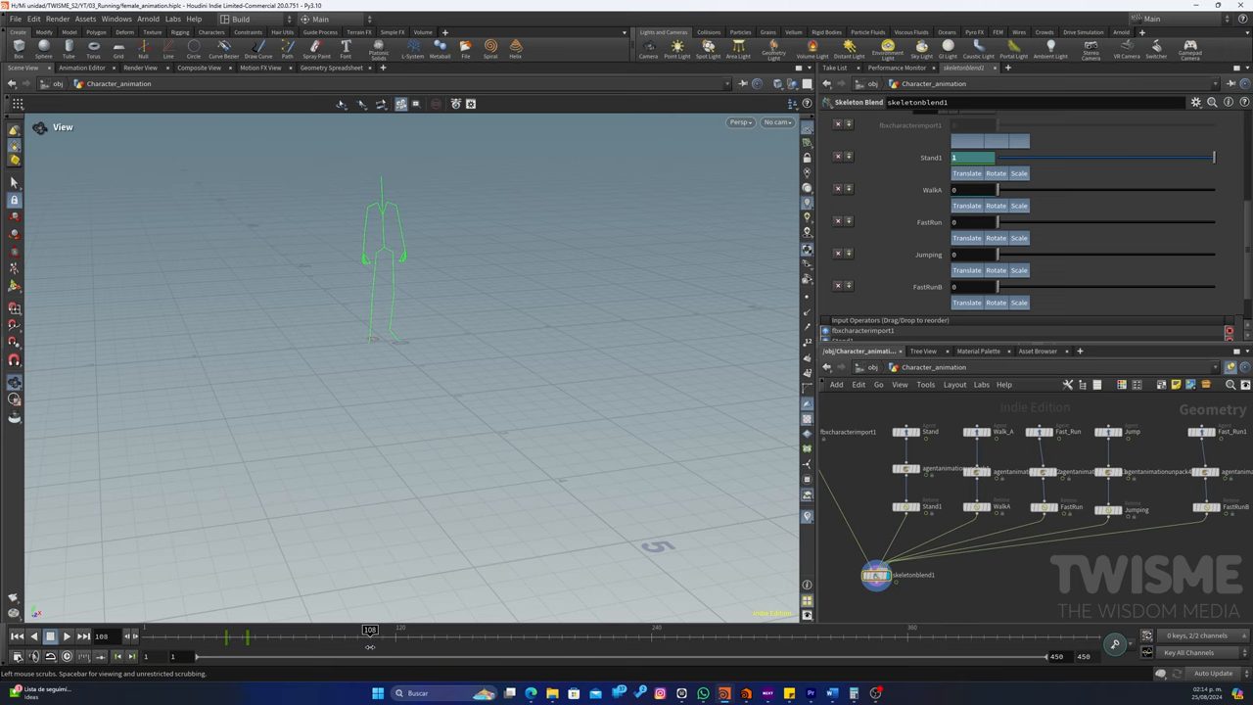
pyautogui.moveTo(370, 636); pyautogui.dragTo(356, 637)
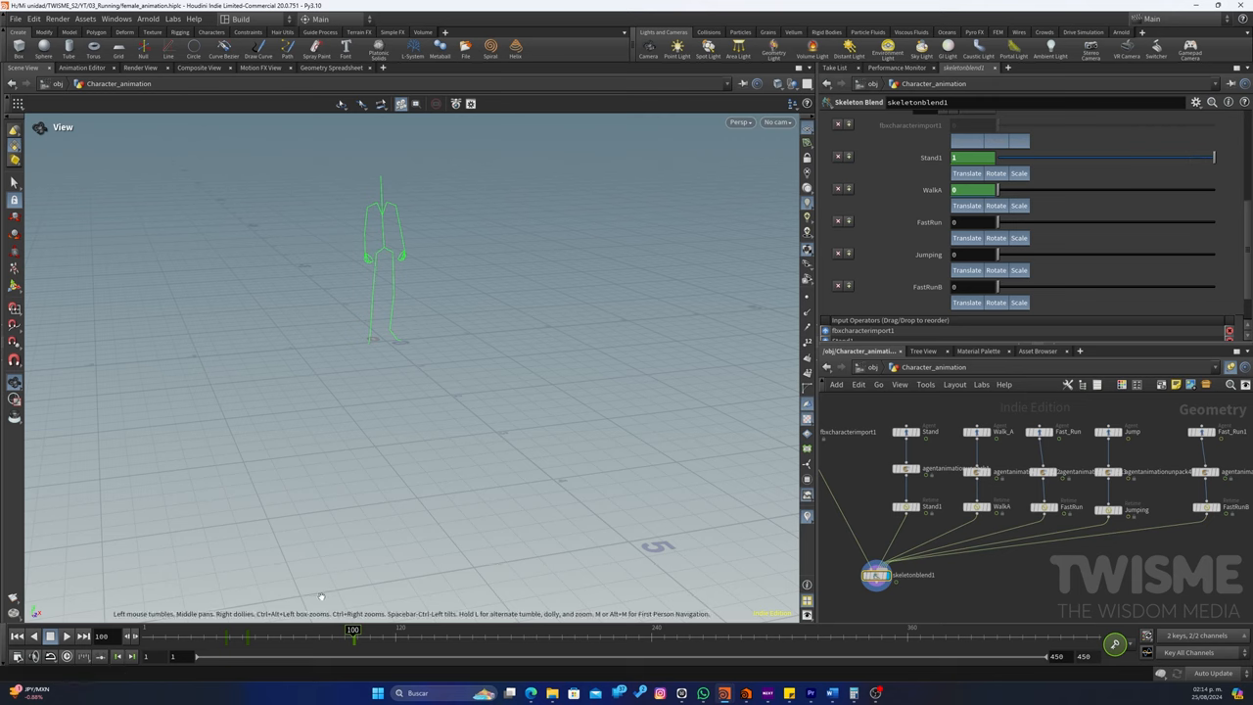
pyautogui.moveTo(353, 636); pyautogui.dragTo(370, 637)
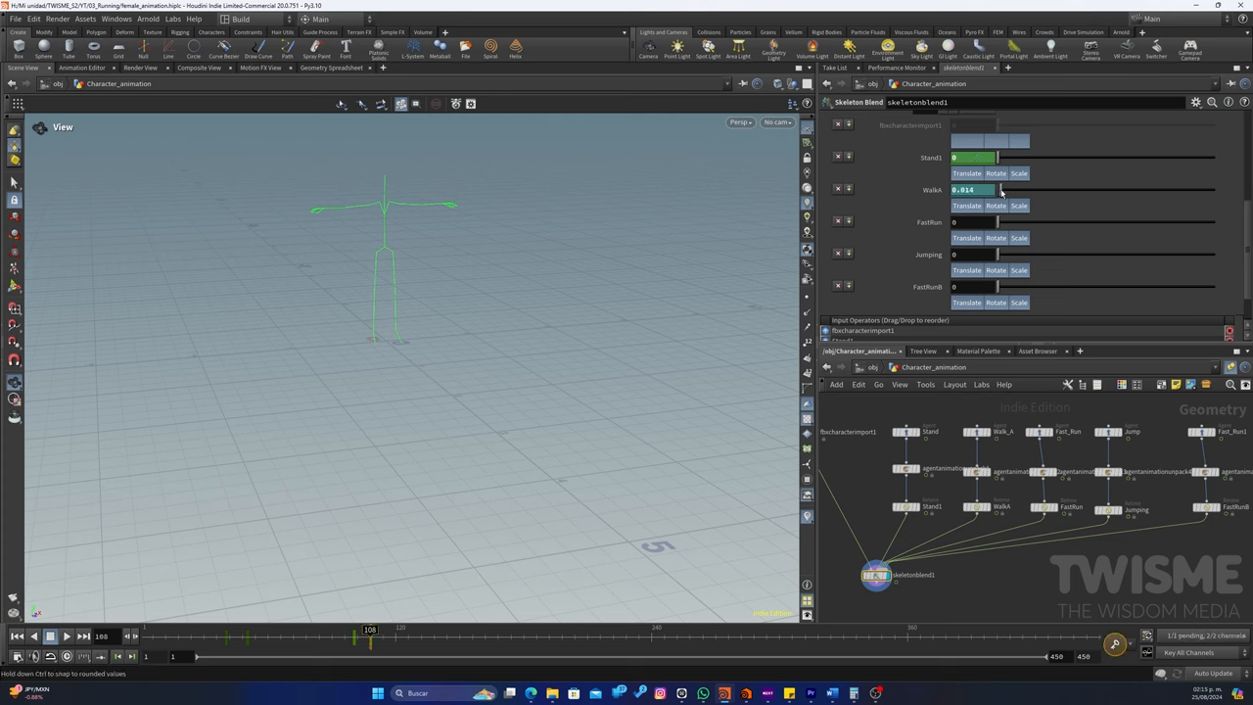
pyautogui.moveTo(1000, 189); pyautogui.dragTo(1214, 190)
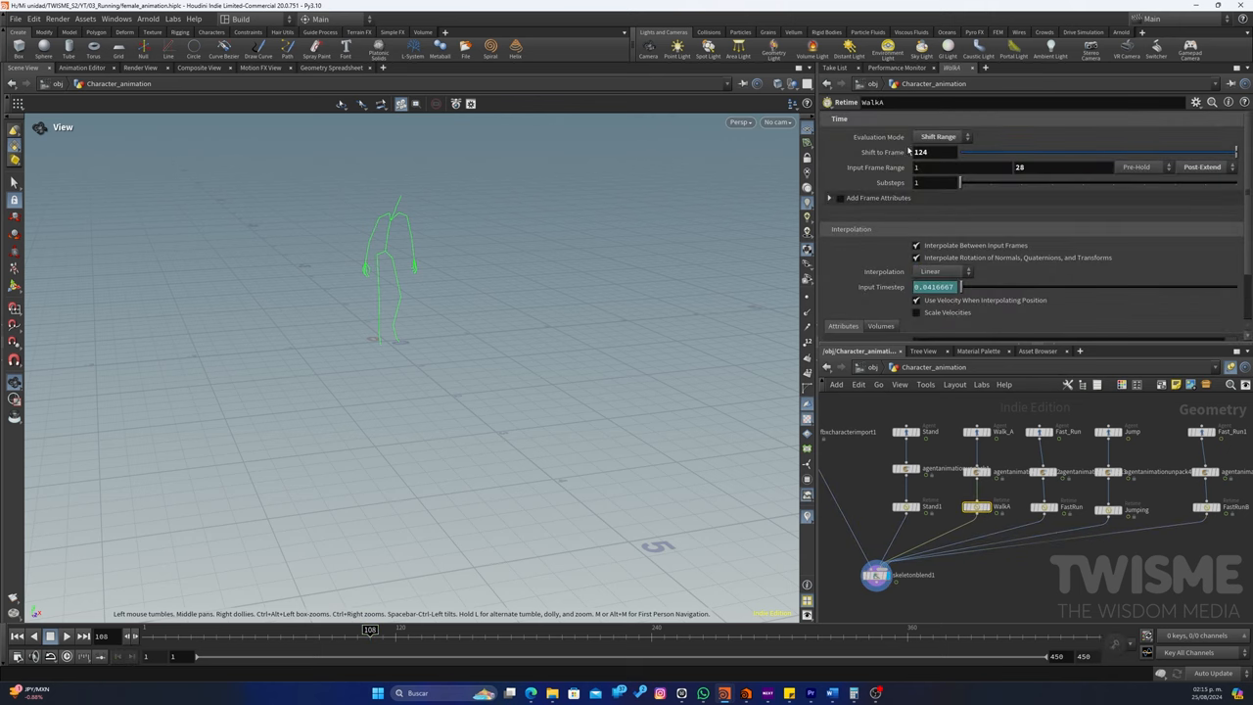
# Set the walk clip's Retime to start at frame 104
pyautogui.click(924, 153)
pyautogui.write('108')
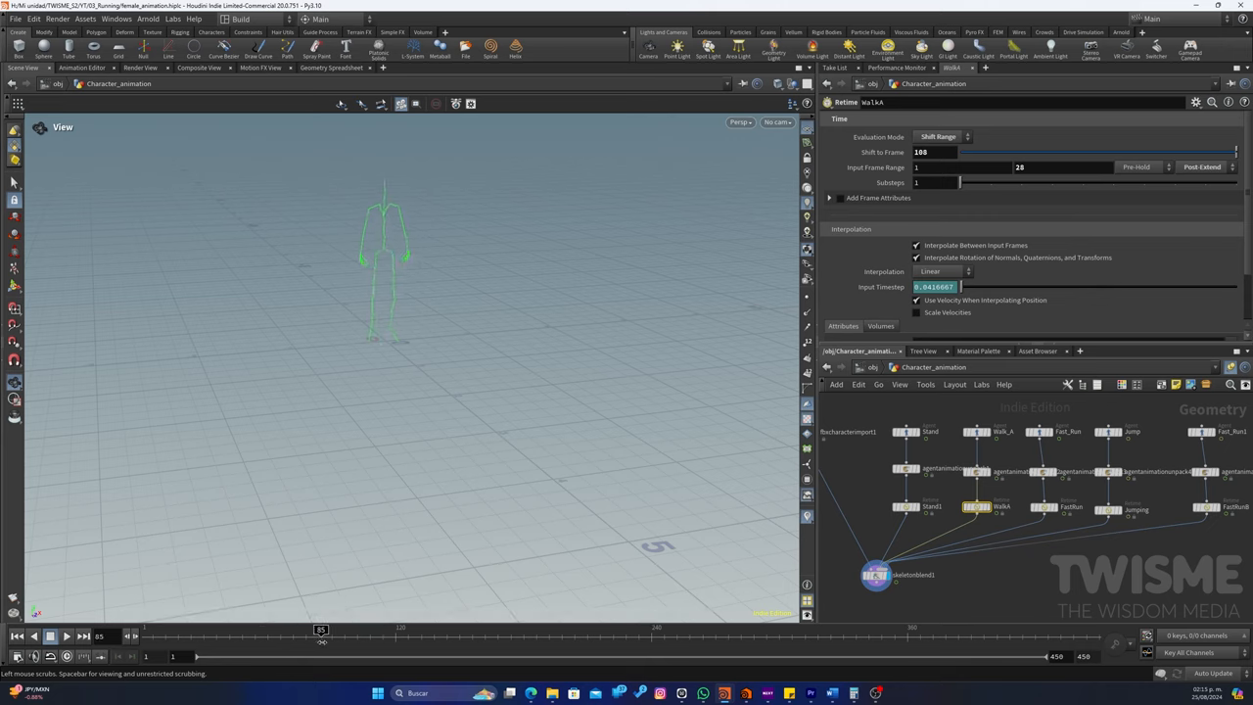
pyautogui.moveTo(321, 631); pyautogui.dragTo(350, 630)
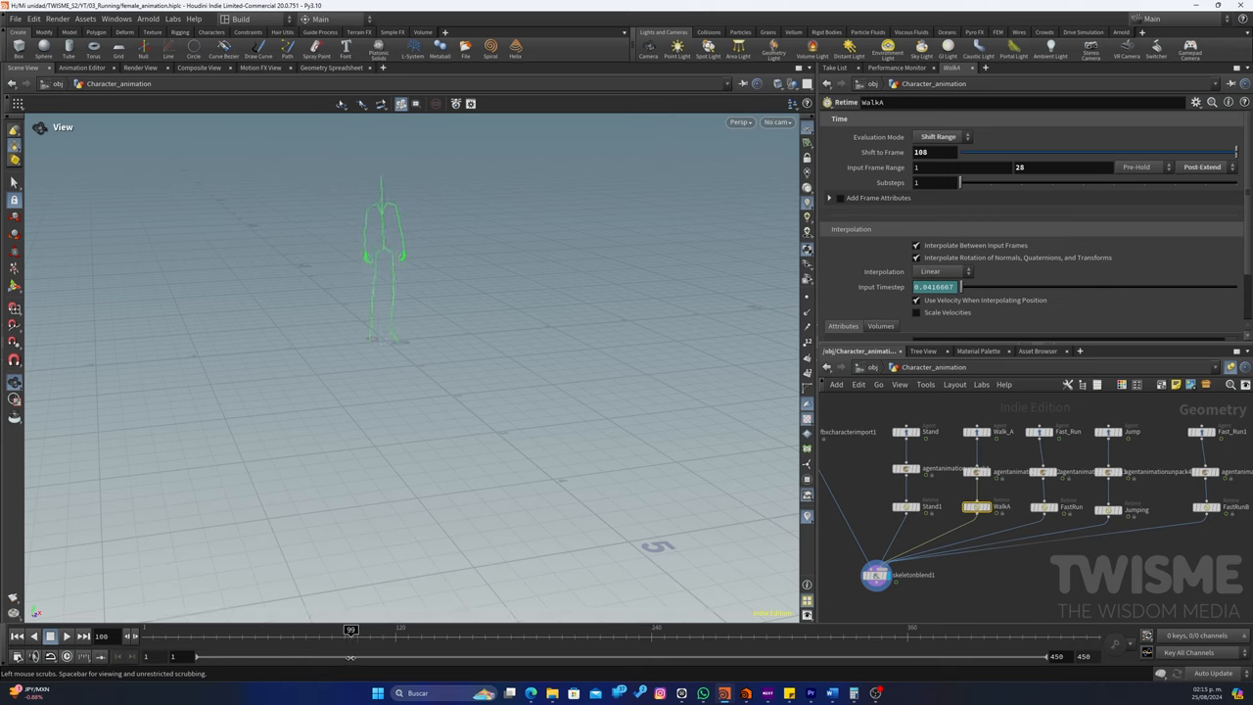
pyautogui.moveTo(351, 628); pyautogui.dragTo(400, 628)
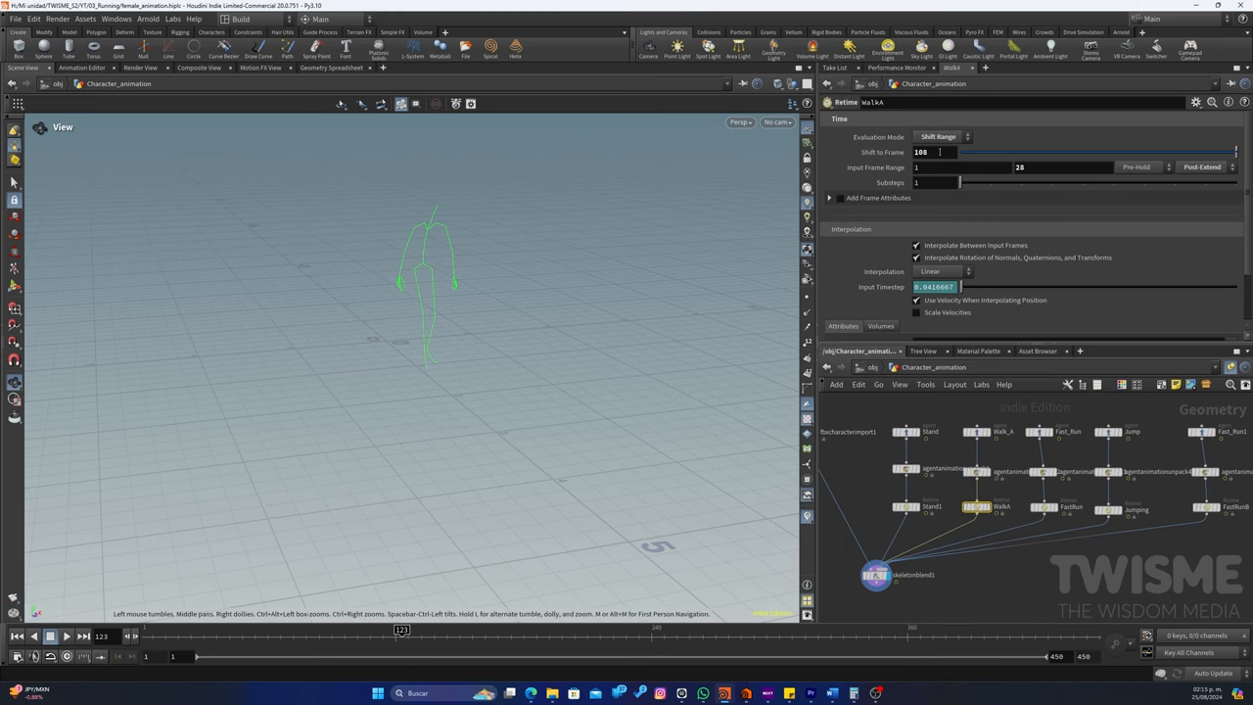
pyautogui.write('104')
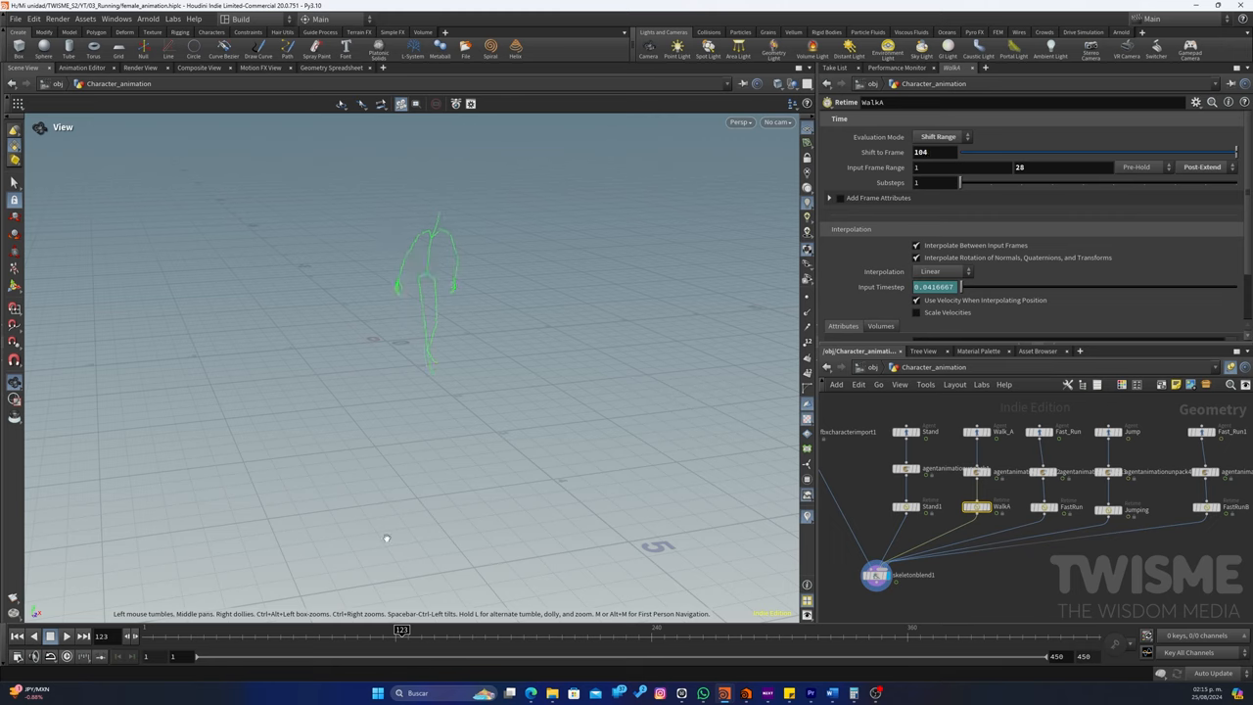
# Scrub back and forth across the stand-to-walk transition to verify the timing
pyautogui.moveTo(402, 629); pyautogui.dragTo(321, 629)
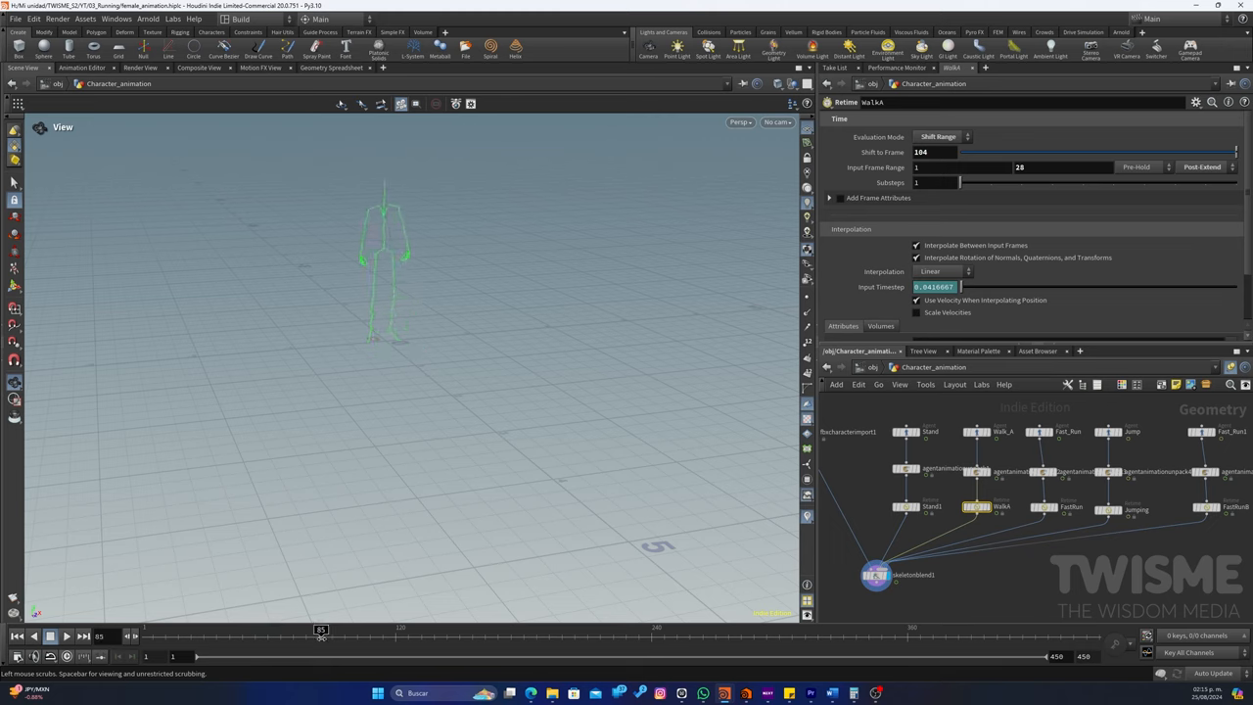
pyautogui.moveTo(321, 630); pyautogui.dragTo(454, 631)
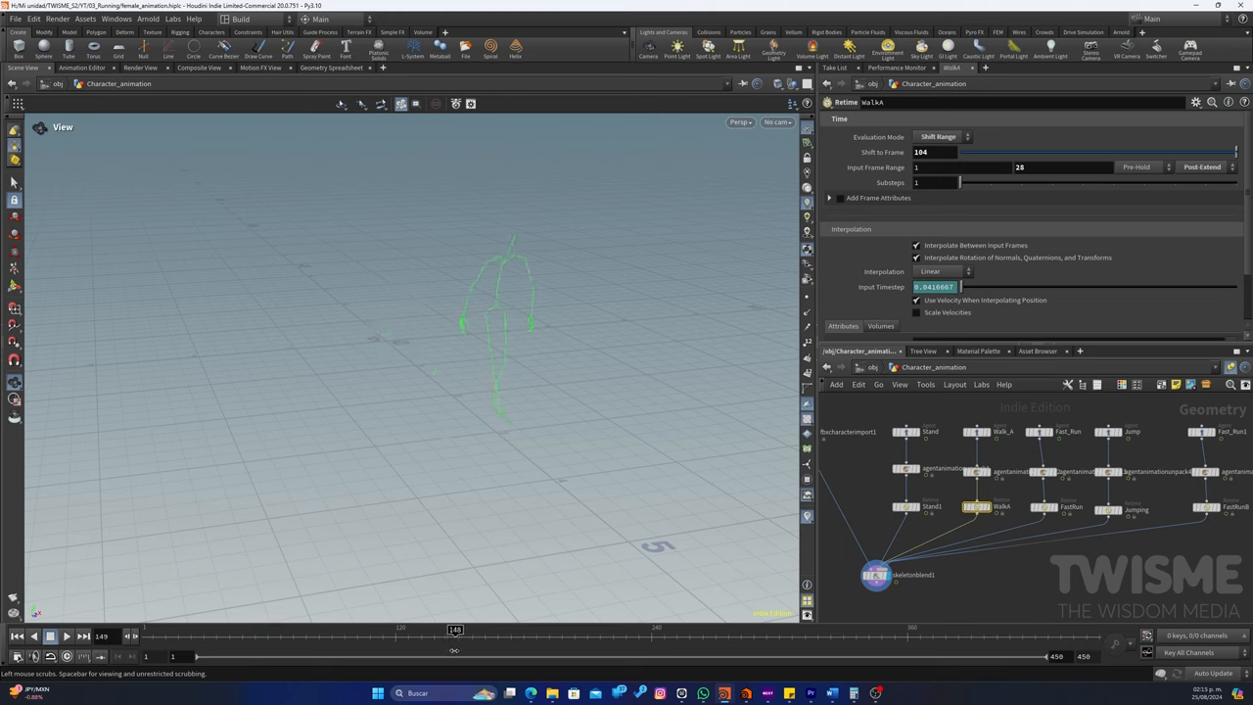
pyautogui.moveTo(454, 630); pyautogui.dragTo(388, 630)
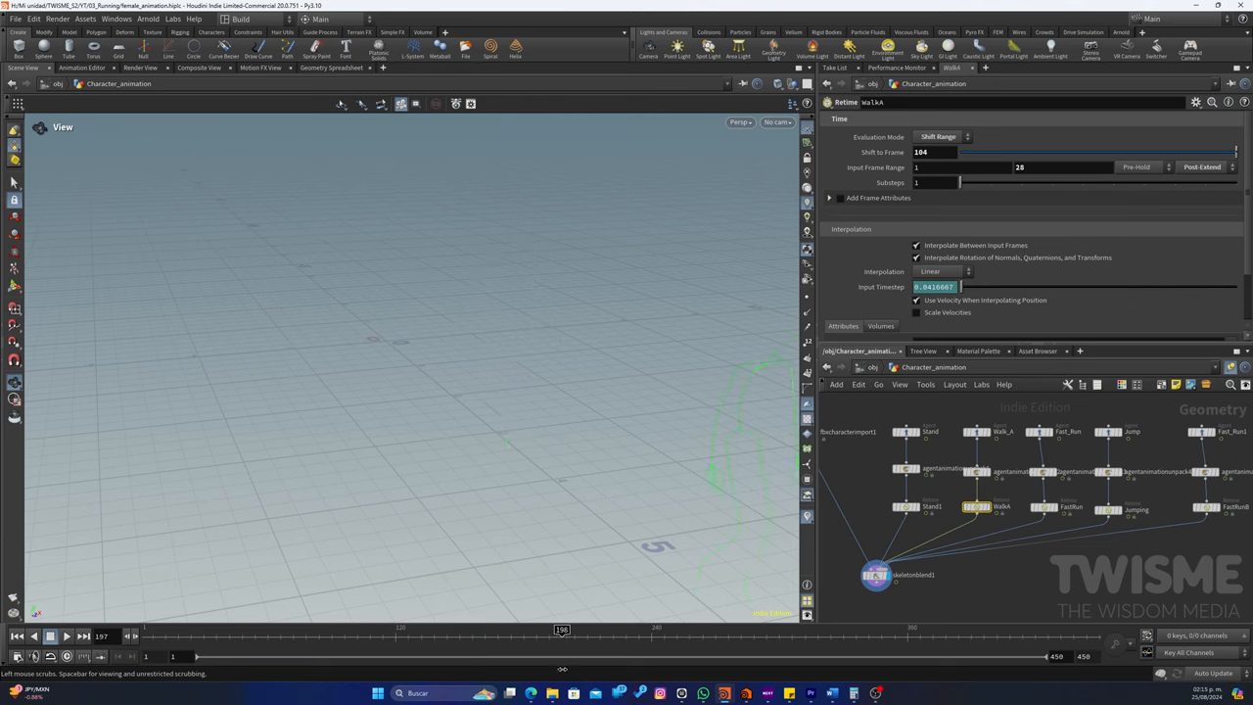
pyautogui.moveTo(560, 631); pyautogui.dragTo(352, 630)
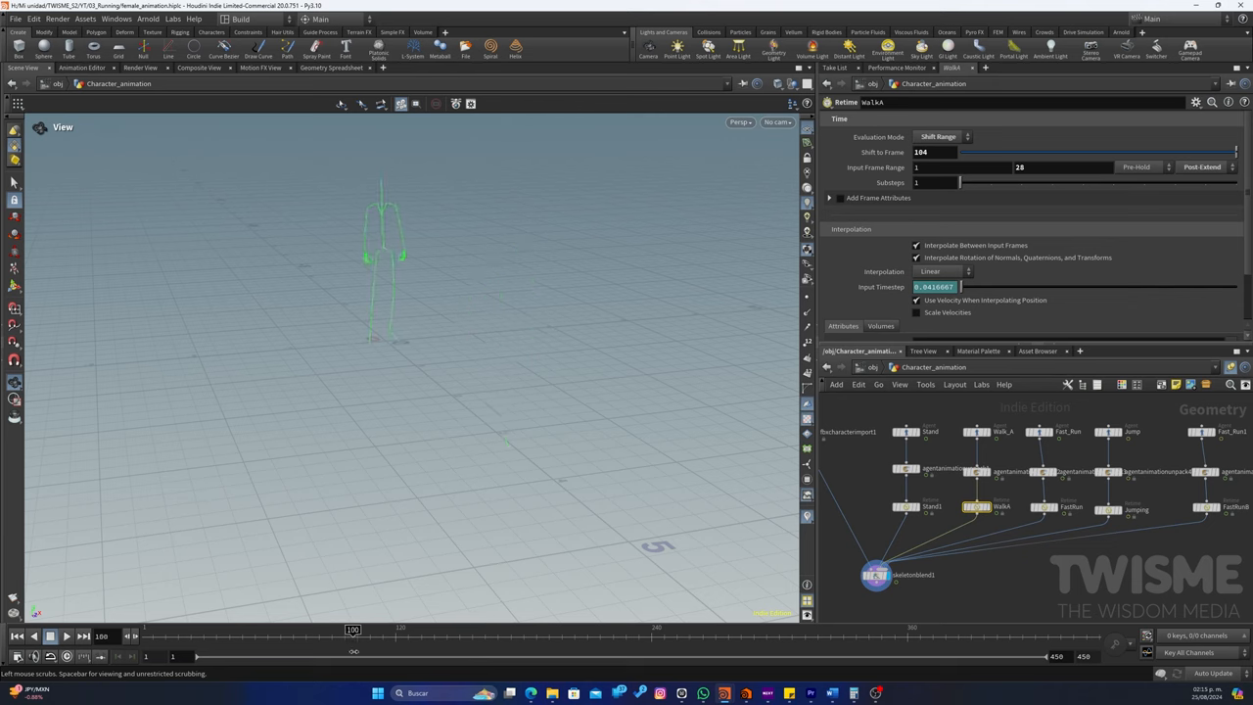
pyautogui.moveTo(352, 630); pyautogui.dragTo(458, 631)
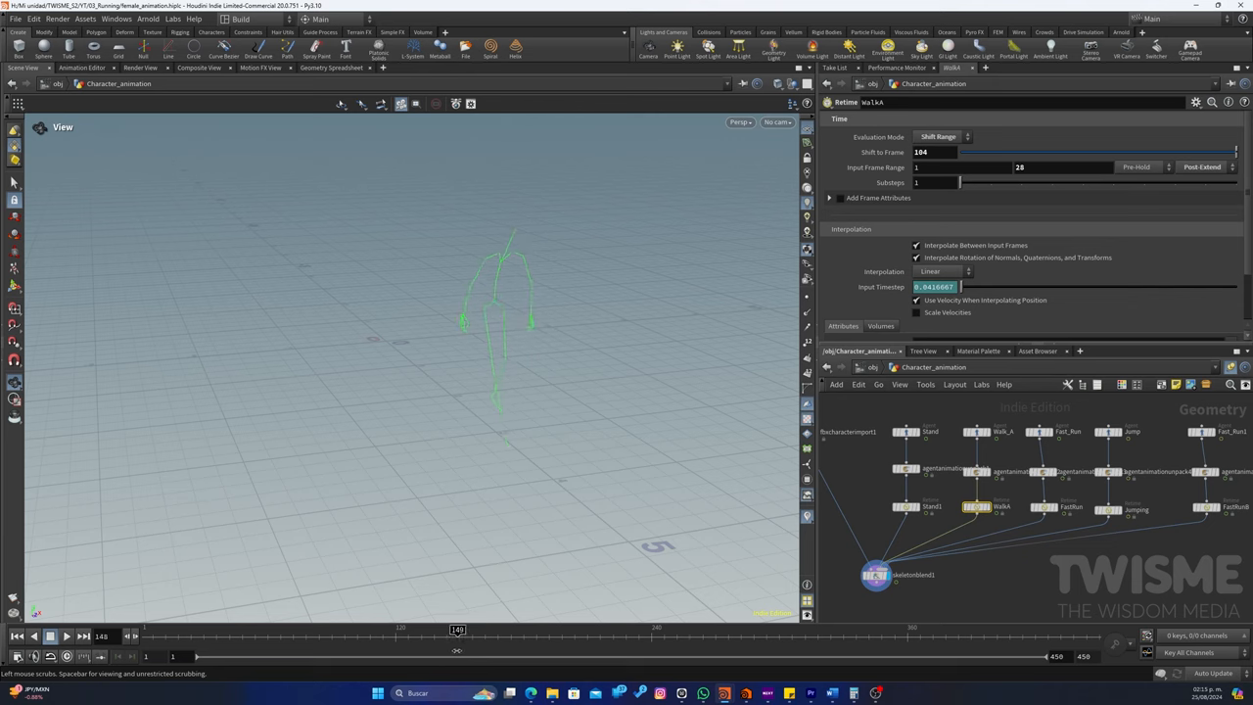
pyautogui.moveTo(458, 631); pyautogui.dragTo(505, 631)
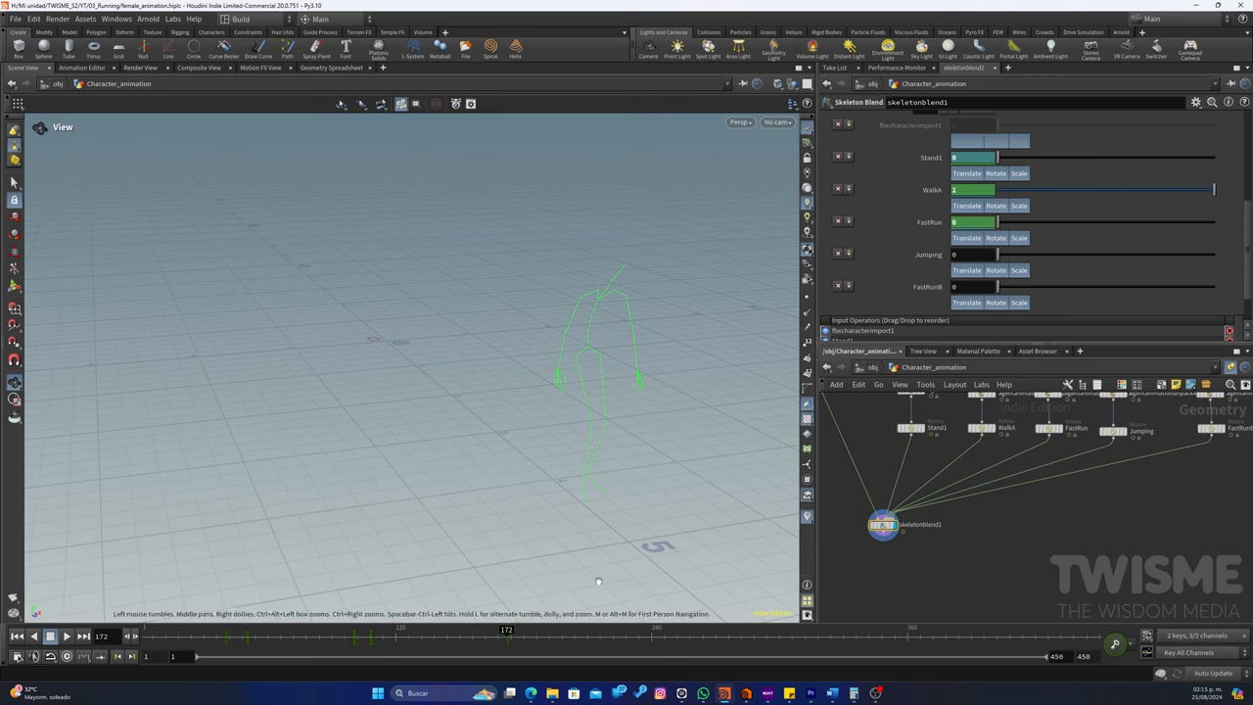
# Scrub through later frames to around 171 to review the walk-to-fast-run blend
pyautogui.moveTo(505, 630); pyautogui.dragTo(517, 630)
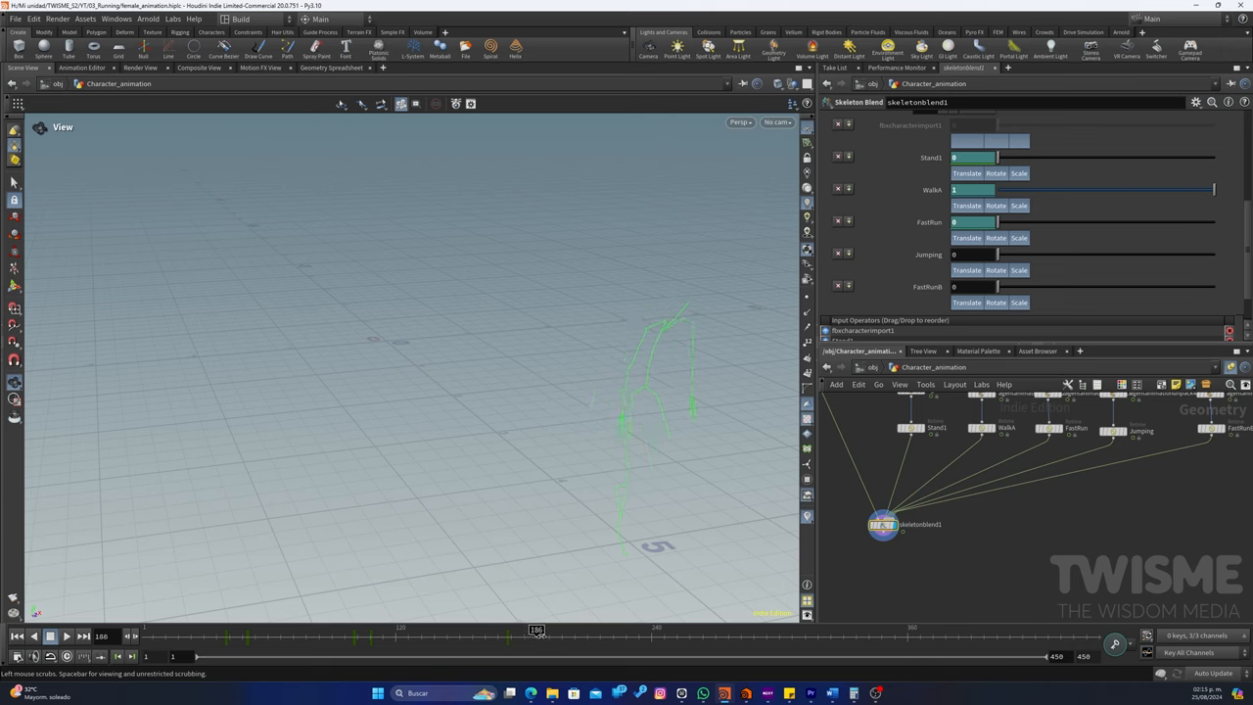
pyautogui.moveTo(536, 628); pyautogui.dragTo(540, 628)
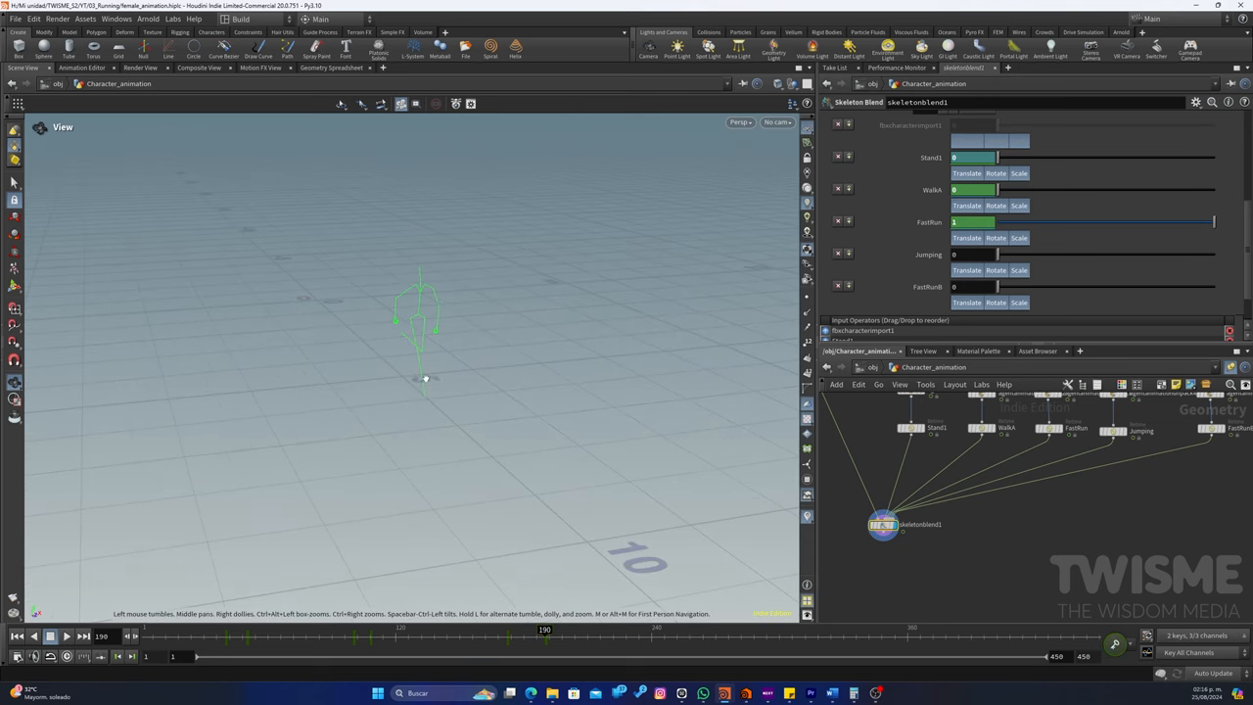
pyautogui.moveTo(544, 630); pyautogui.dragTo(438, 630)
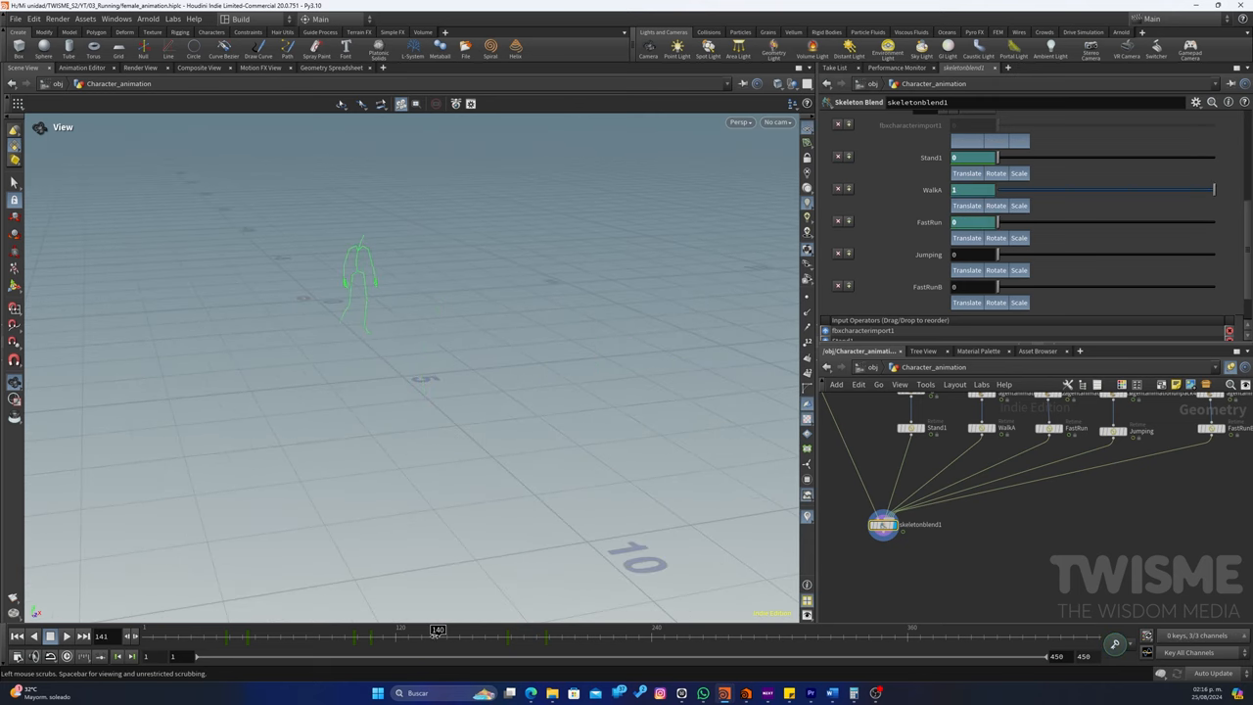
pyautogui.moveTo(438, 630); pyautogui.dragTo(469, 631)
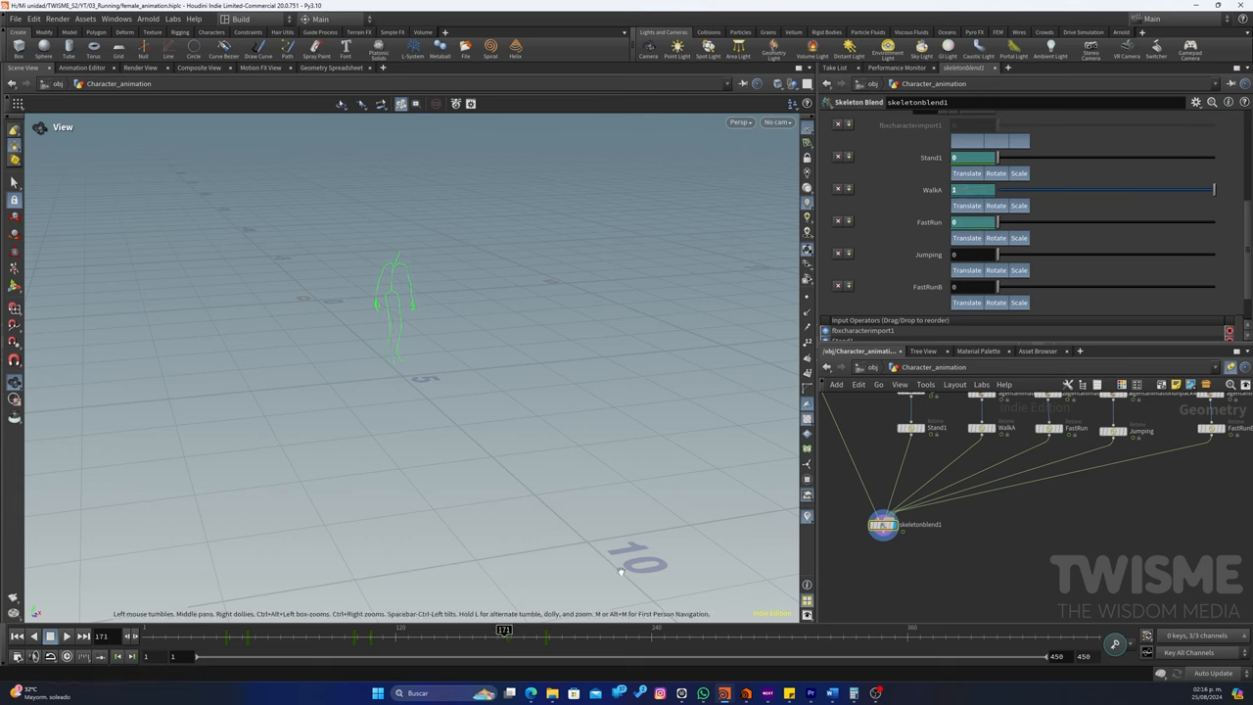
# Change the Fast Run Retime's start frame from 144 to 172 and scrub to check the timing
pyautogui.click(1047, 427)
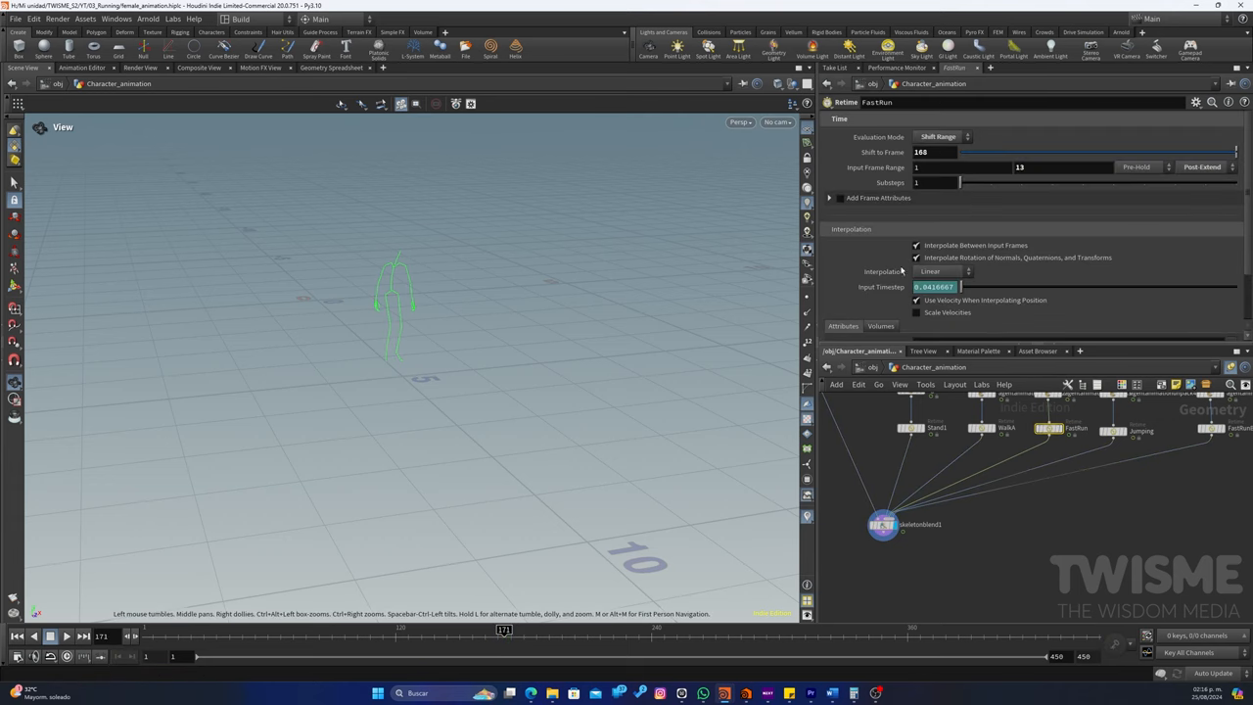
pyautogui.click(930, 153)
pyautogui.write('172')
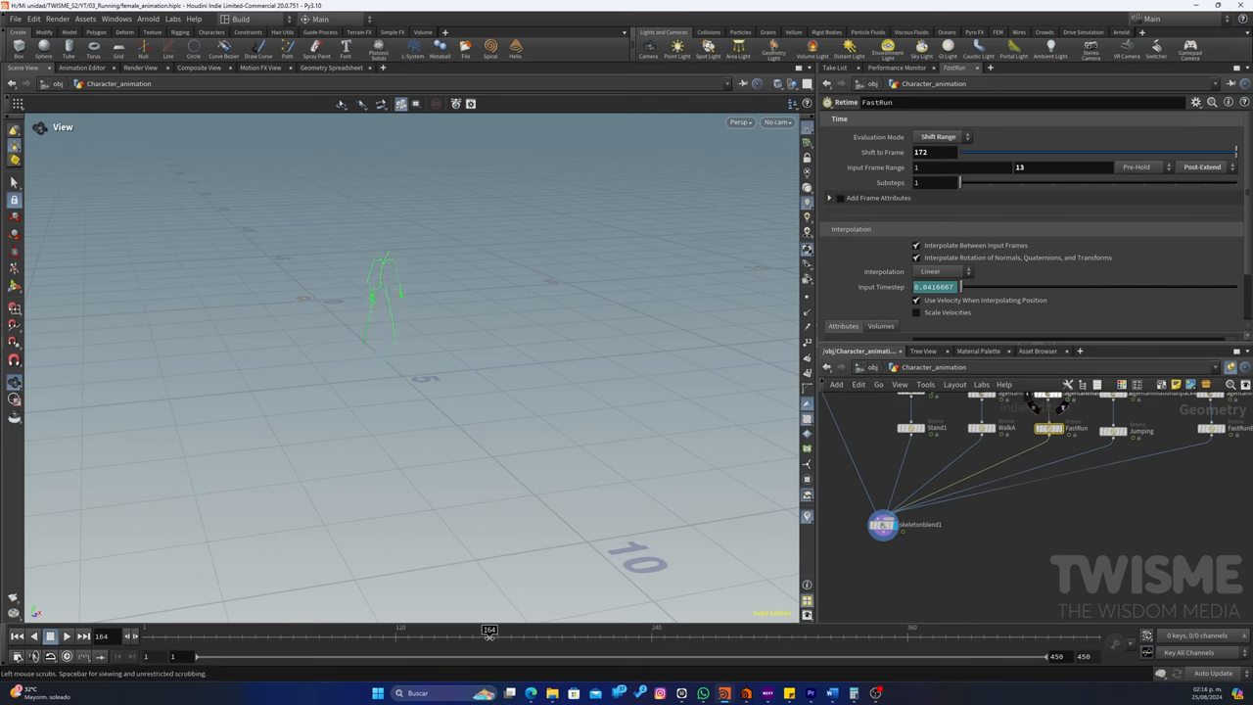
pyautogui.moveTo(489, 636); pyautogui.dragTo(508, 636)
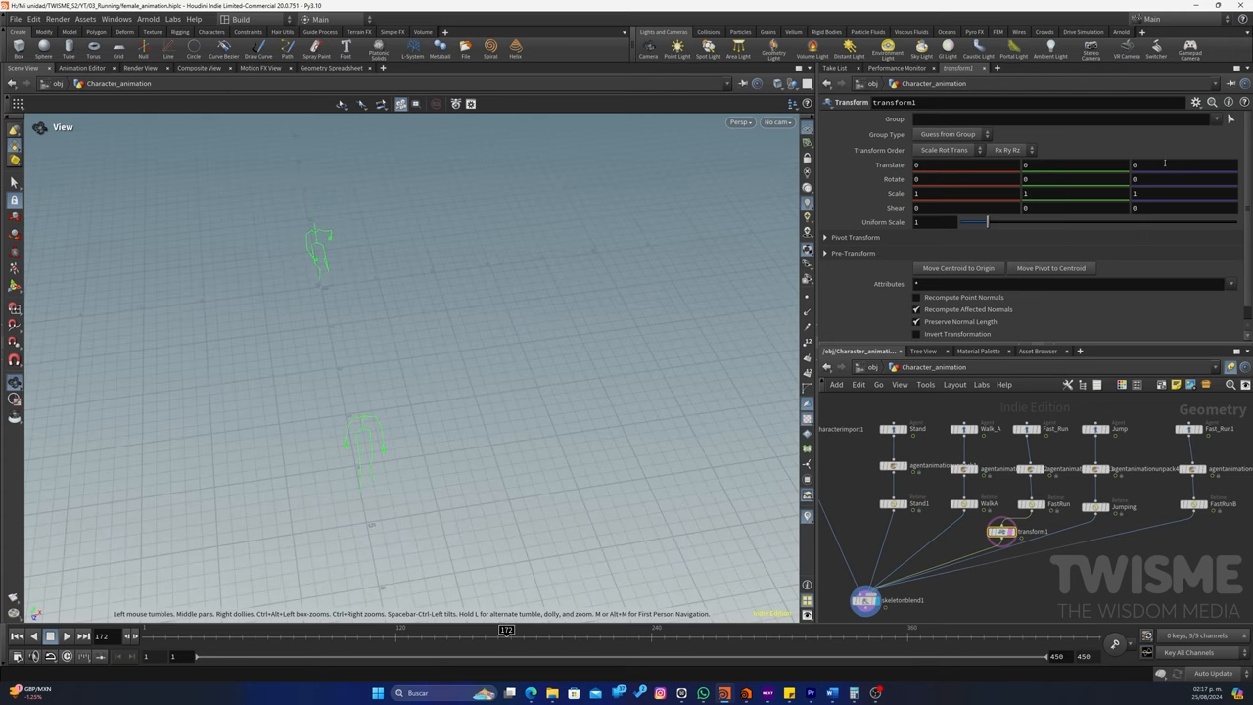
# Adjust the Transform's Translate so the running figure lines up with the walking figure's position
pyautogui.click(1134, 165)
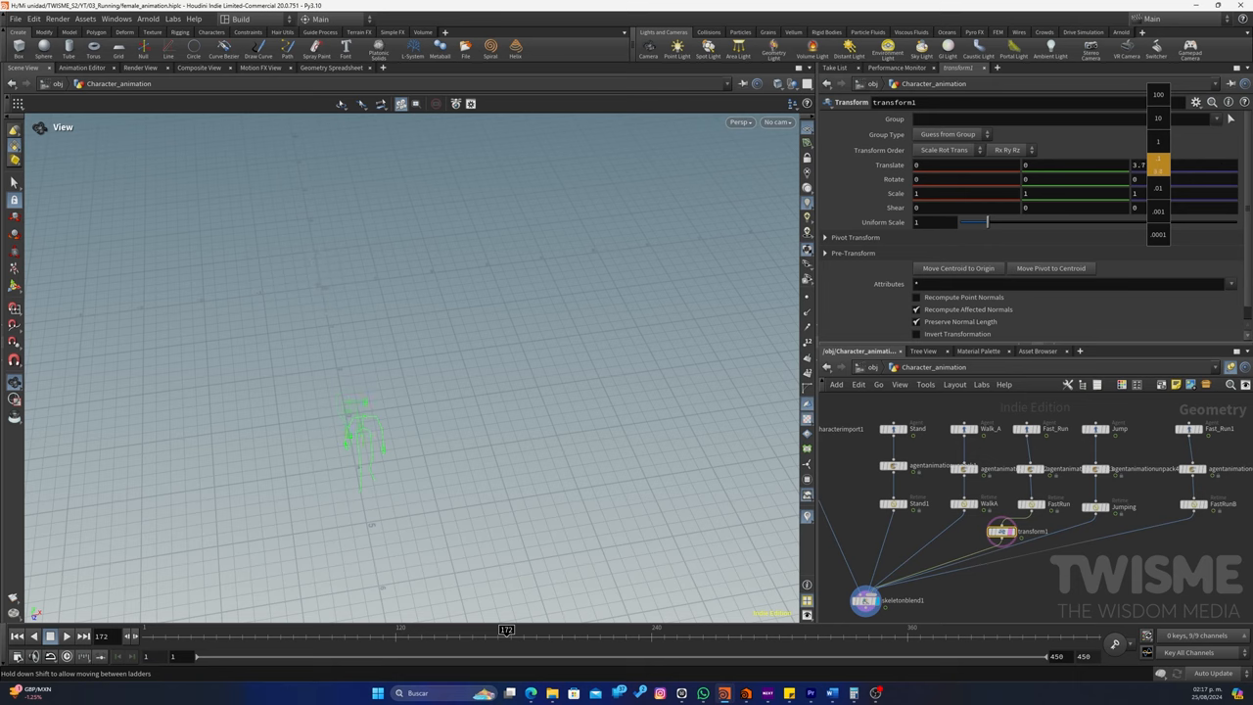
pyautogui.moveTo(1158, 164); pyautogui.dragTo(1159, 161)
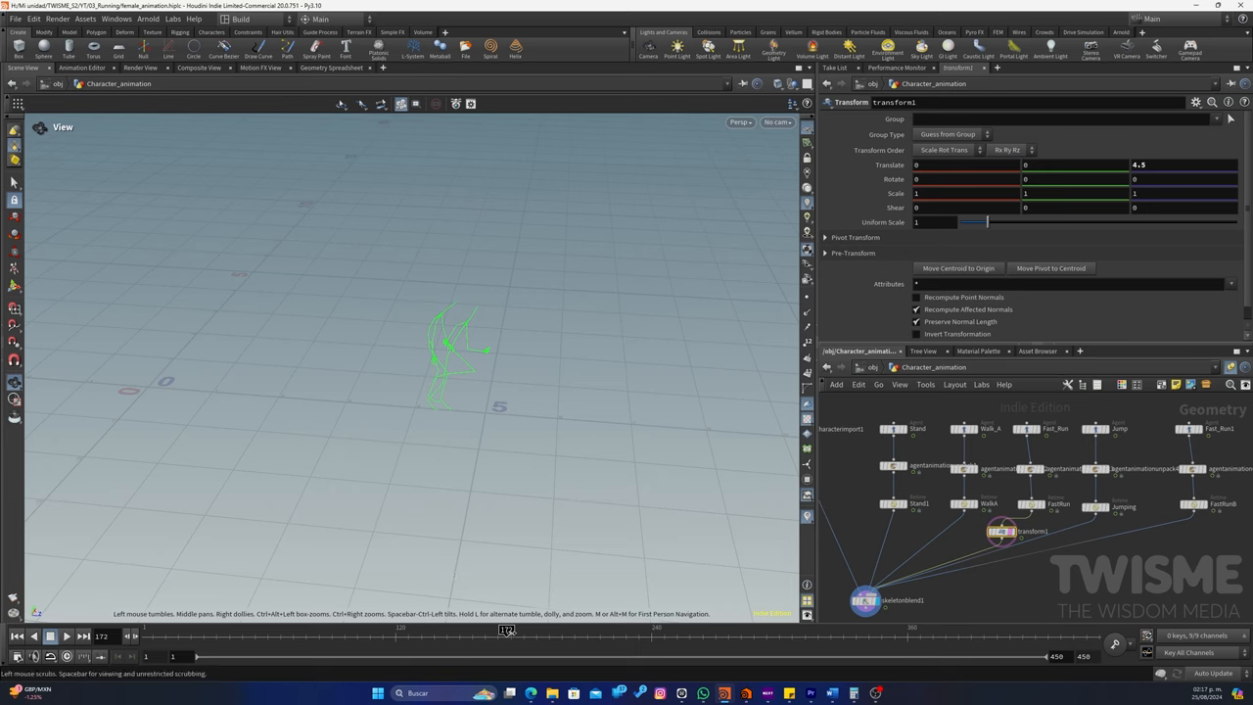
pyautogui.moveTo(507, 628); pyautogui.dragTo(540, 628)
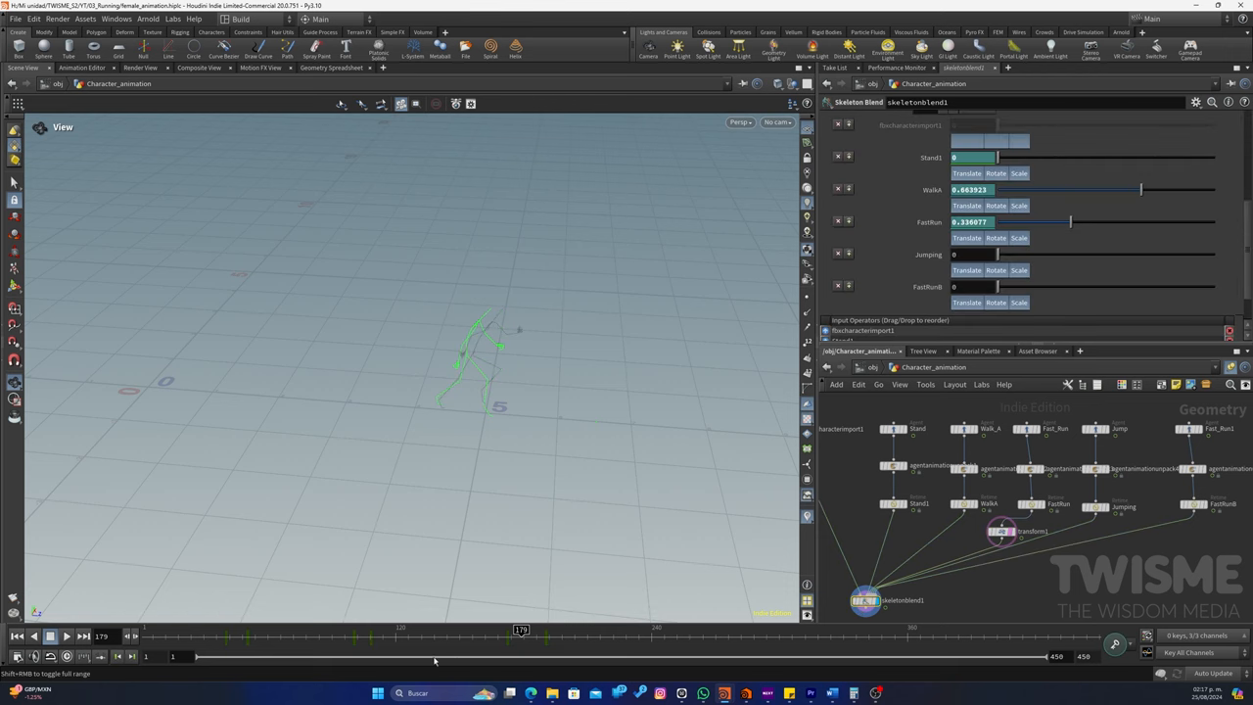
# Scrub the timeline to review the run-into-jump blend along the full travel path
pyautogui.moveTo(521, 630); pyautogui.dragTo(458, 630)
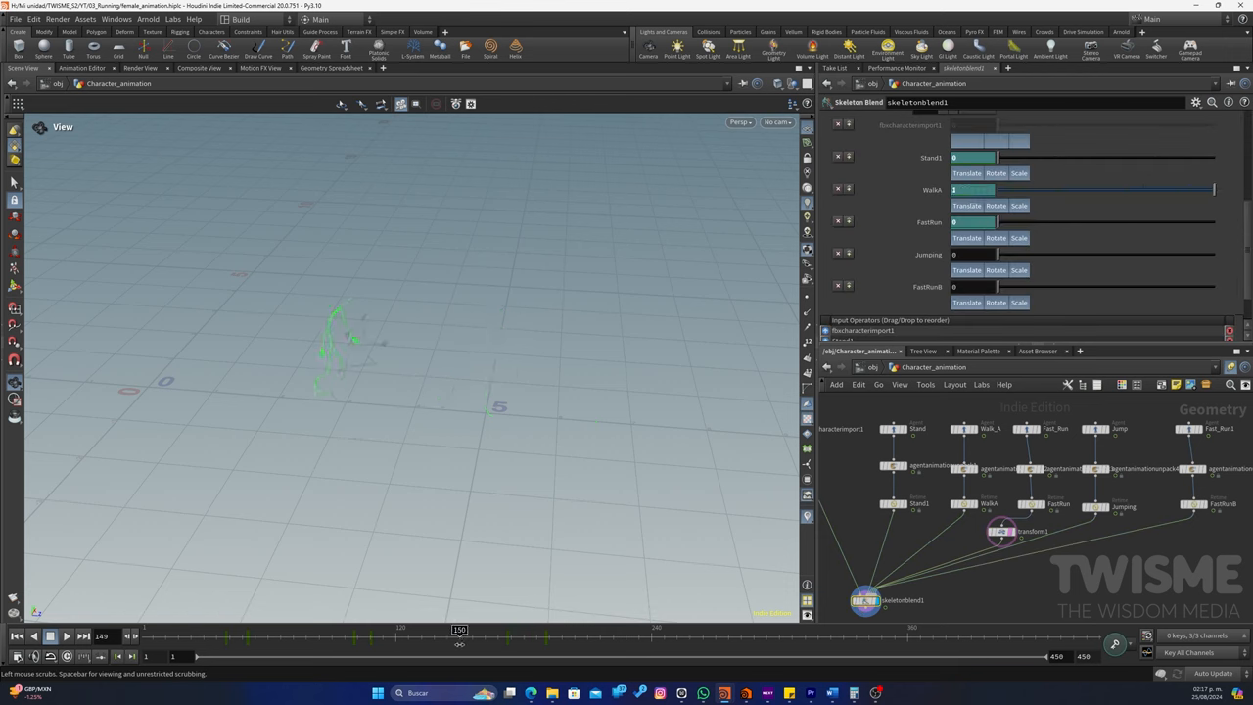
pyautogui.moveTo(458, 631); pyautogui.dragTo(536, 630)
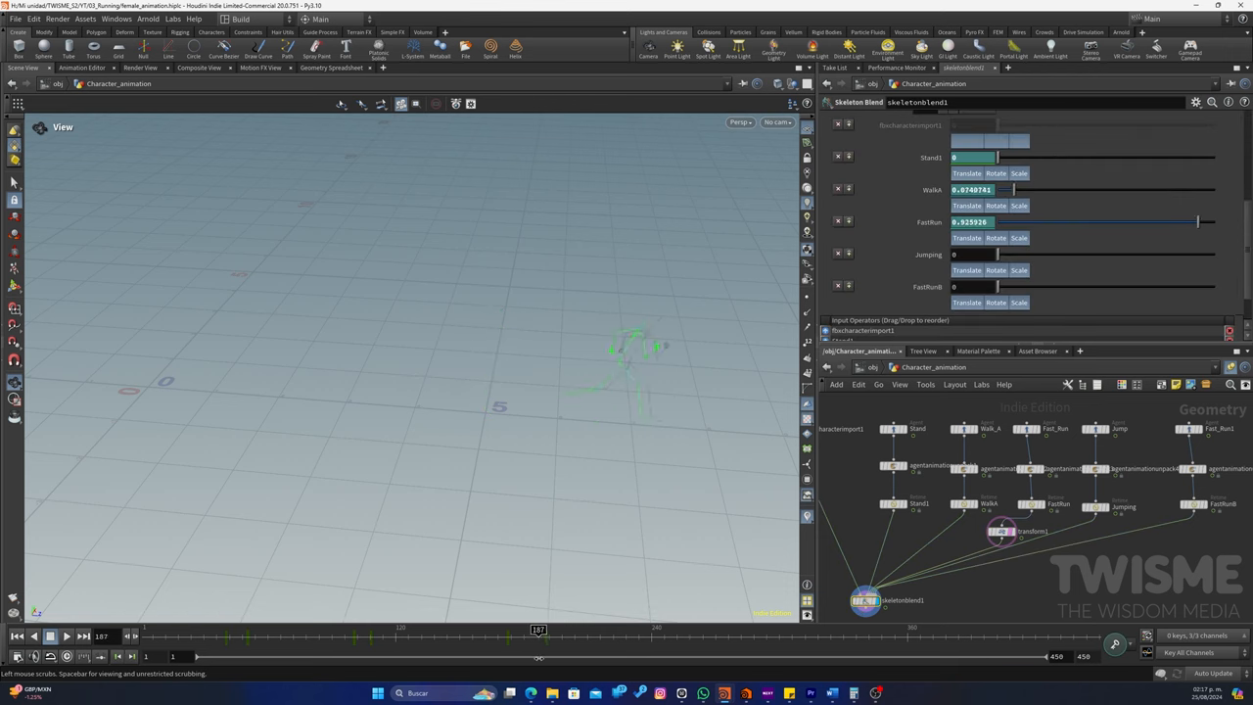
pyautogui.moveTo(538, 628); pyautogui.dragTo(517, 629)
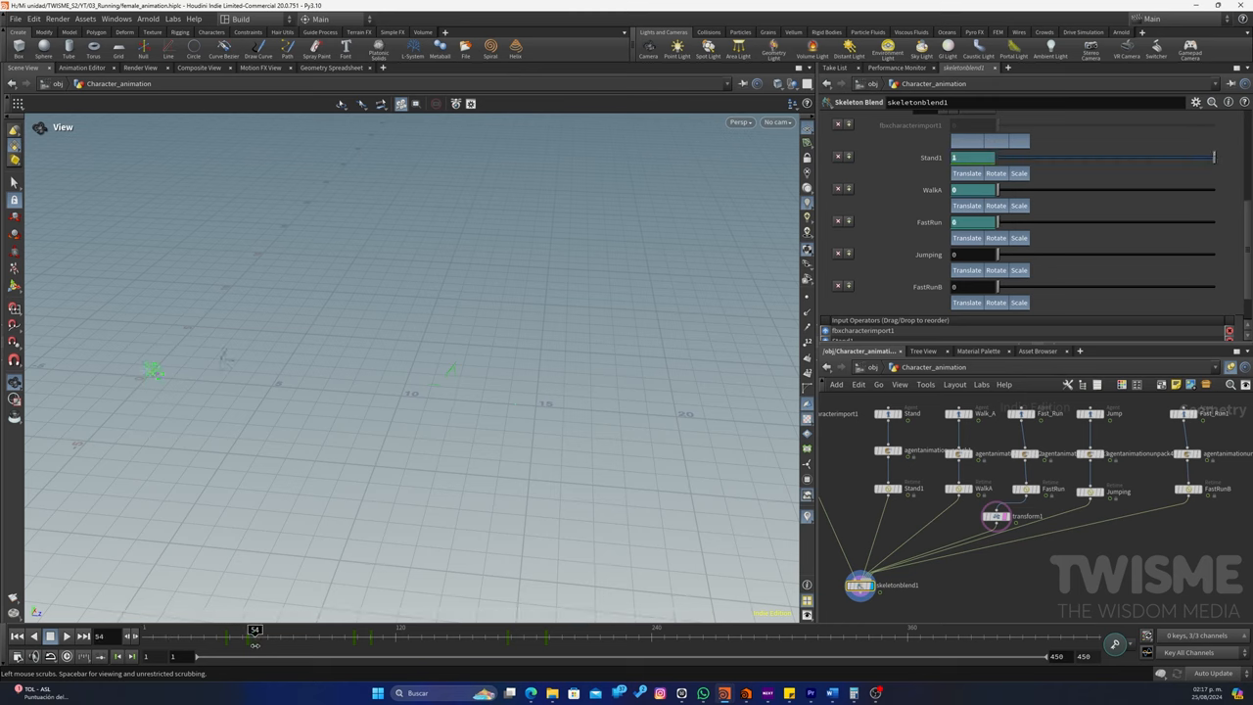
pyautogui.moveTo(254, 631); pyautogui.dragTo(400, 631)
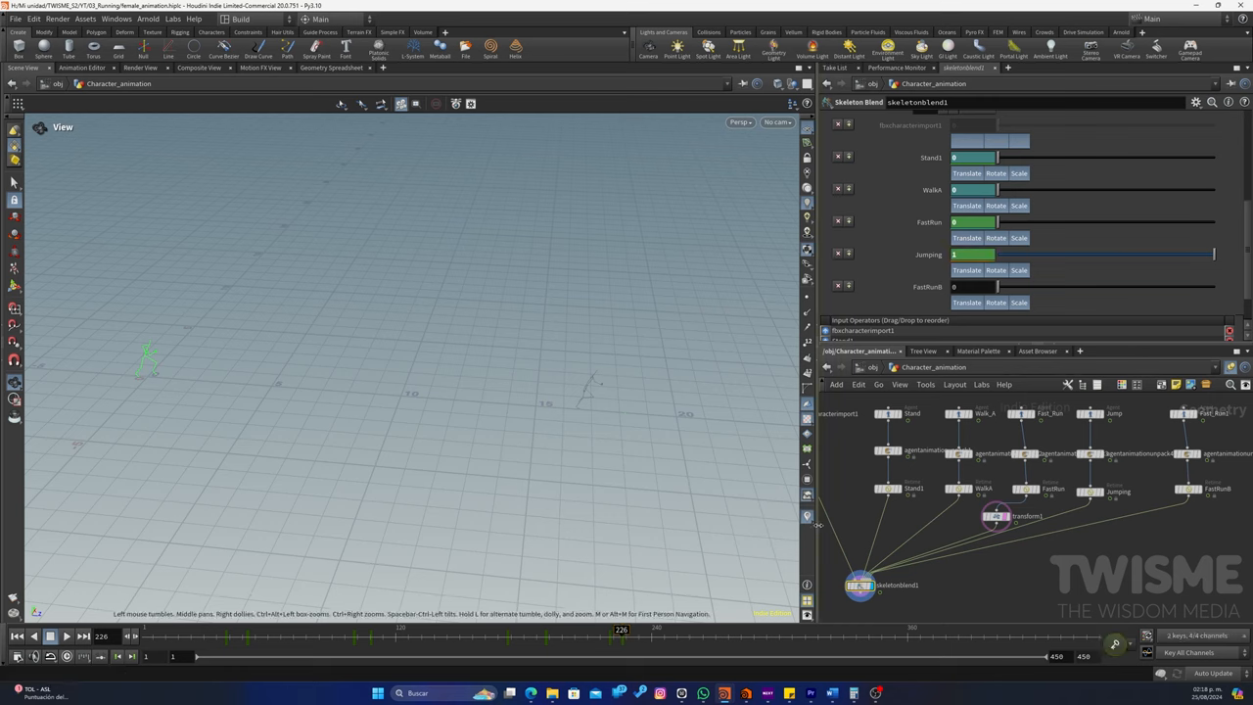
pyautogui.moveTo(1045, 566)
pyautogui.write('trans')
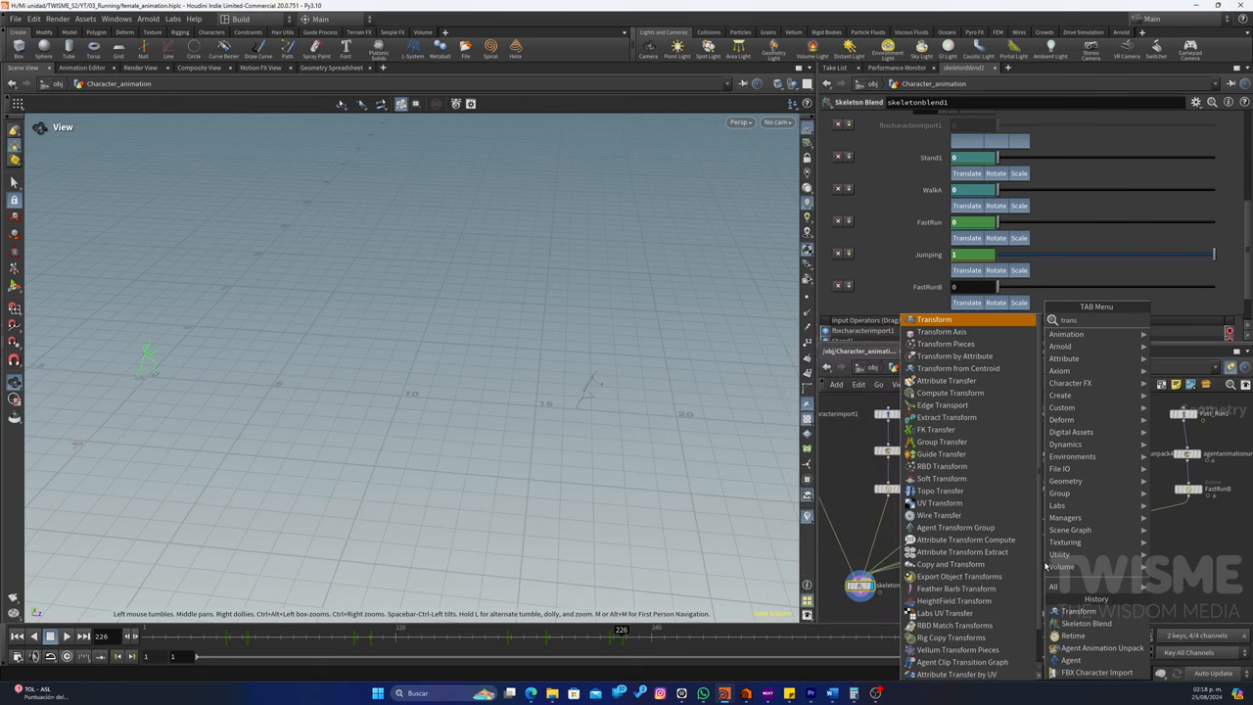
# Add a second Transform node offsetting the jump clip's position and set its Retime shift to frame 228
pyautogui.click(933, 319)
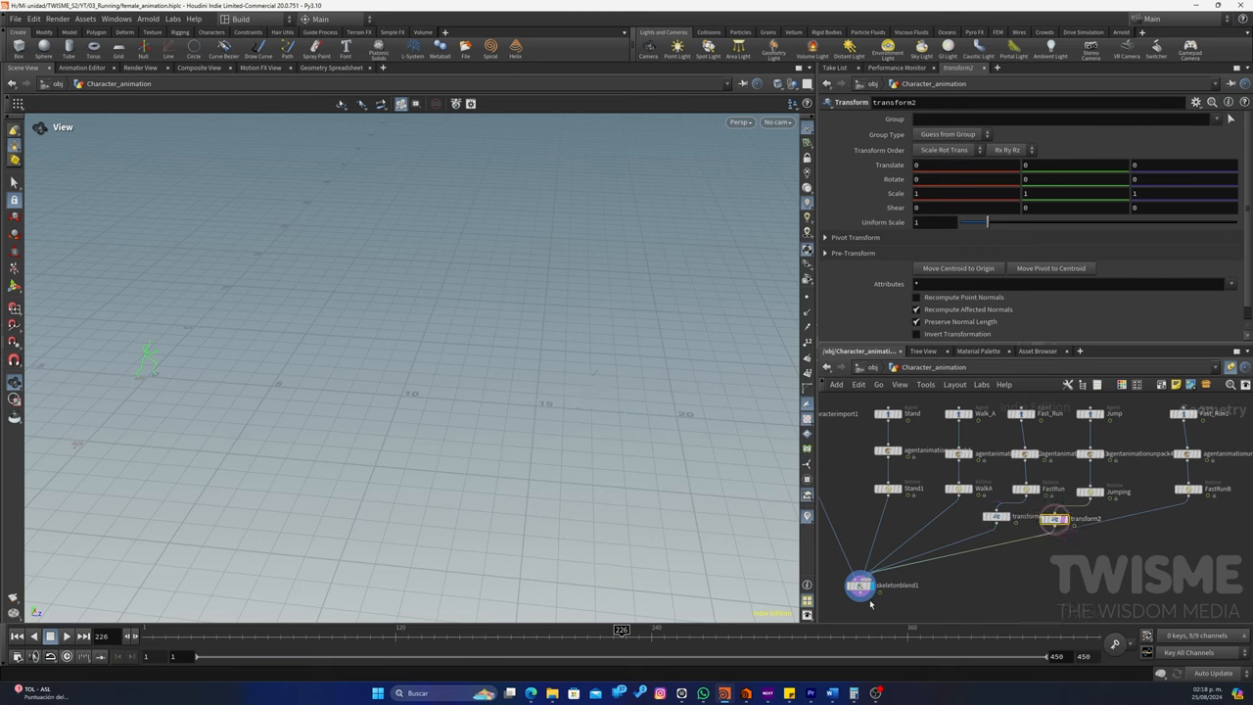
pyautogui.moveTo(860, 585)
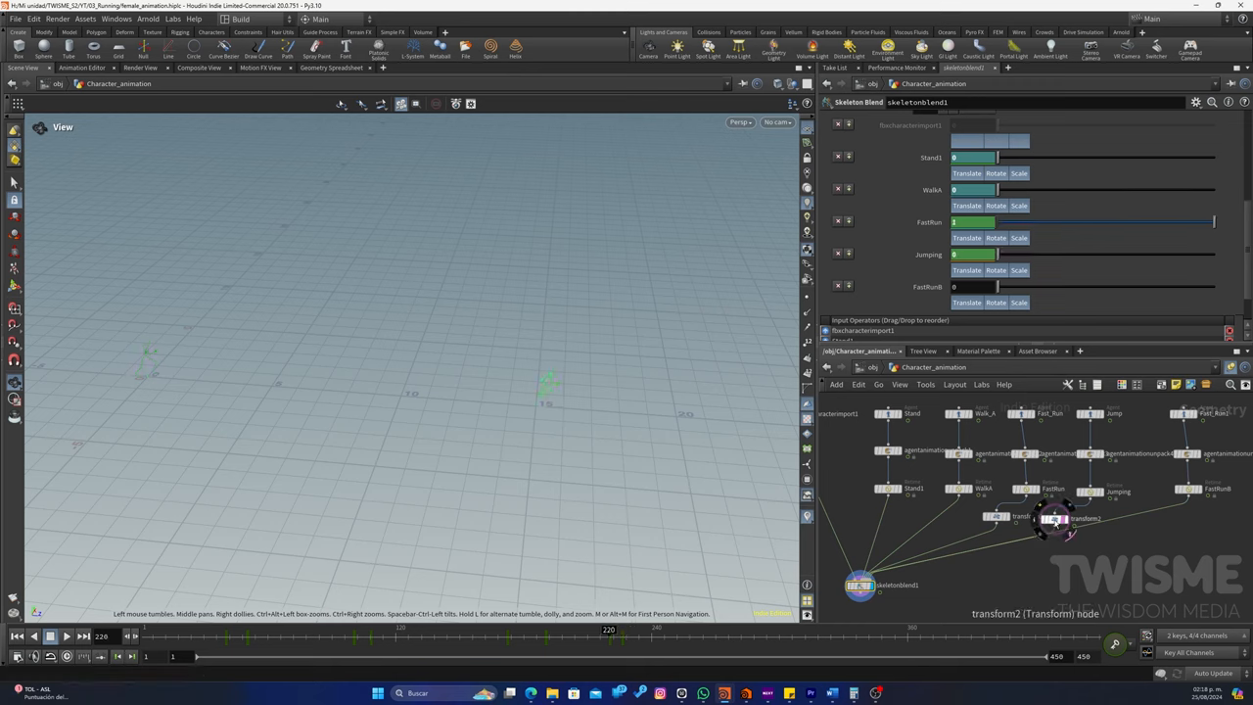
pyautogui.click(1055, 519)
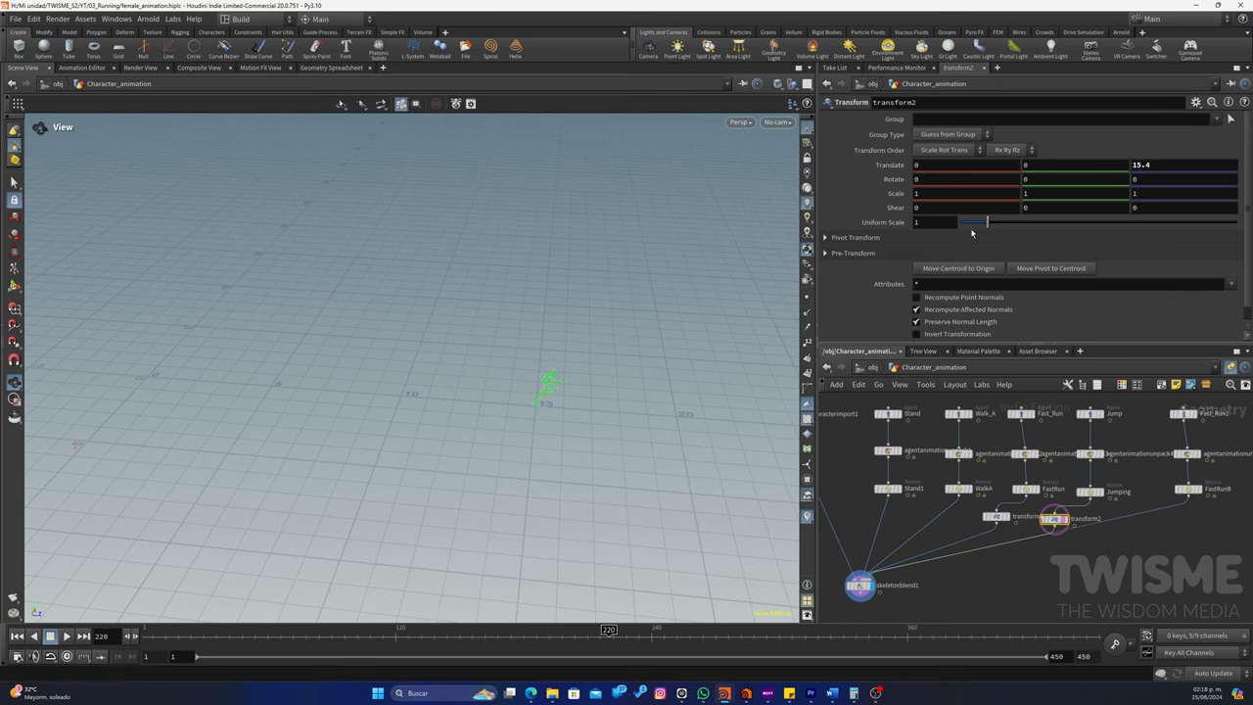
pyautogui.click(859, 586)
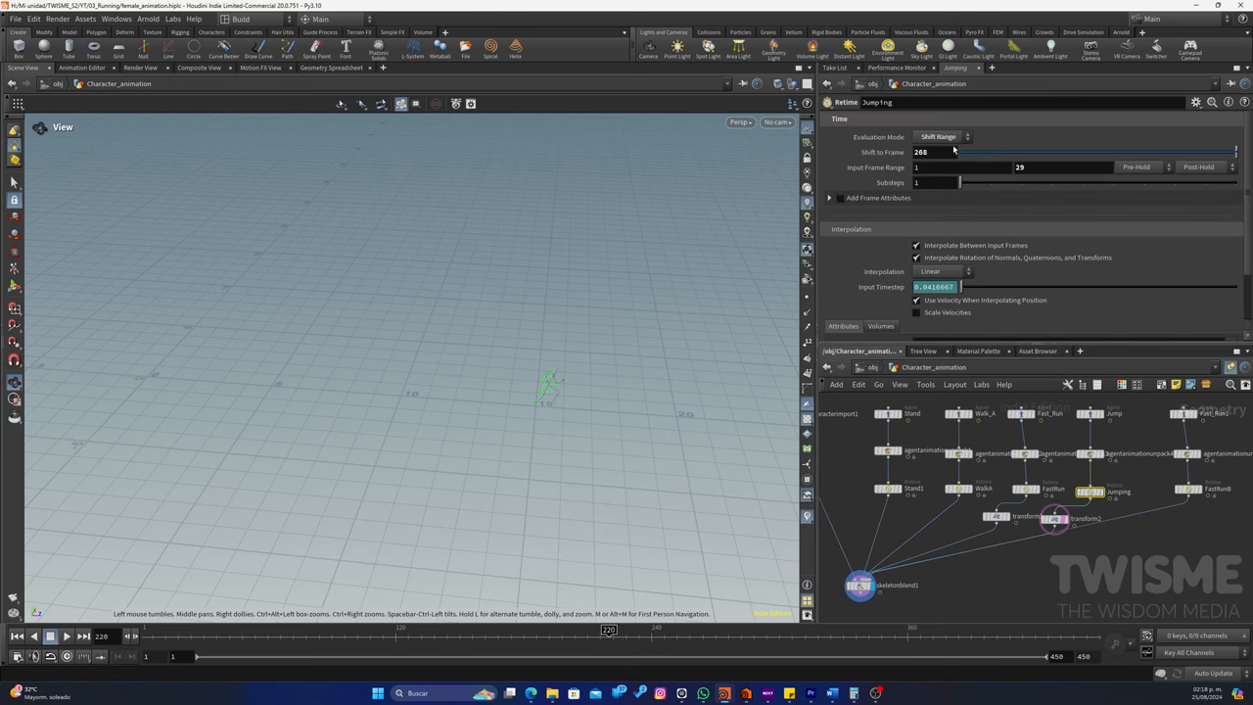
pyautogui.click(924, 153)
pyautogui.write('220')
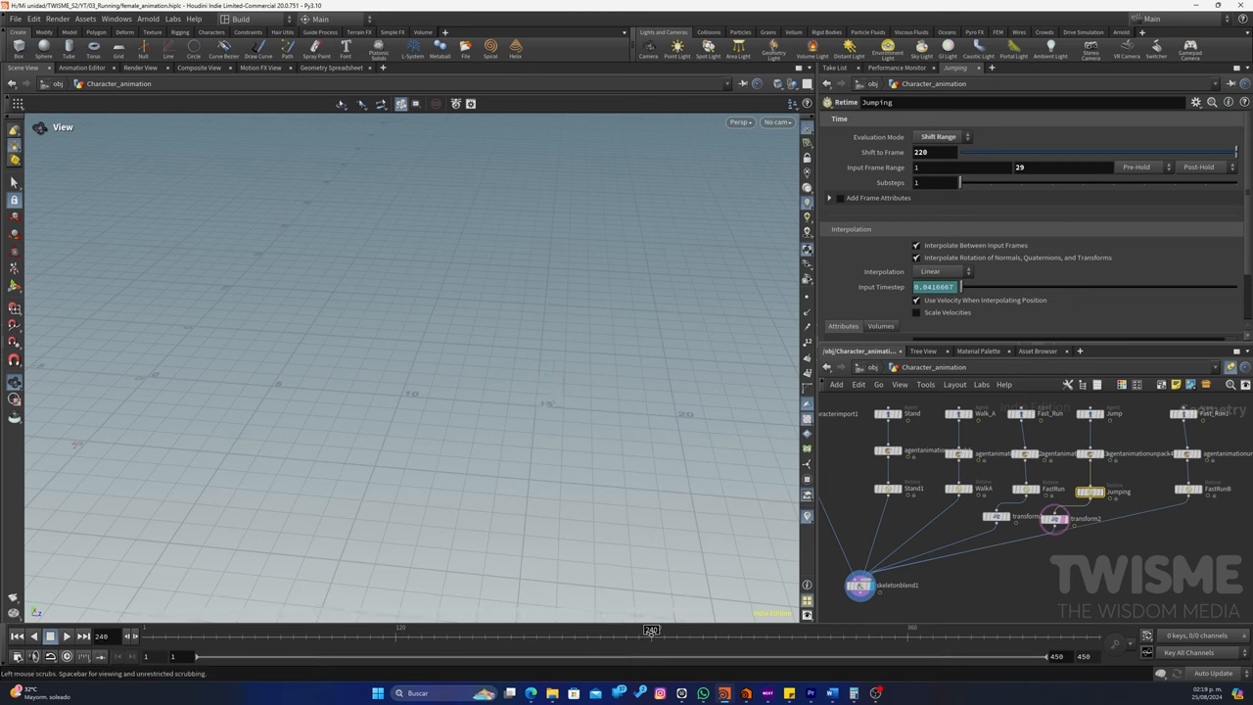
# Scrub the timeline to check the blended jump timing
pyautogui.moveTo(650, 630); pyautogui.dragTo(607, 630)
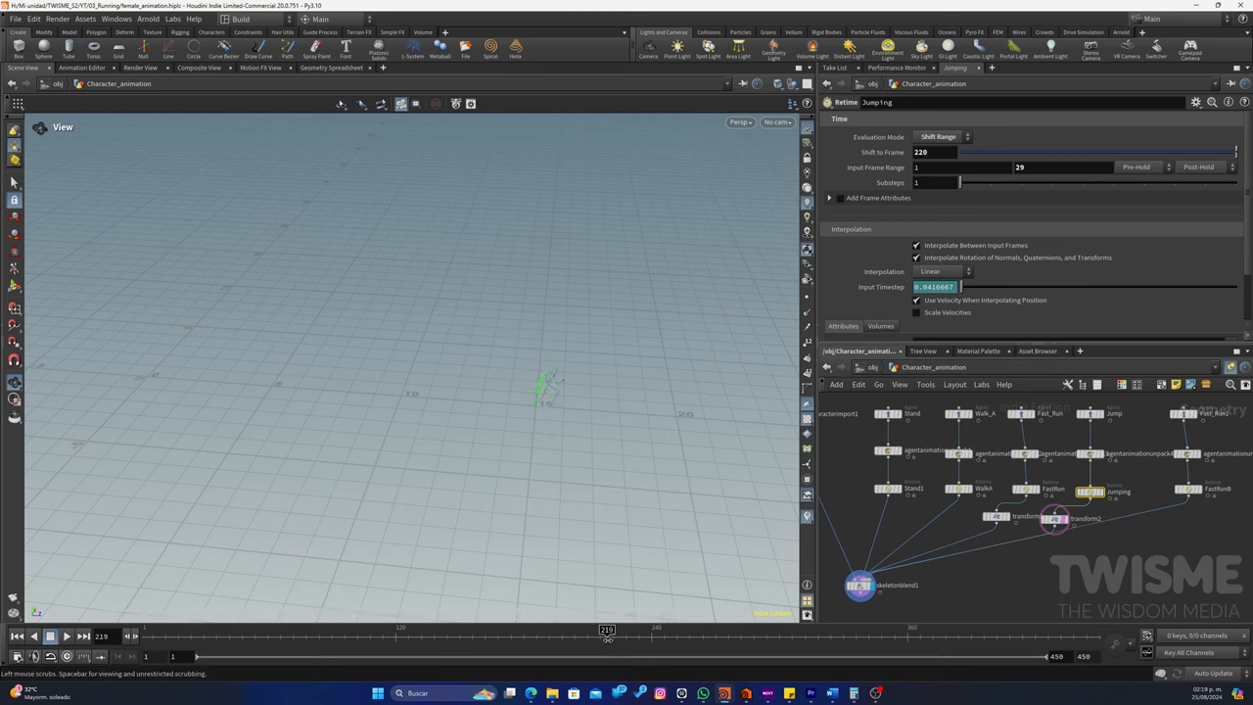
pyautogui.moveTo(607, 630); pyautogui.dragTo(664, 630)
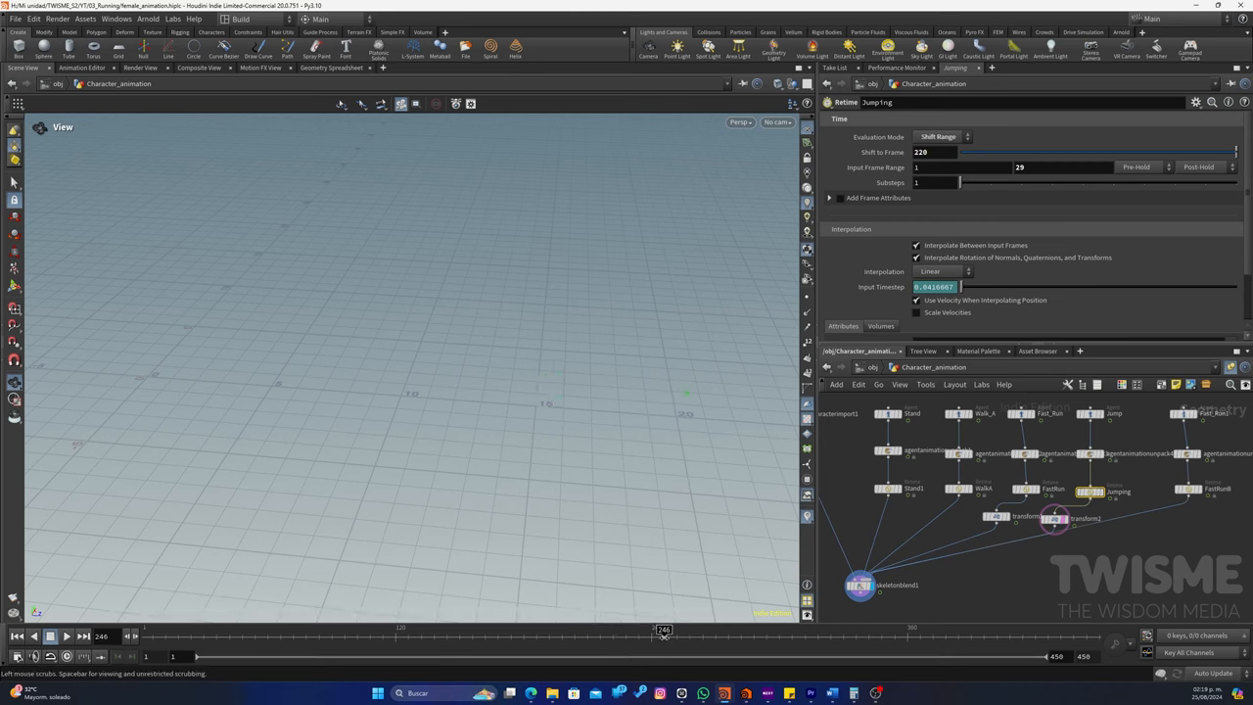
pyautogui.moveTo(663, 628); pyautogui.dragTo(677, 628)
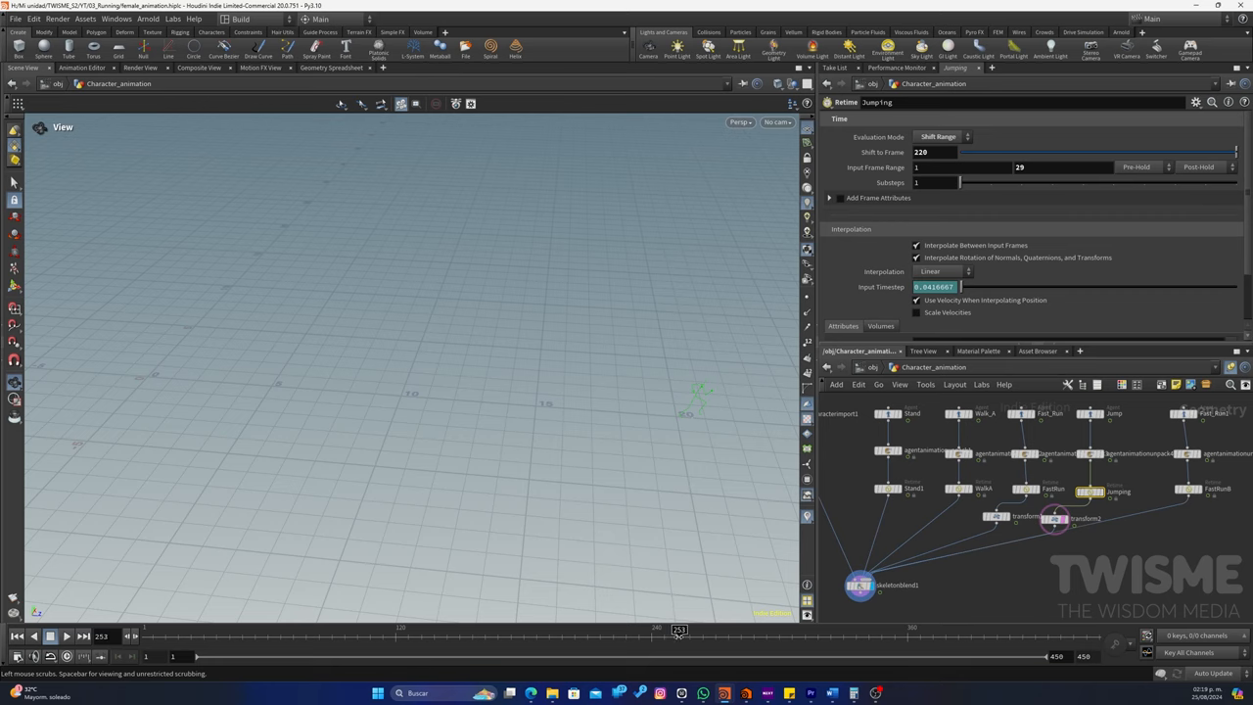
pyautogui.moveTo(679, 630); pyautogui.dragTo(669, 631)
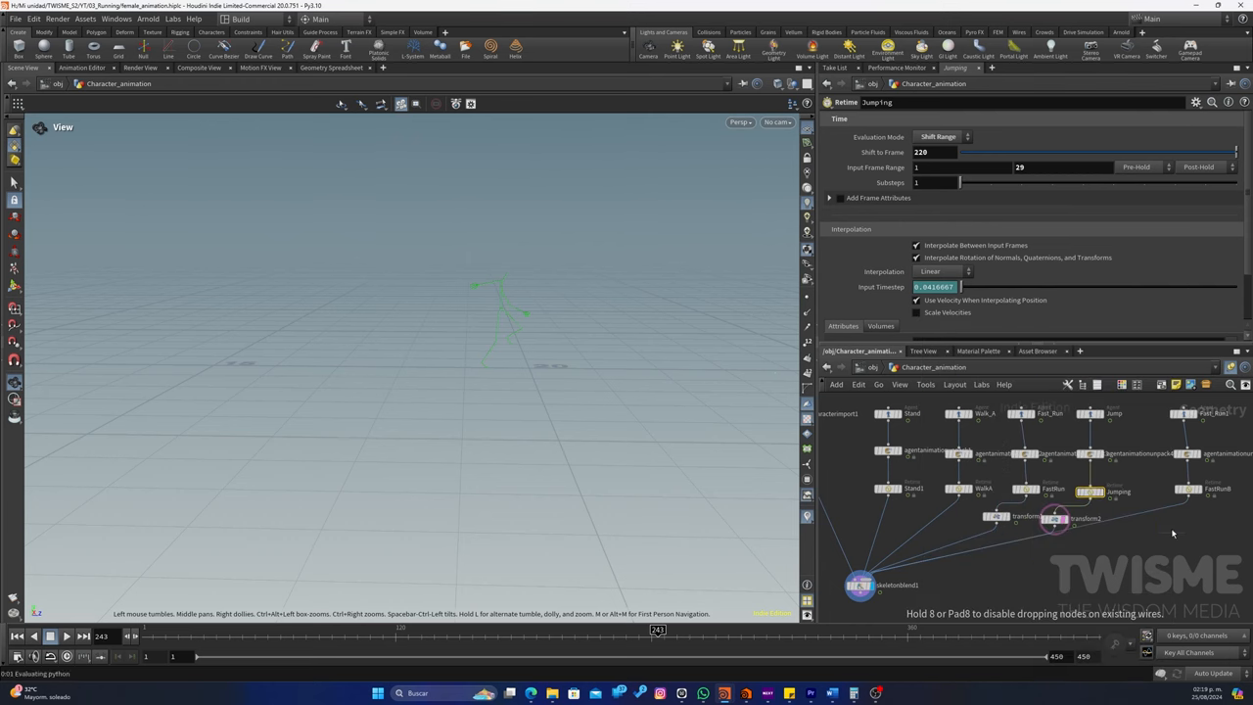
# Key the FastRun blend weight and shift the fast-run clip forward with its Transform node
pyautogui.click(1145, 512)
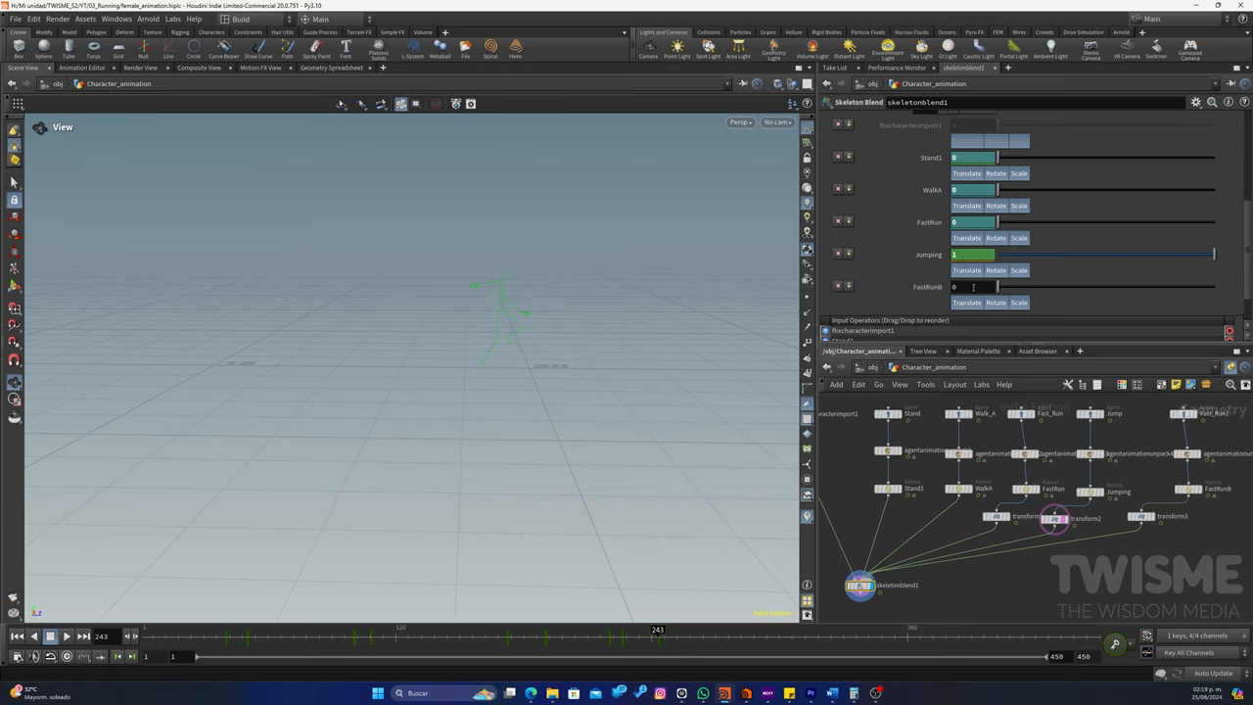
pyautogui.click(971, 286)
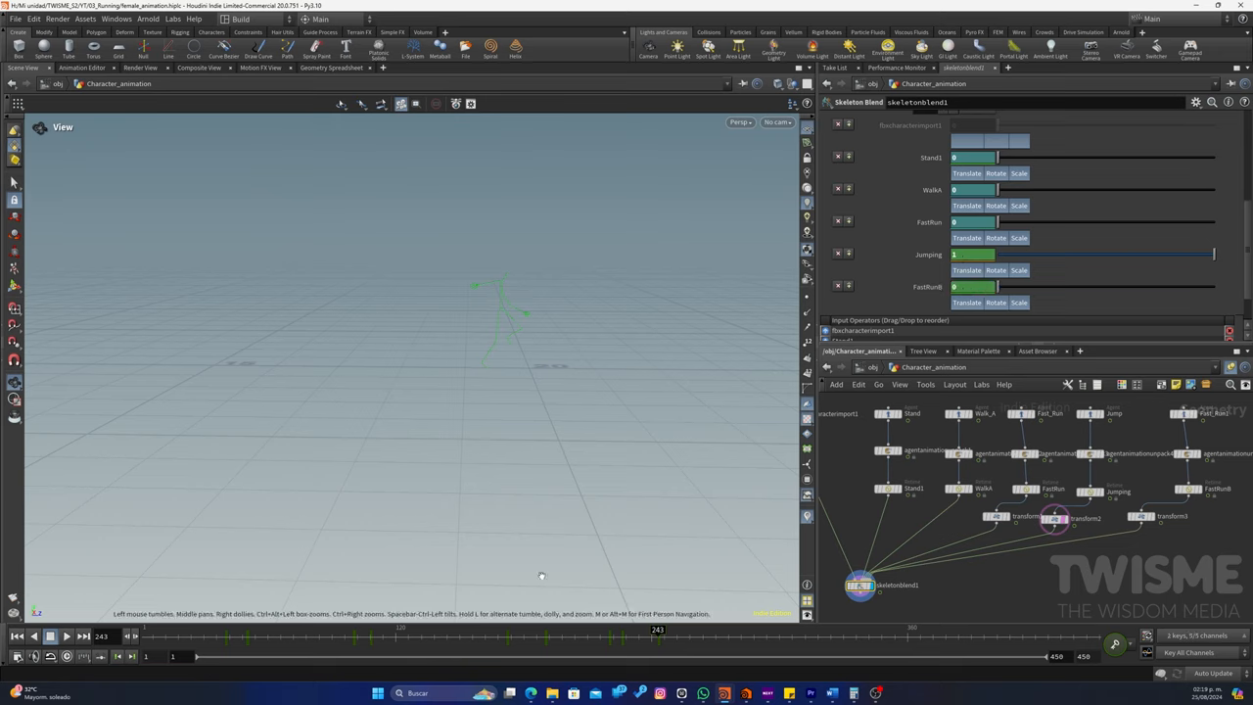
pyautogui.moveTo(133, 637)
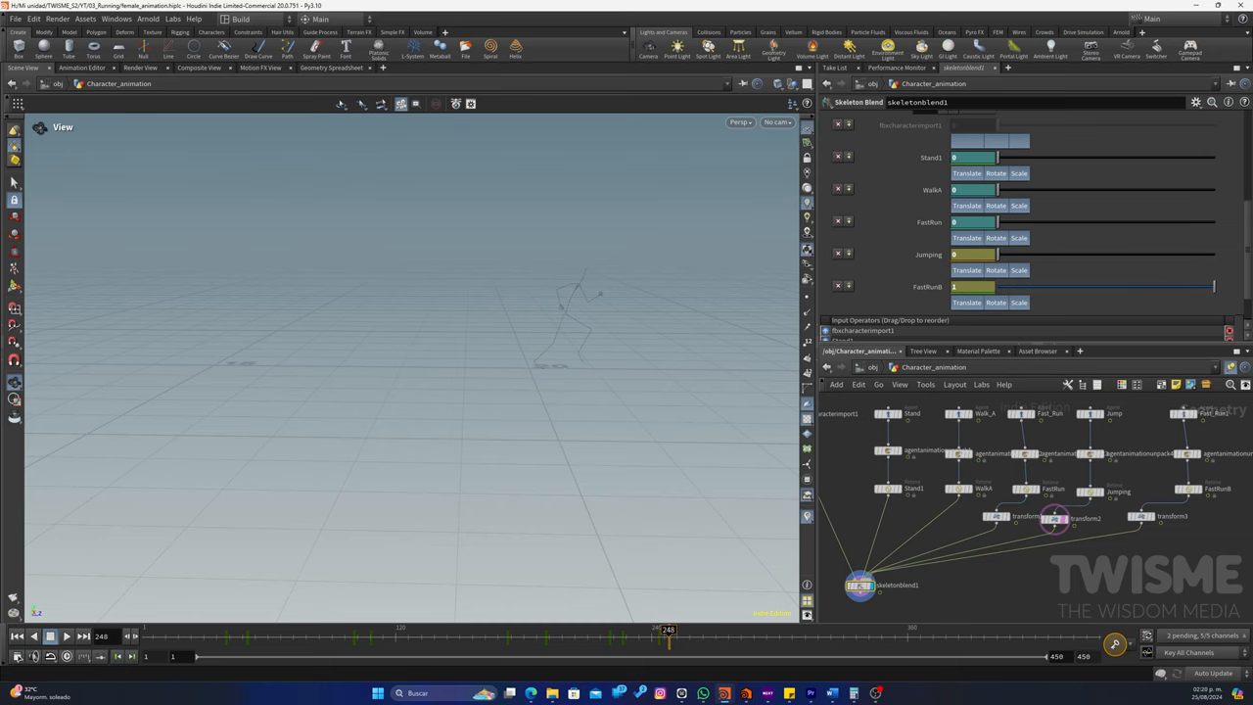
pyautogui.click(1170, 516)
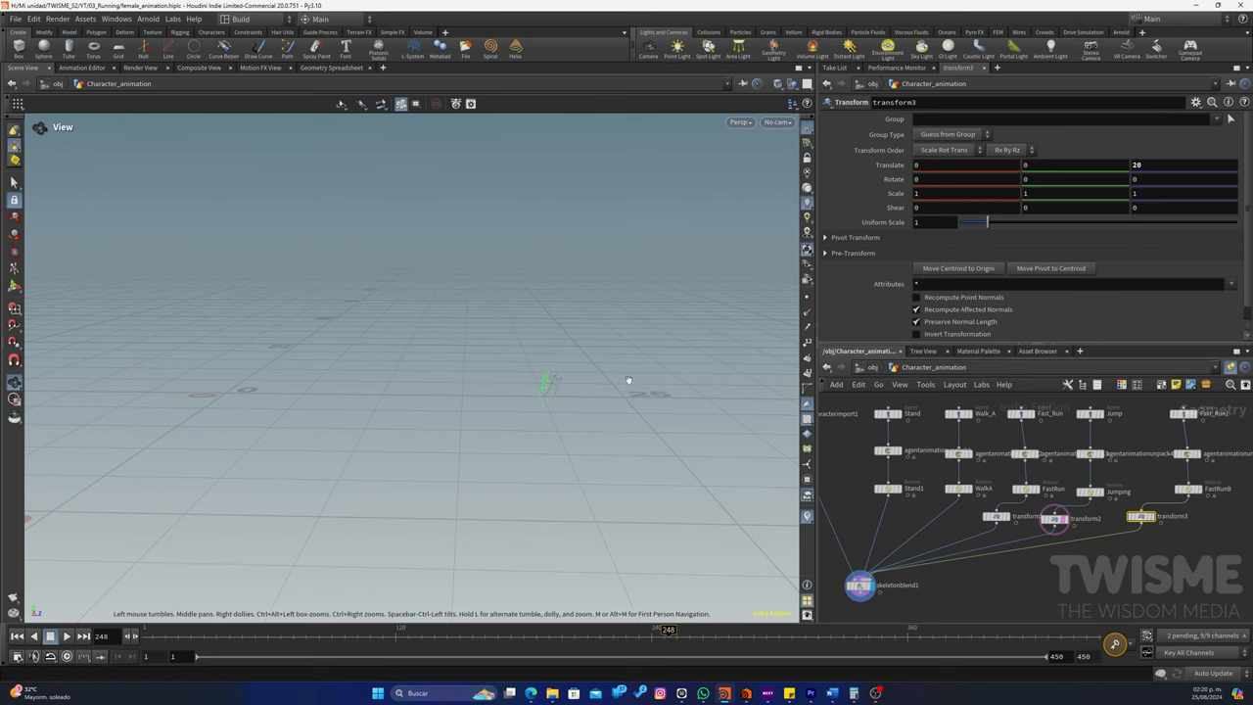
pyautogui.moveTo(630, 380); pyautogui.dragTo(368, 431)
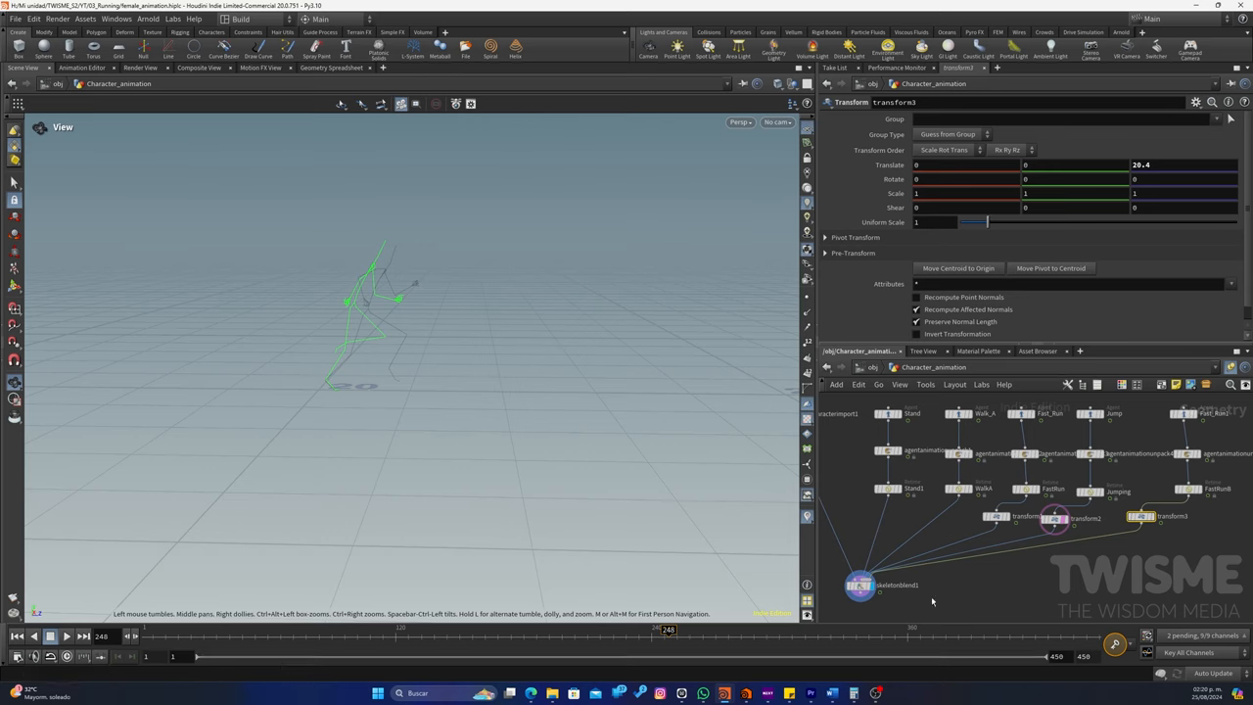
# Set the FastRun Retime shift to frame 243 and scrub to check the transition
pyautogui.click(858, 583)
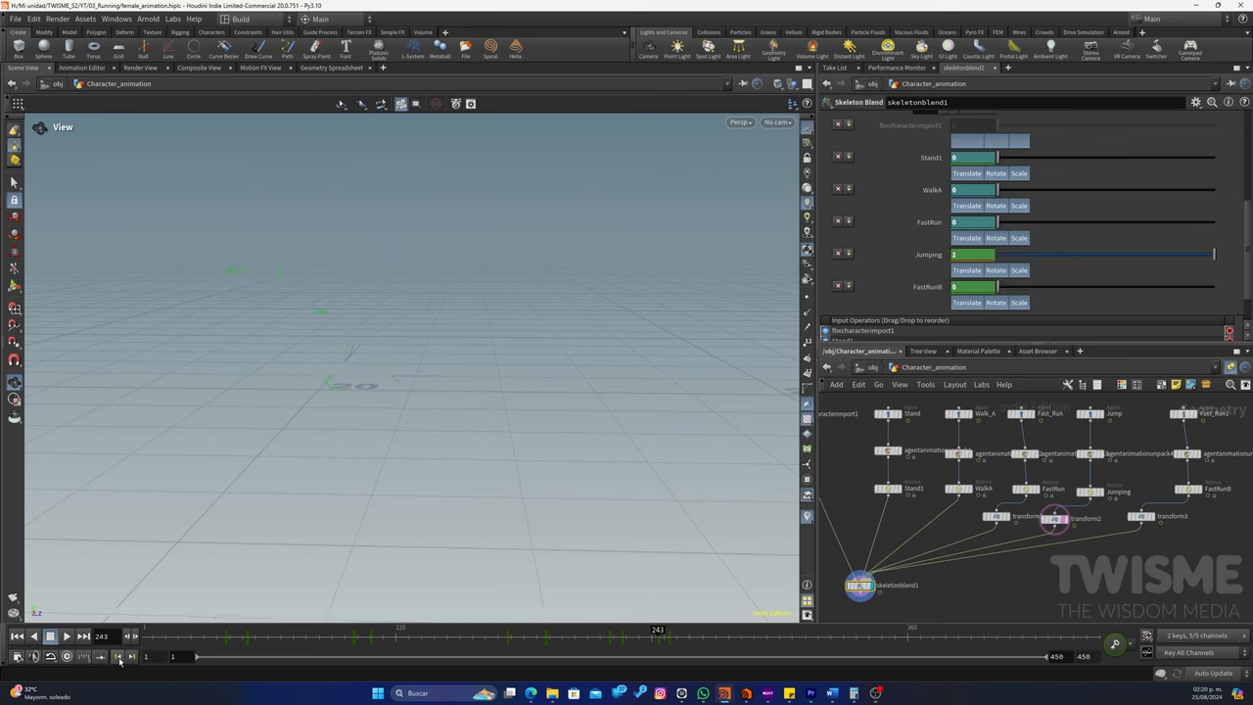
pyautogui.click(1186, 489)
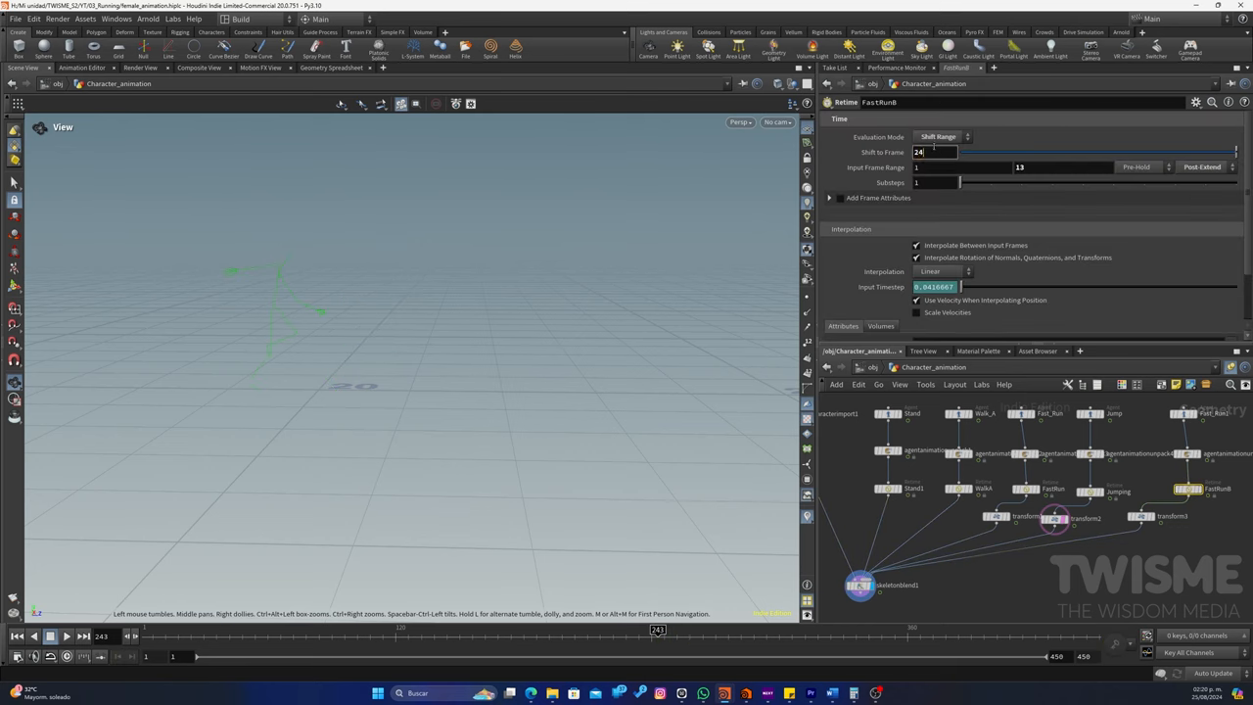
pyautogui.write('243')
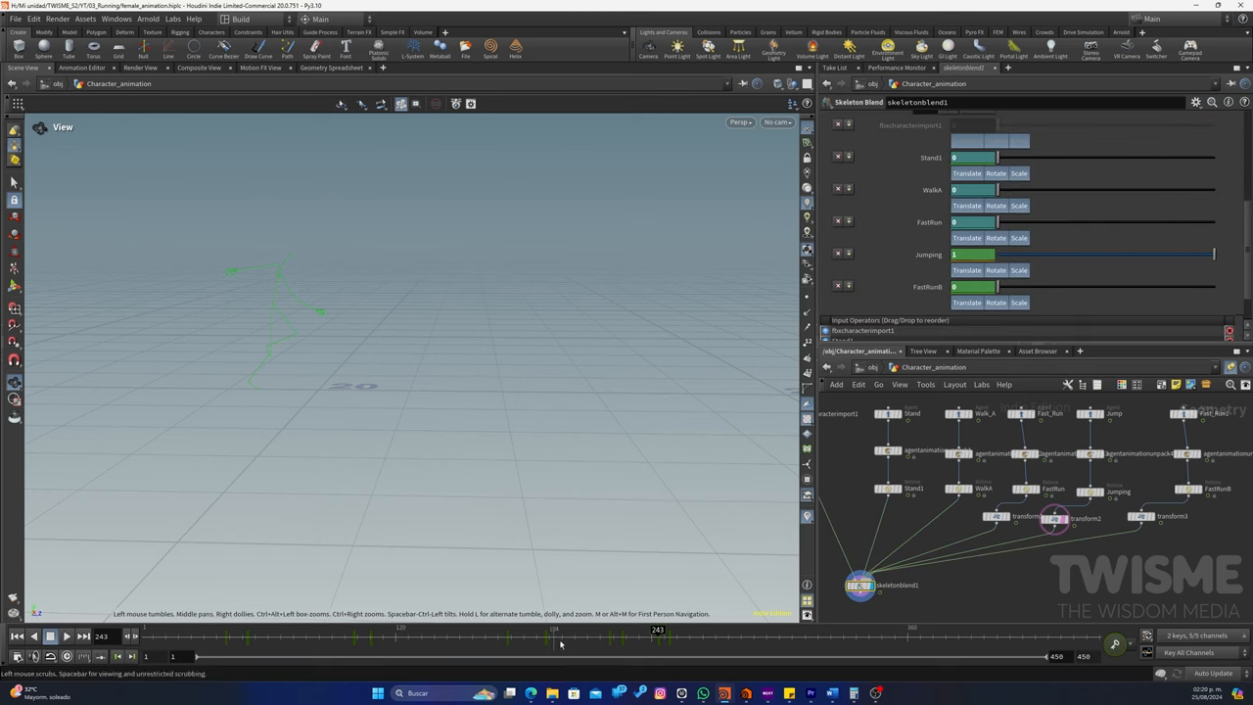
pyautogui.moveTo(658, 630); pyautogui.dragTo(638, 630)
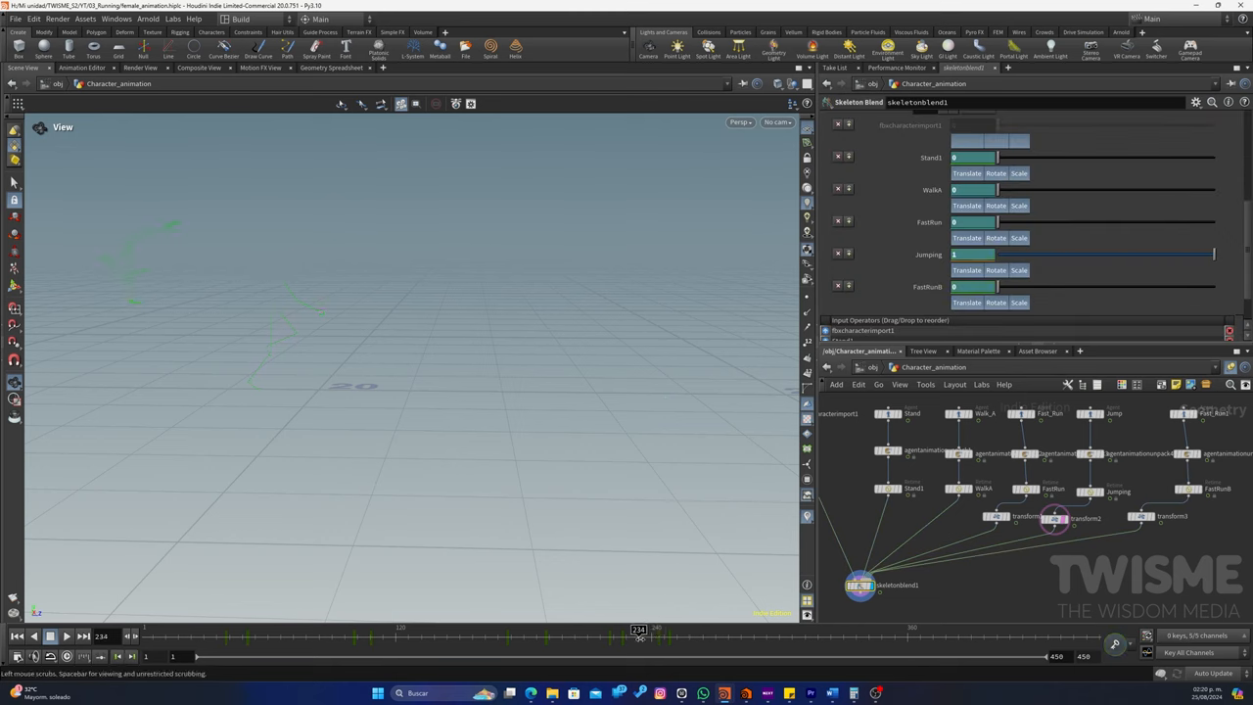
pyautogui.moveTo(638, 628); pyautogui.dragTo(654, 629)
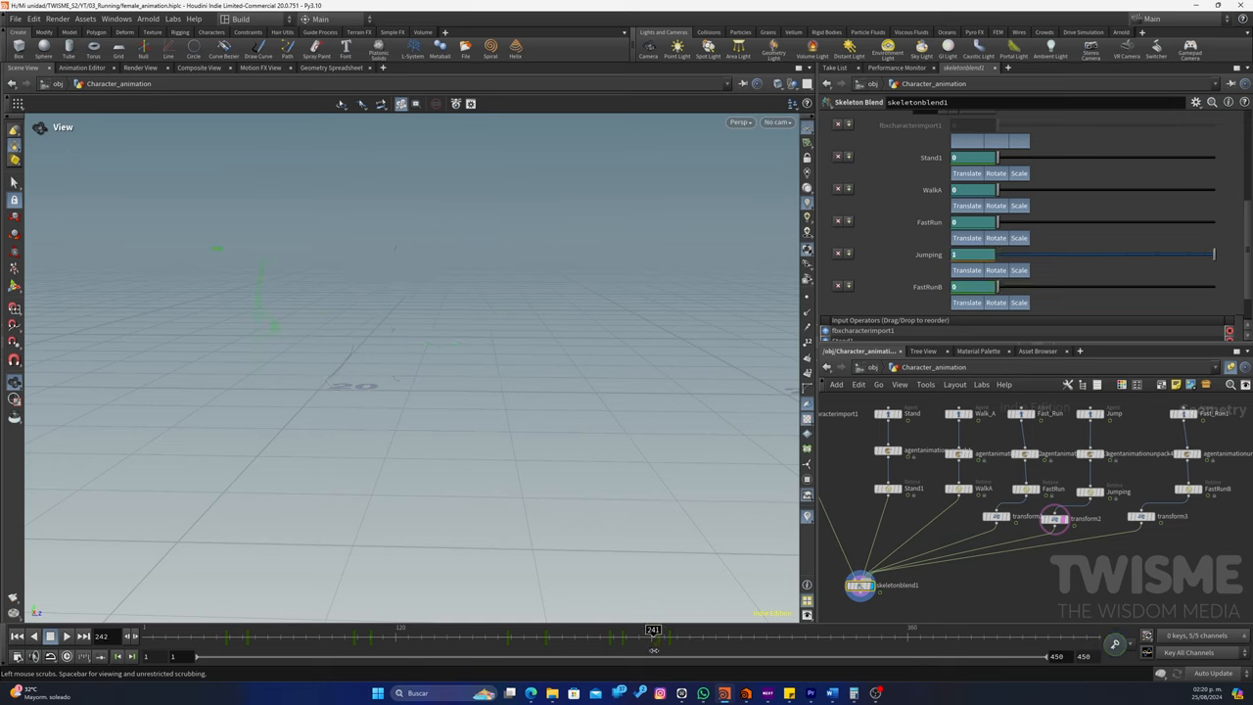
pyautogui.moveTo(654, 631); pyautogui.dragTo(687, 630)
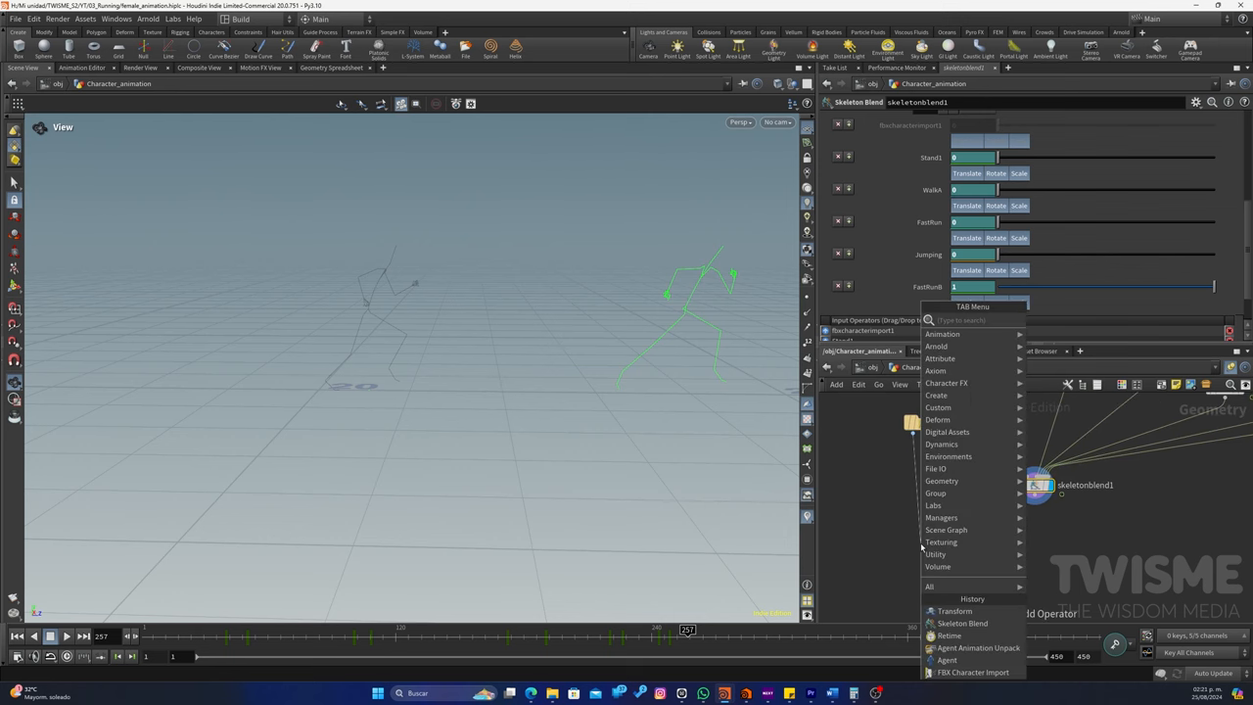
# Add a Bone Deform node after the Skeleton Blend so the character mesh follows it
pyautogui.write('bon')
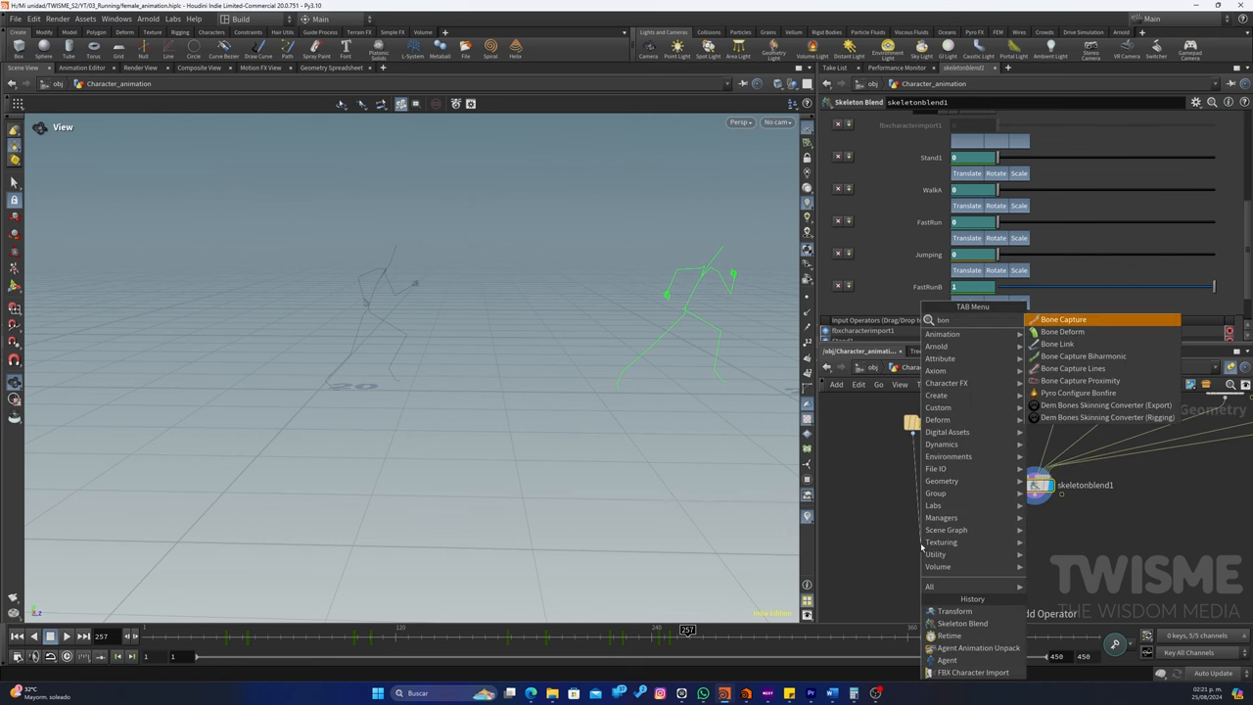
pyautogui.click(1061, 331)
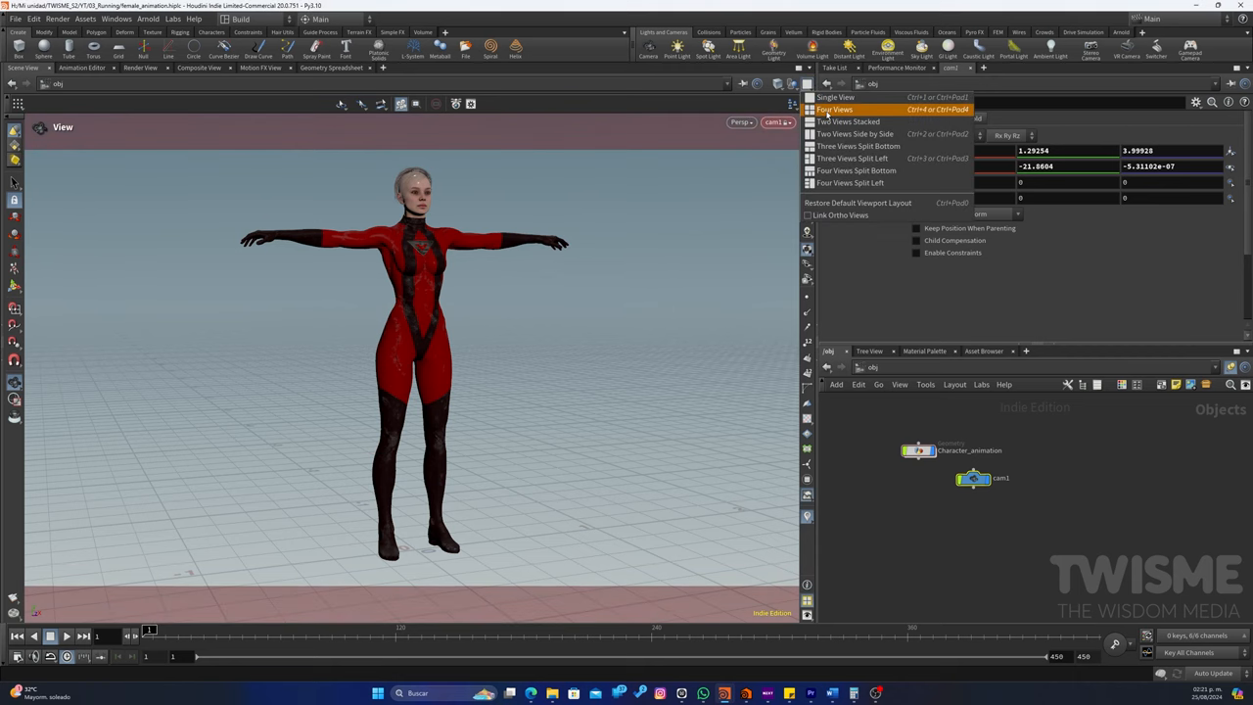
pyautogui.moveTo(826, 133)
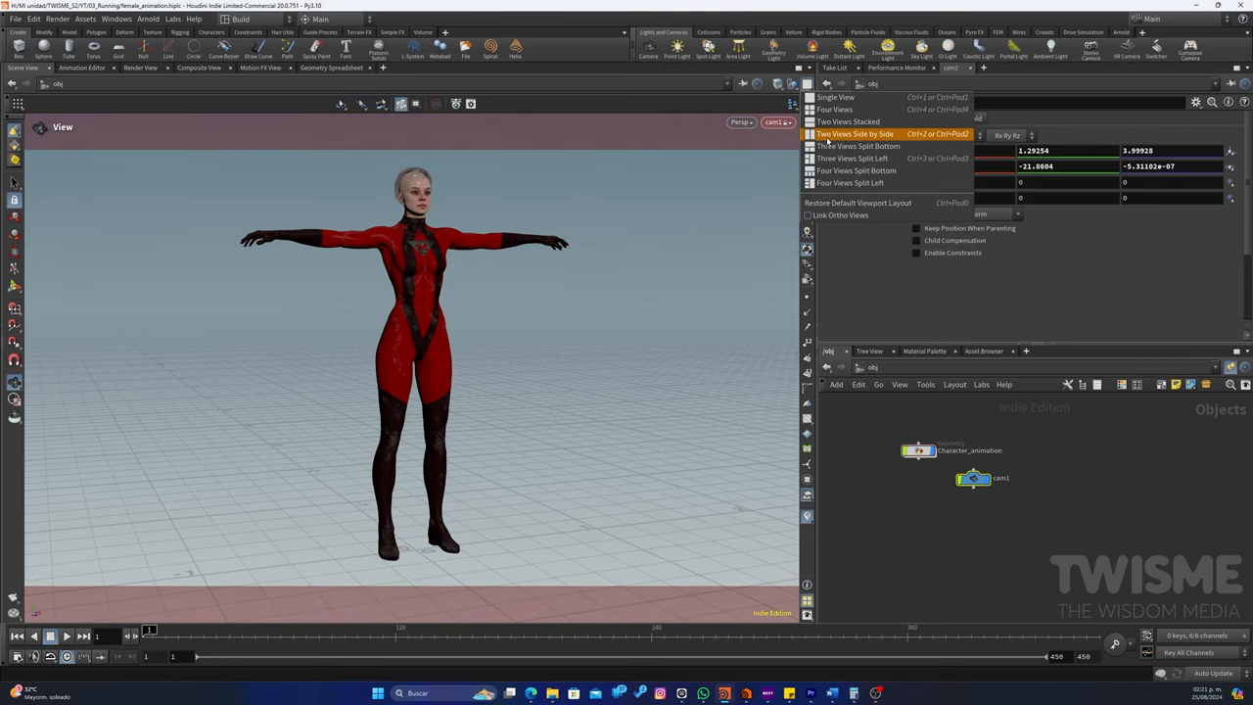
# Switch to Two Views Side by Side, select cam1 and aim it at the character
pyautogui.click(853, 133)
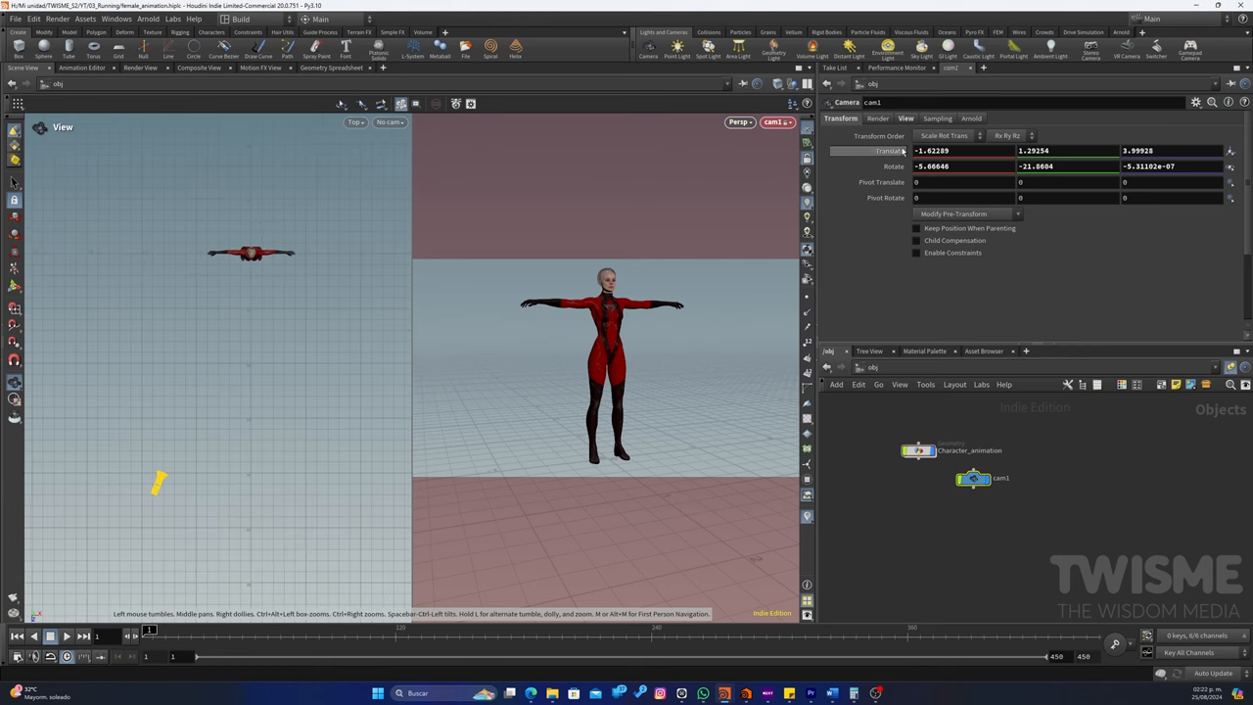
pyautogui.click(973, 477)
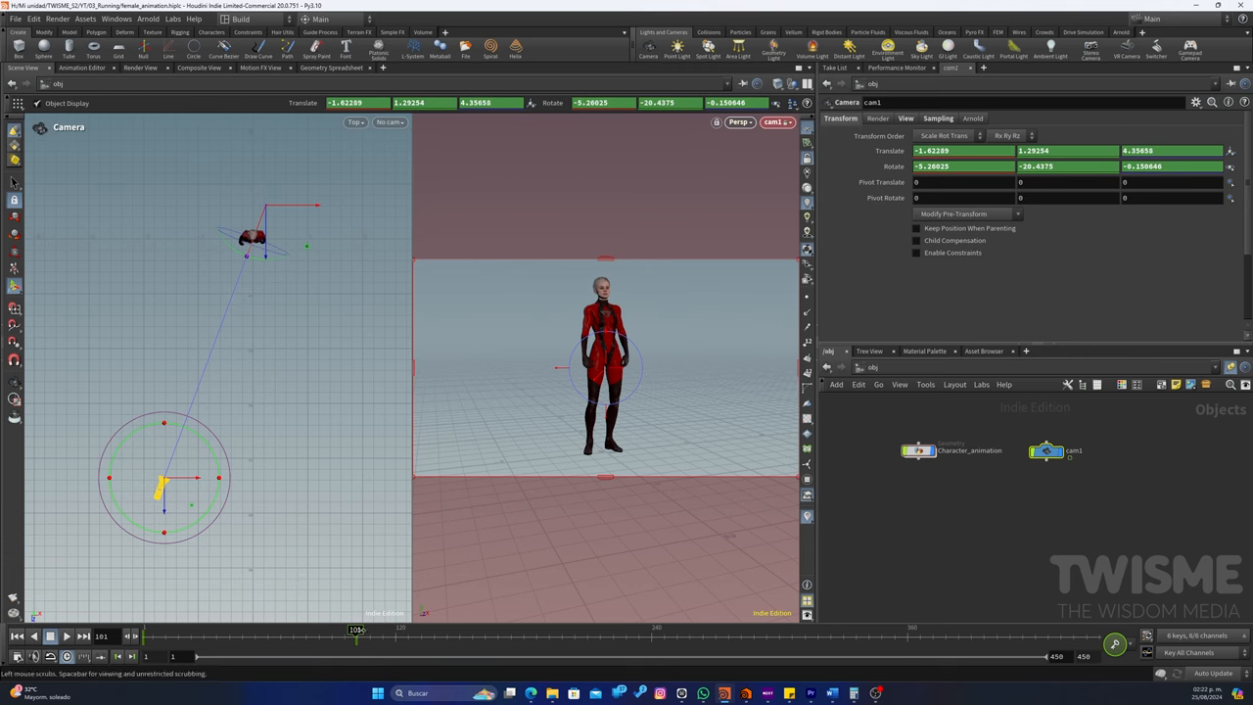
pyautogui.moveTo(356, 630); pyautogui.dragTo(461, 630)
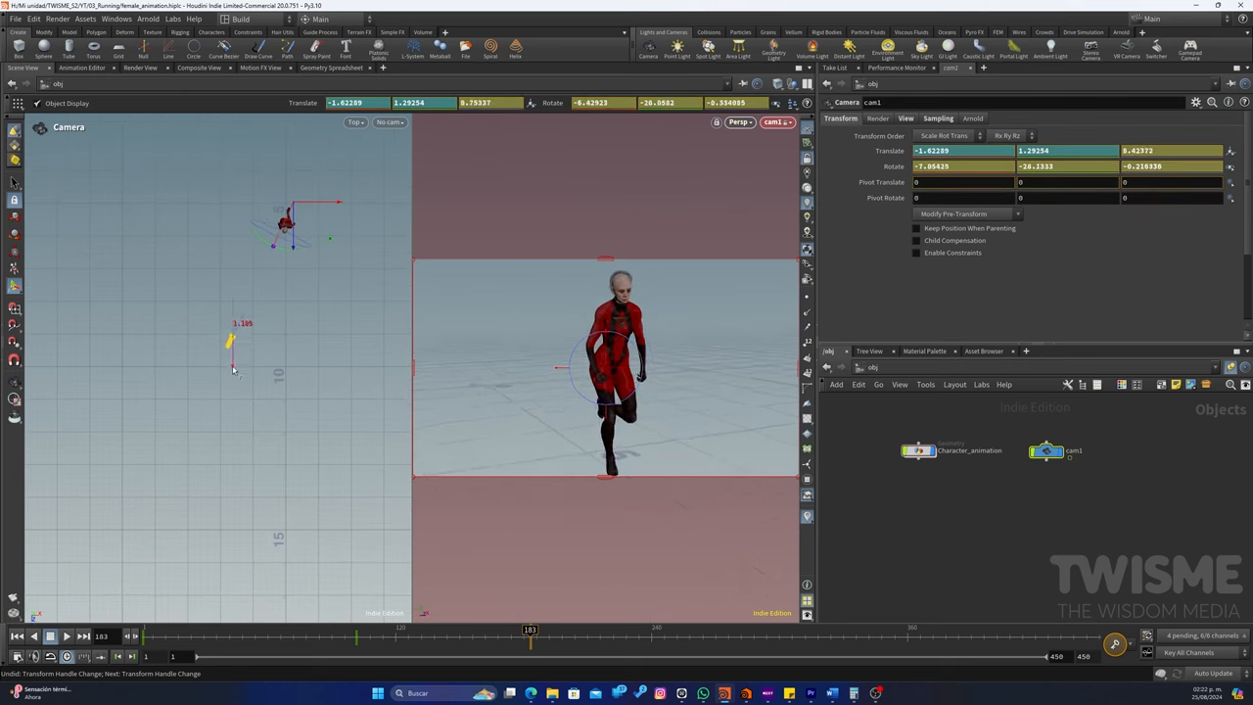
pyautogui.moveTo(231, 340); pyautogui.dragTo(235, 395)
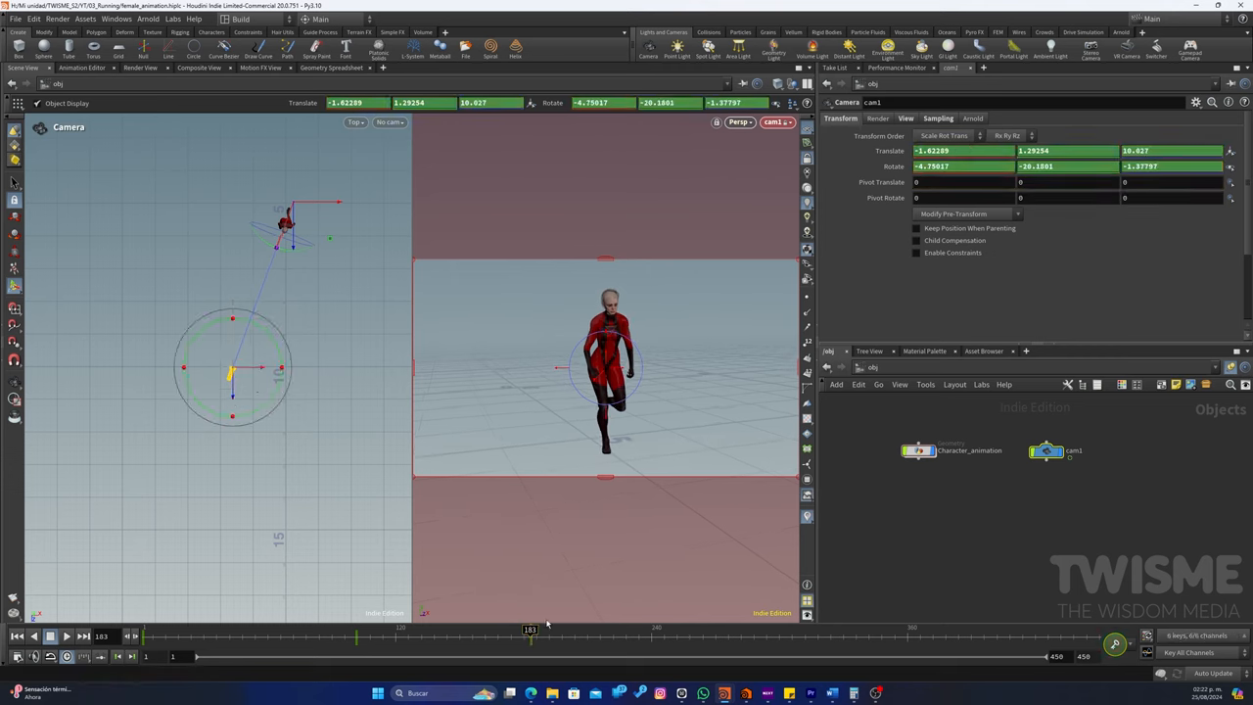
# Key the camera's positions at later frames so it follows the running character
pyautogui.moveTo(529, 630); pyautogui.dragTo(585, 630)
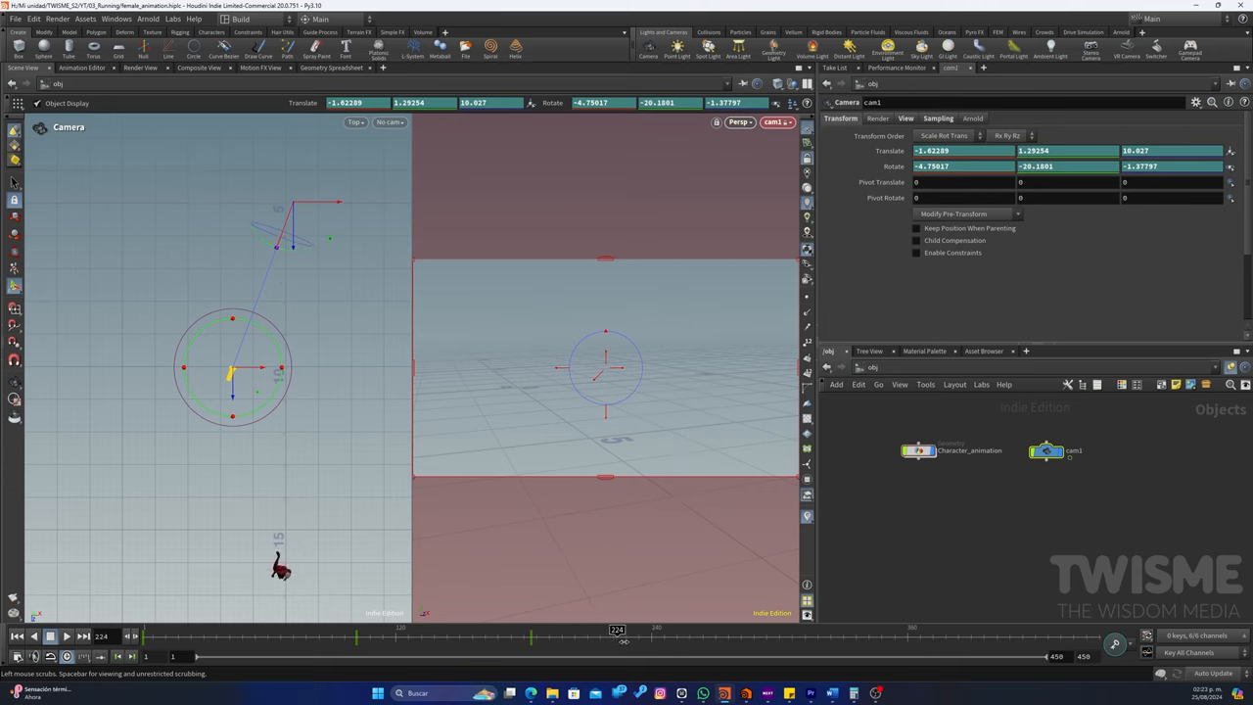
pyautogui.moveTo(258, 370); pyautogui.dragTo(230, 405)
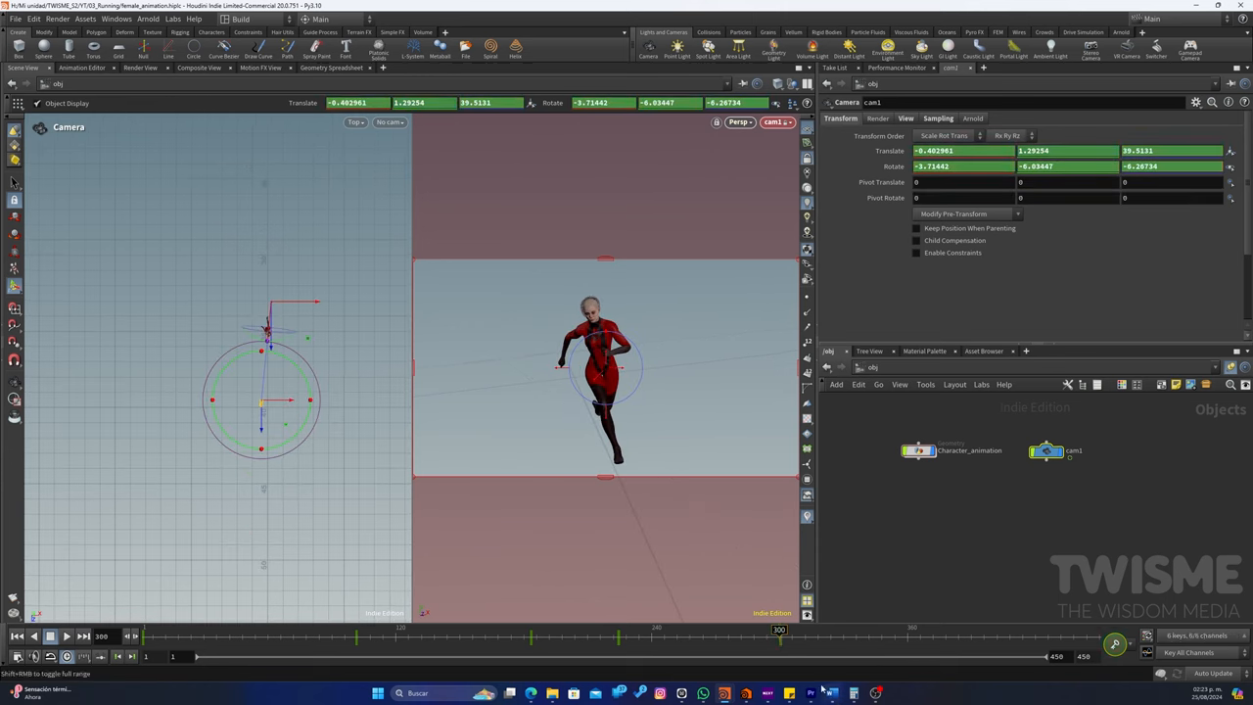
pyautogui.moveTo(779, 634); pyautogui.dragTo(725, 634)
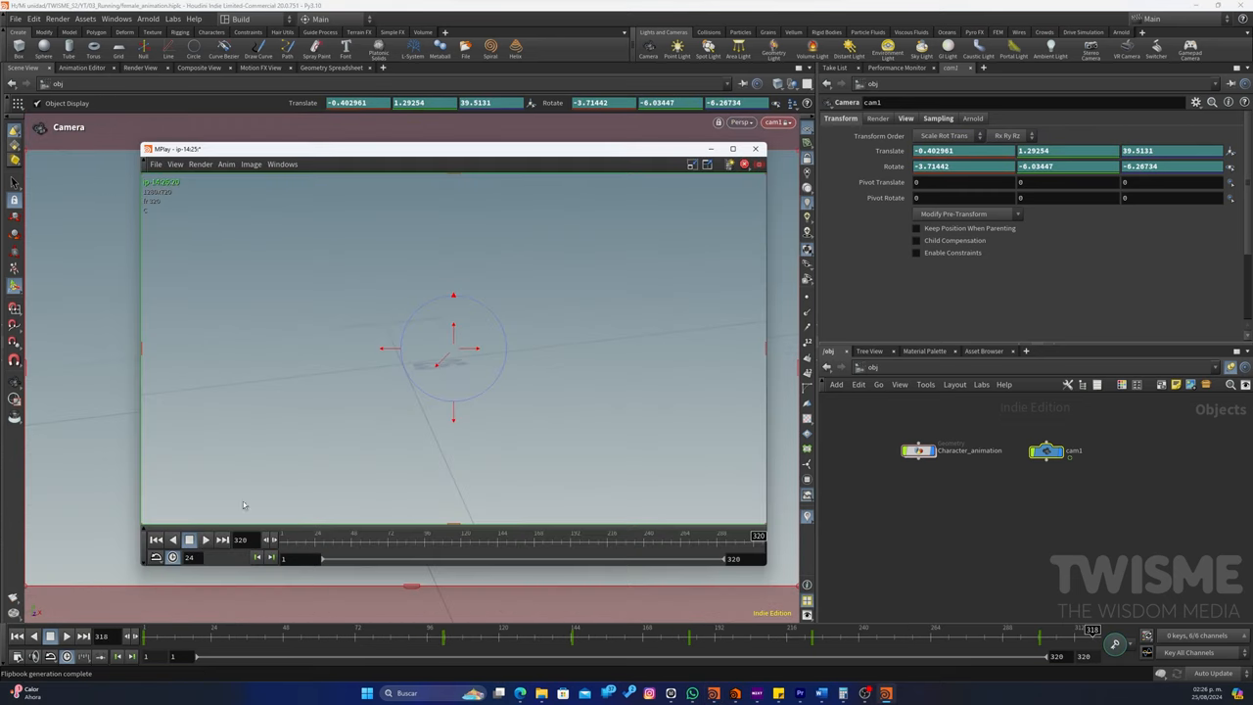
# Play the follow-camera flipbook in MPlay, then close the window
pyautogui.click(188, 541)
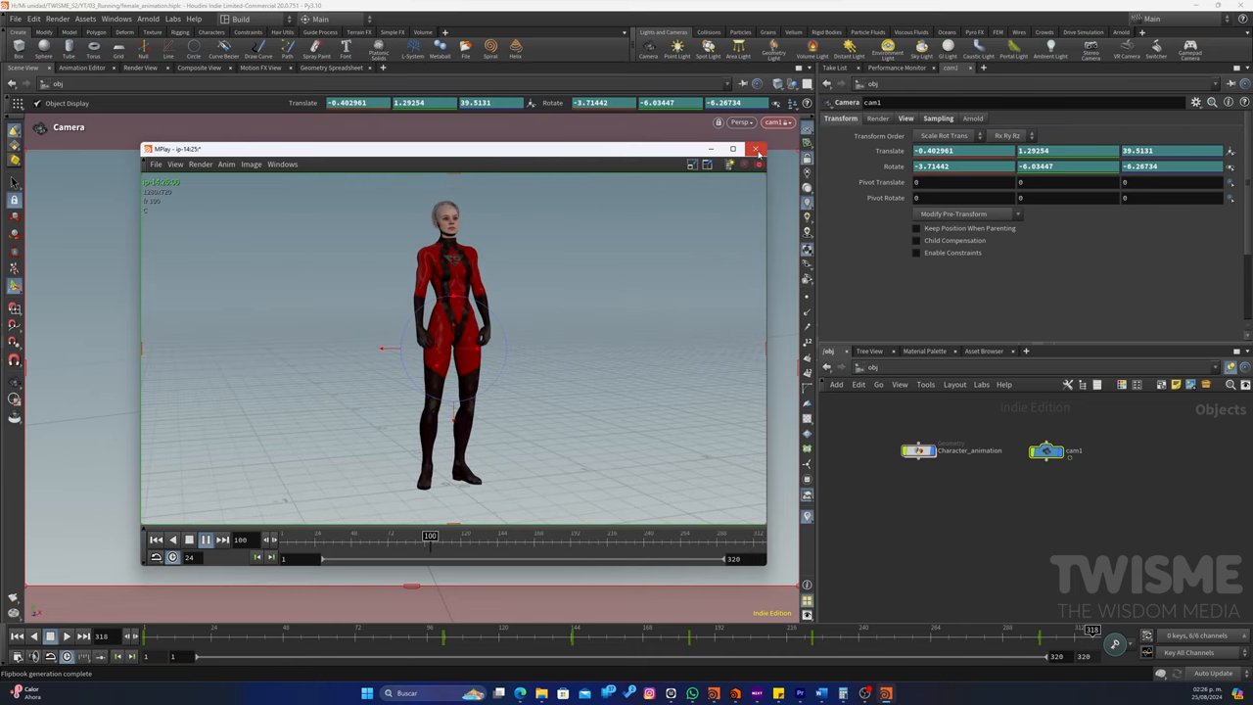
pyautogui.click(755, 149)
pyautogui.write('b')
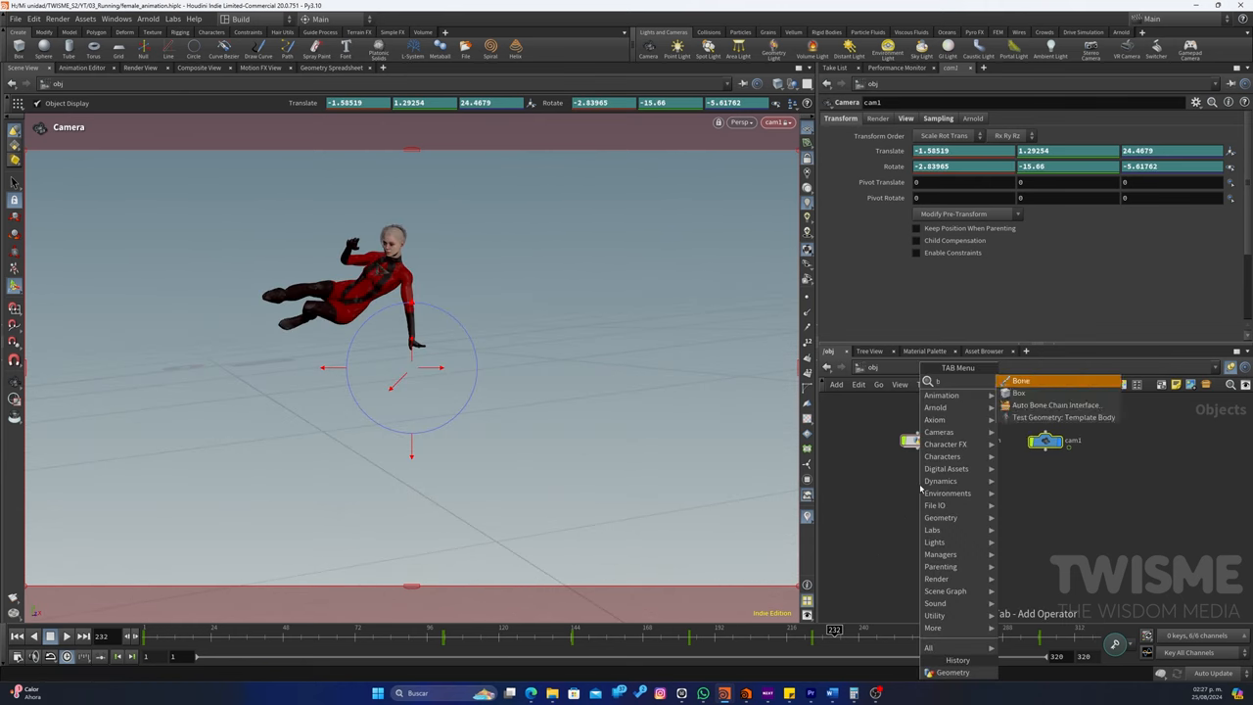
# Add a new Geometry object at scene level and launch a flipbook render of the animation
pyautogui.click(1018, 392)
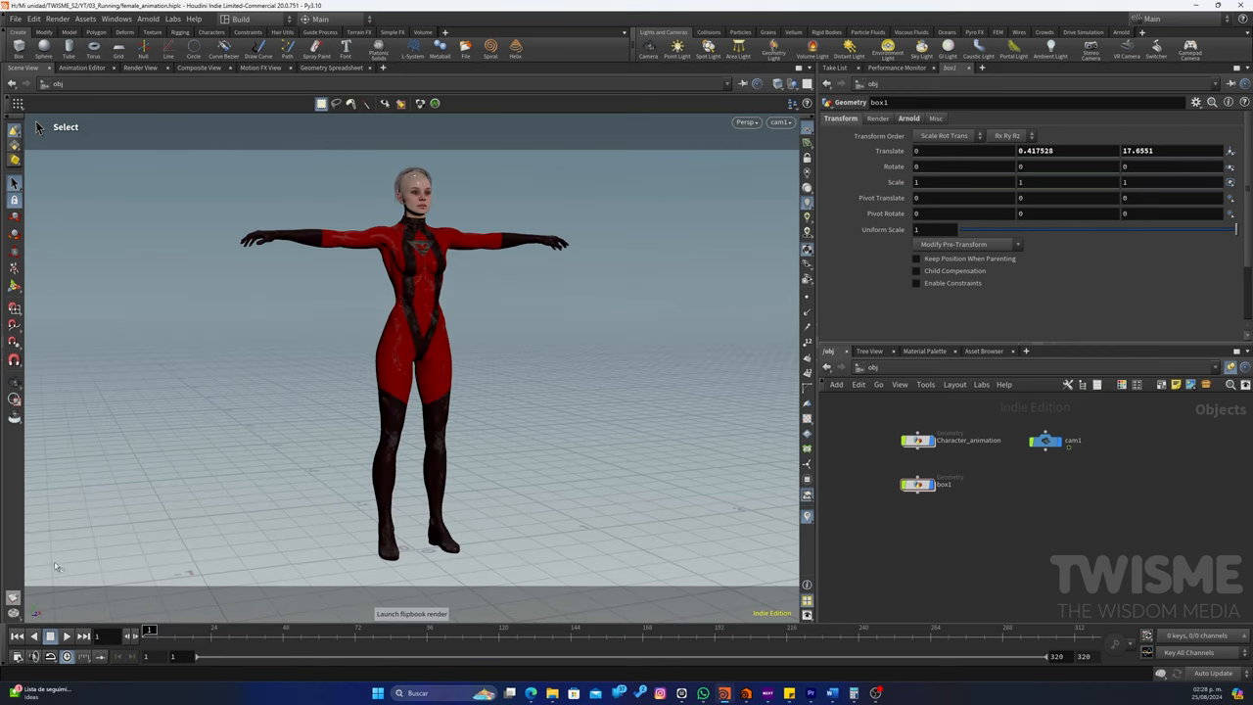
pyautogui.click(411, 614)
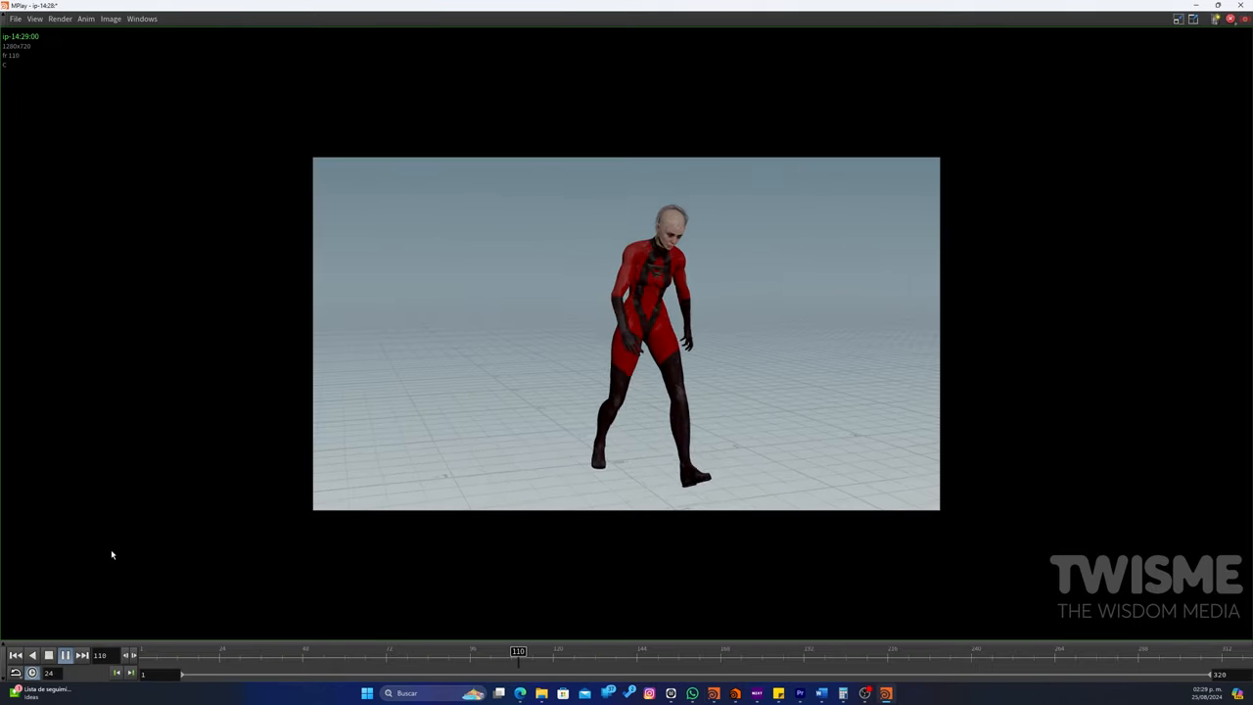